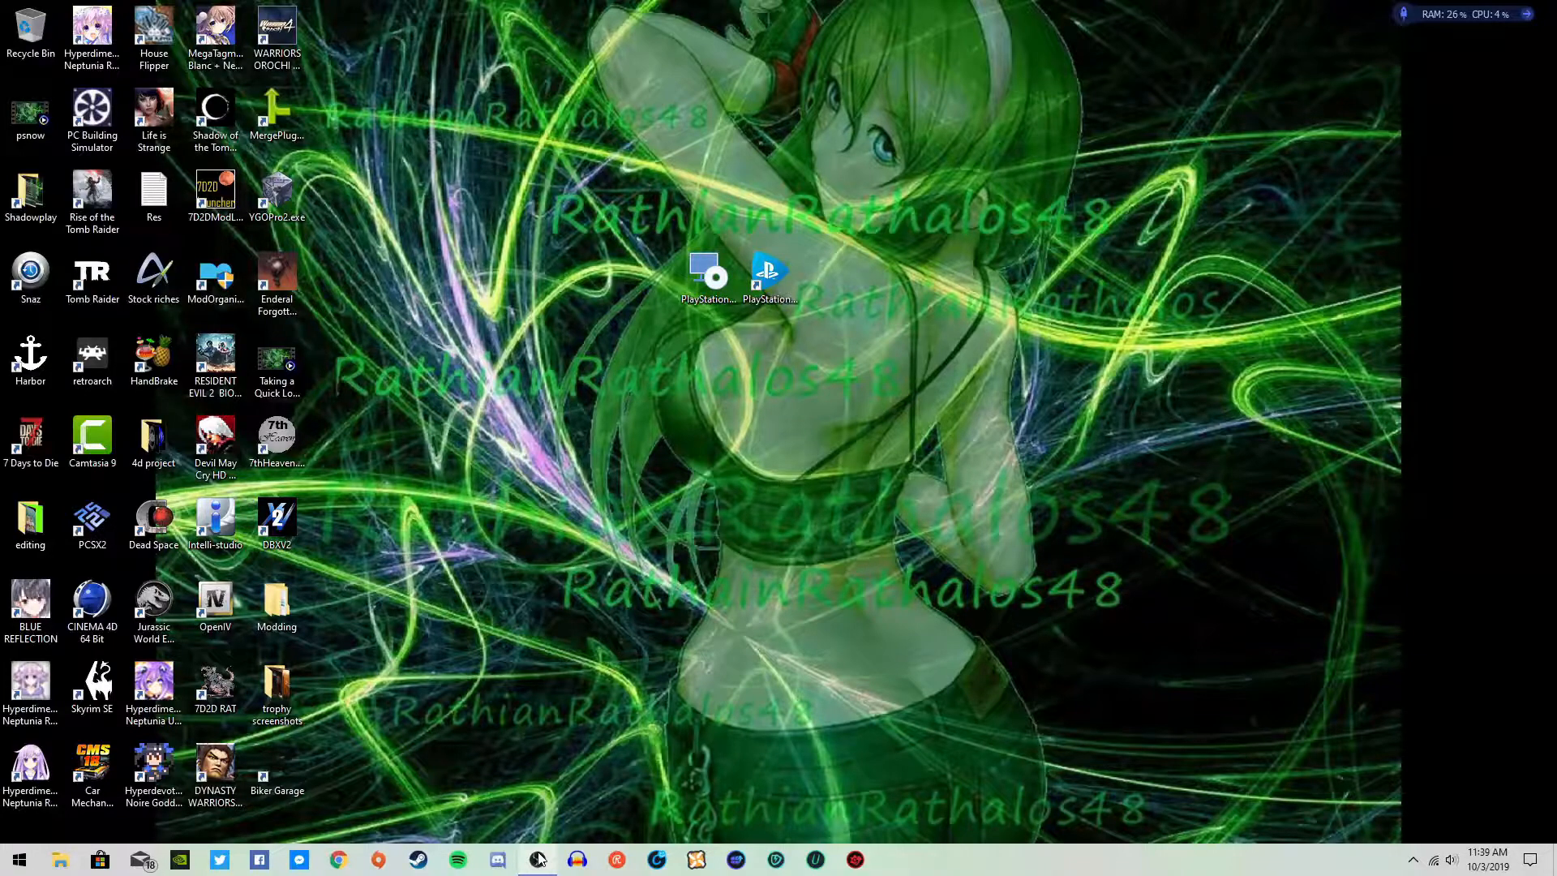
Search 'playstation now pc' in Chrome and open the official PS Now on PC page
left_click(536, 859)
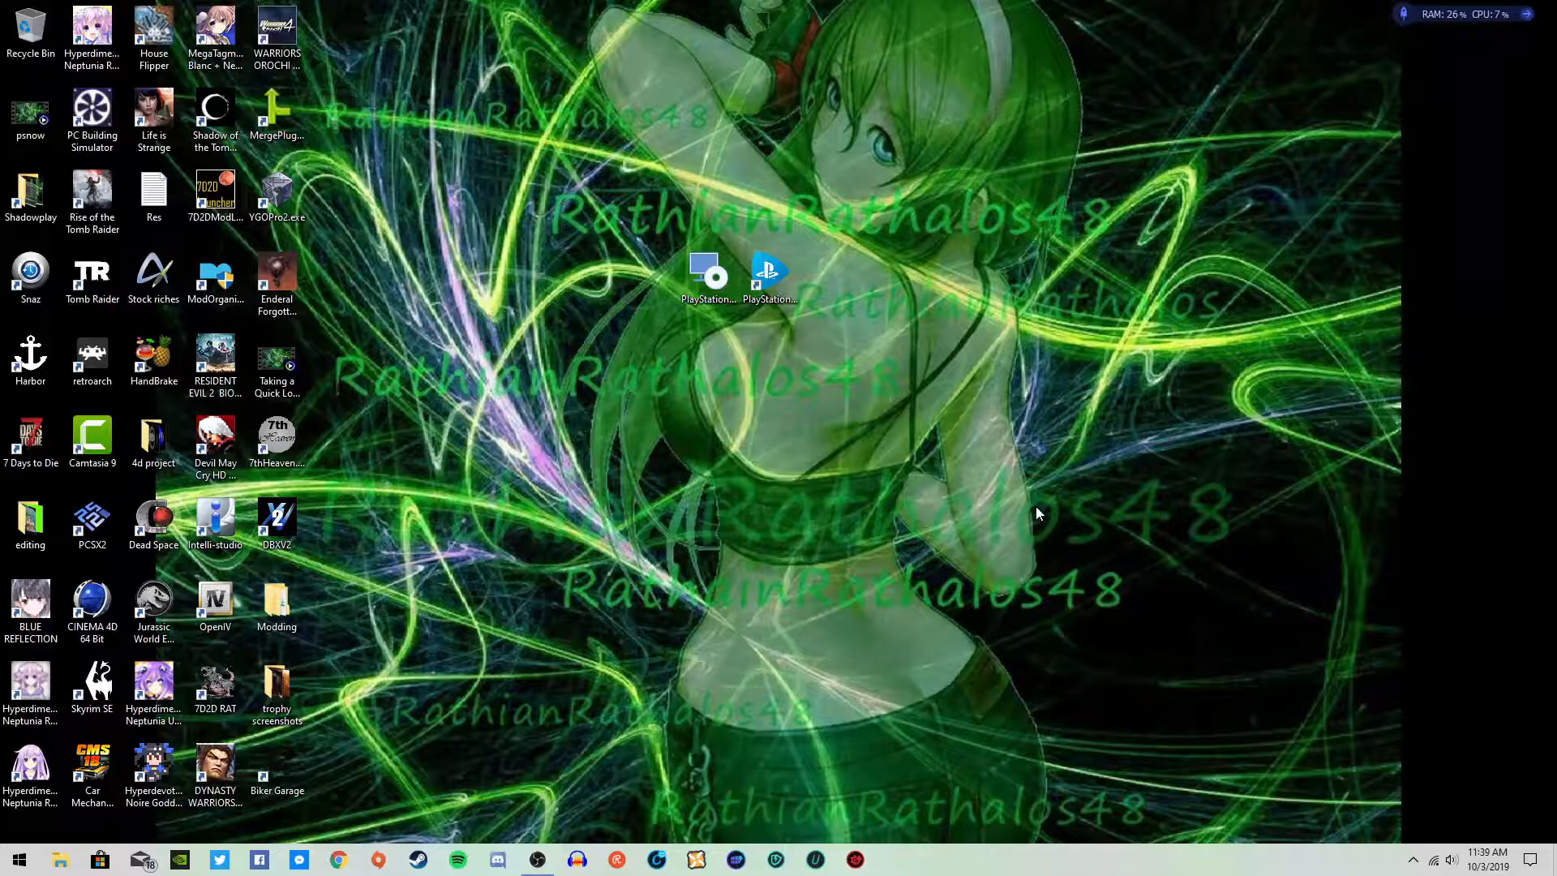
mouse_move(1018, 549)
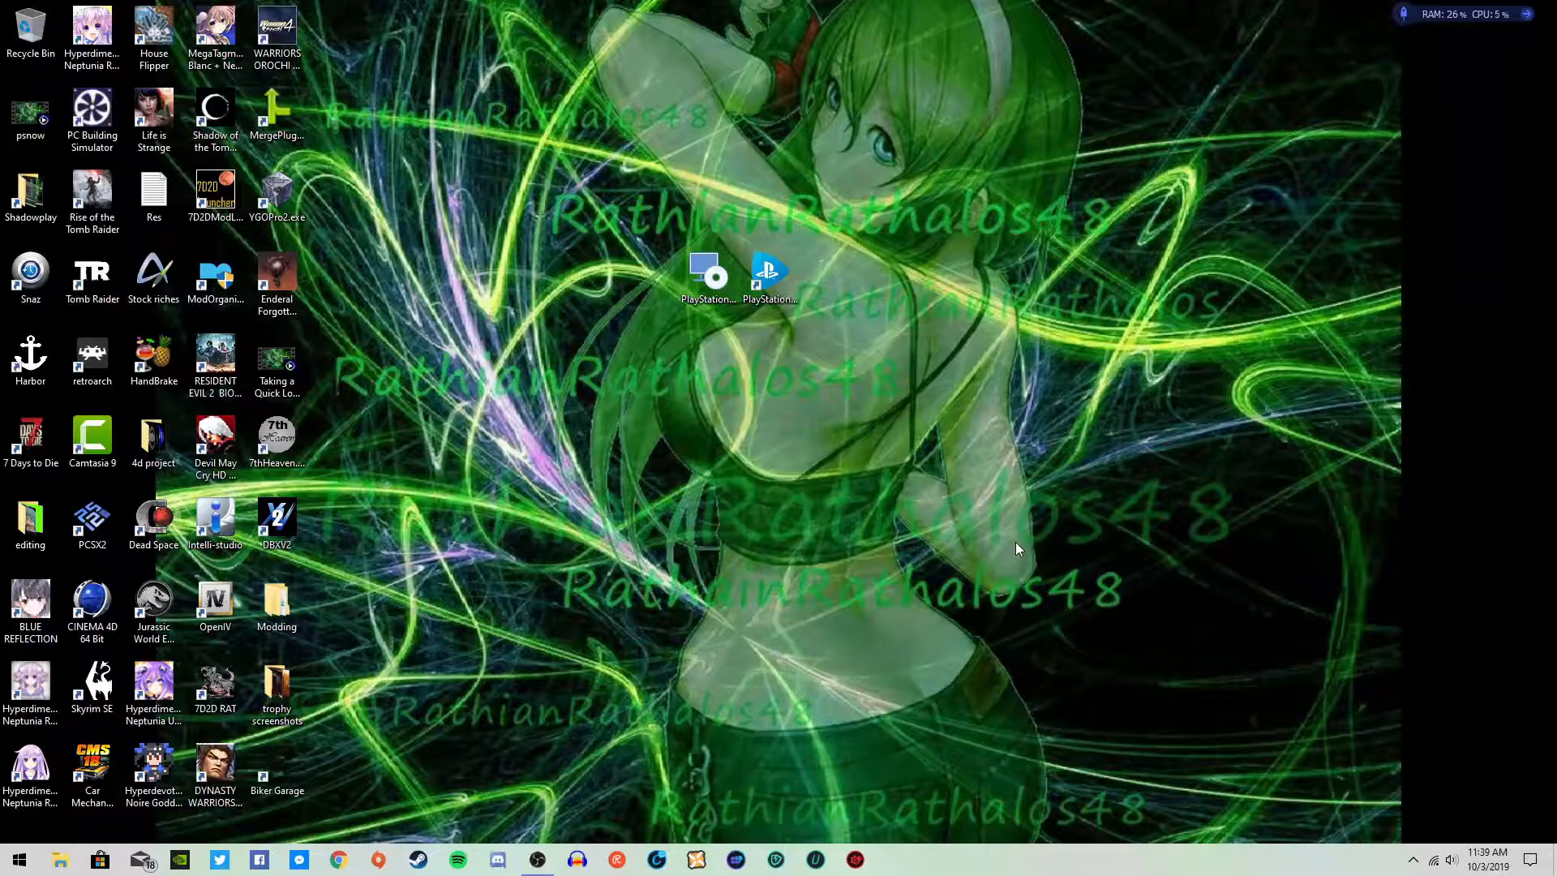
mouse_move(419, 544)
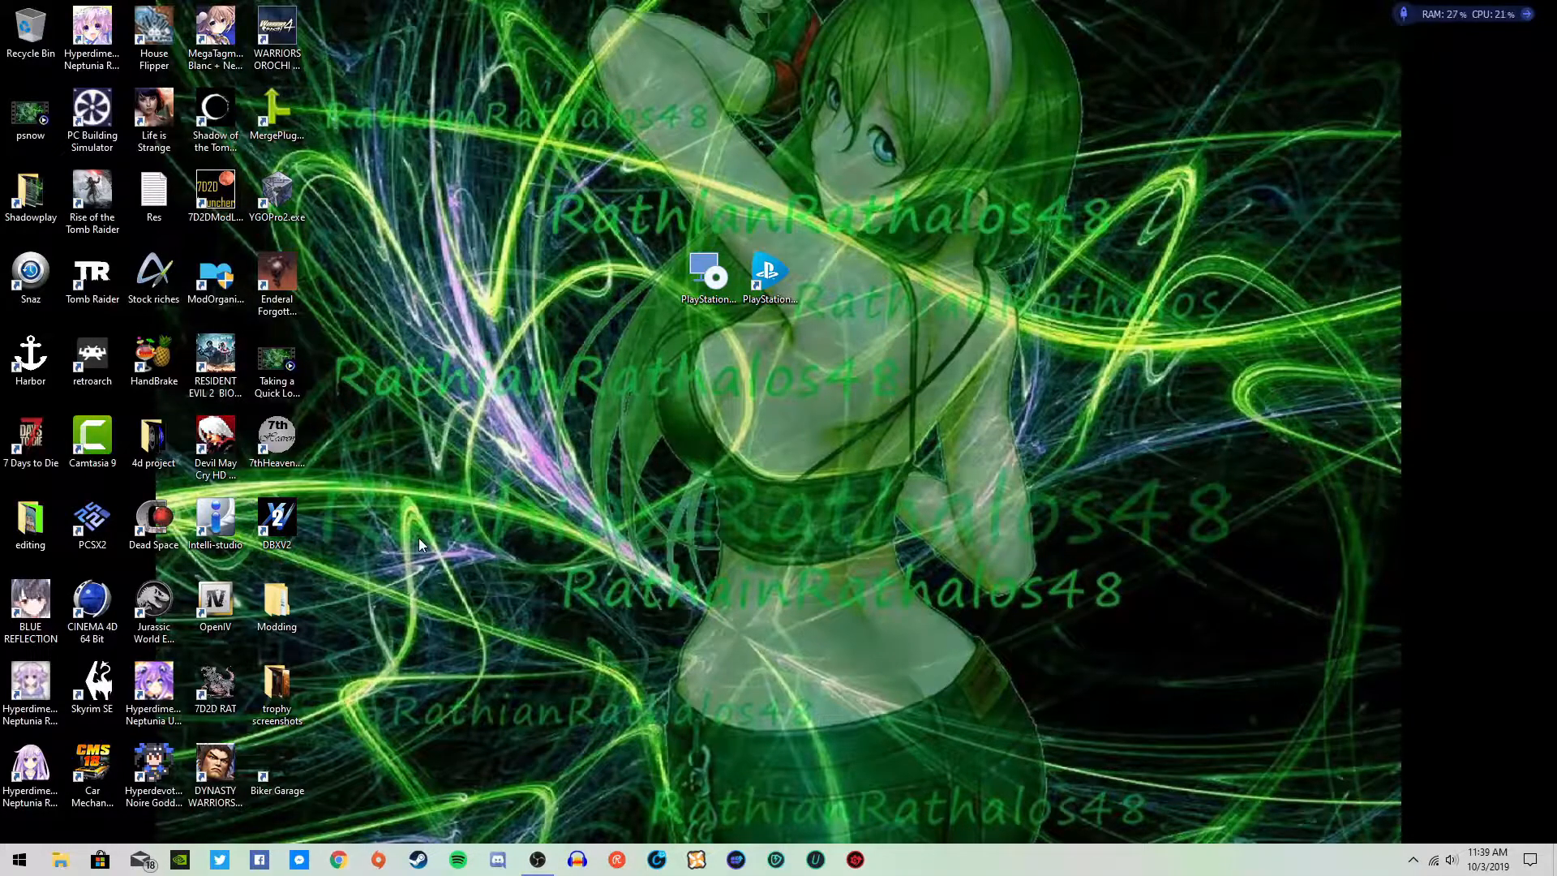
left_click(337, 859)
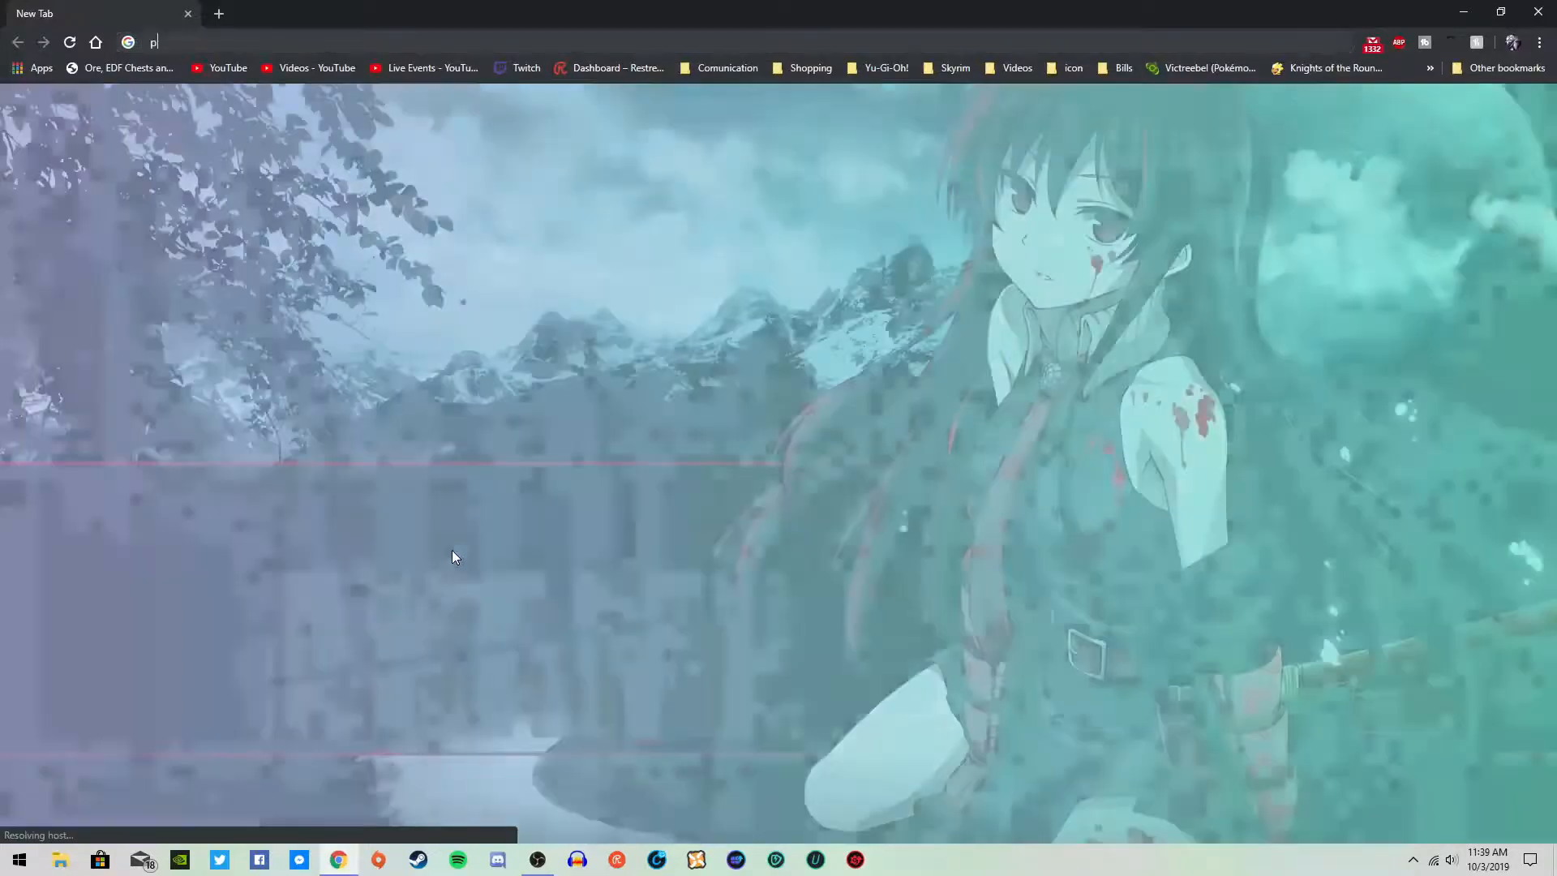
type("laystation")
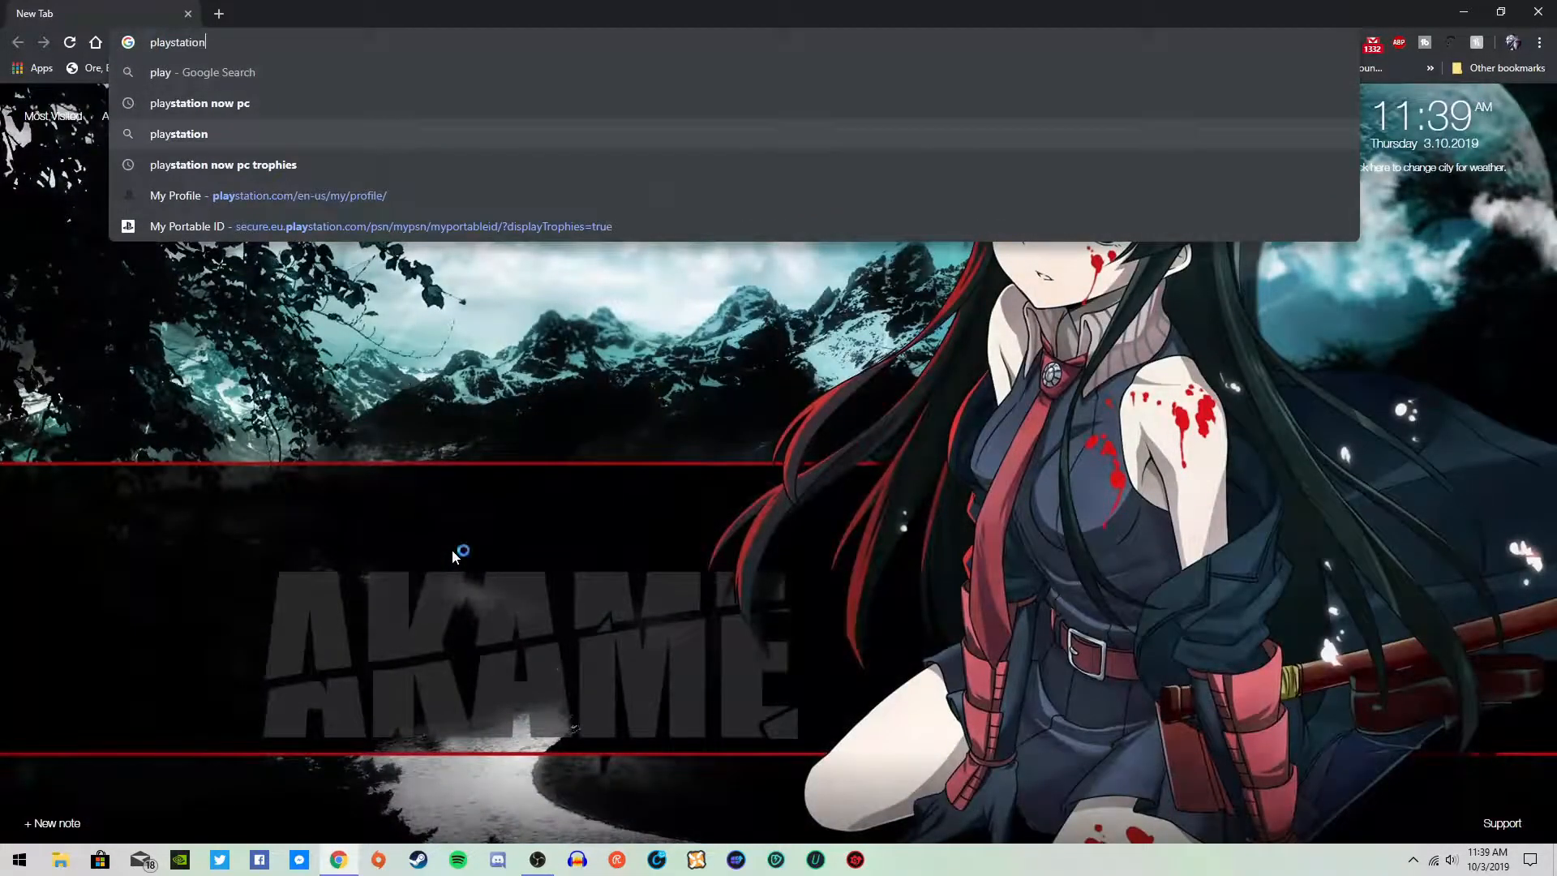
left_click(199, 102)
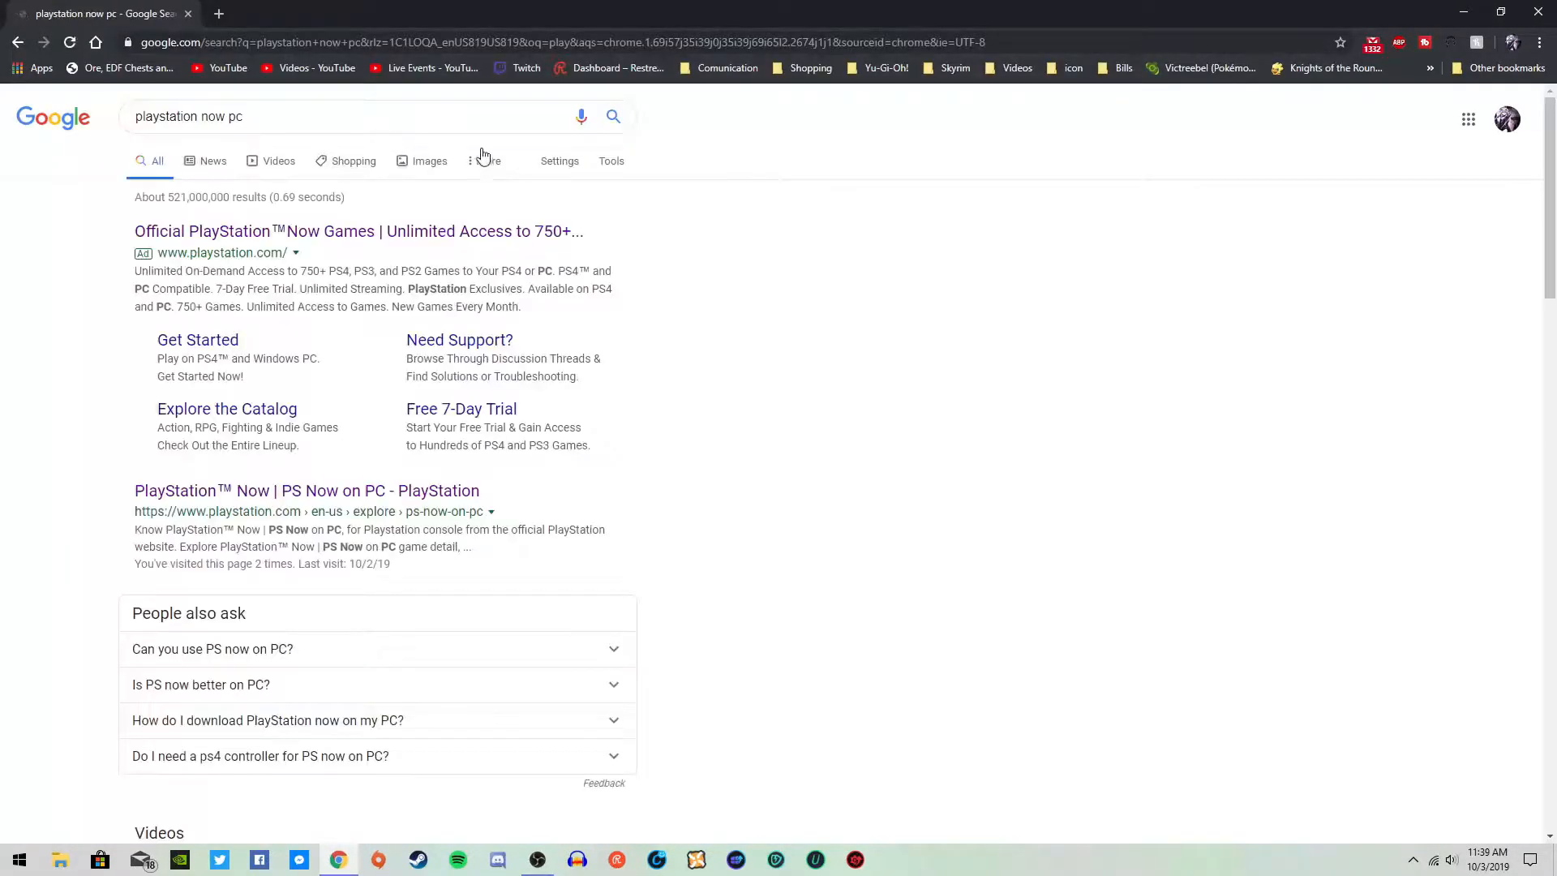
left_click(358, 231)
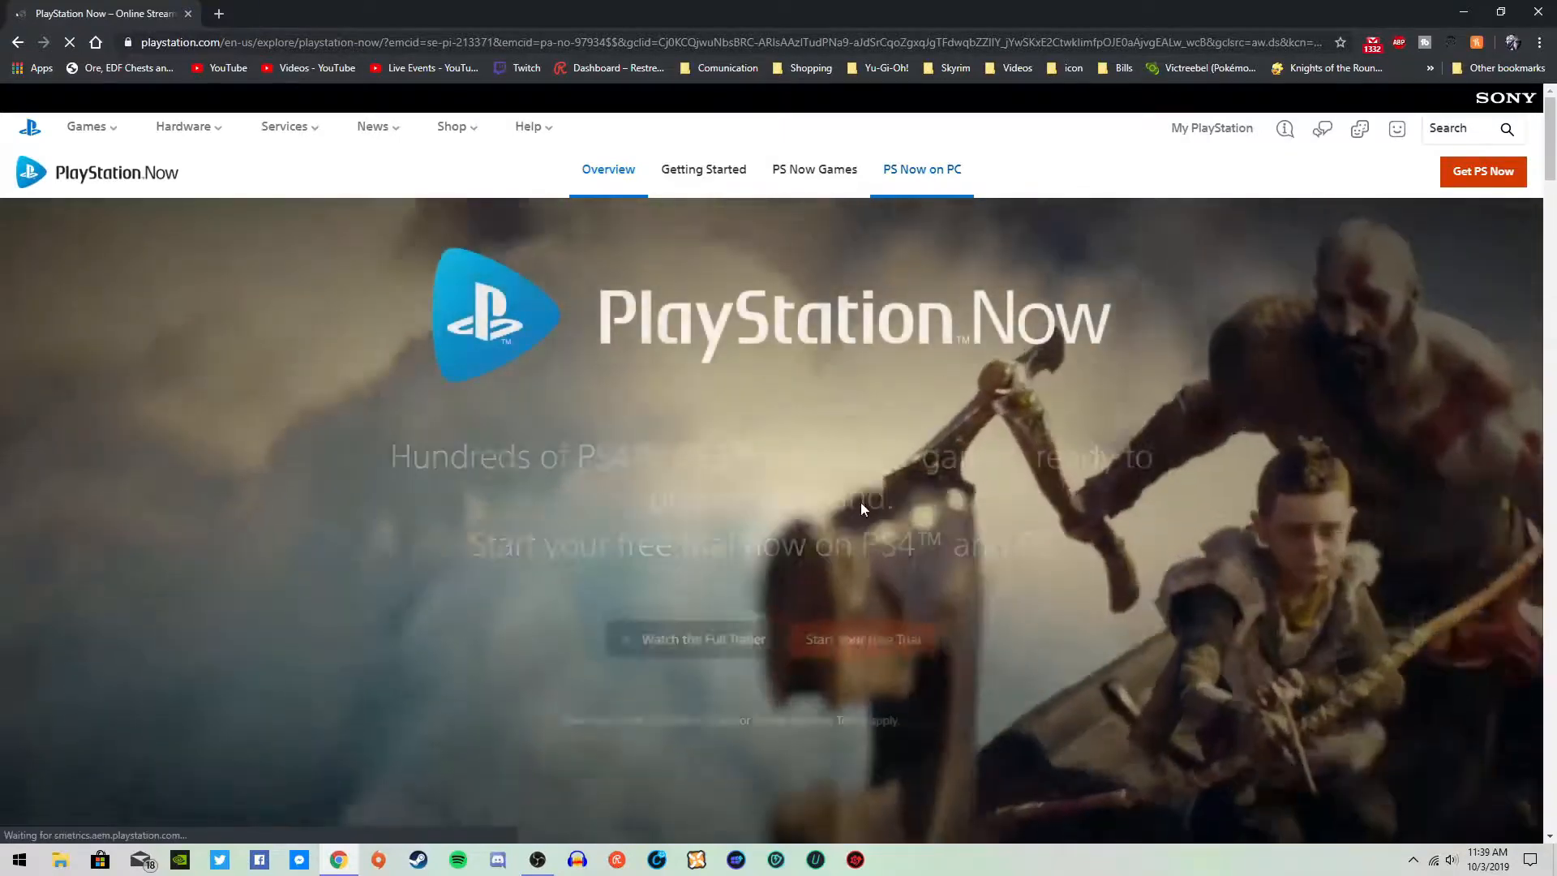
left_click(920, 168)
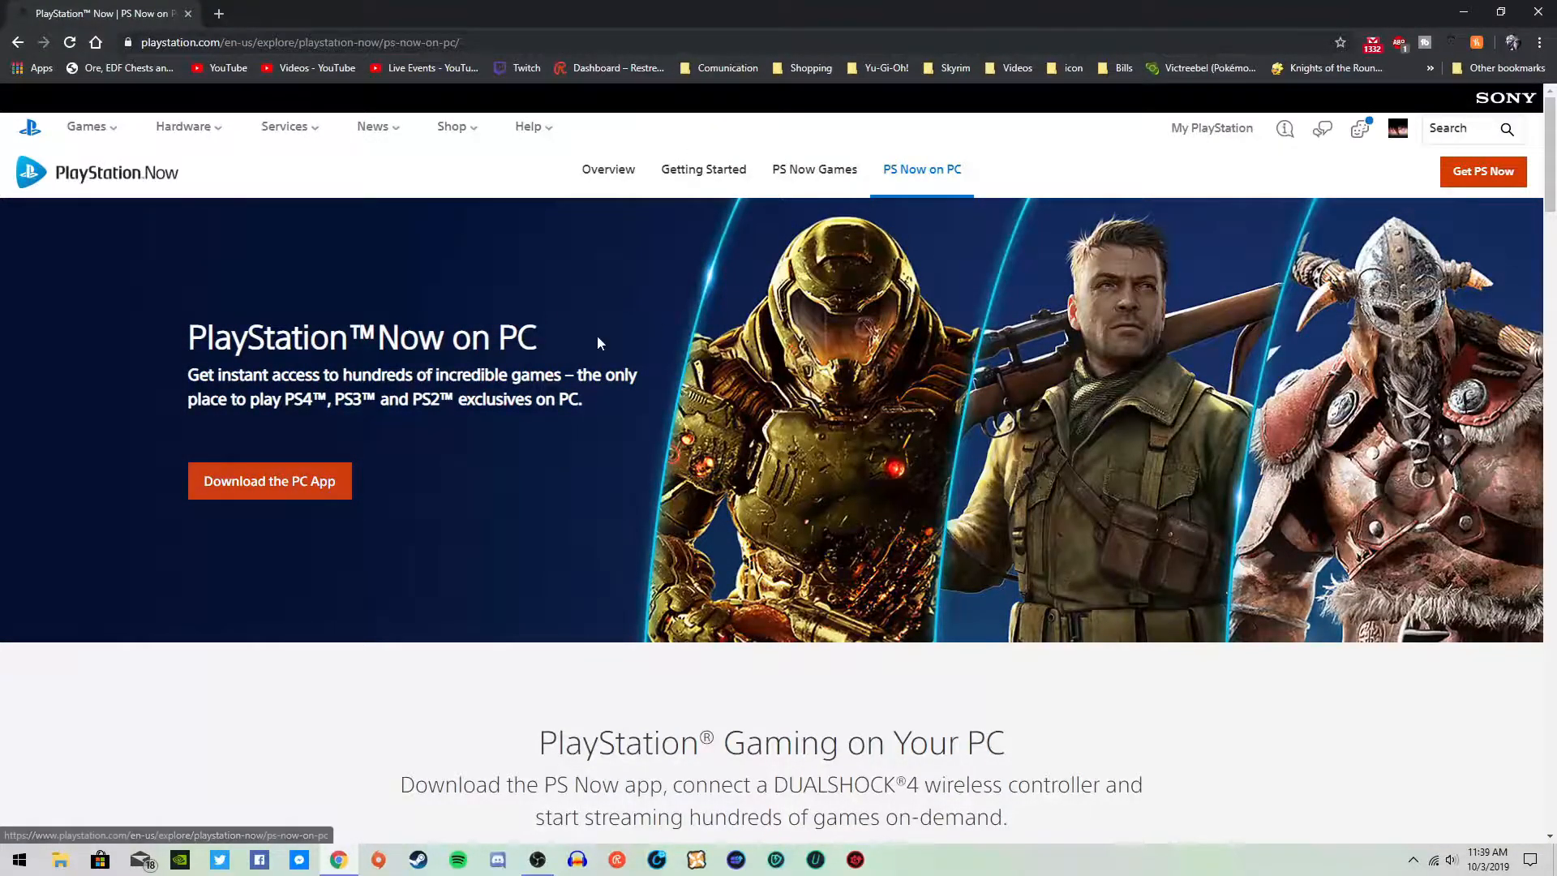
Scroll to System Requirements, highlight the Minimum Specs list and 'USB port', then deselect
scroll("down", 3)
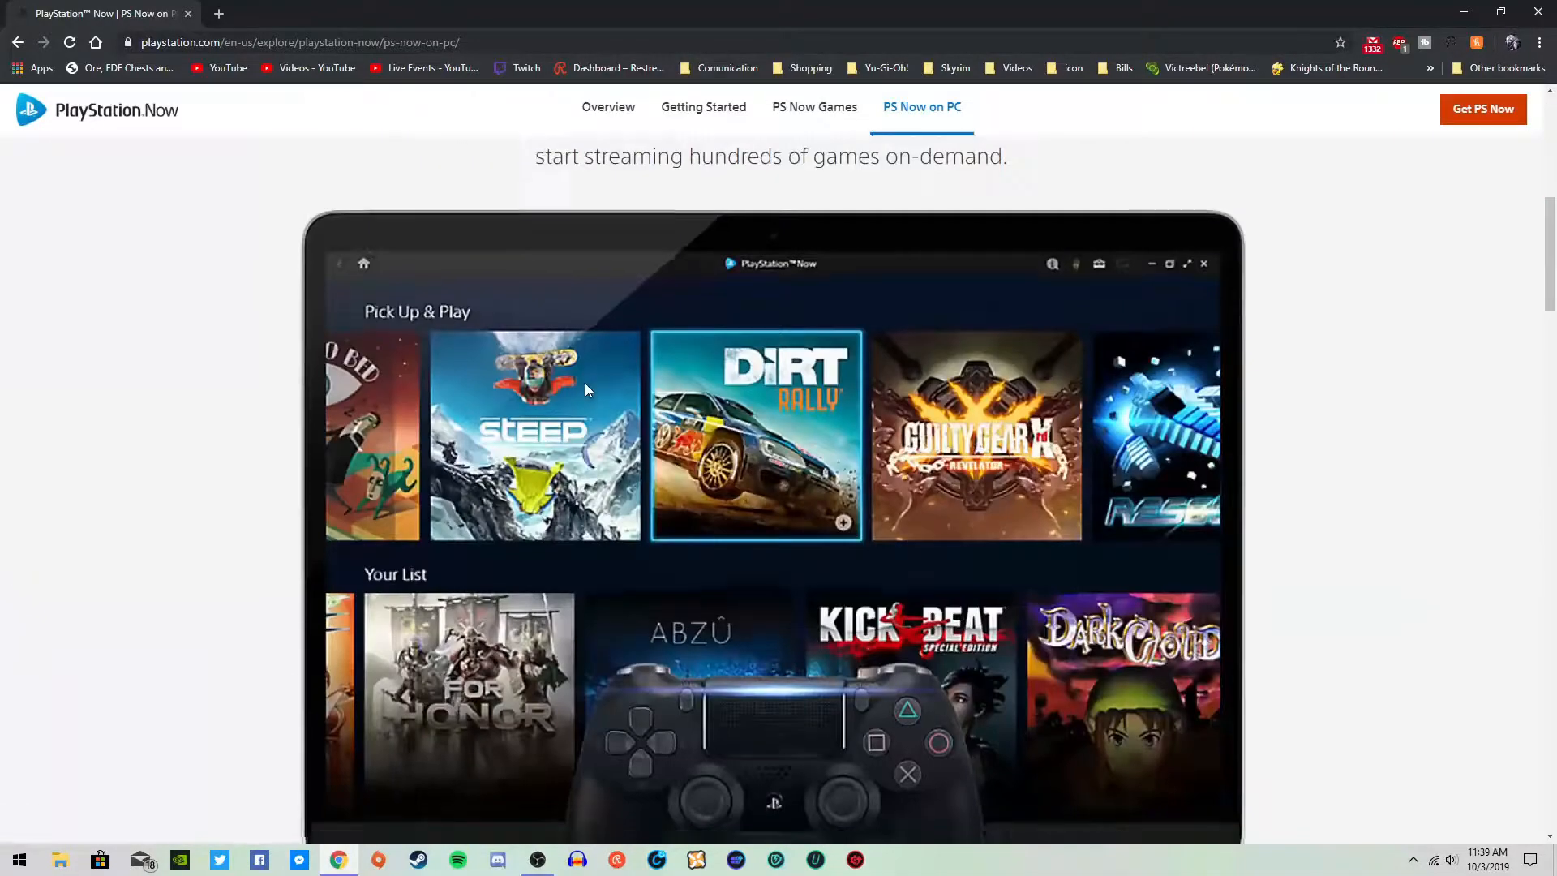
scroll("down", 3)
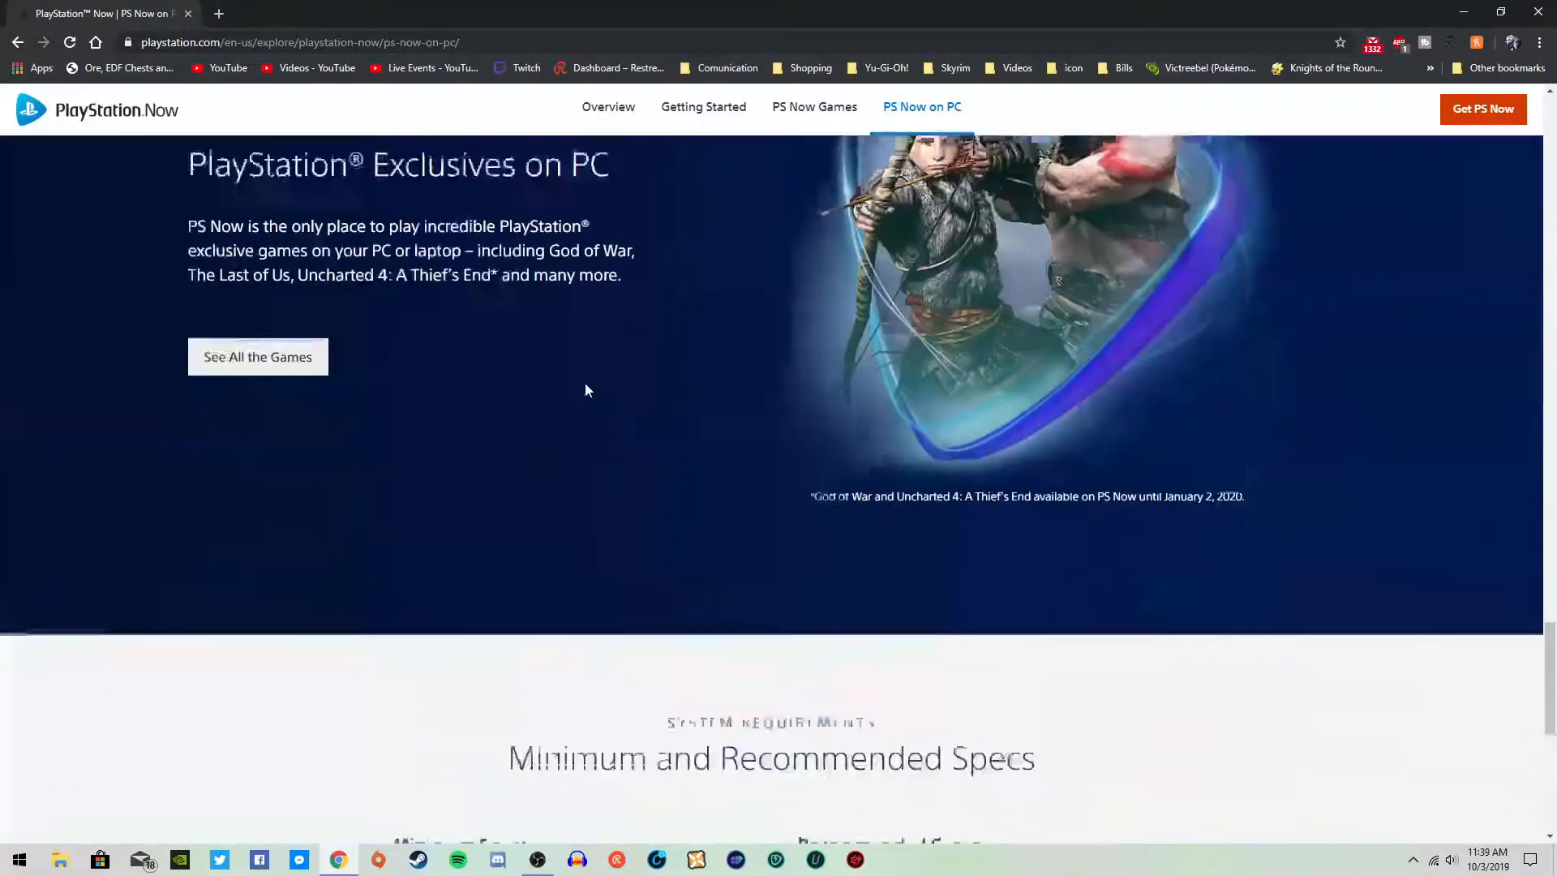
scroll("down", 3)
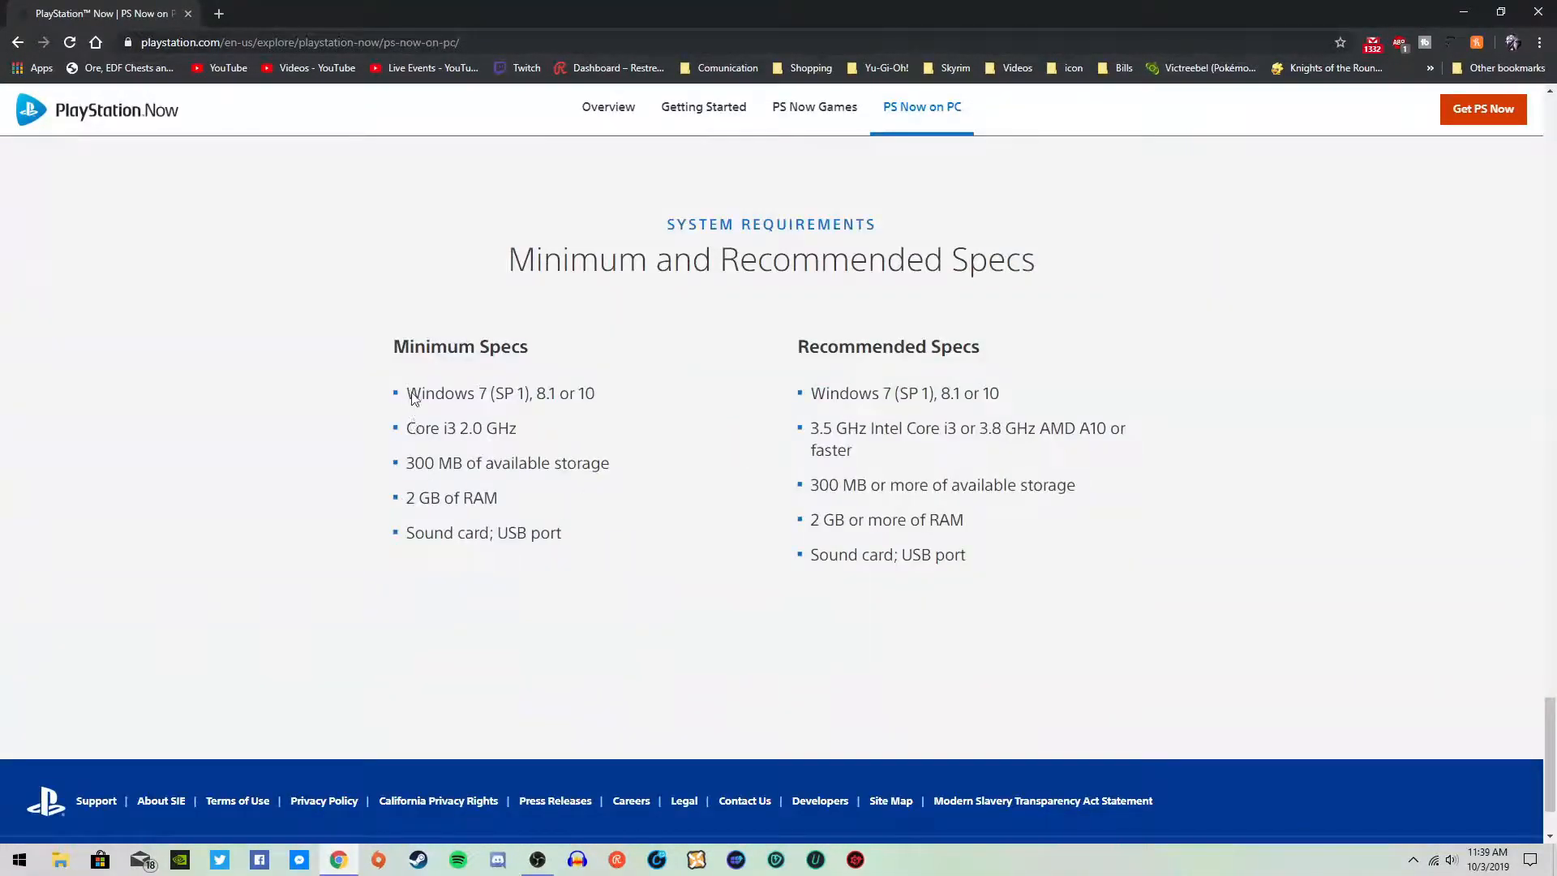
left_click_drag(407, 393, 561, 532)
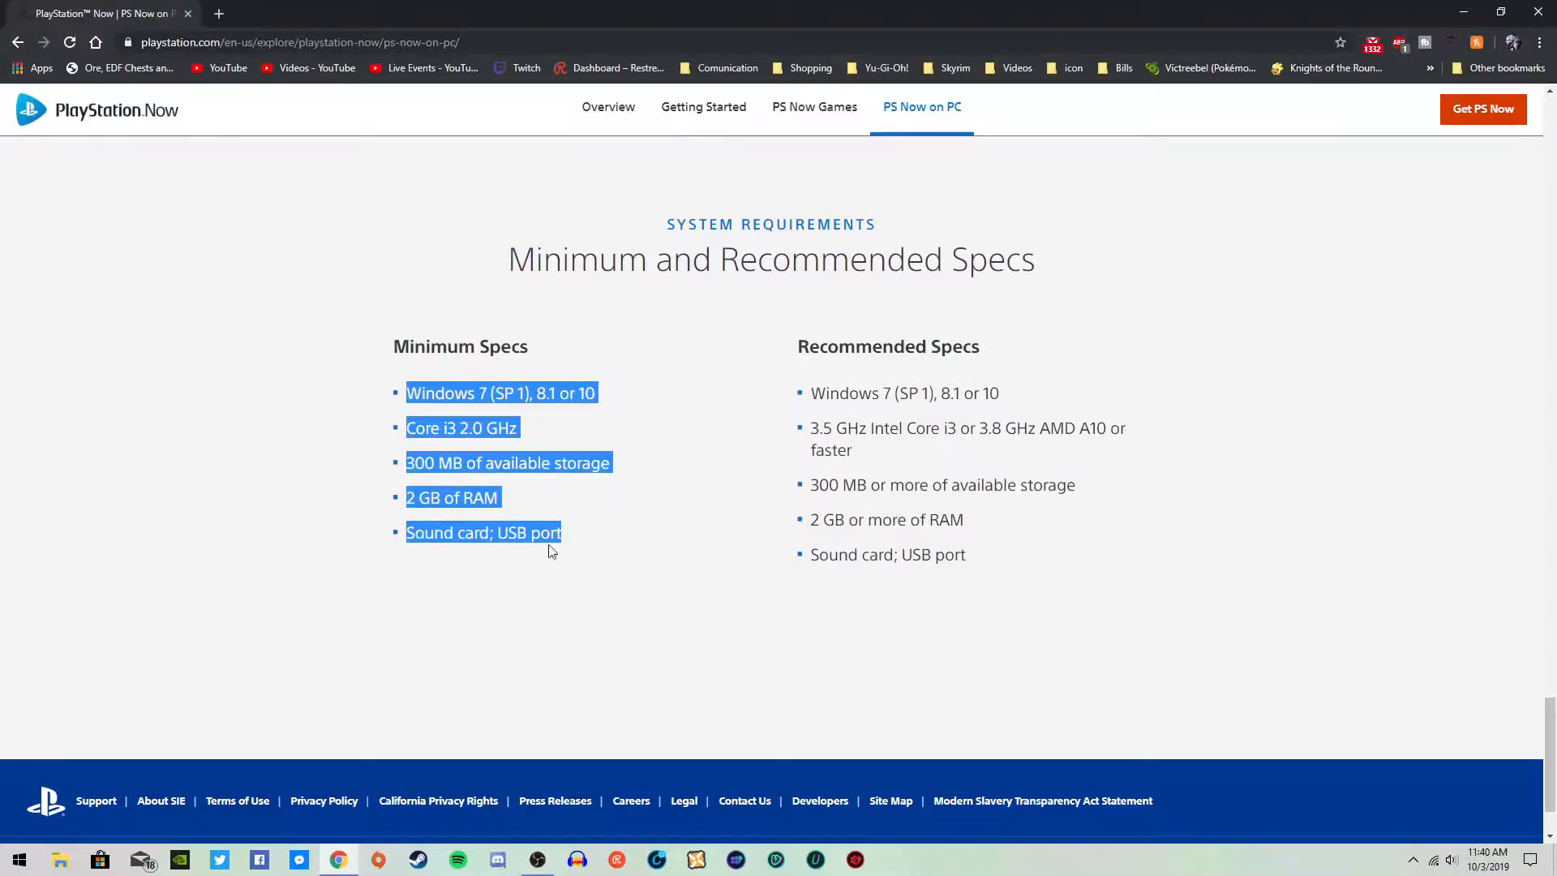
left_click(725, 583)
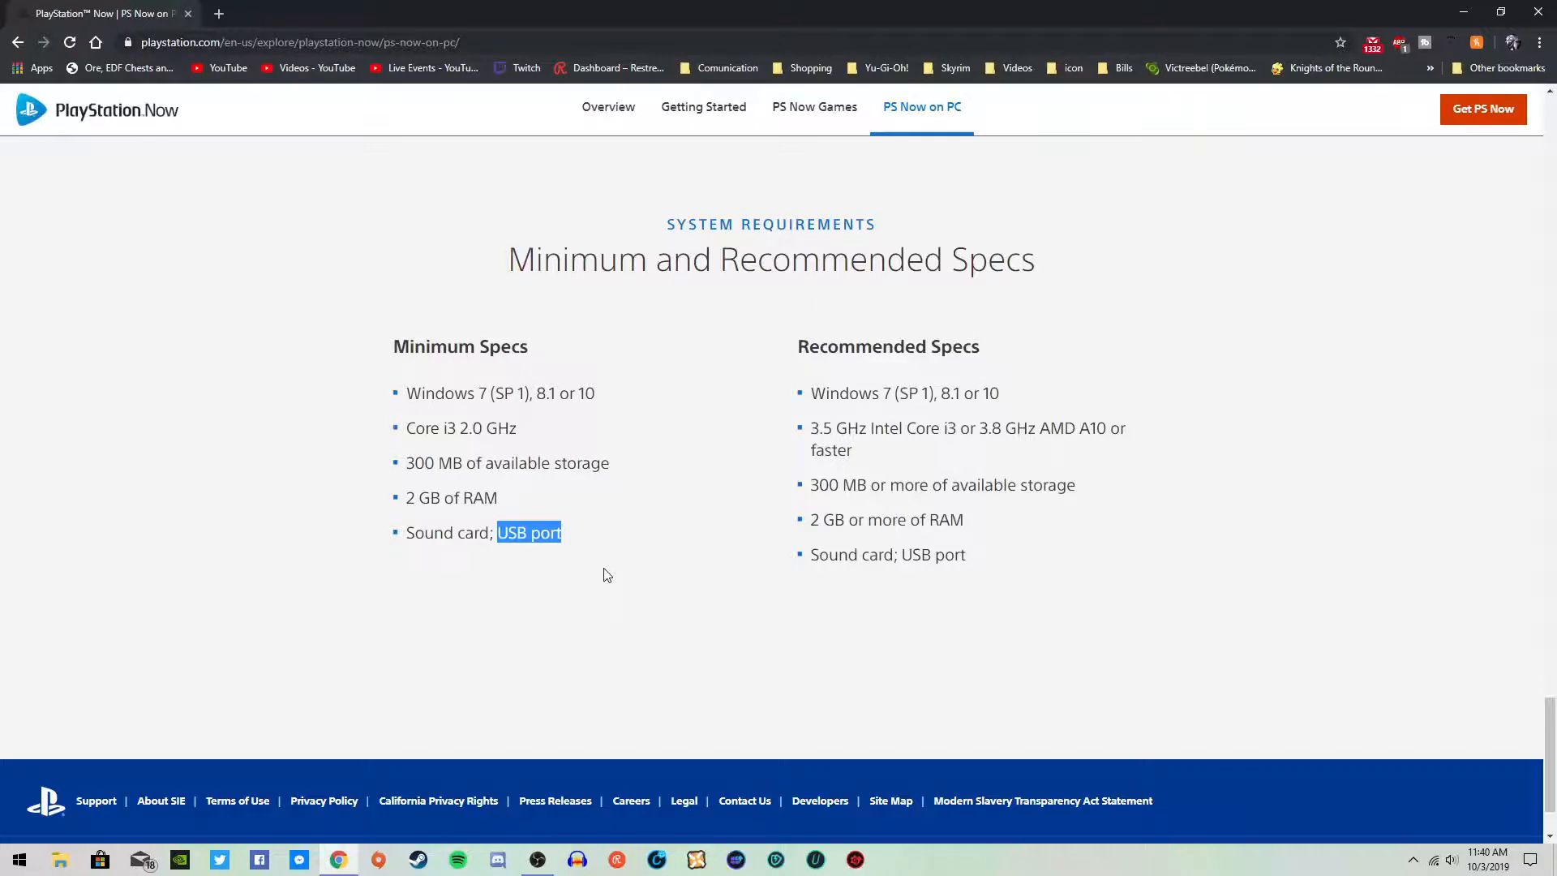
left_click(774, 419)
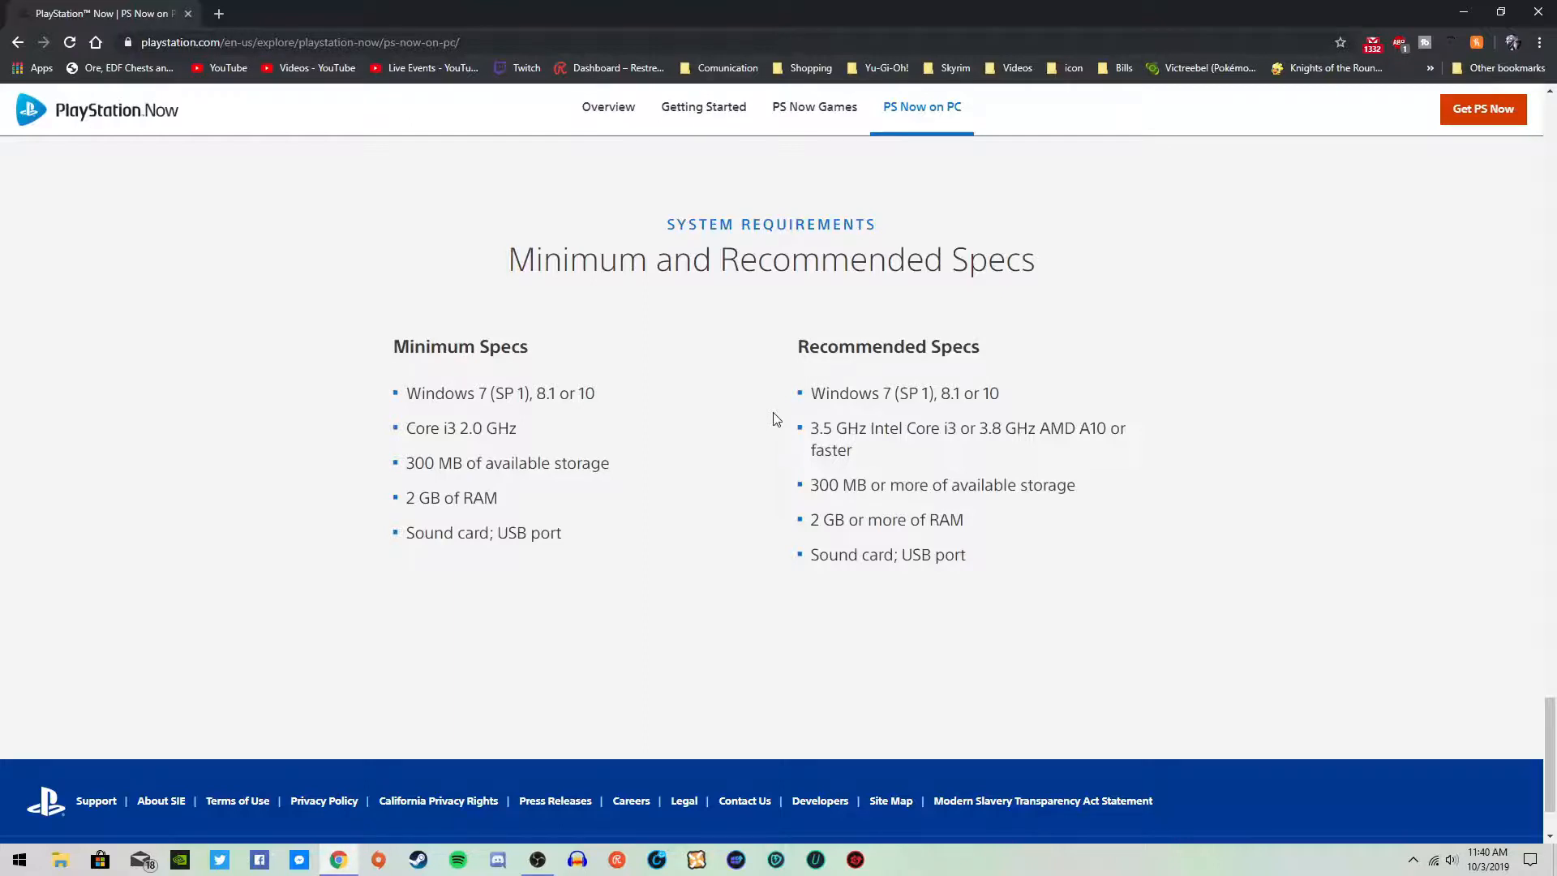
mouse_move(814, 403)
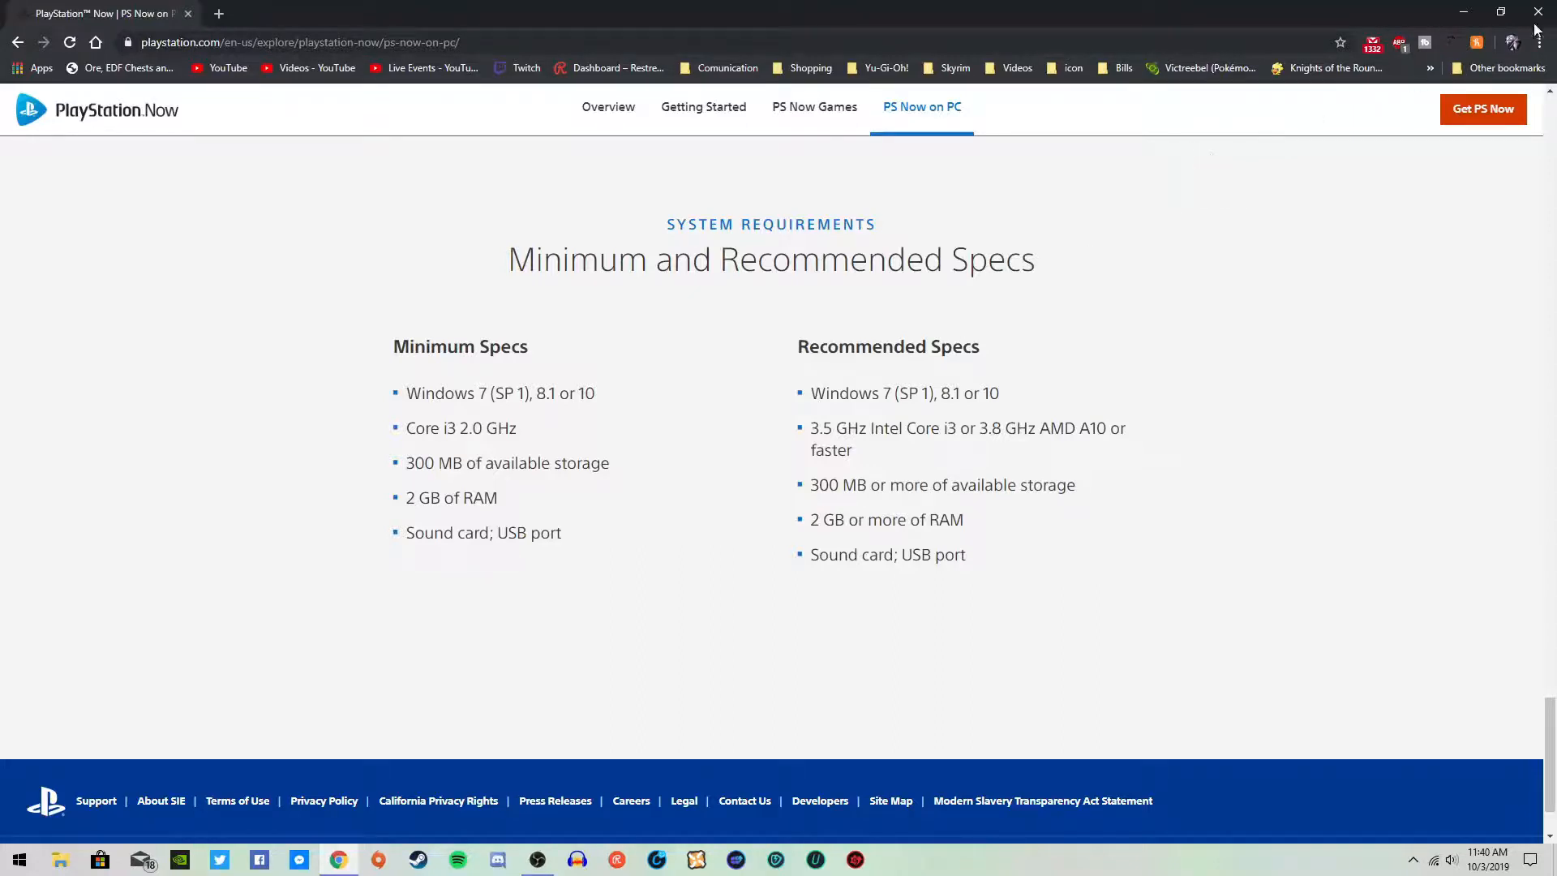
mouse_move(823, 530)
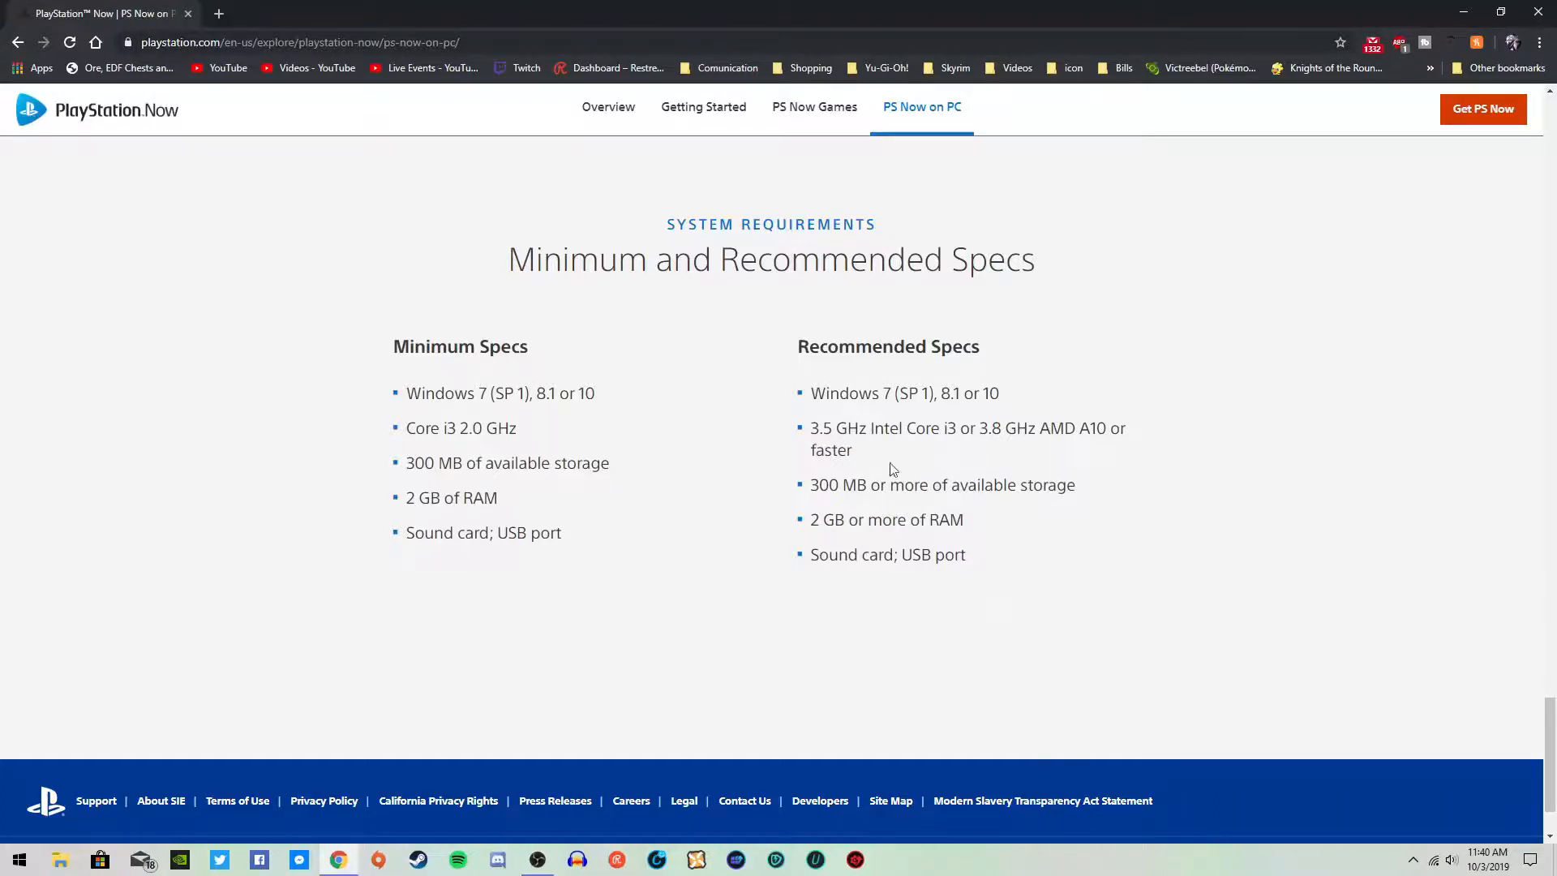
Highlight the recommended Windows versions, deselect, and scroll back to the setup steps
left_click_drag(810, 392, 958, 393)
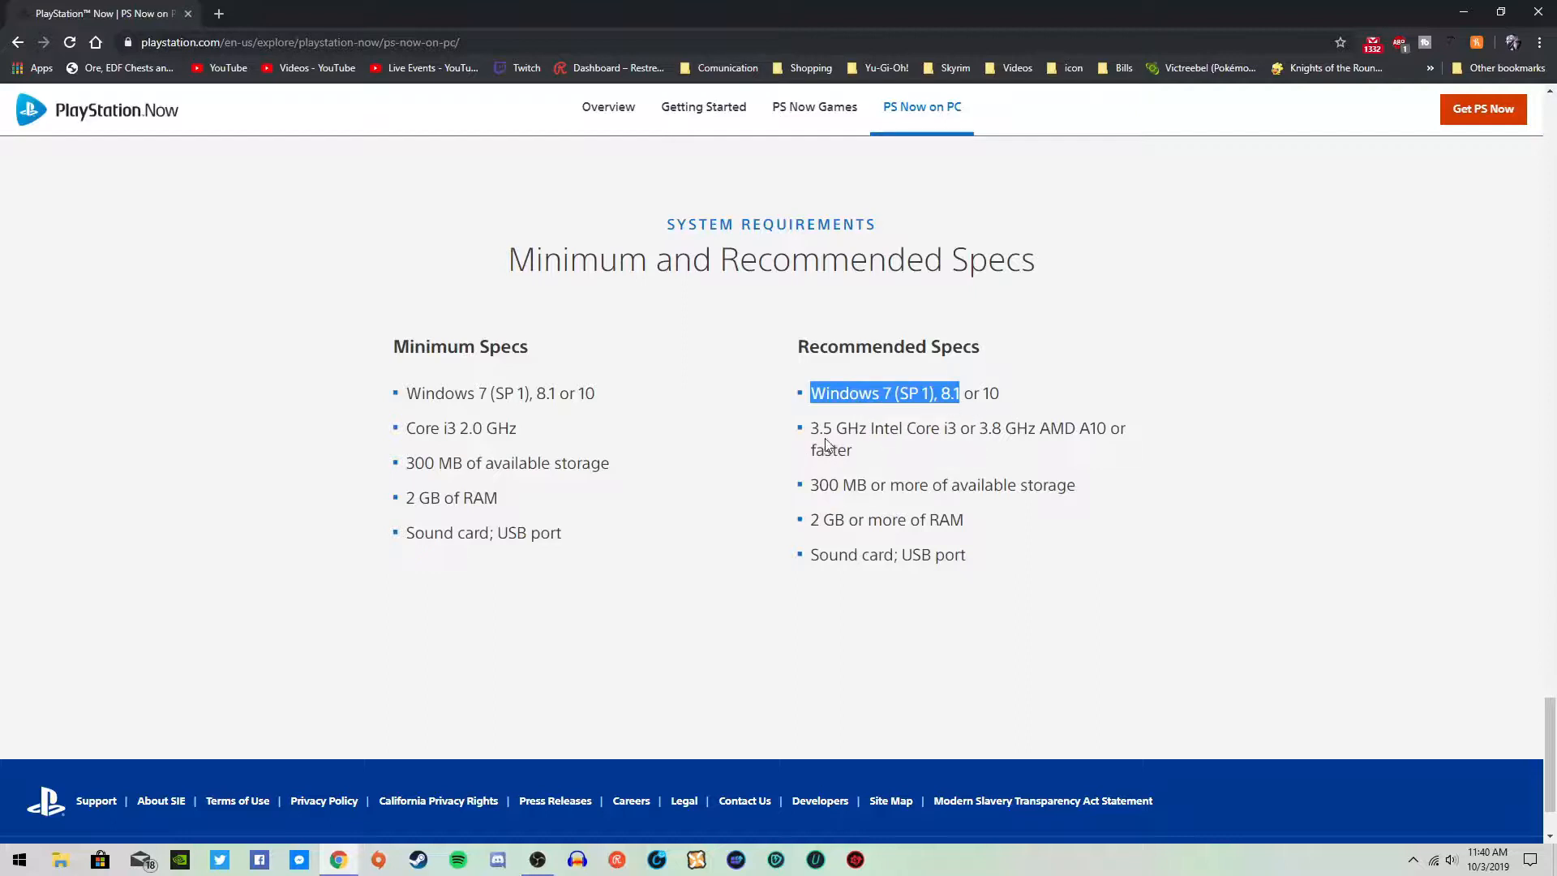
left_click(824, 445)
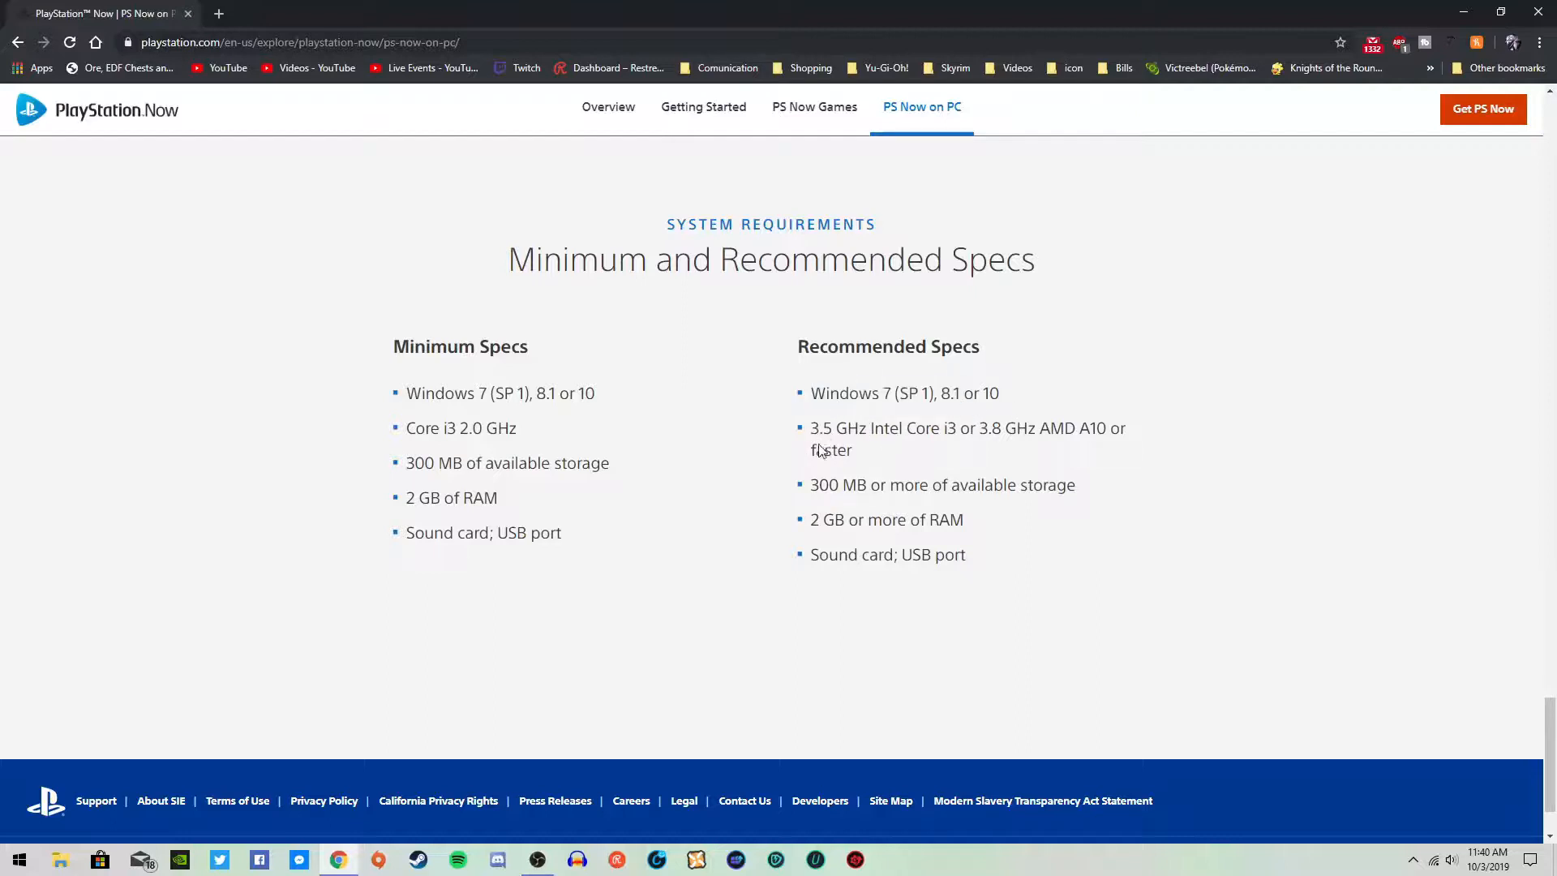
mouse_move(864, 473)
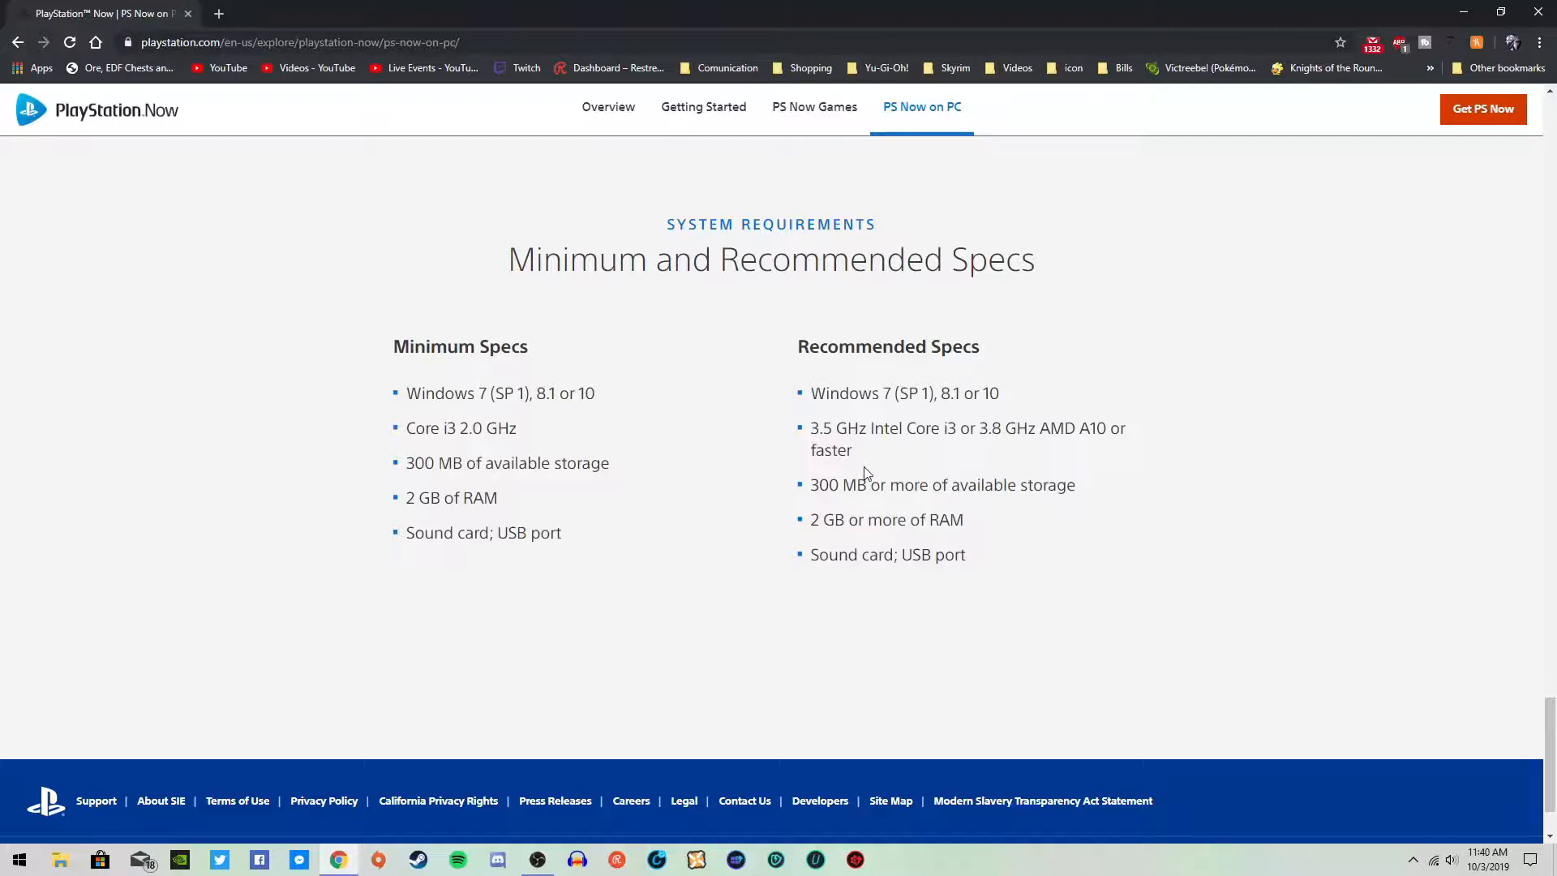
mouse_move(919, 446)
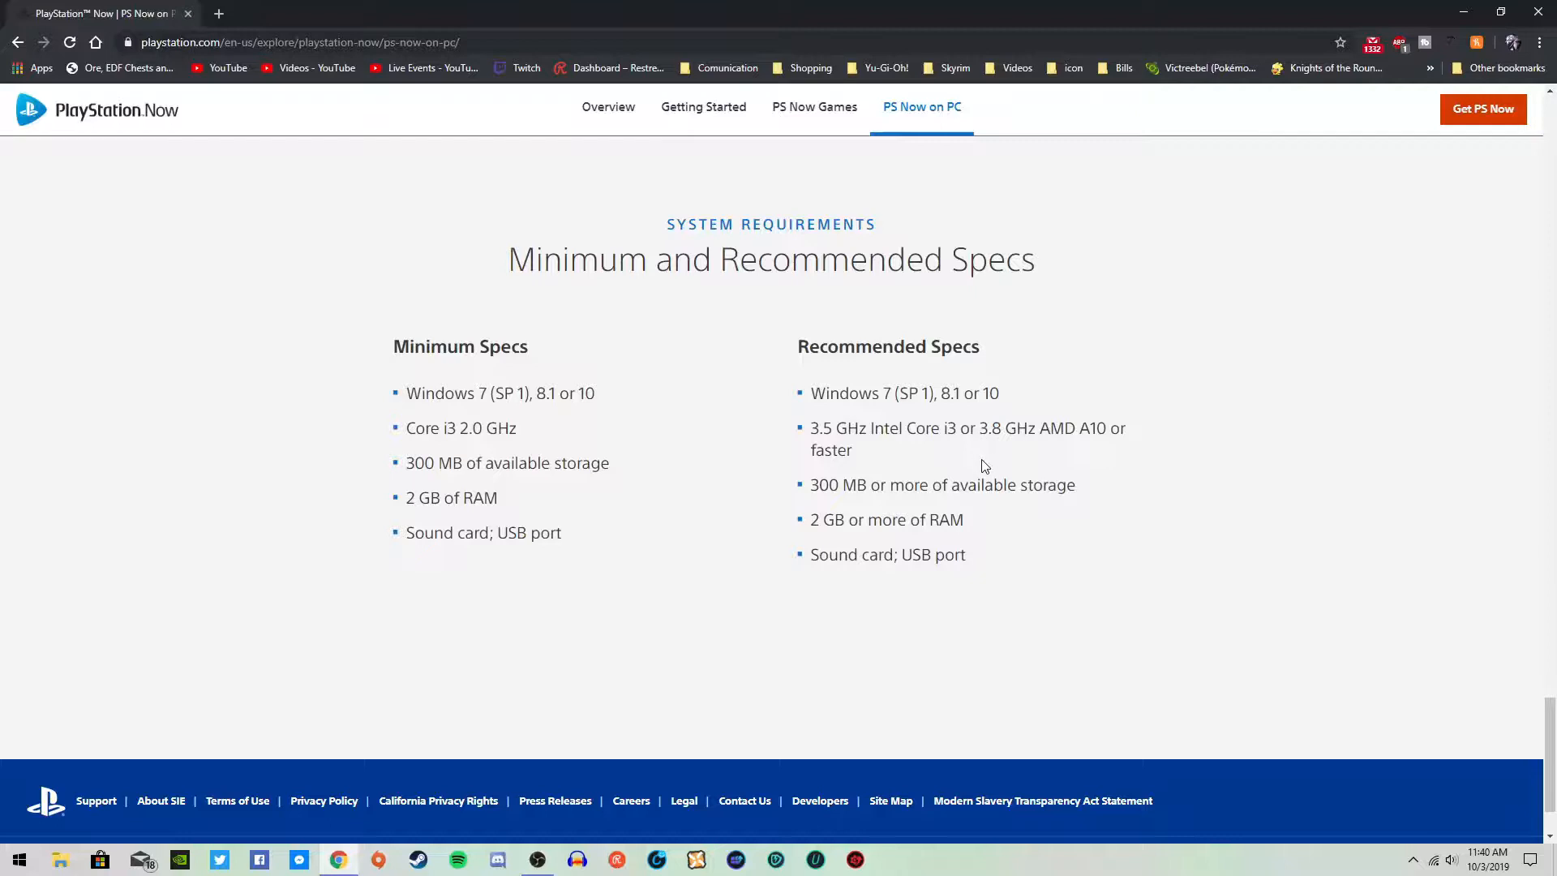
mouse_move(802, 521)
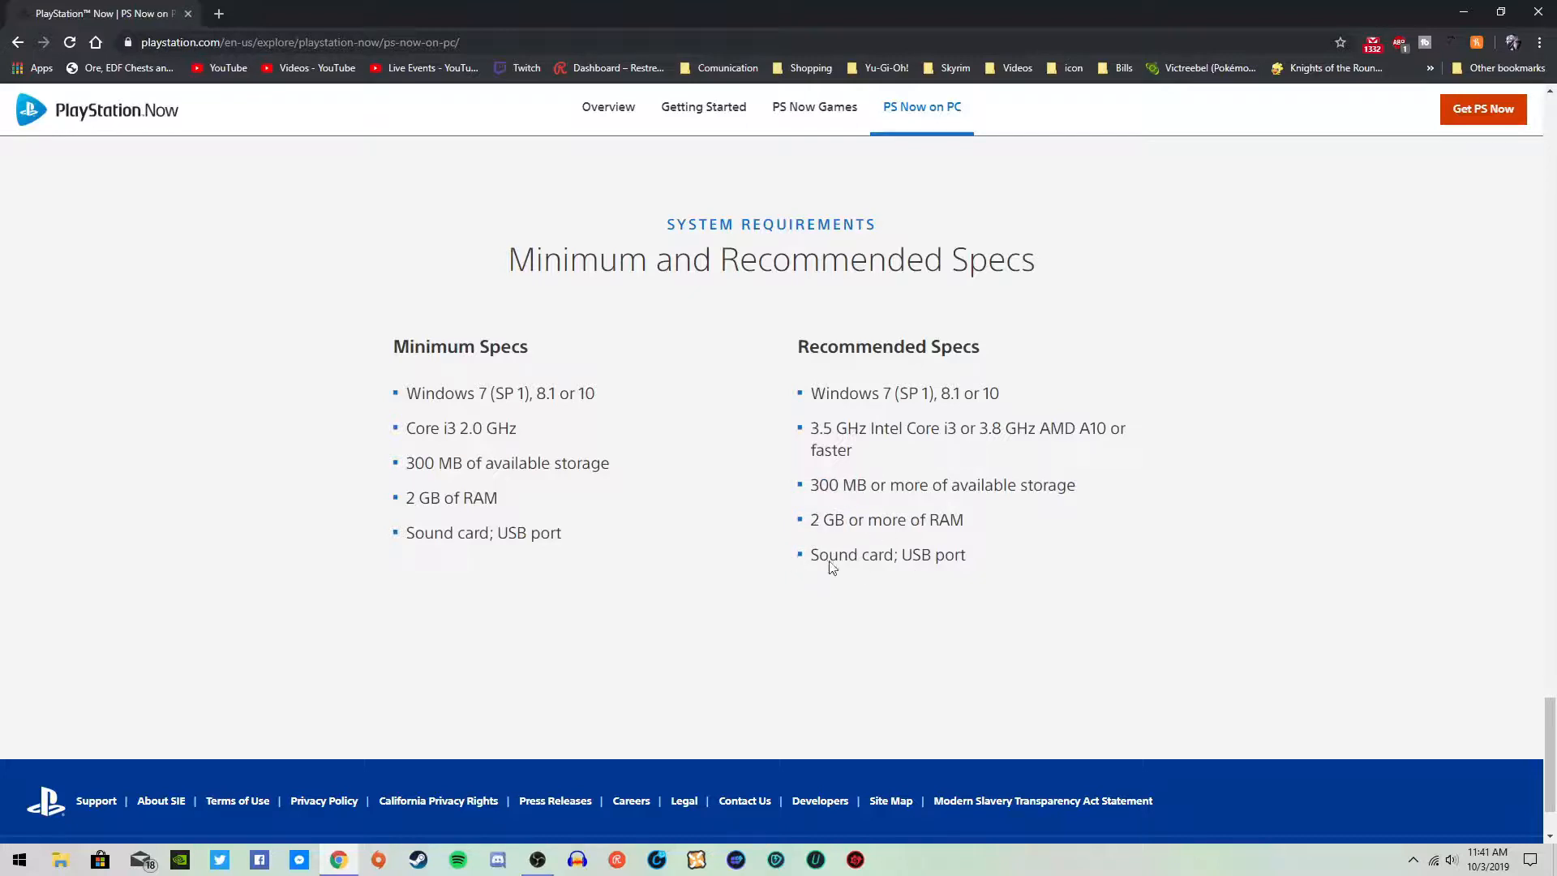
mouse_move(992, 584)
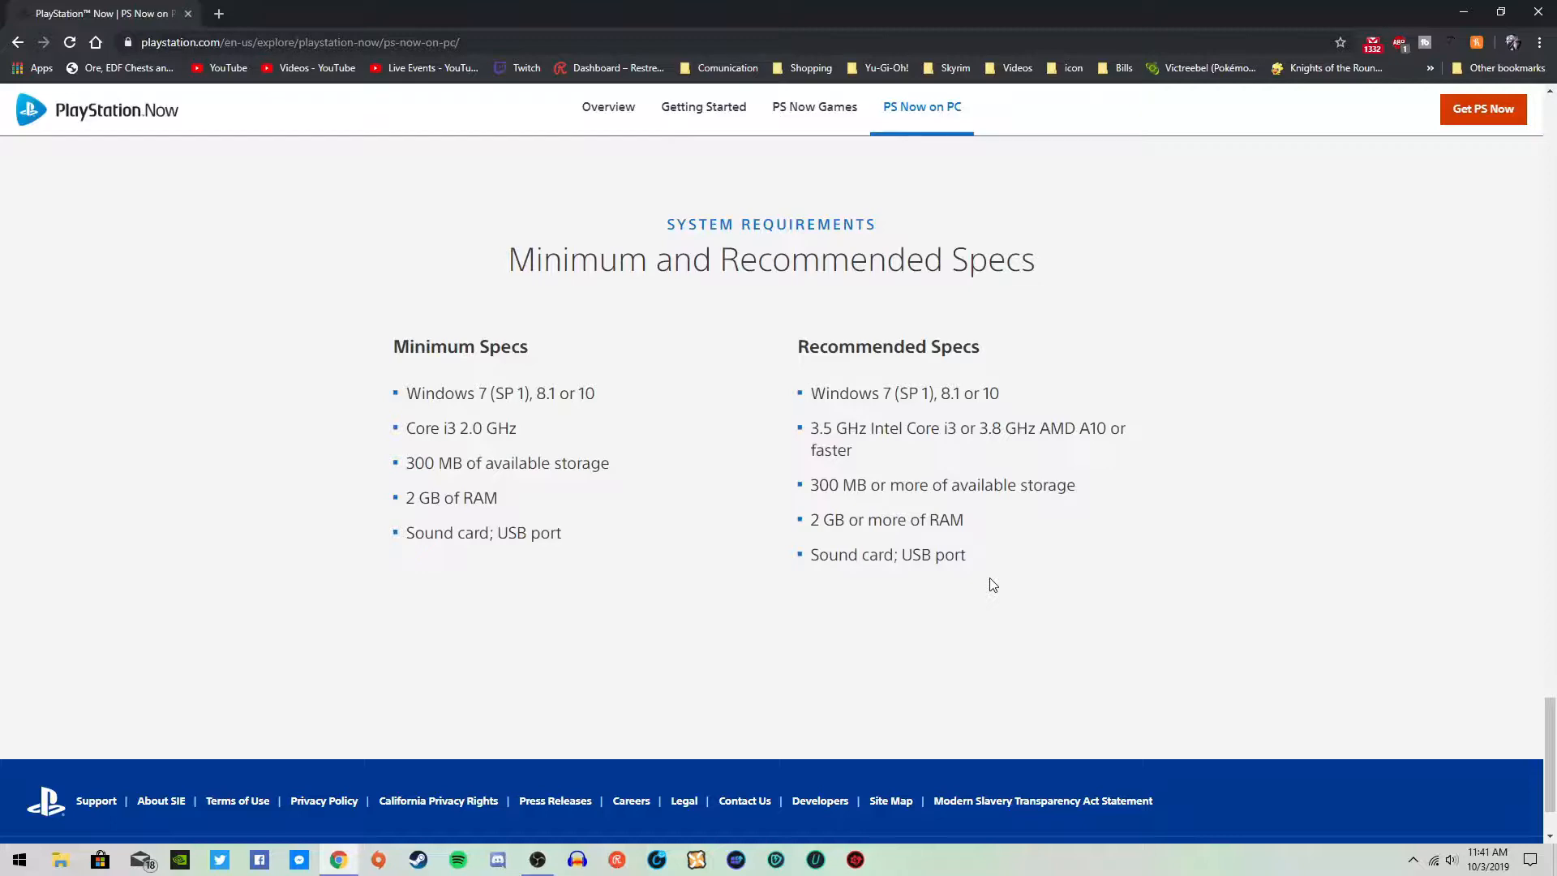
scroll("up", 3)
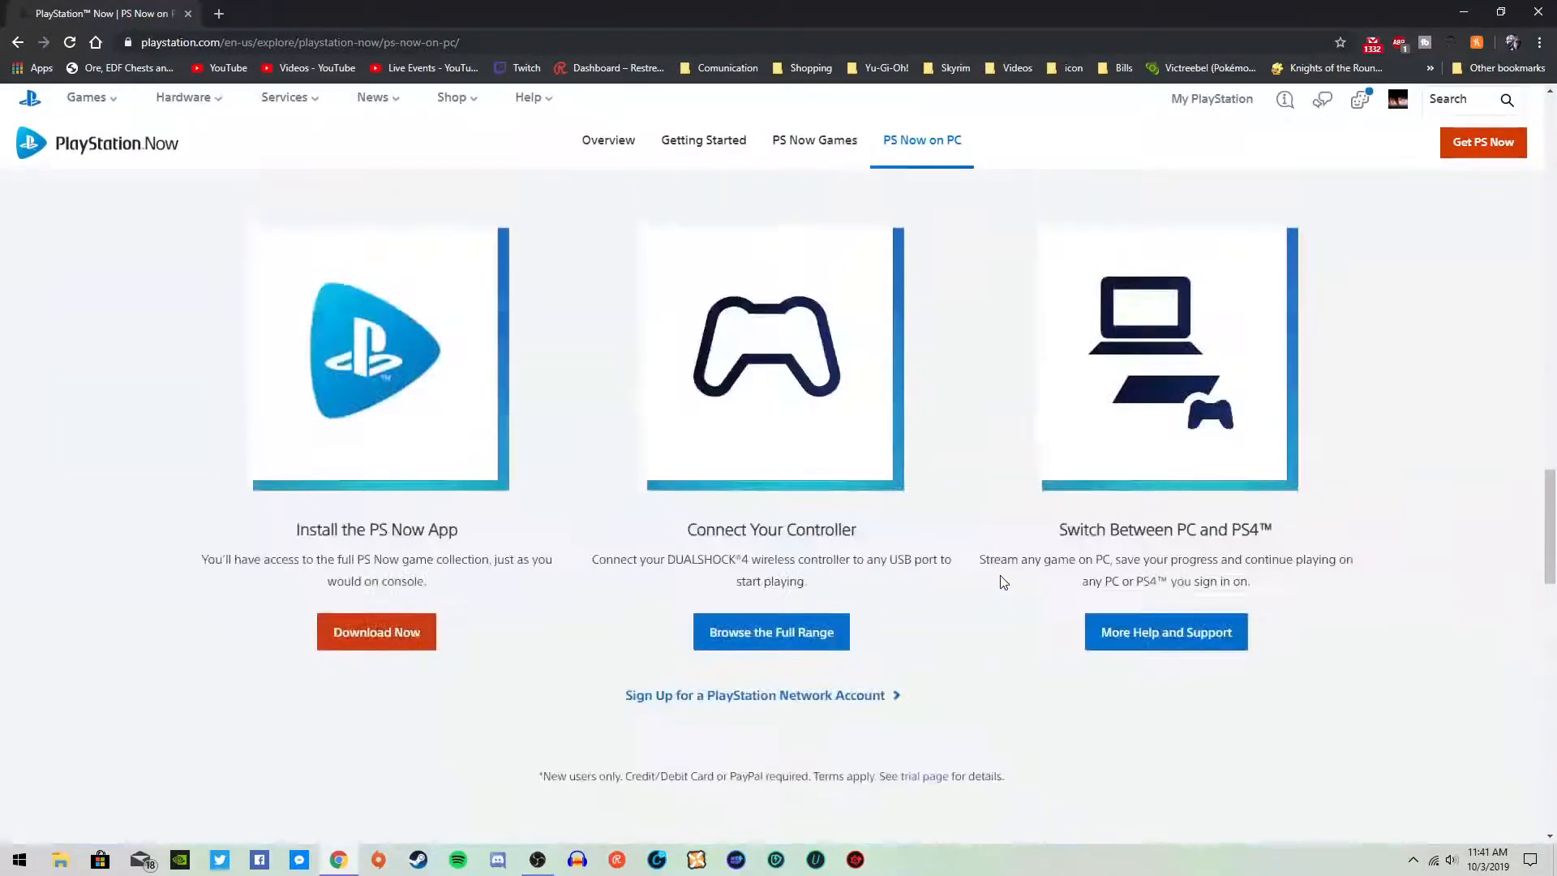
scroll("down", 3)
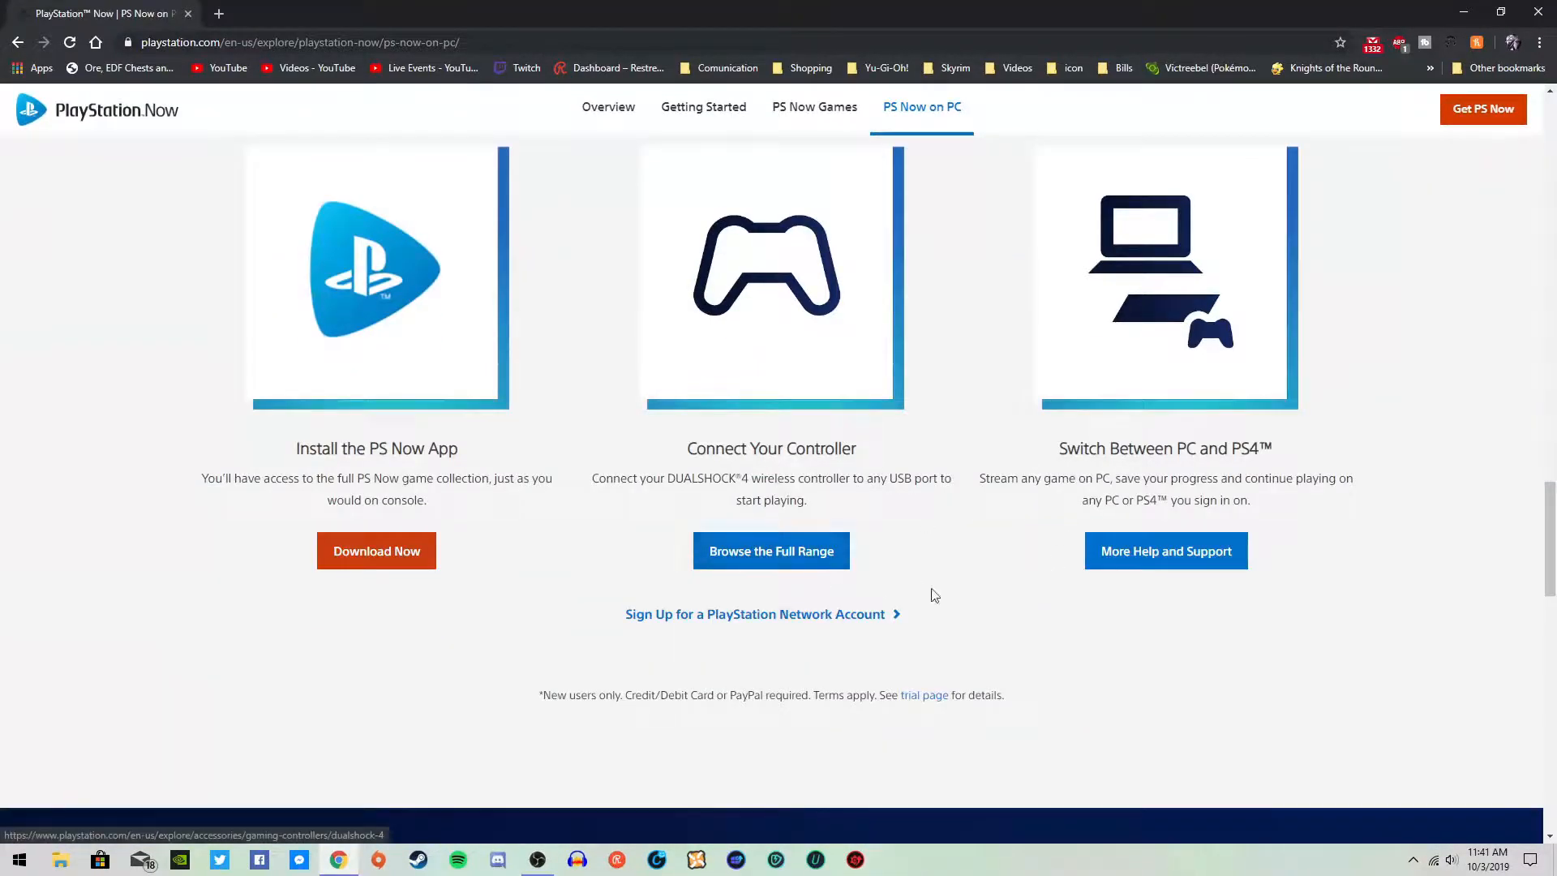
mouse_move(963, 662)
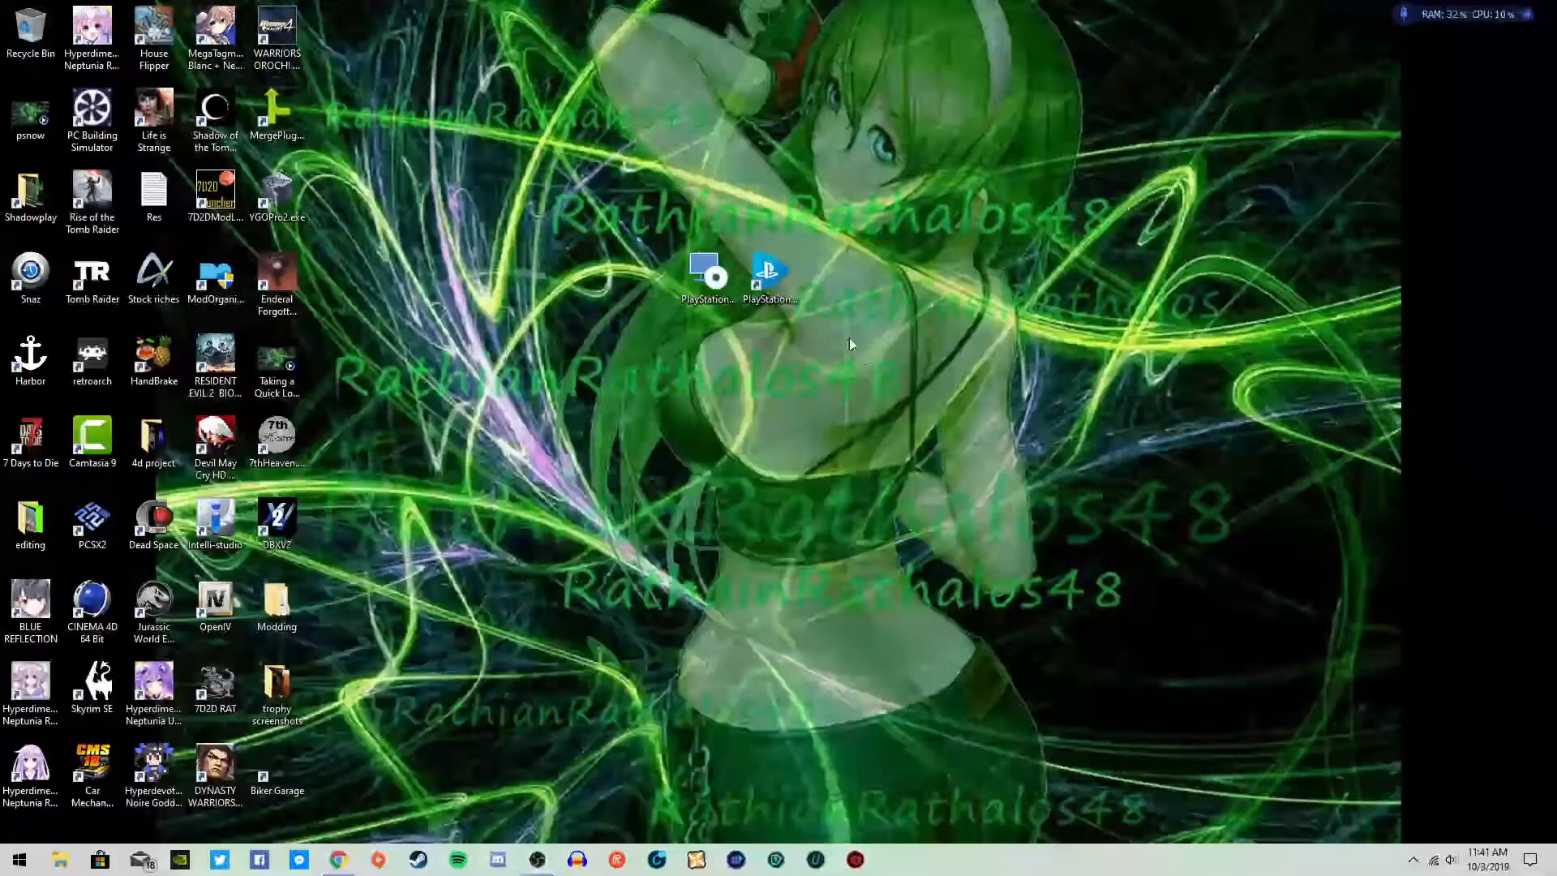
mouse_move(860, 388)
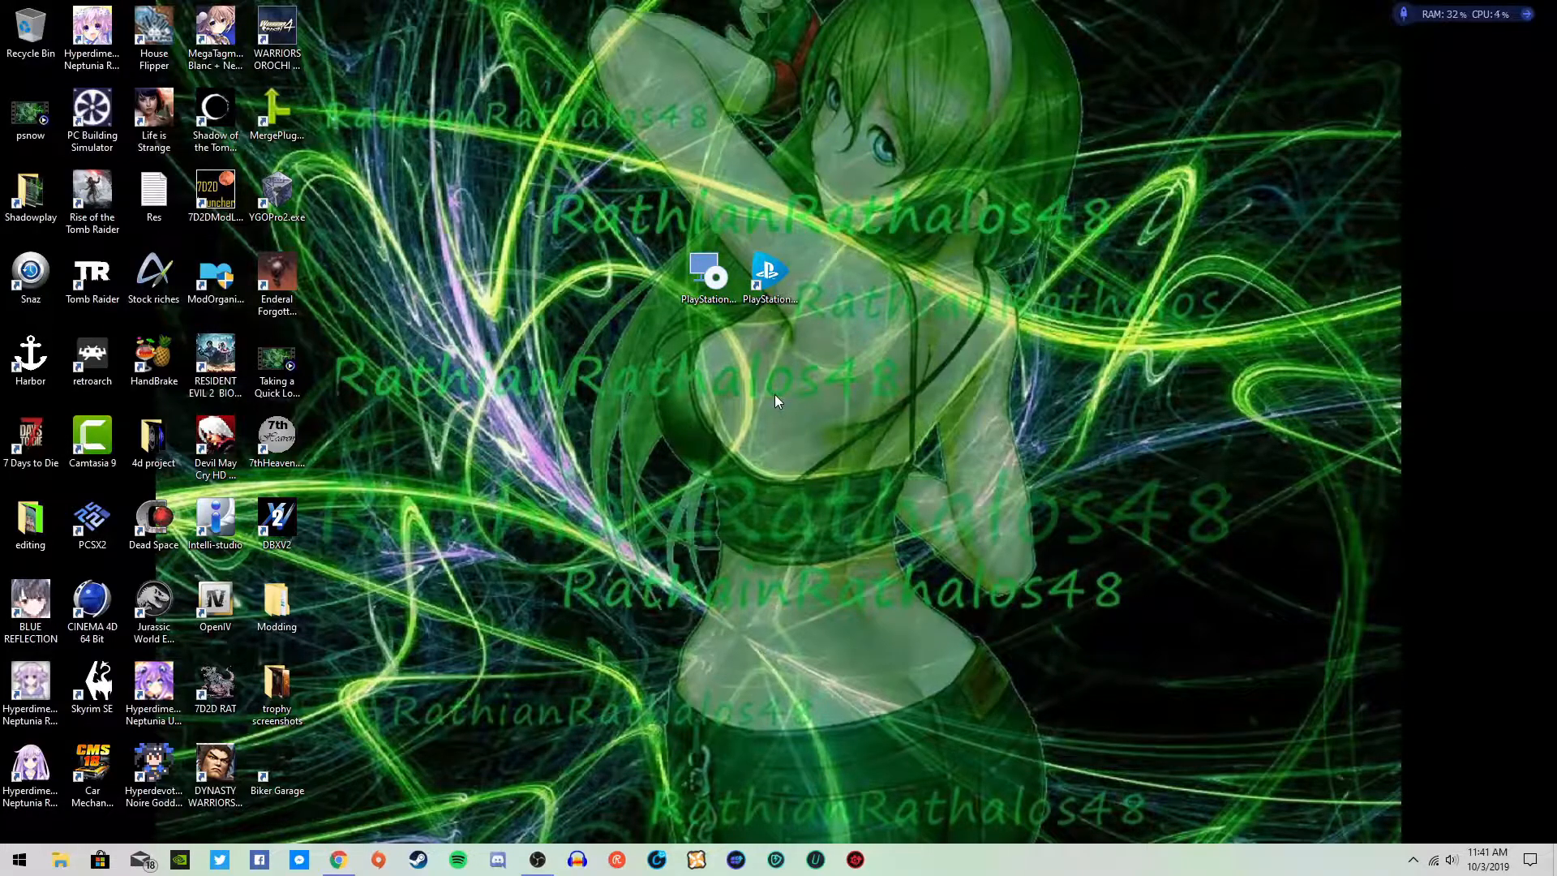
mouse_move(725, 348)
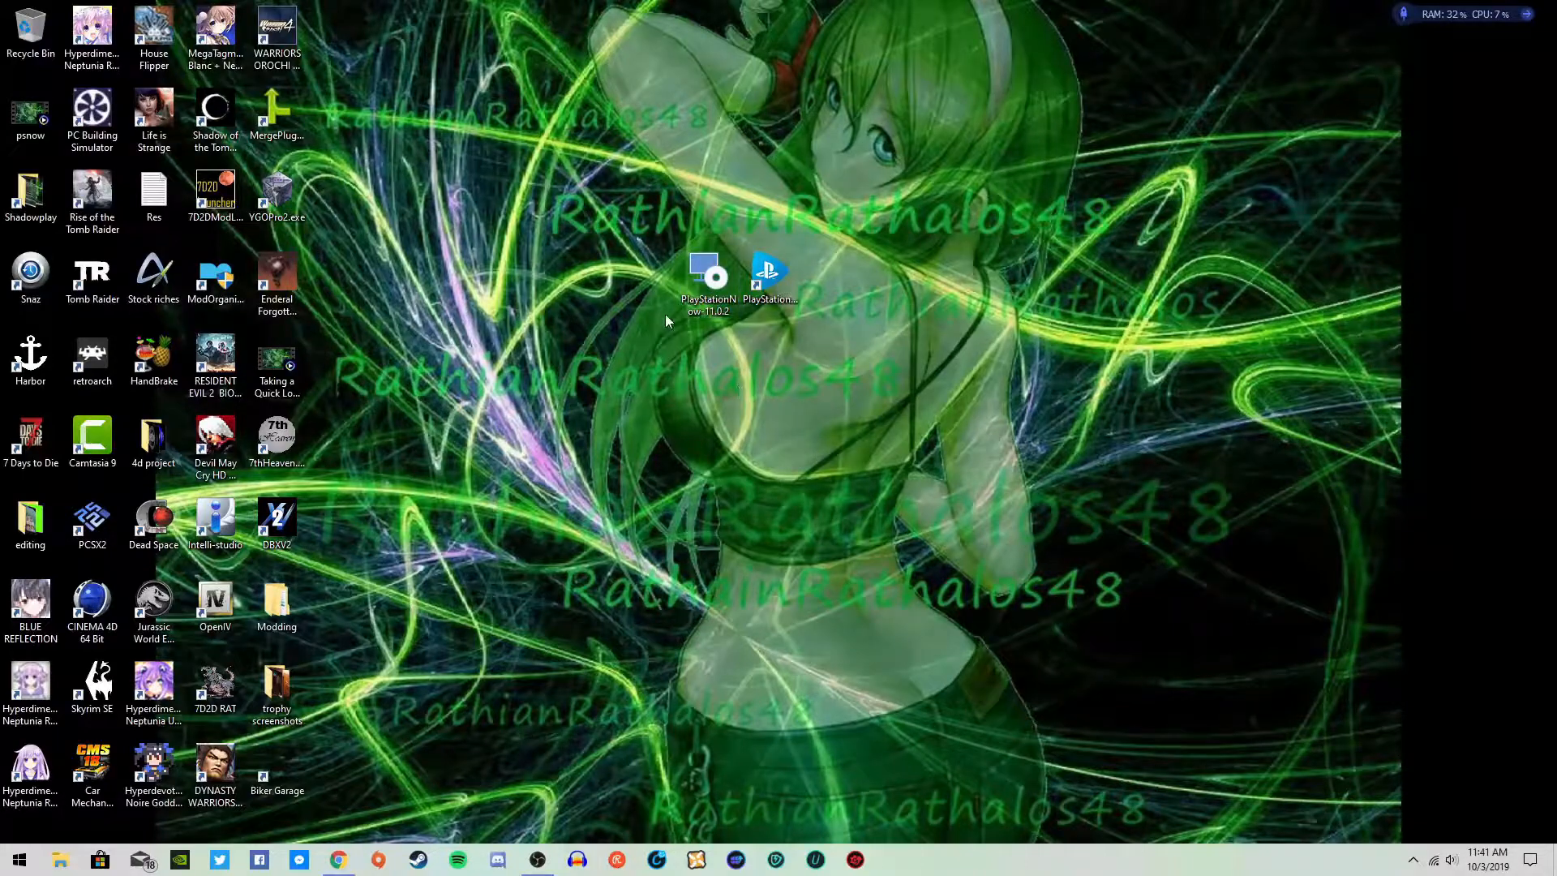
Move the PlayStation installer shortcut aside and select the PlayStation Now shortcut
left_click_drag(708, 273, 646, 199)
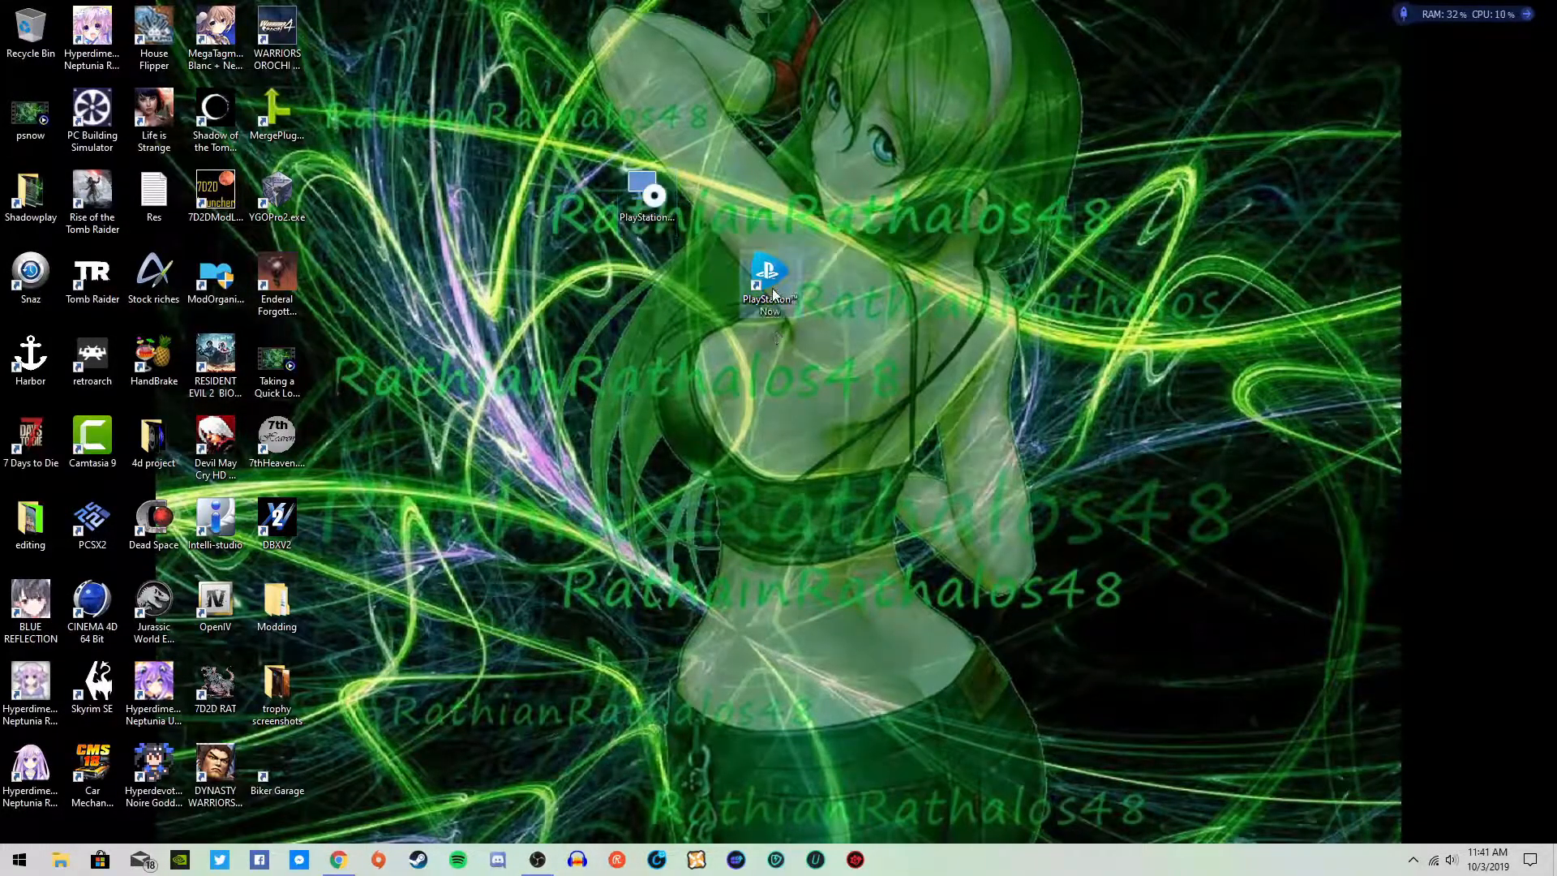
left_click(768, 284)
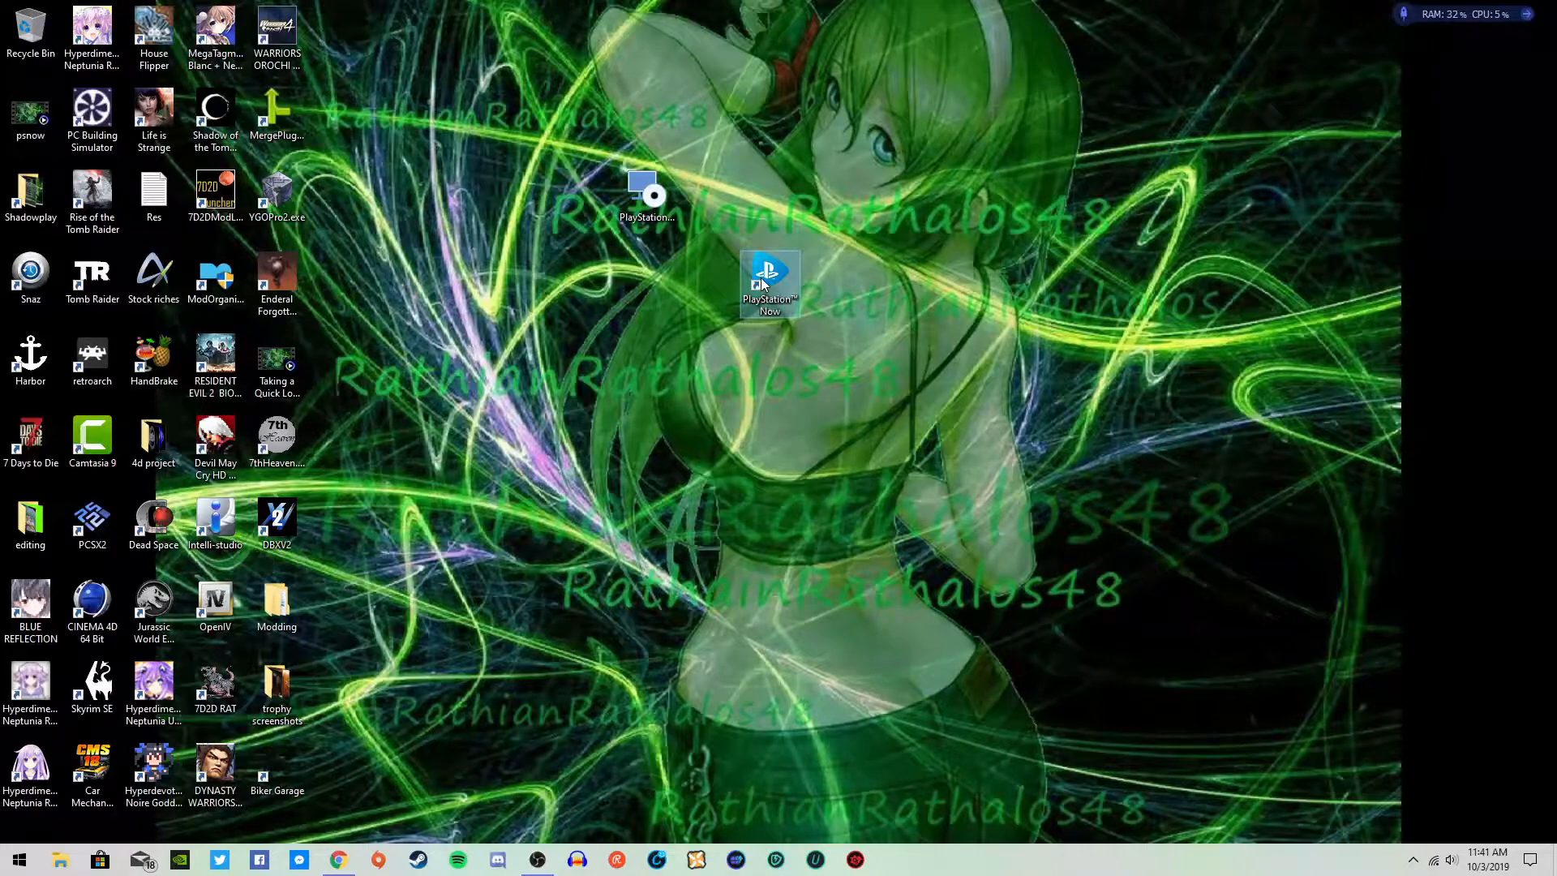
Launch the PlayStation Now desktop shortcut and let the home screen load
double_click(770, 283)
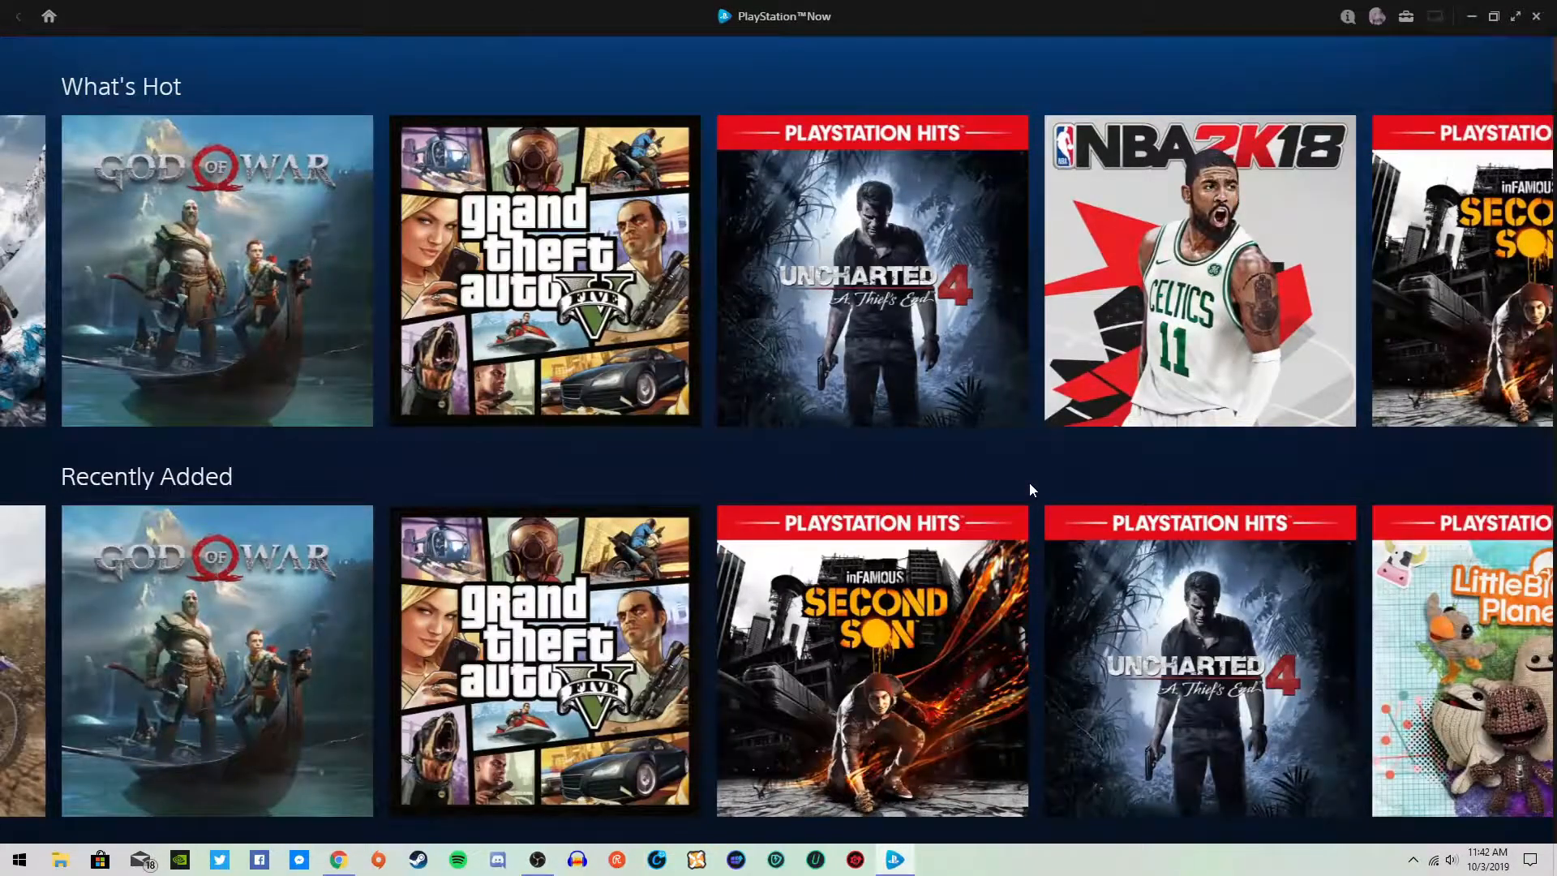
mouse_move(1071, 482)
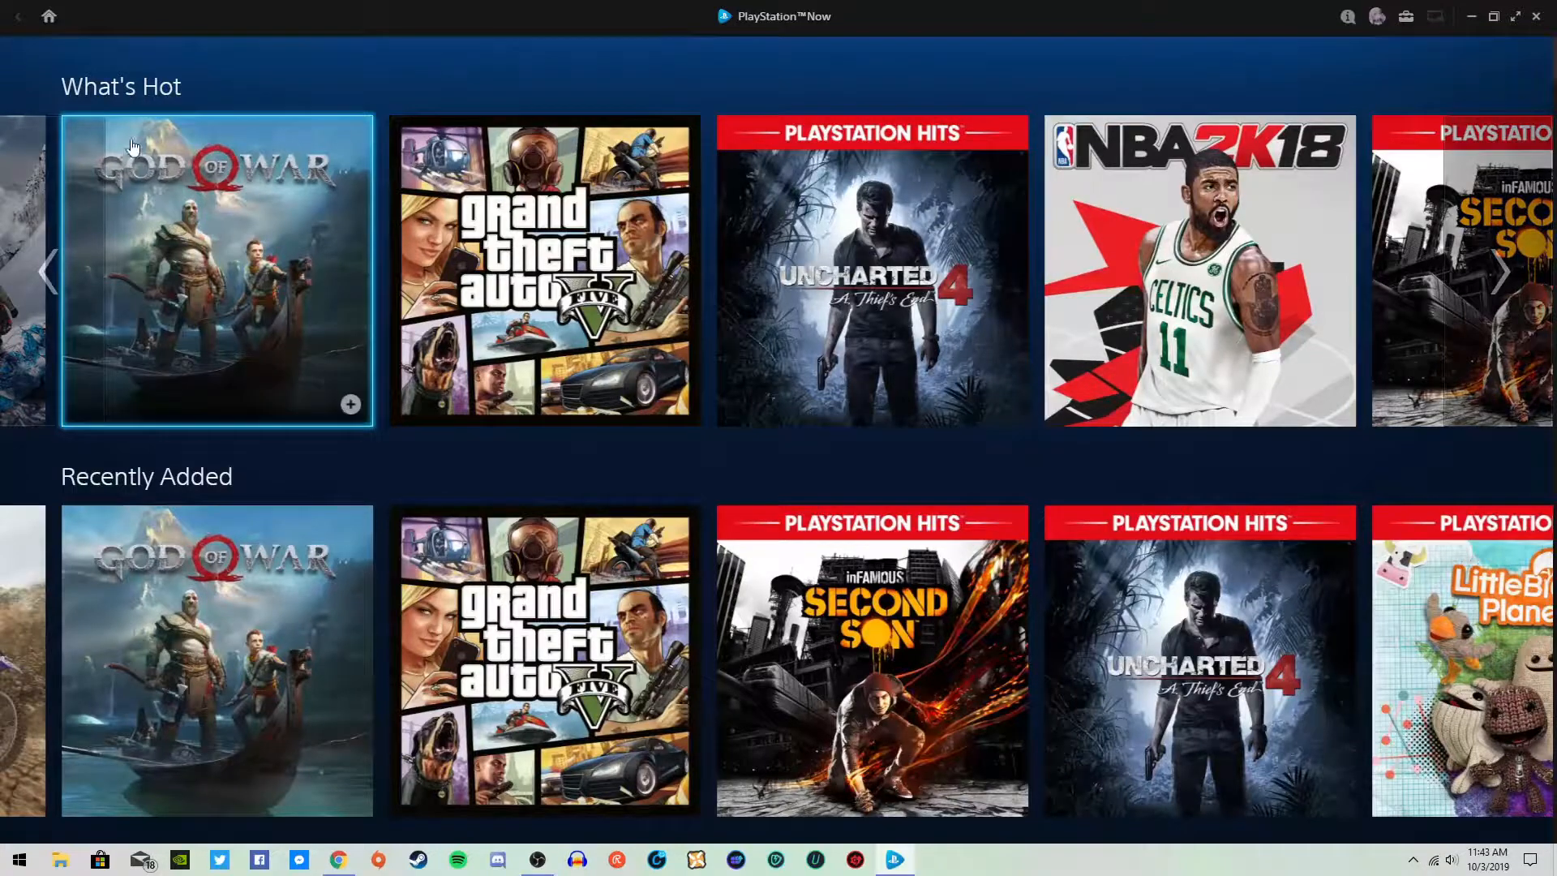
mouse_move(226, 276)
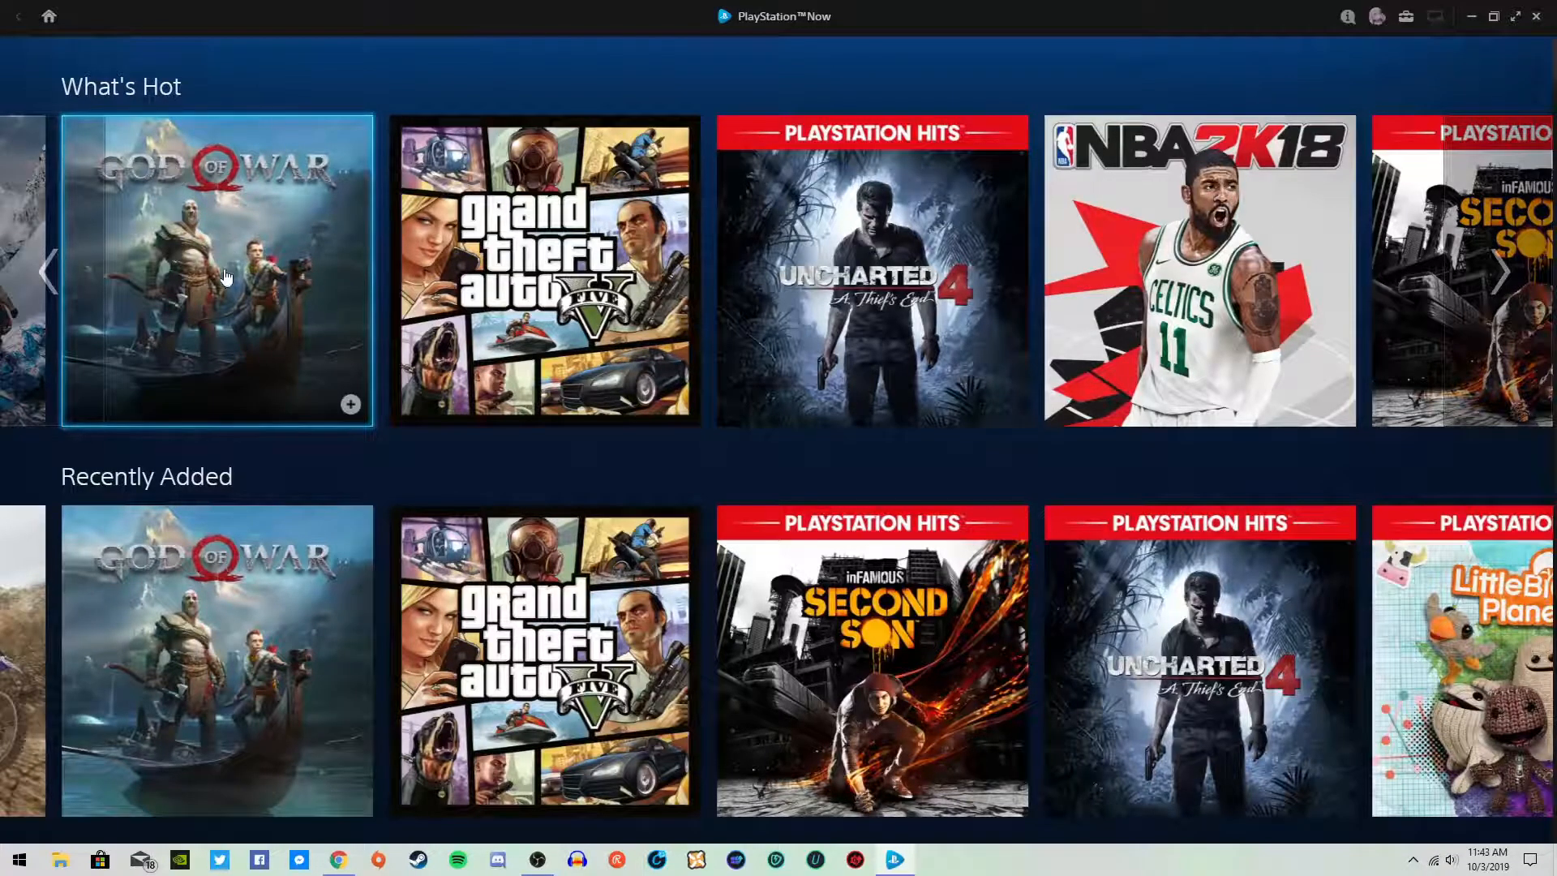
mouse_move(871, 270)
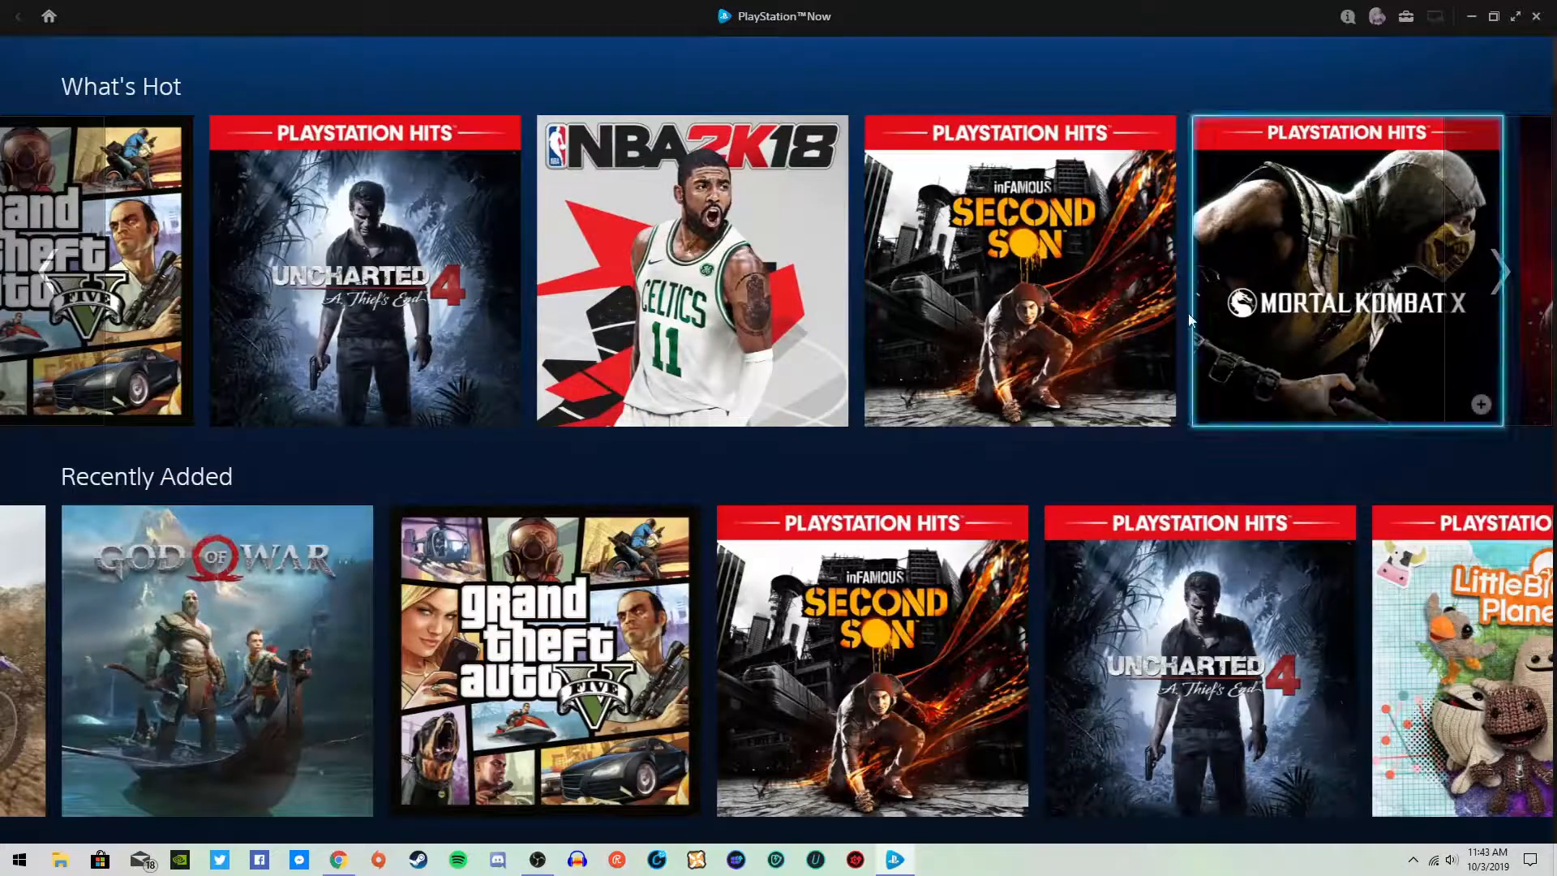
Page the What's Hot row forward five times
left_click(1503, 273)
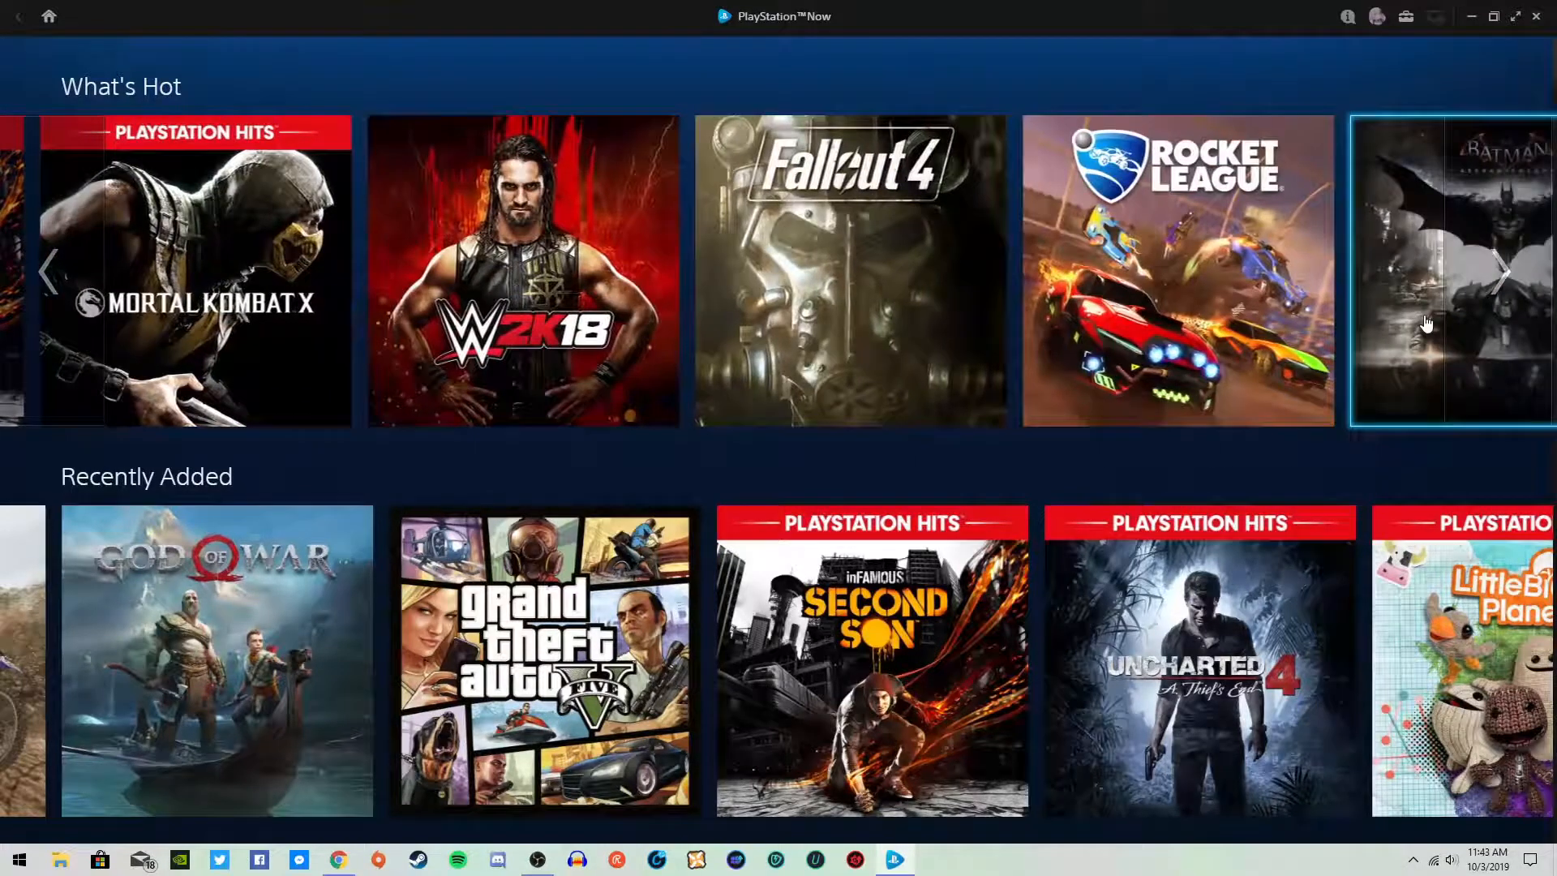
left_click(1508, 274)
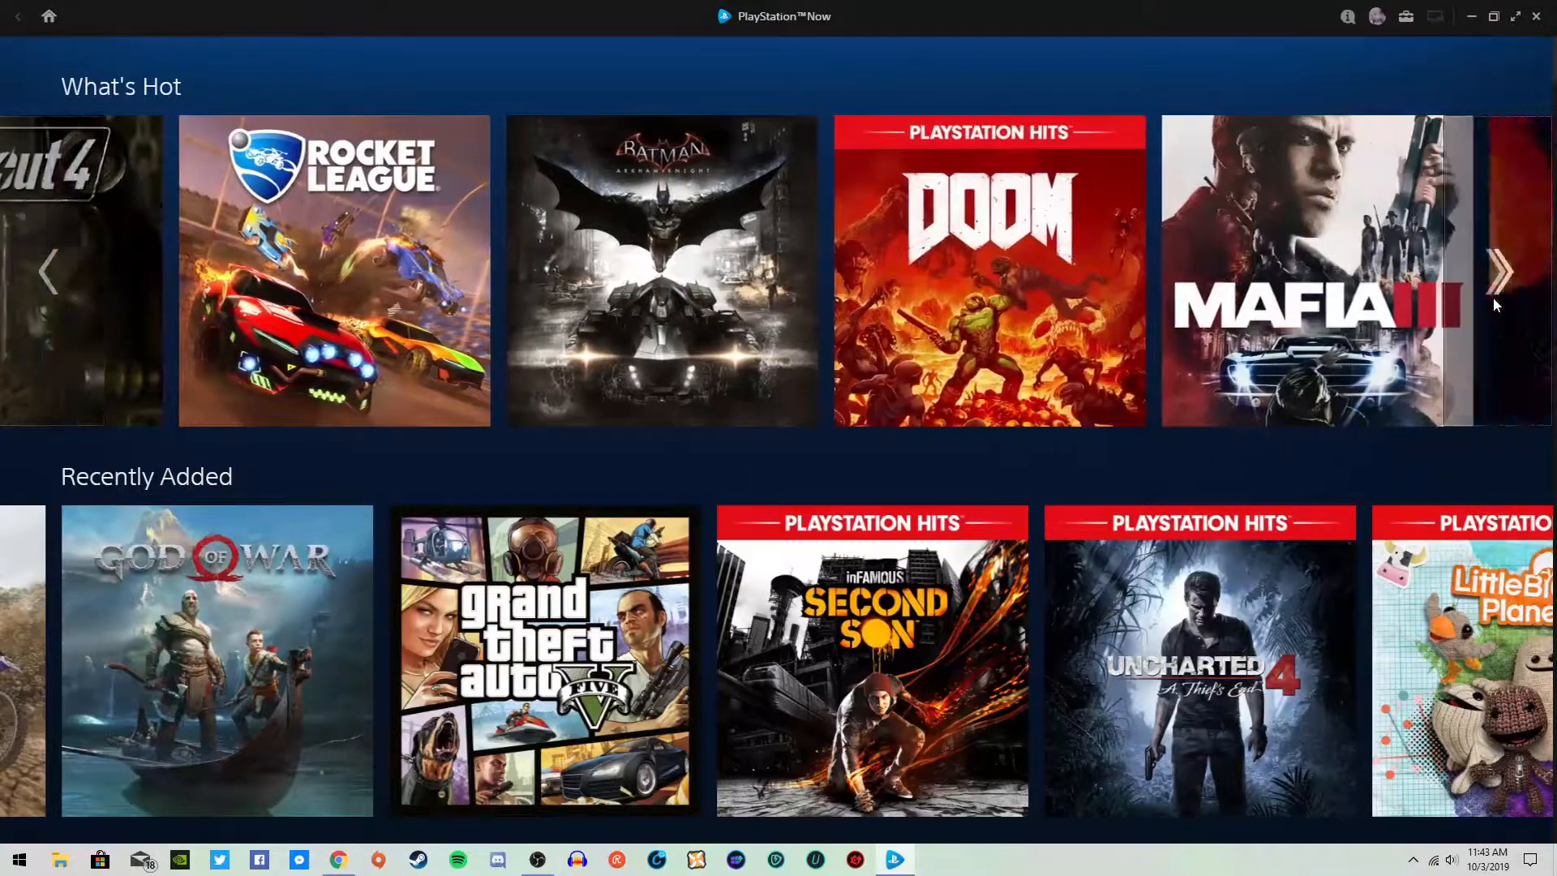
left_click(1502, 273)
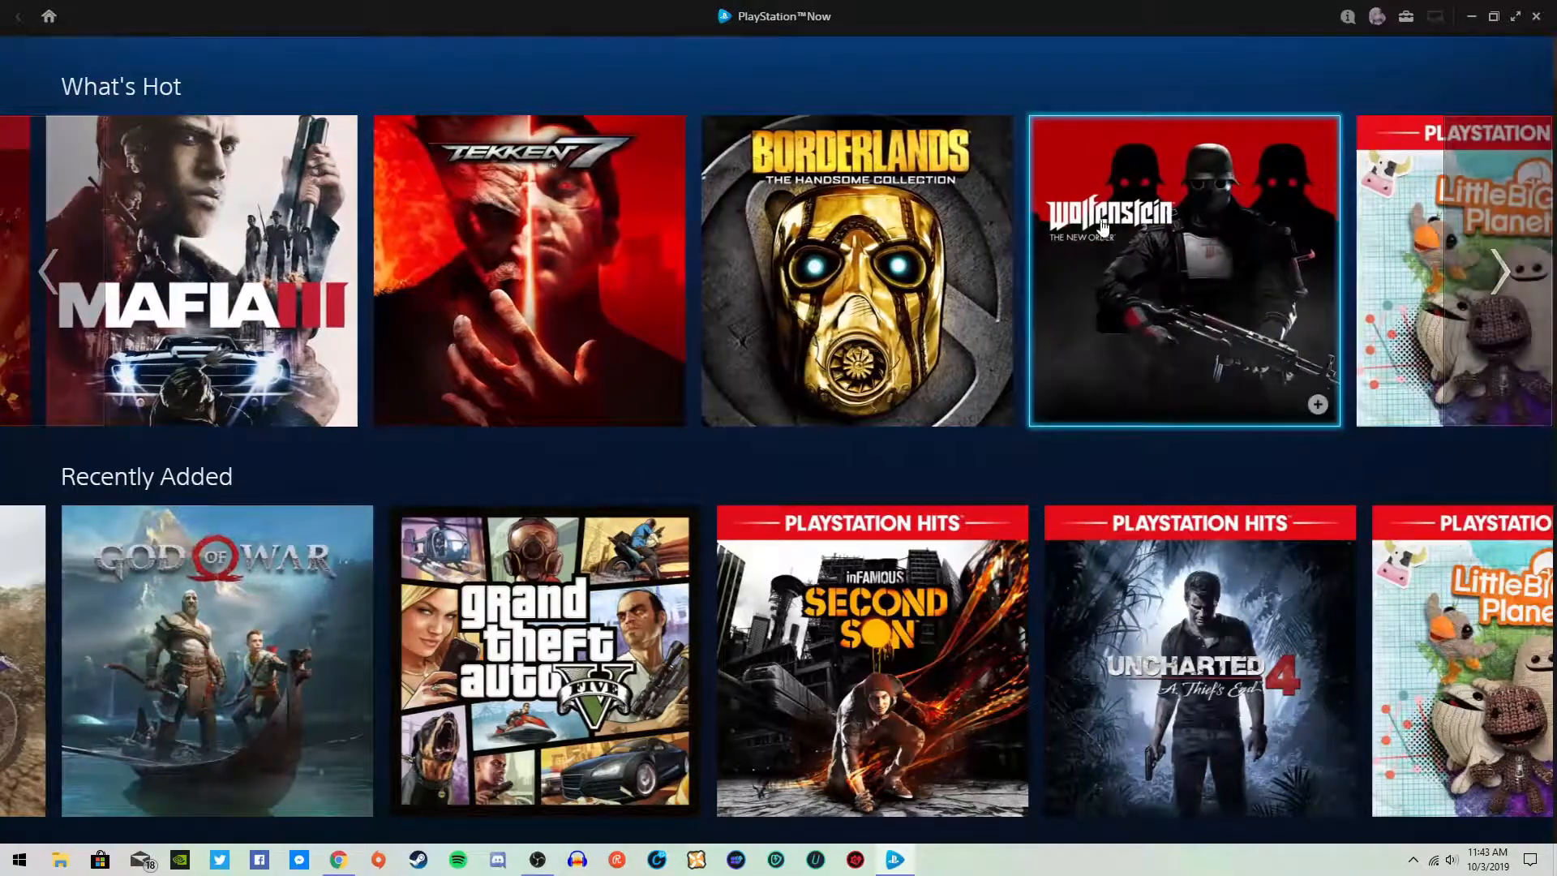
mouse_move(1199, 204)
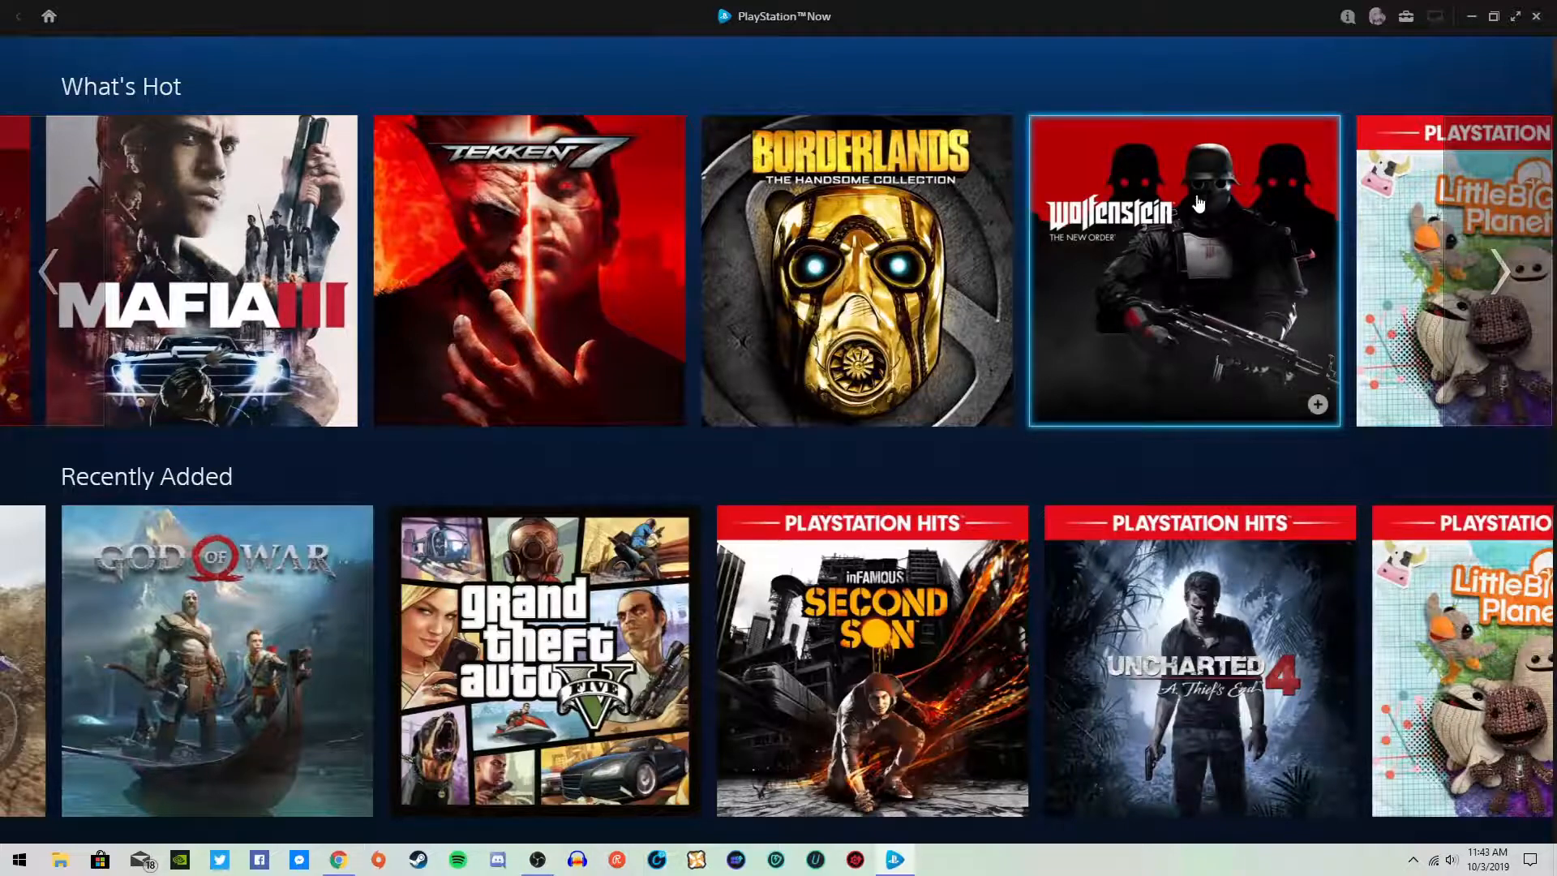
left_click(1503, 274)
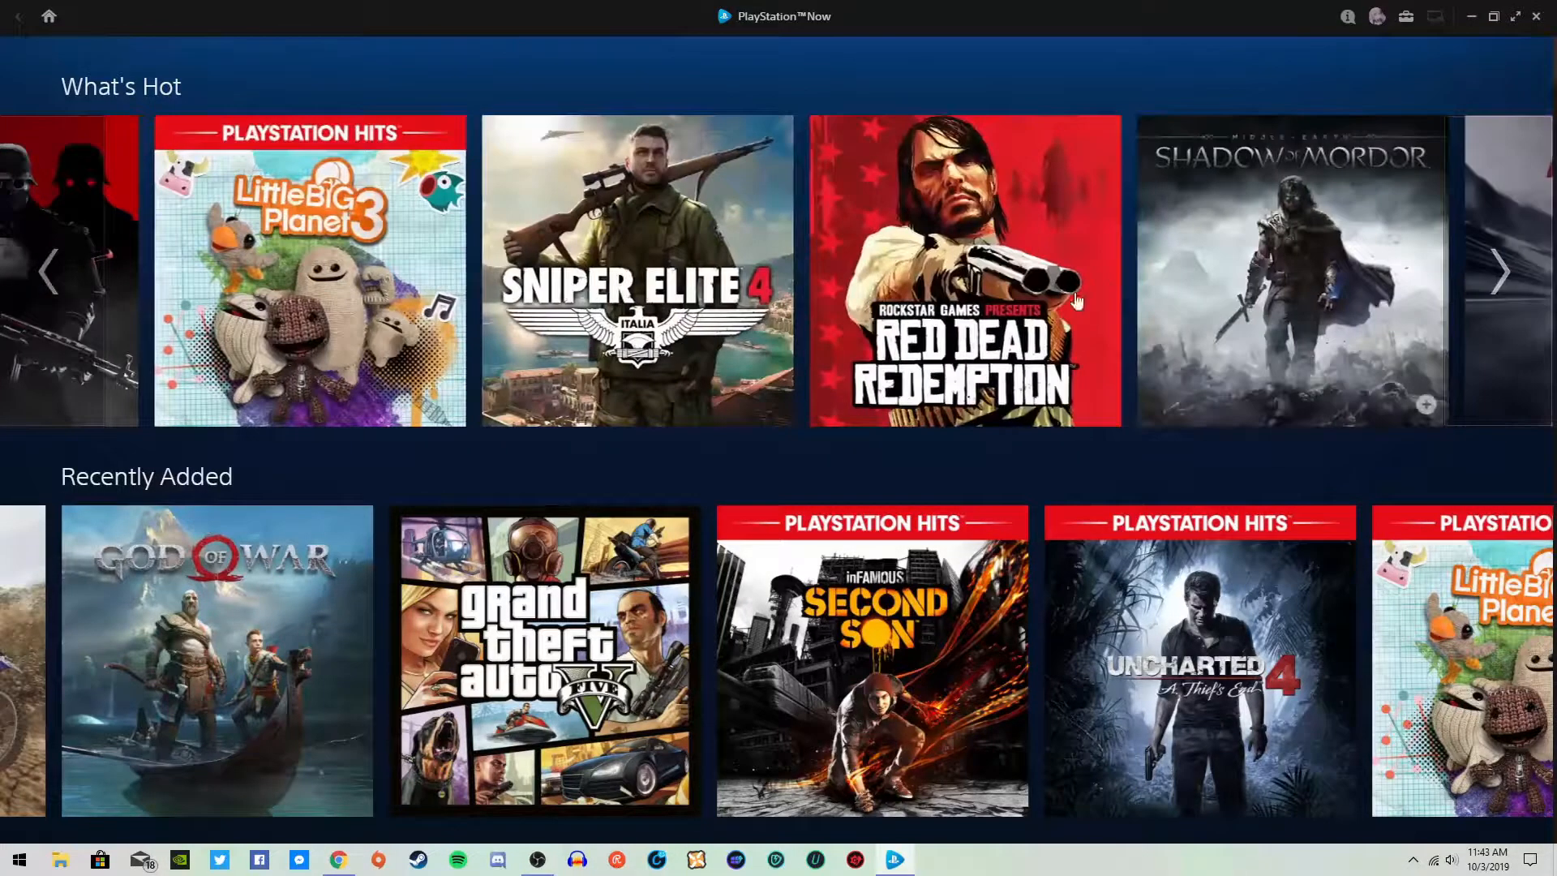
left_click(1501, 273)
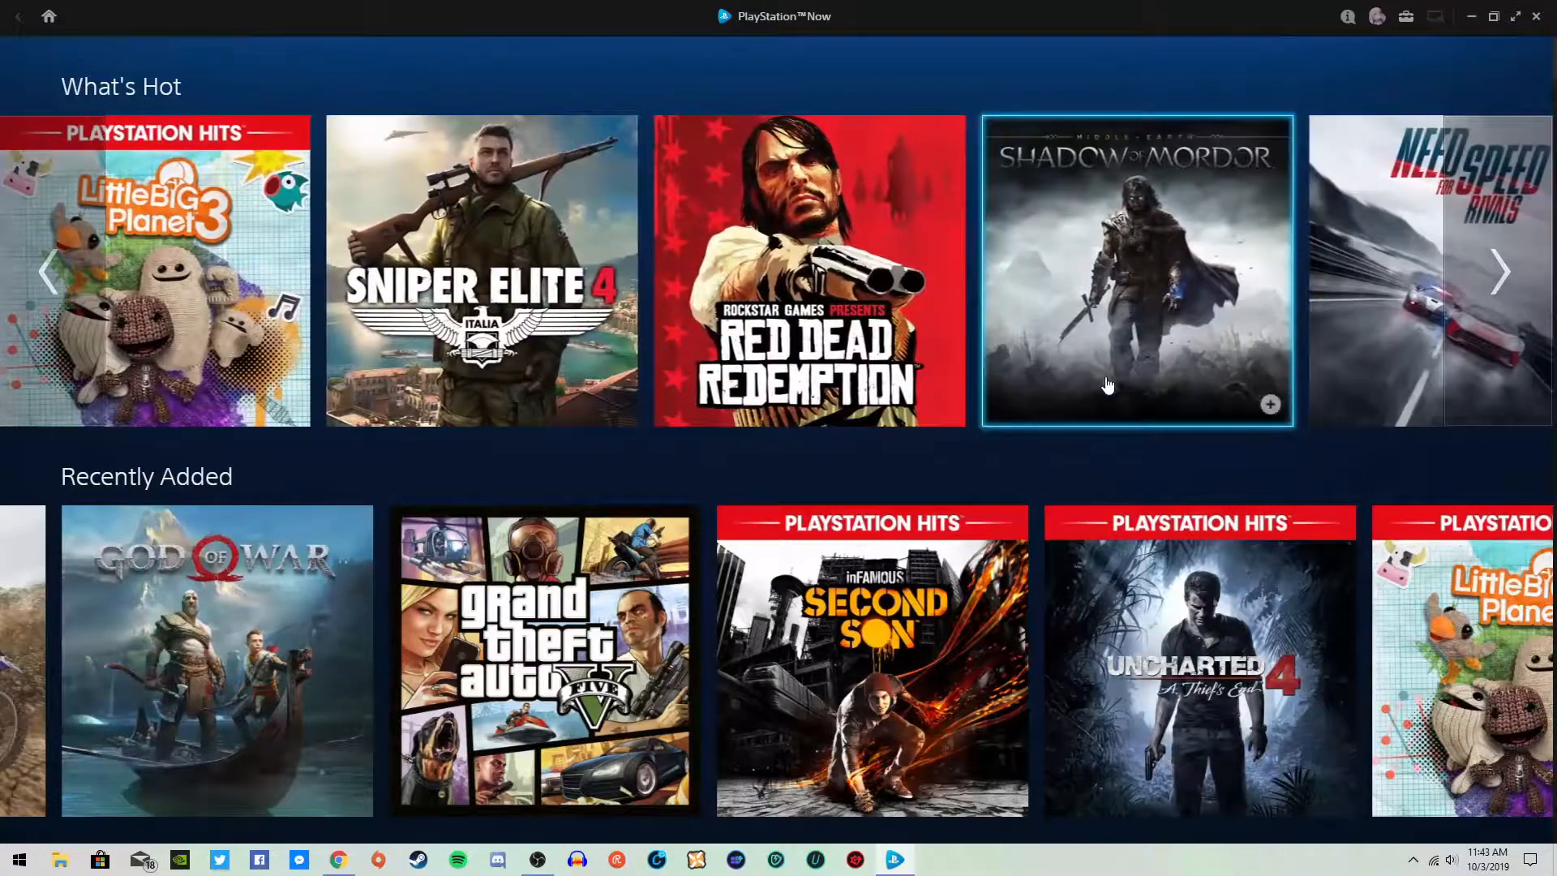
Advance the Recently Added row twice and scroll down to Your List and Play History
scroll("down", 3)
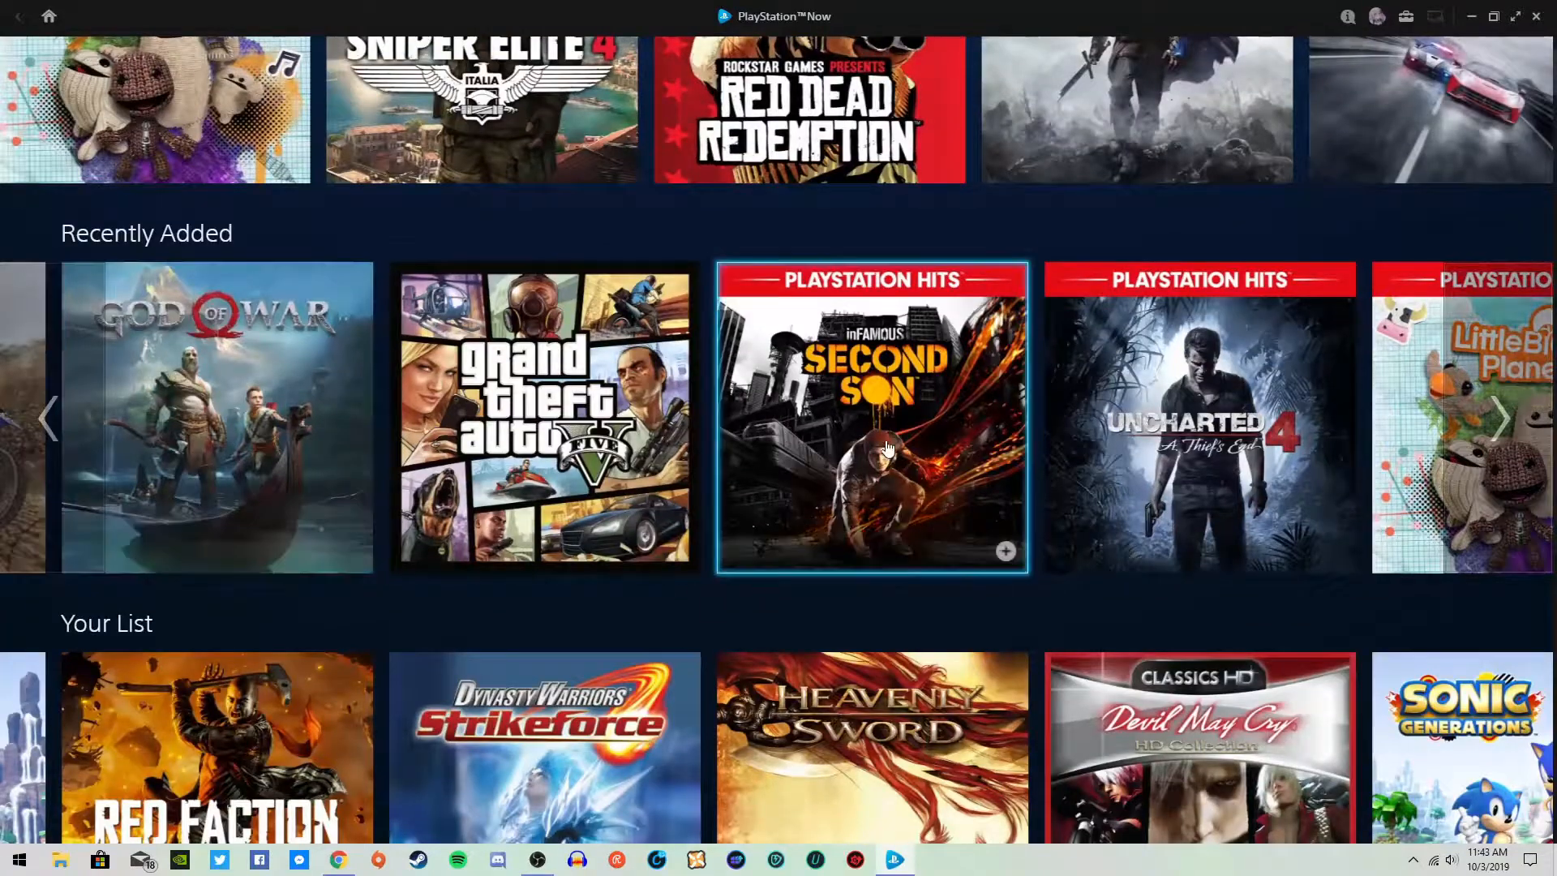
left_click(1503, 417)
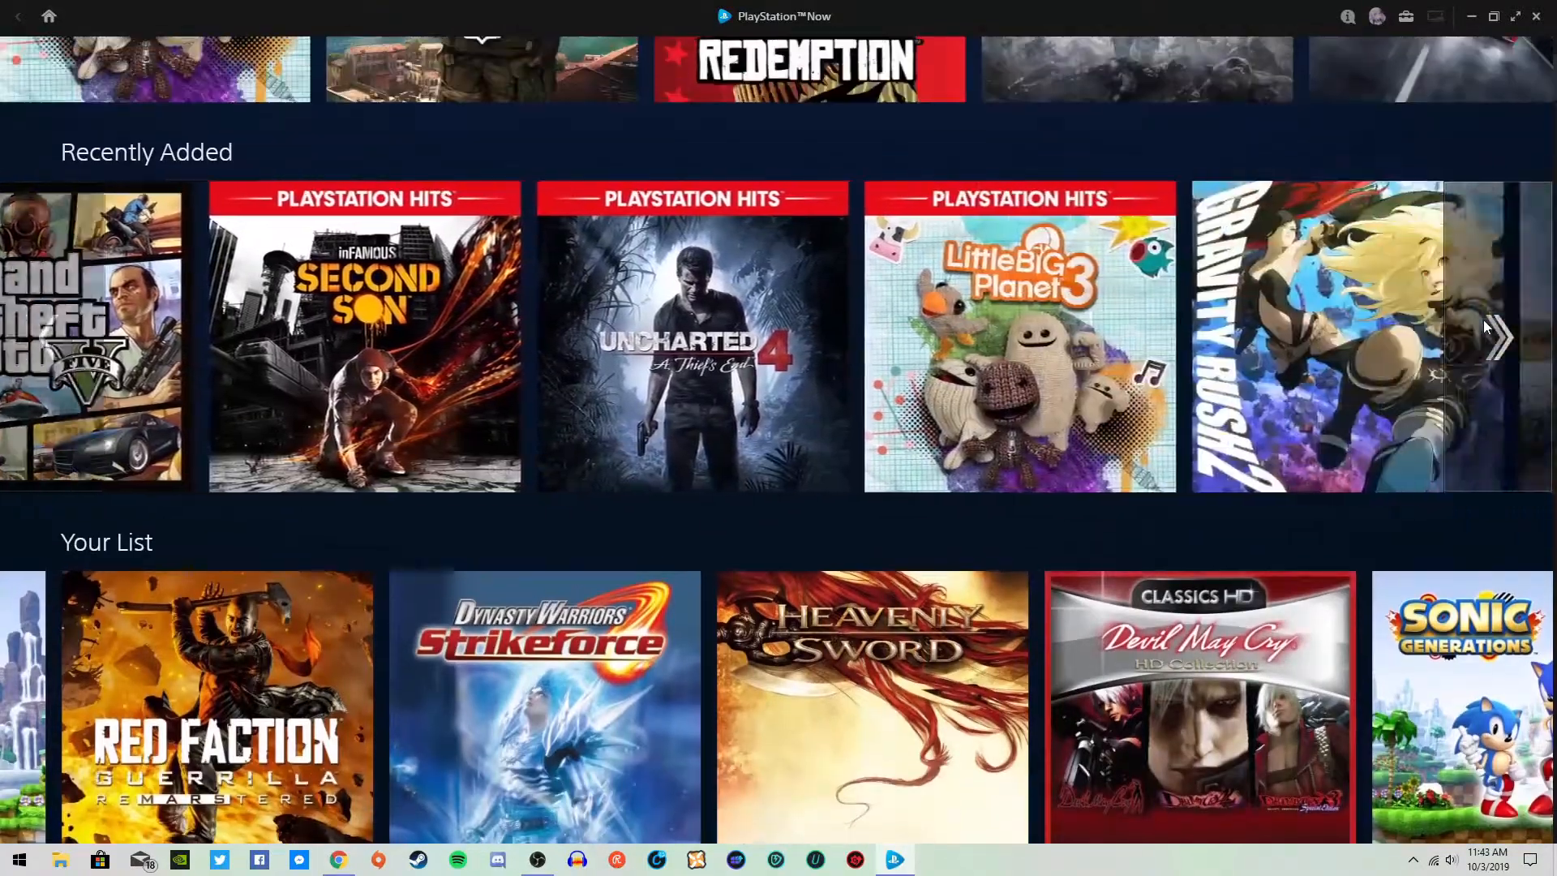
left_click(1503, 337)
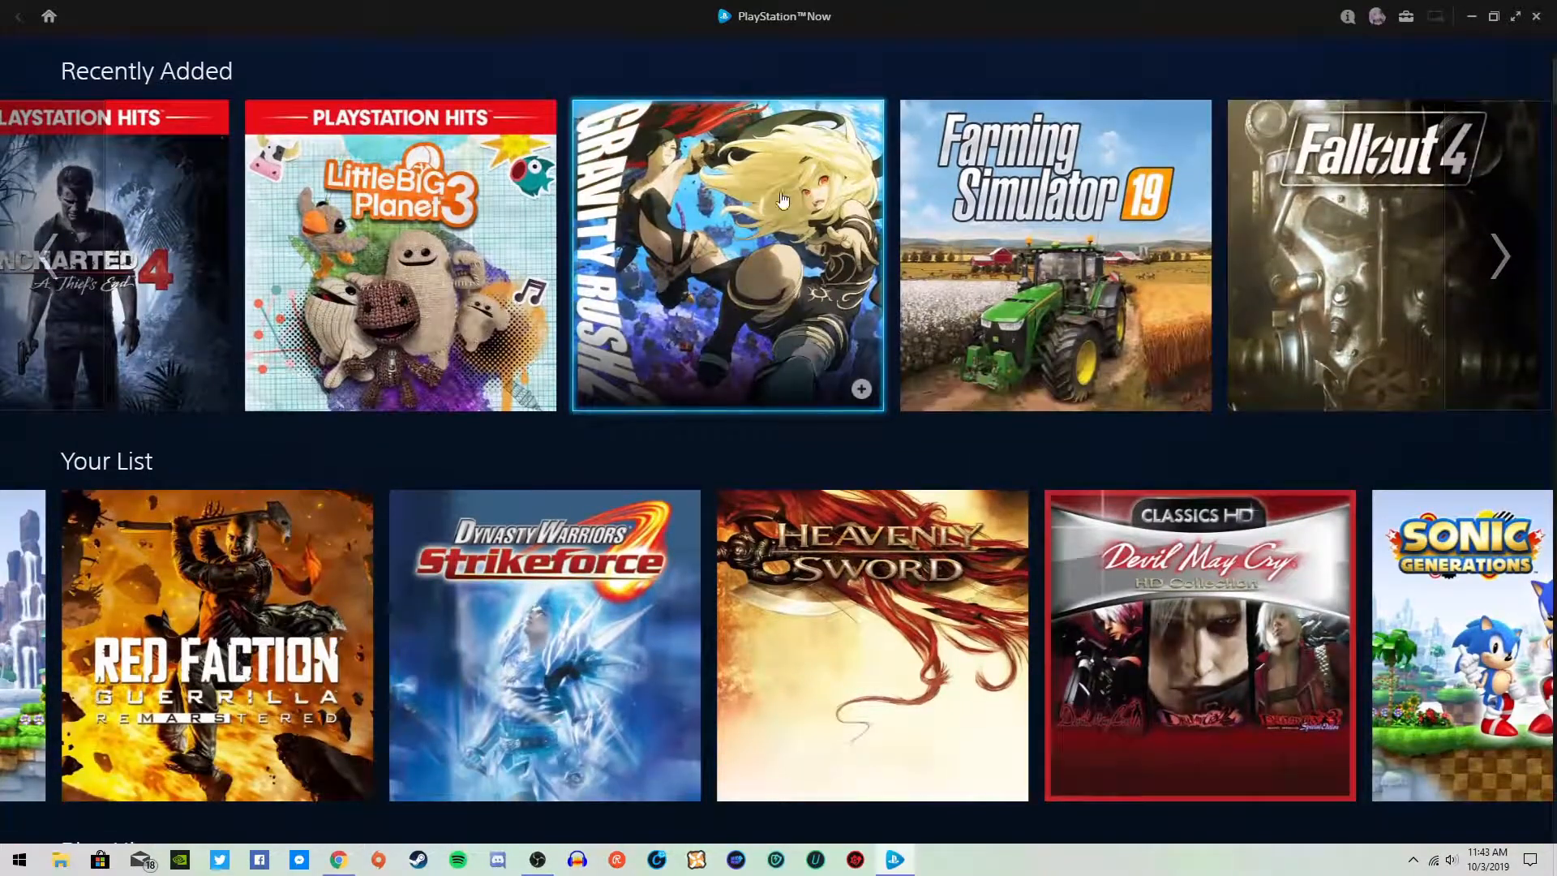
scroll("down", 3)
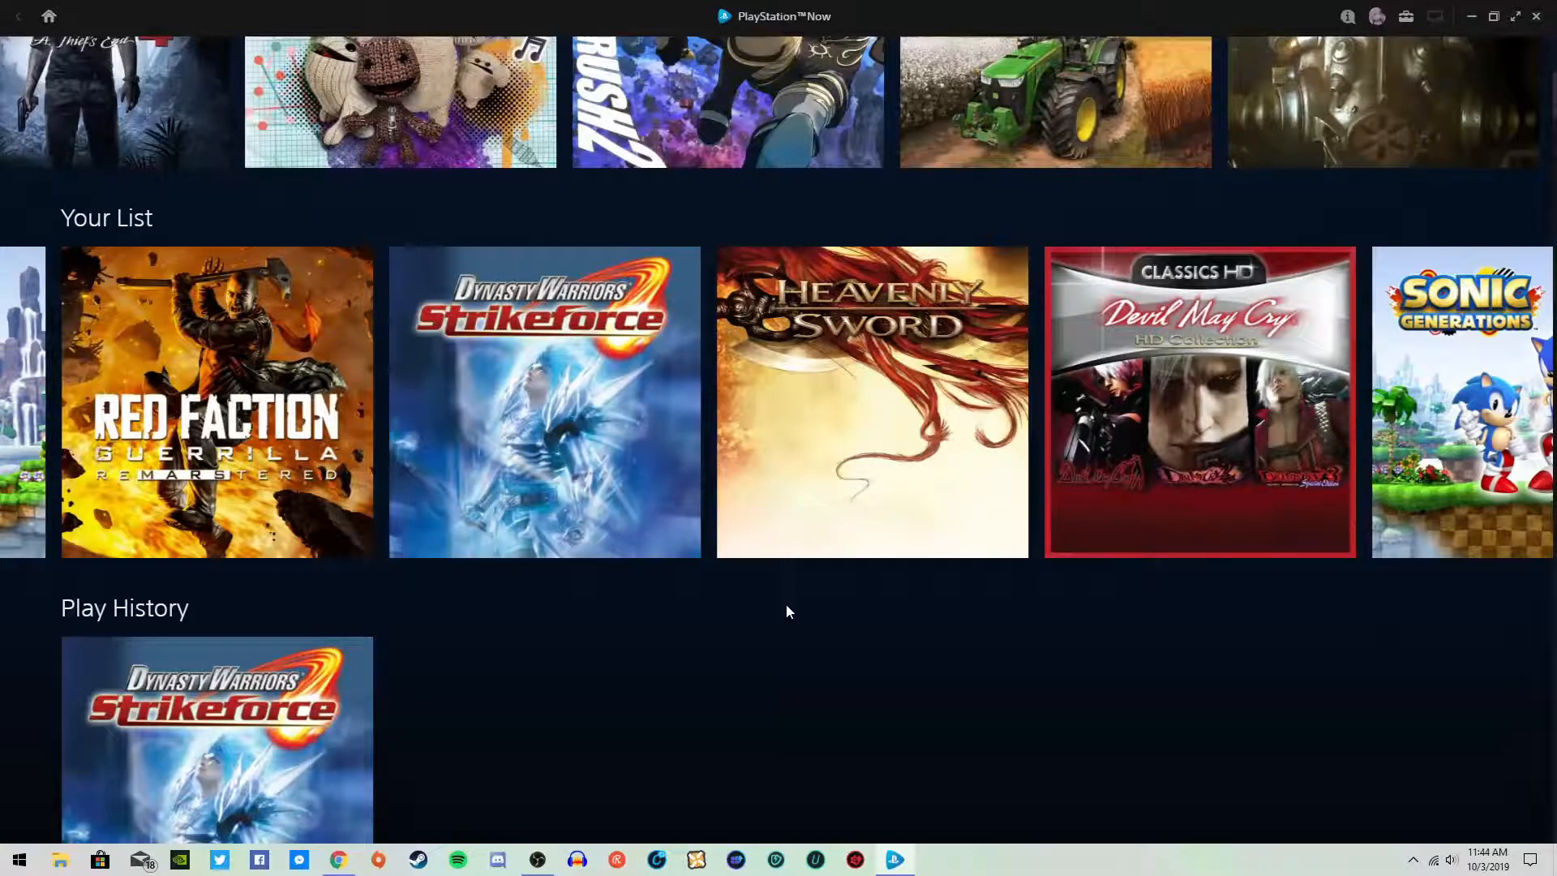
mouse_move(375, 552)
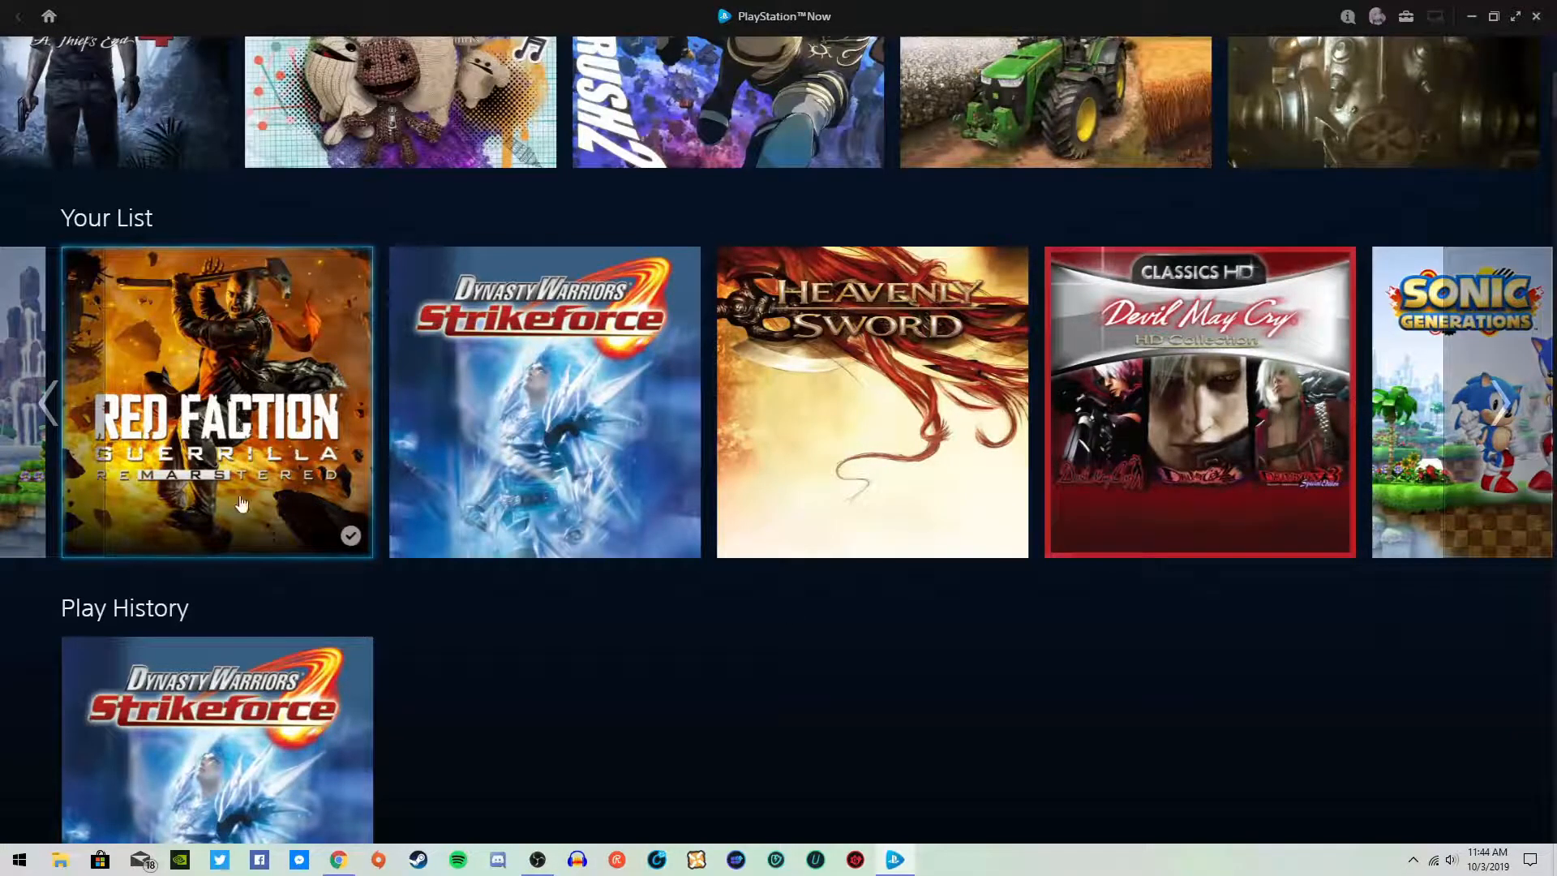
mouse_move(490, 603)
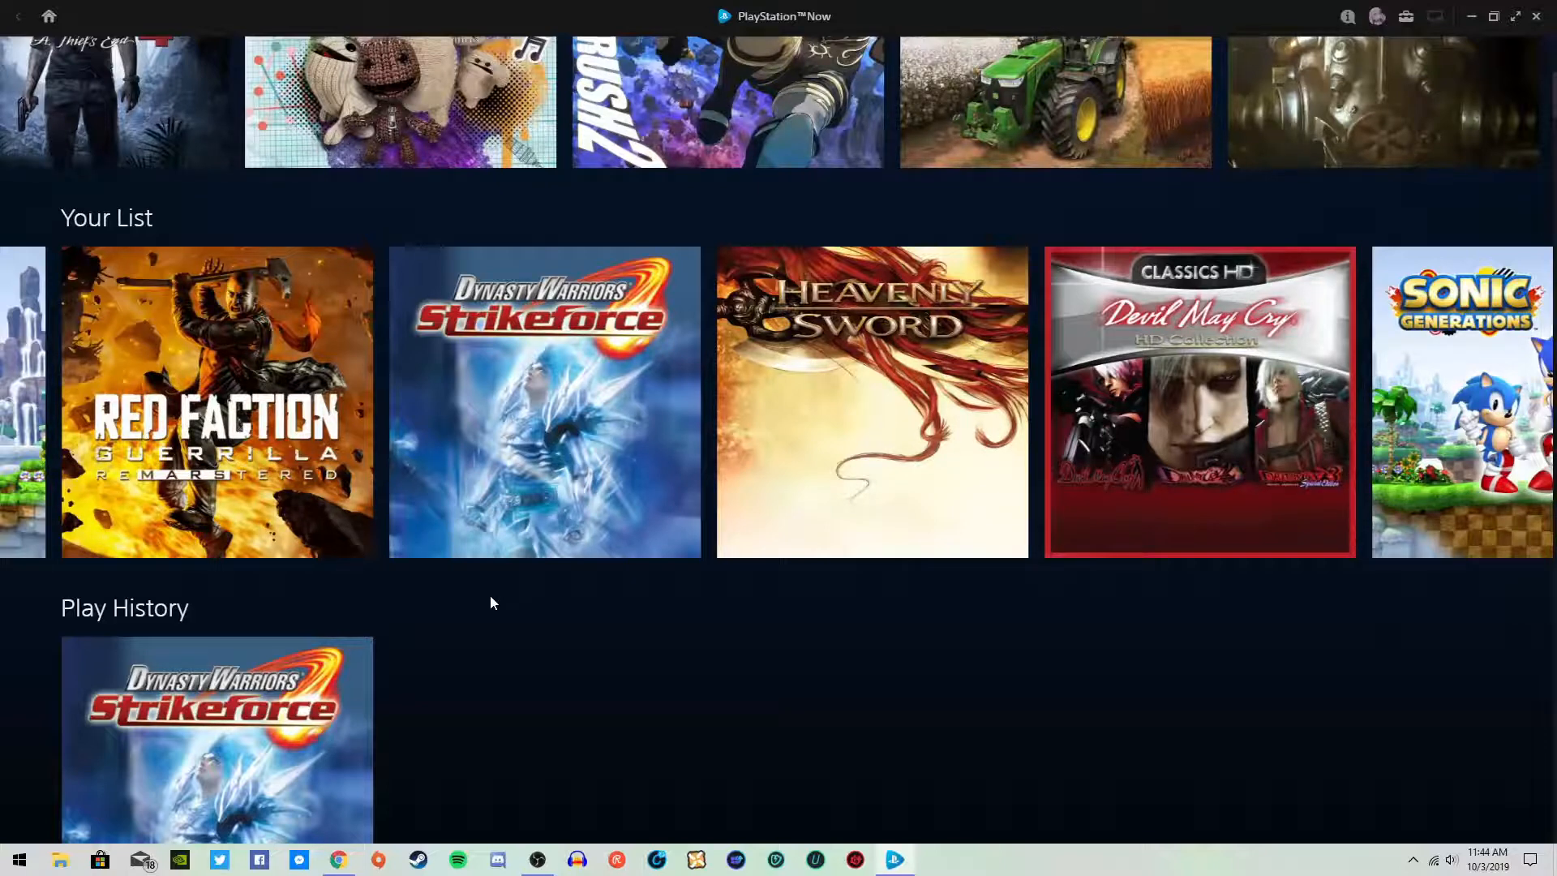
mouse_move(1015, 629)
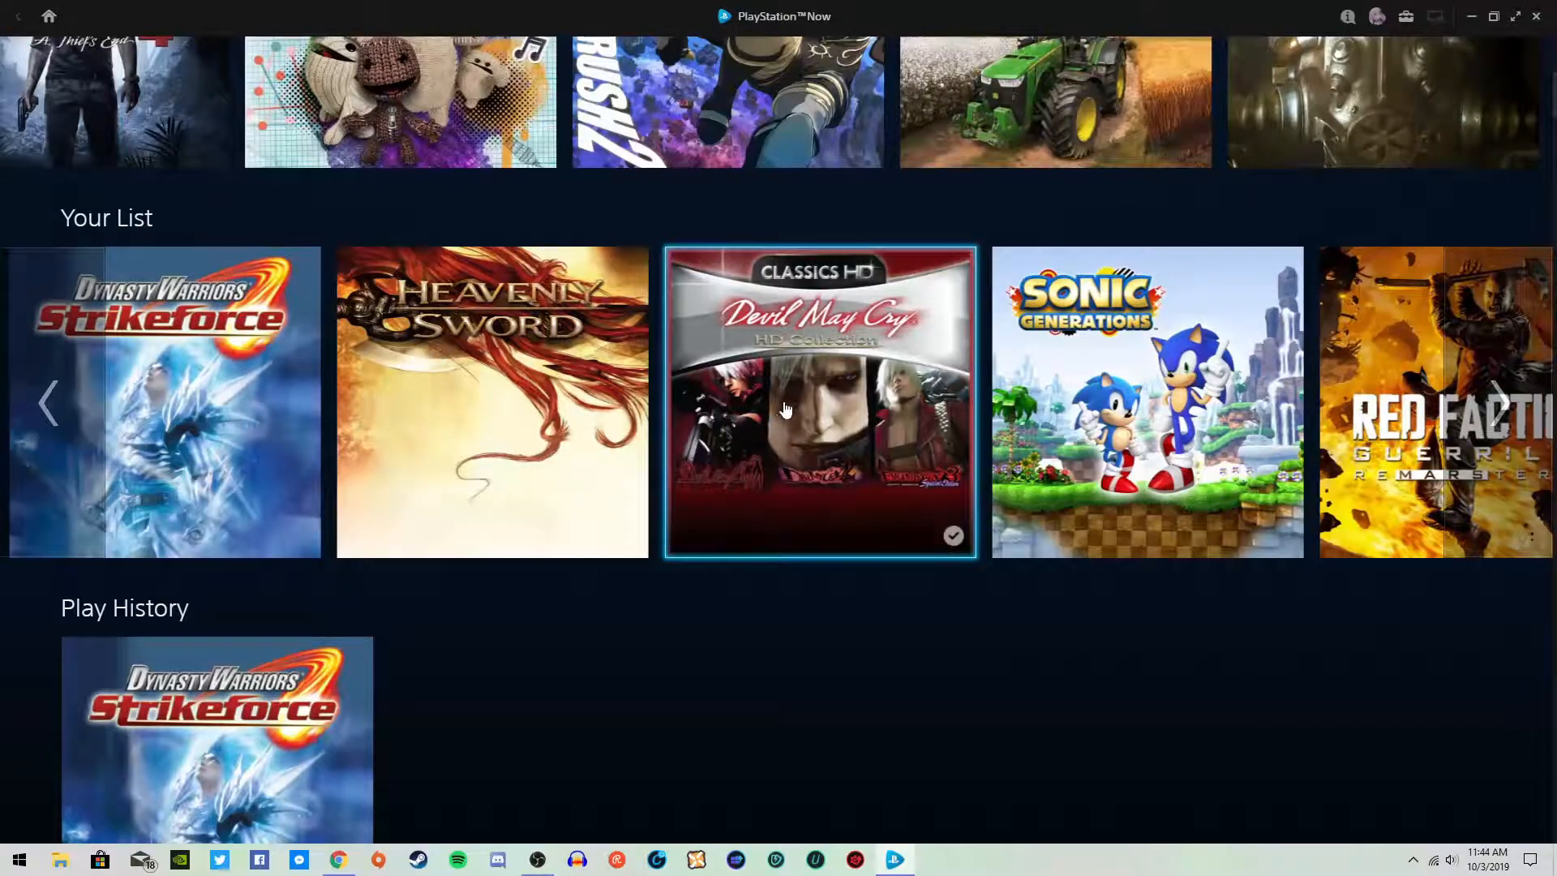
mouse_move(861, 634)
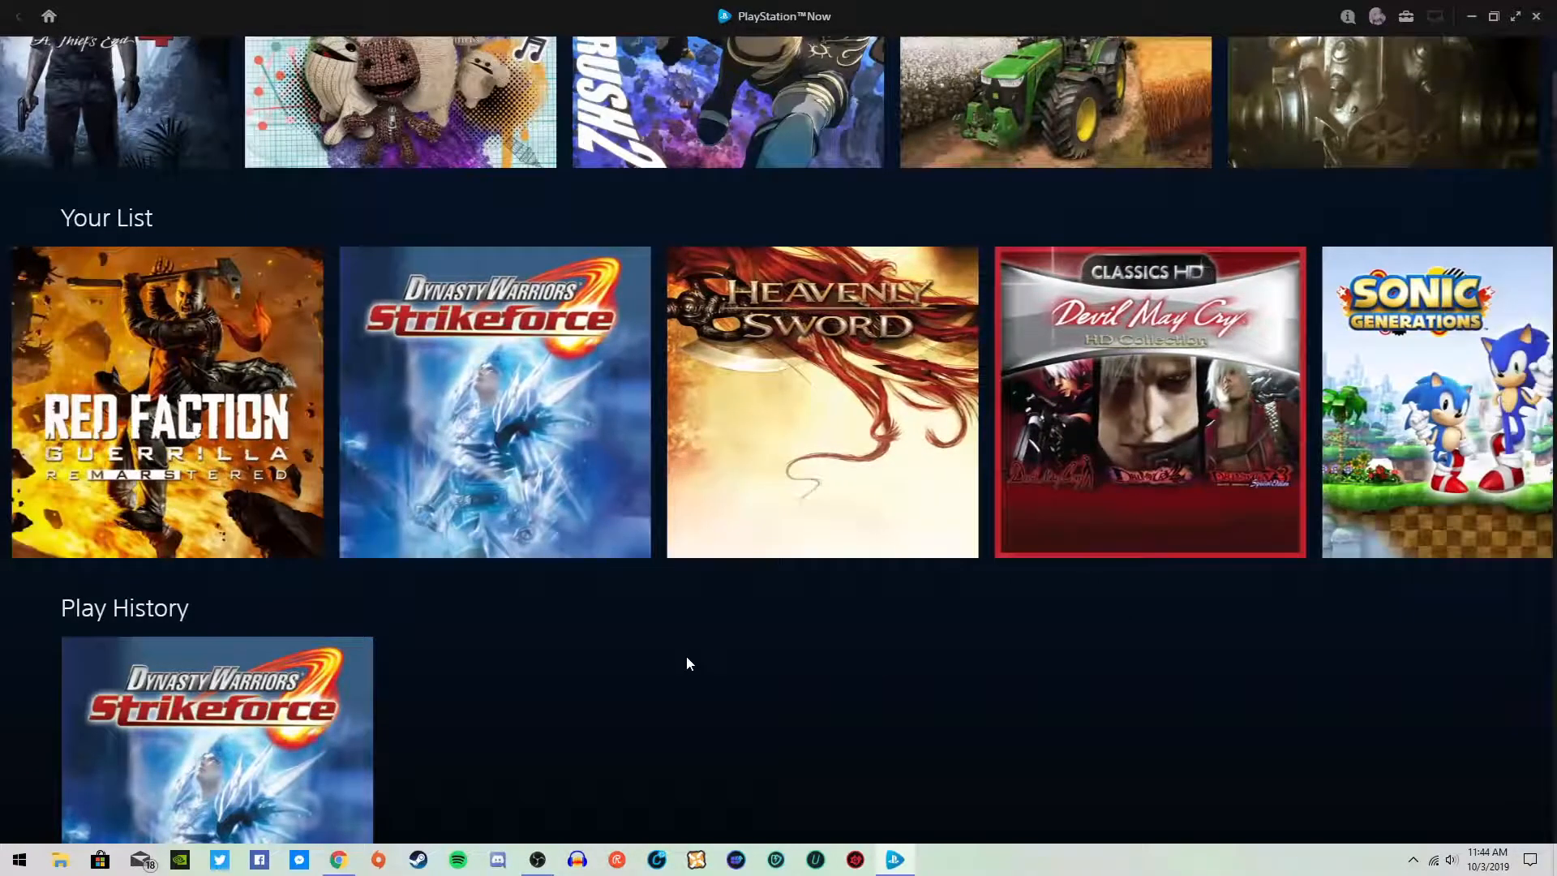
Scroll down to Japanese Treasures and advance that row twice
scroll("down", 3)
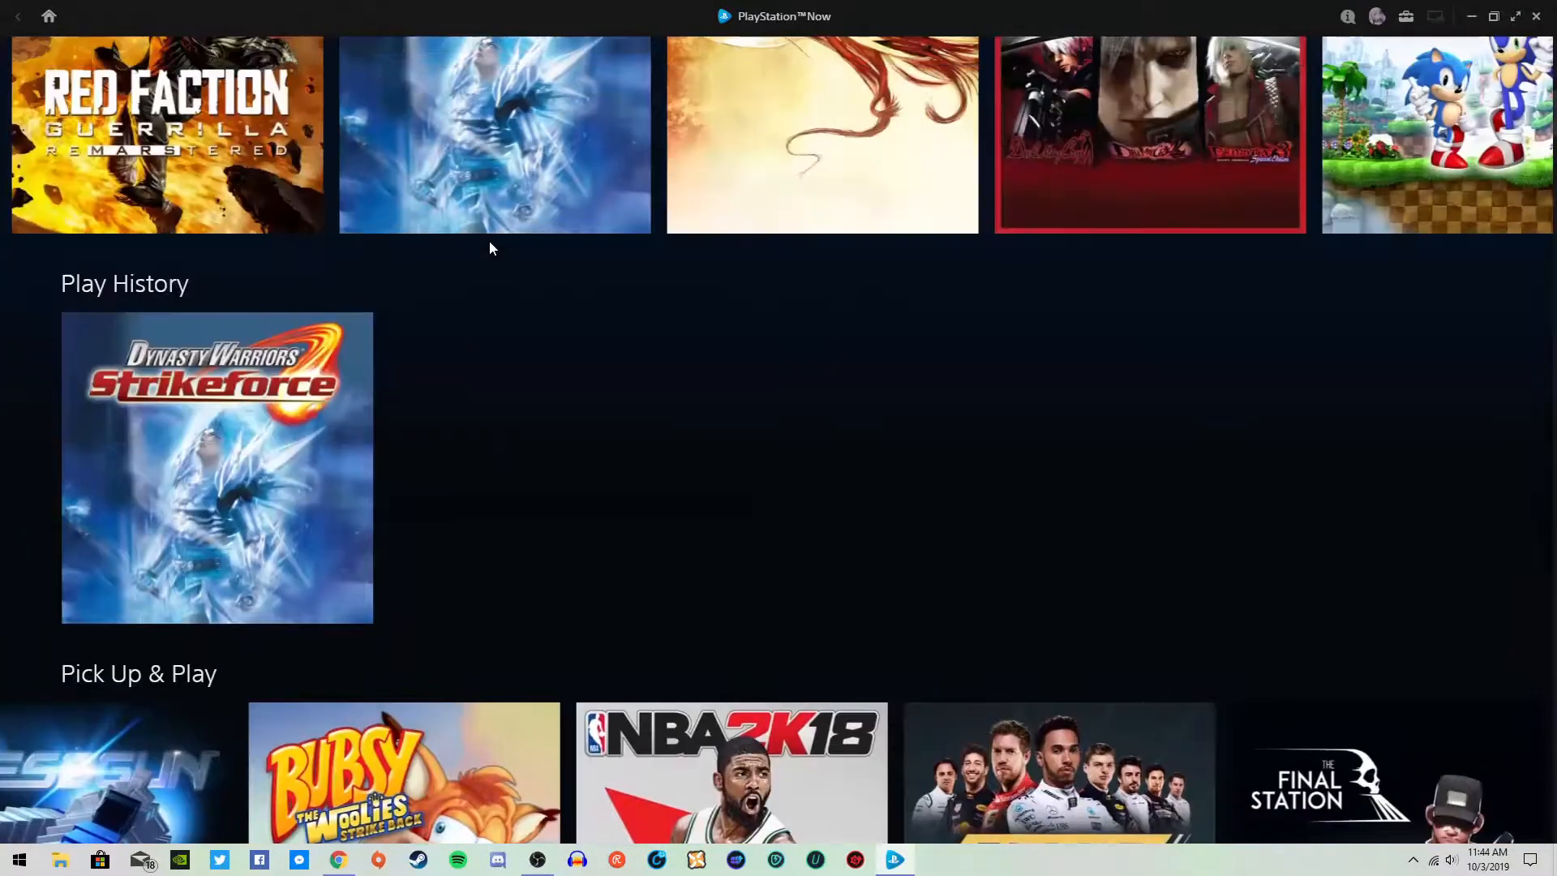
scroll("down", 3)
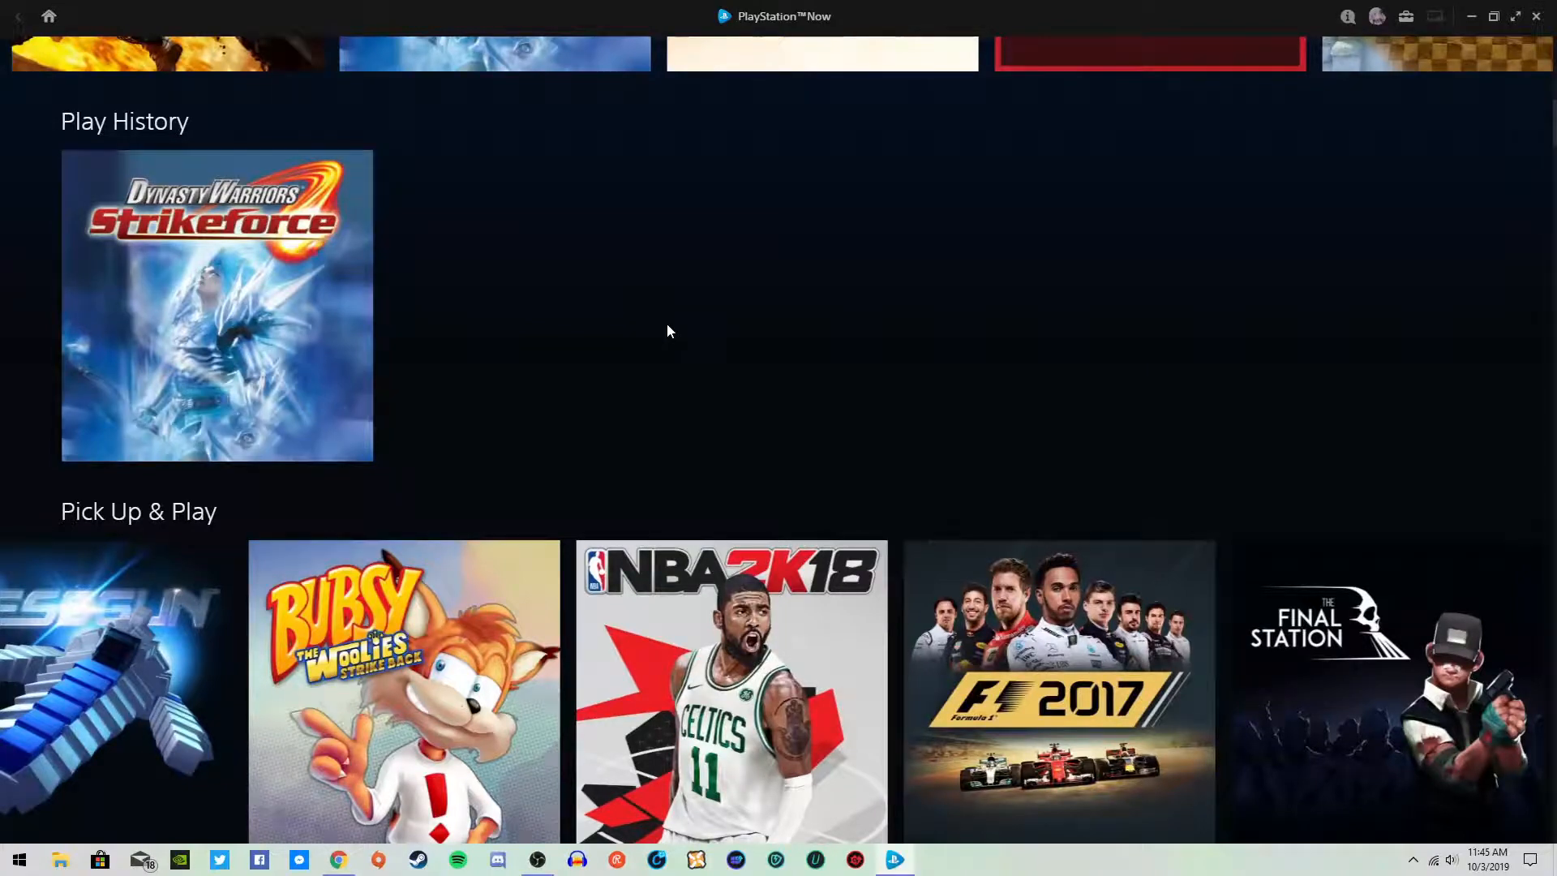
scroll("down", 3)
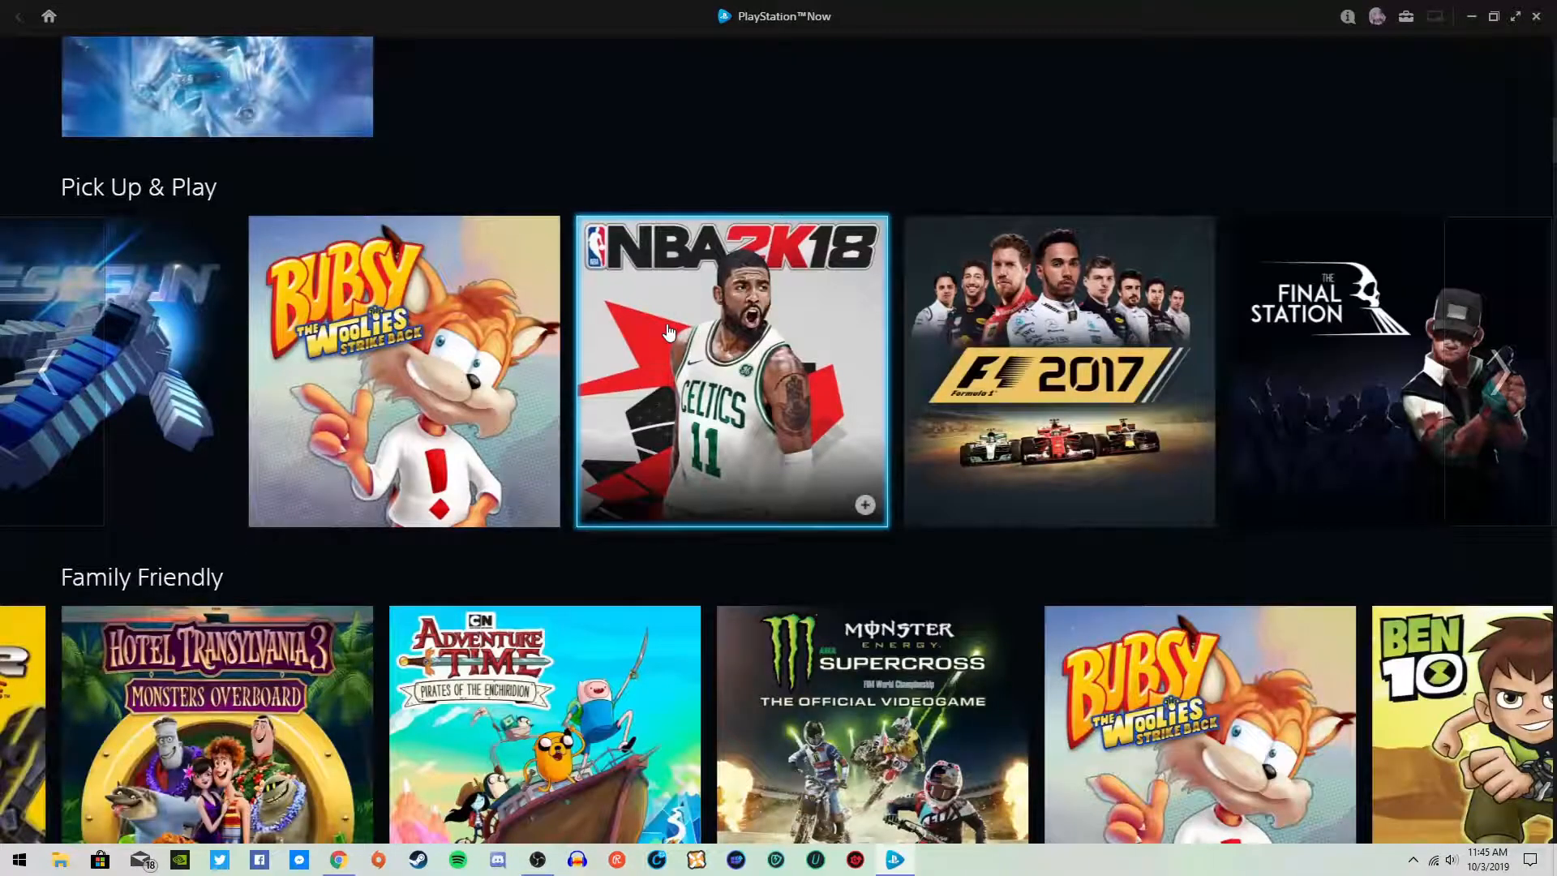
scroll("down", 3)
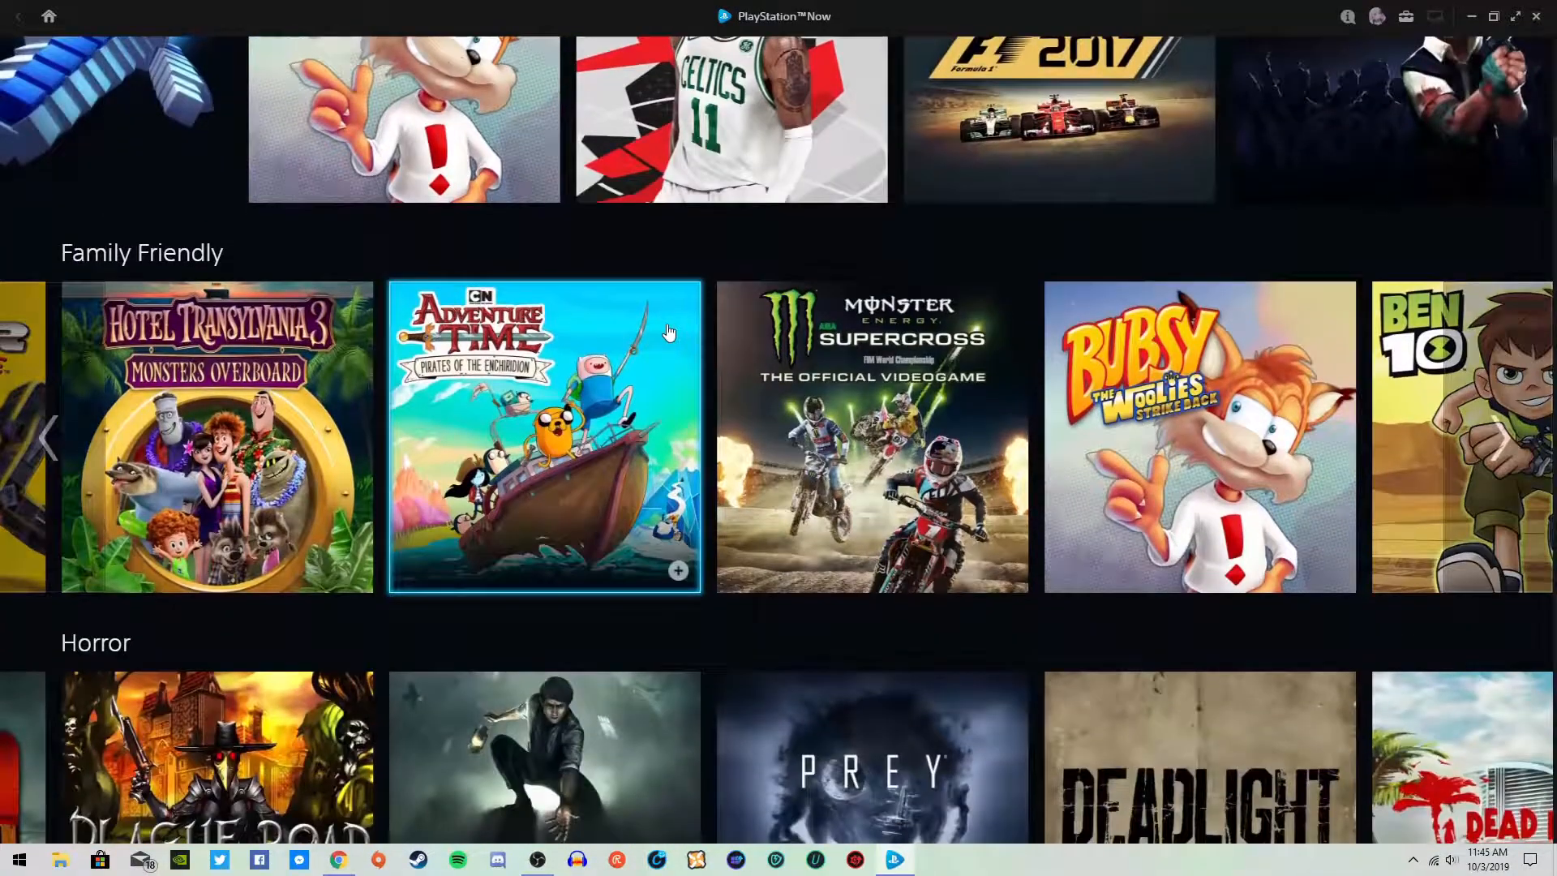
scroll("down", 3)
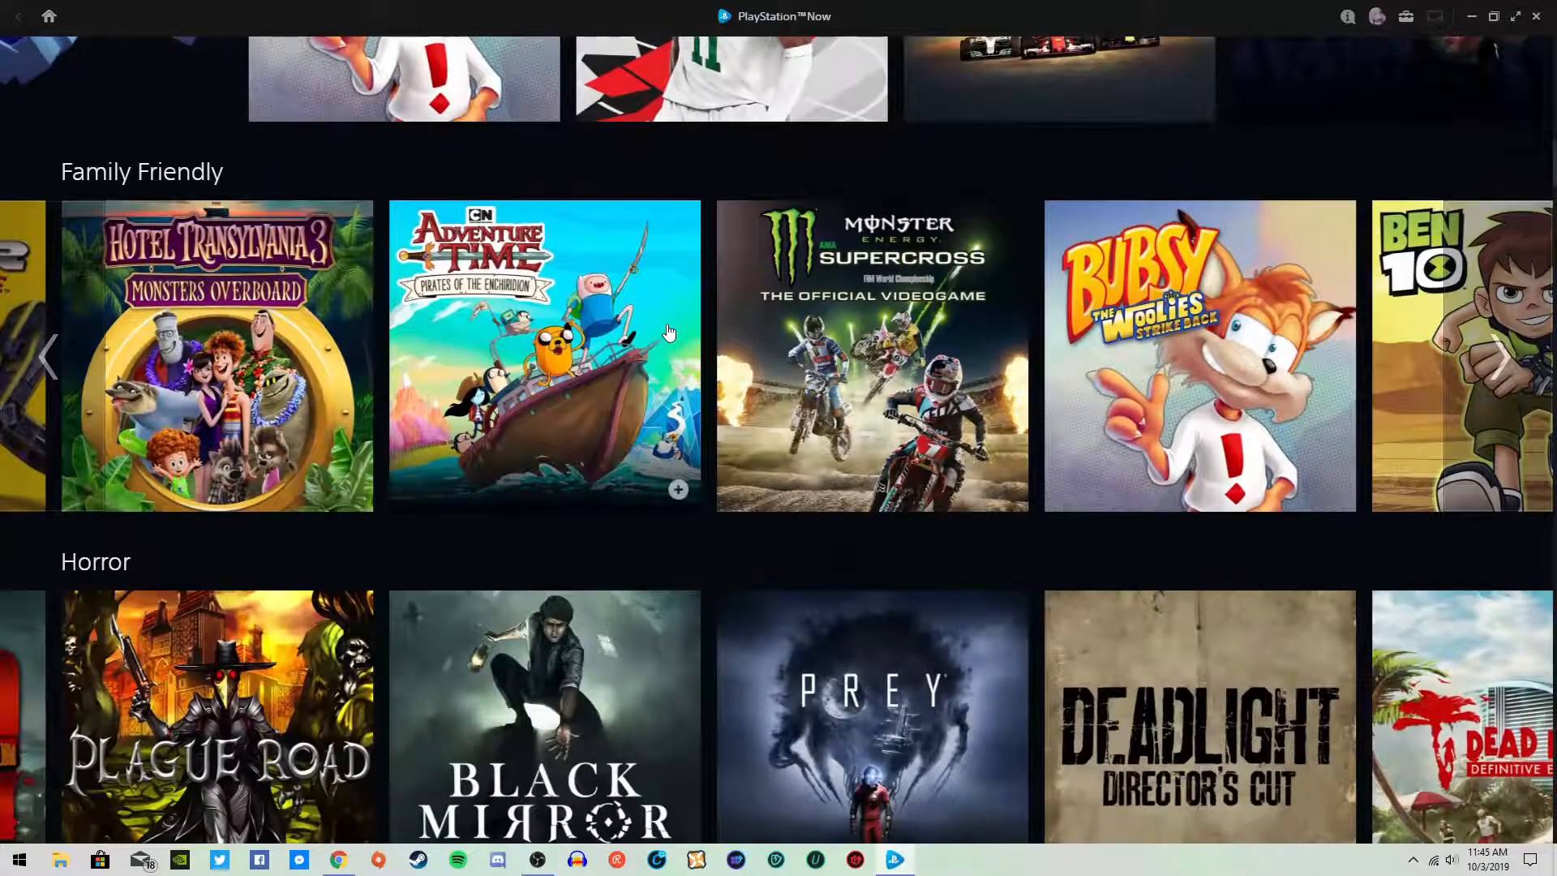
scroll("down", 3)
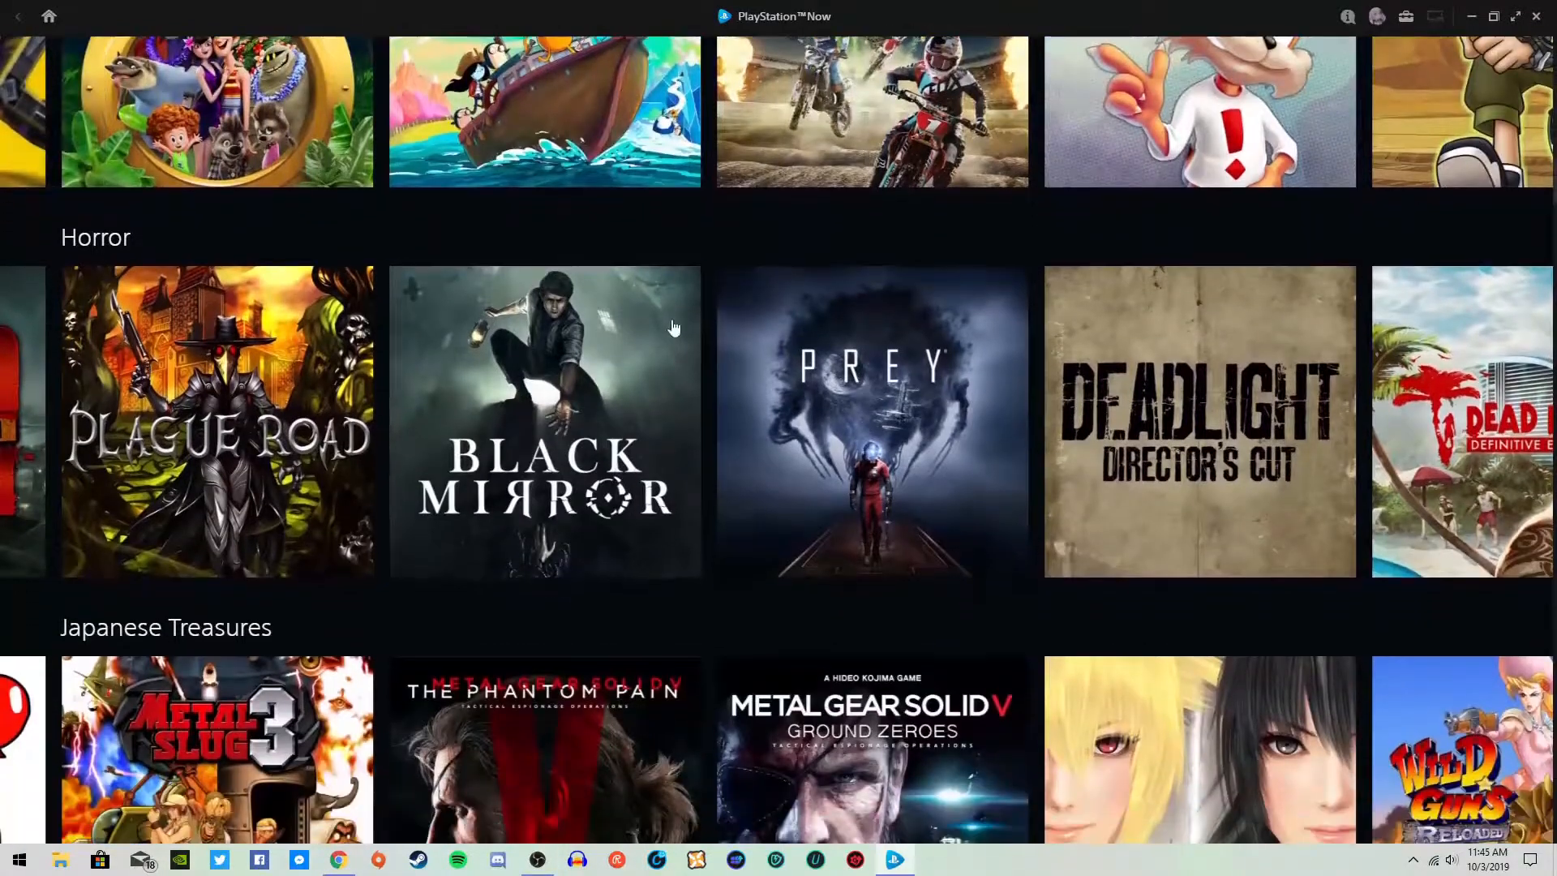
mouse_move(544, 421)
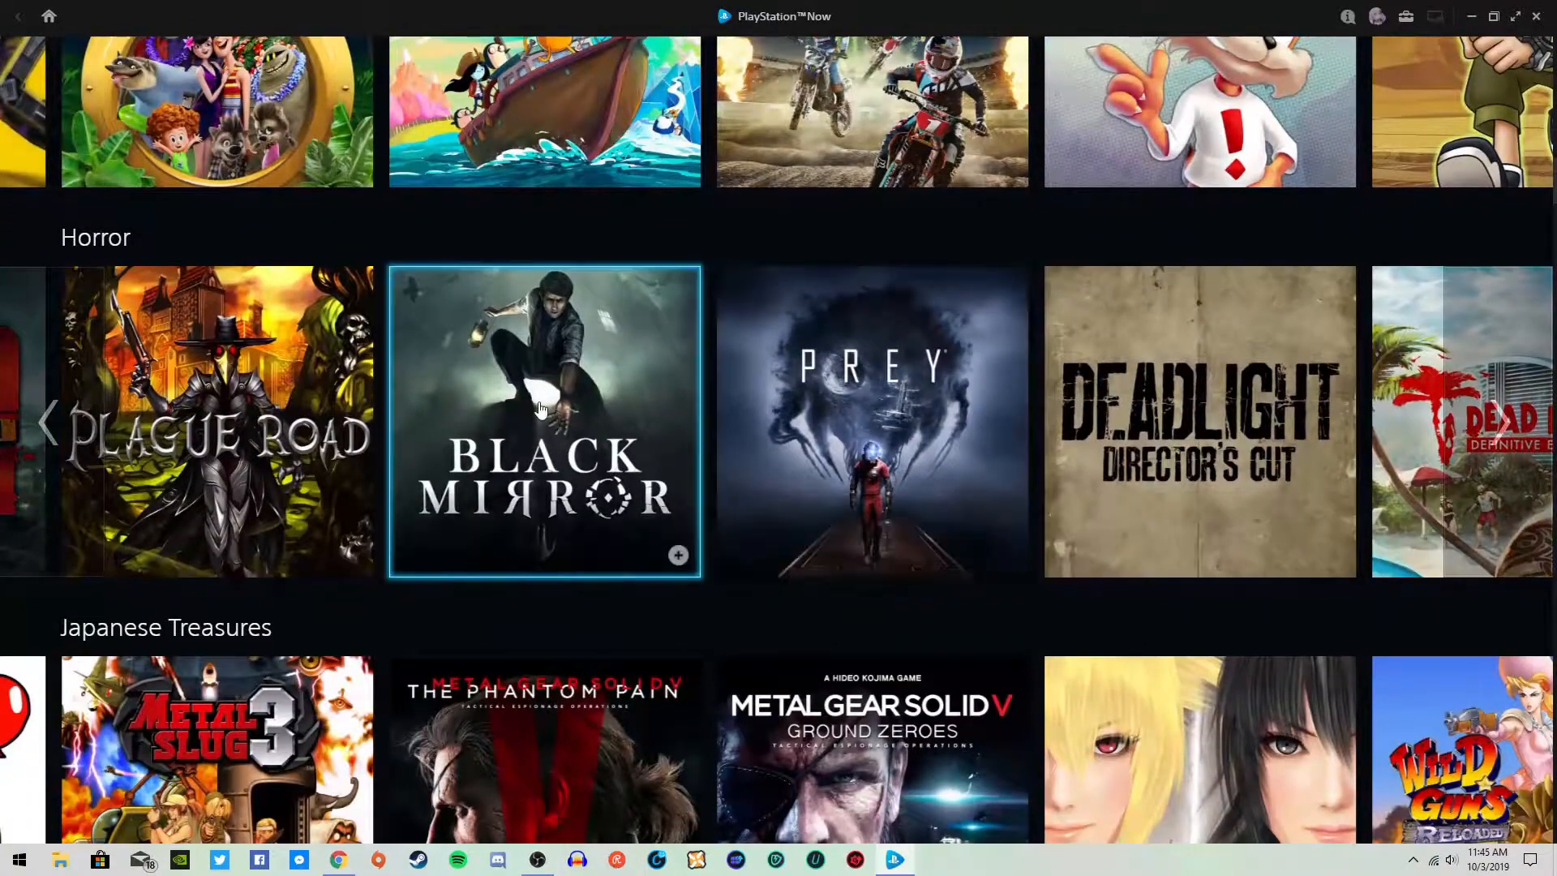
scroll("down", 3)
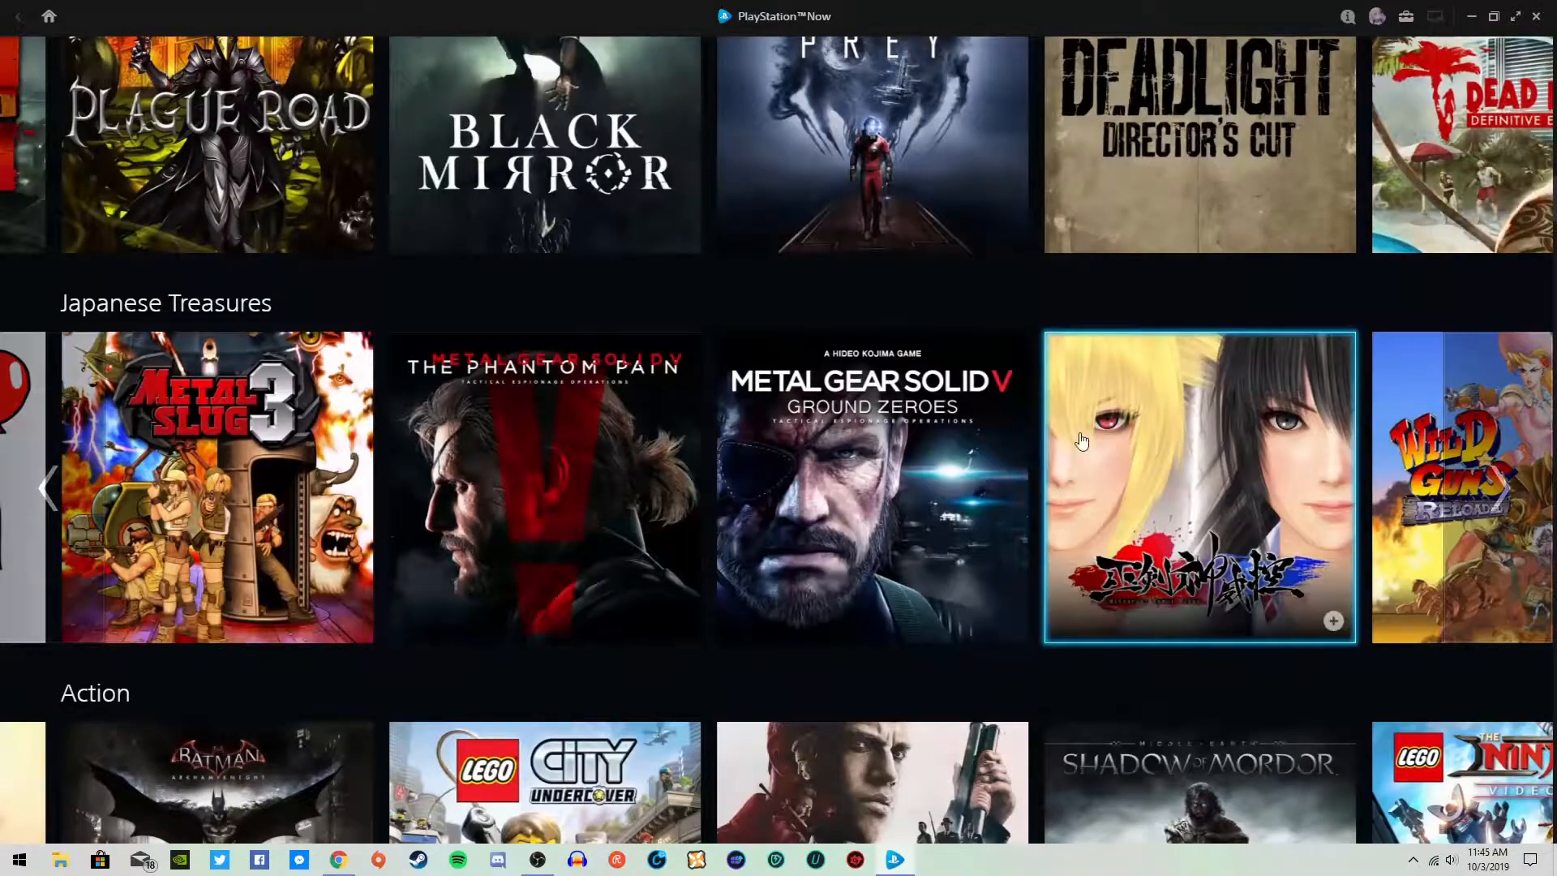
left_click(1505, 486)
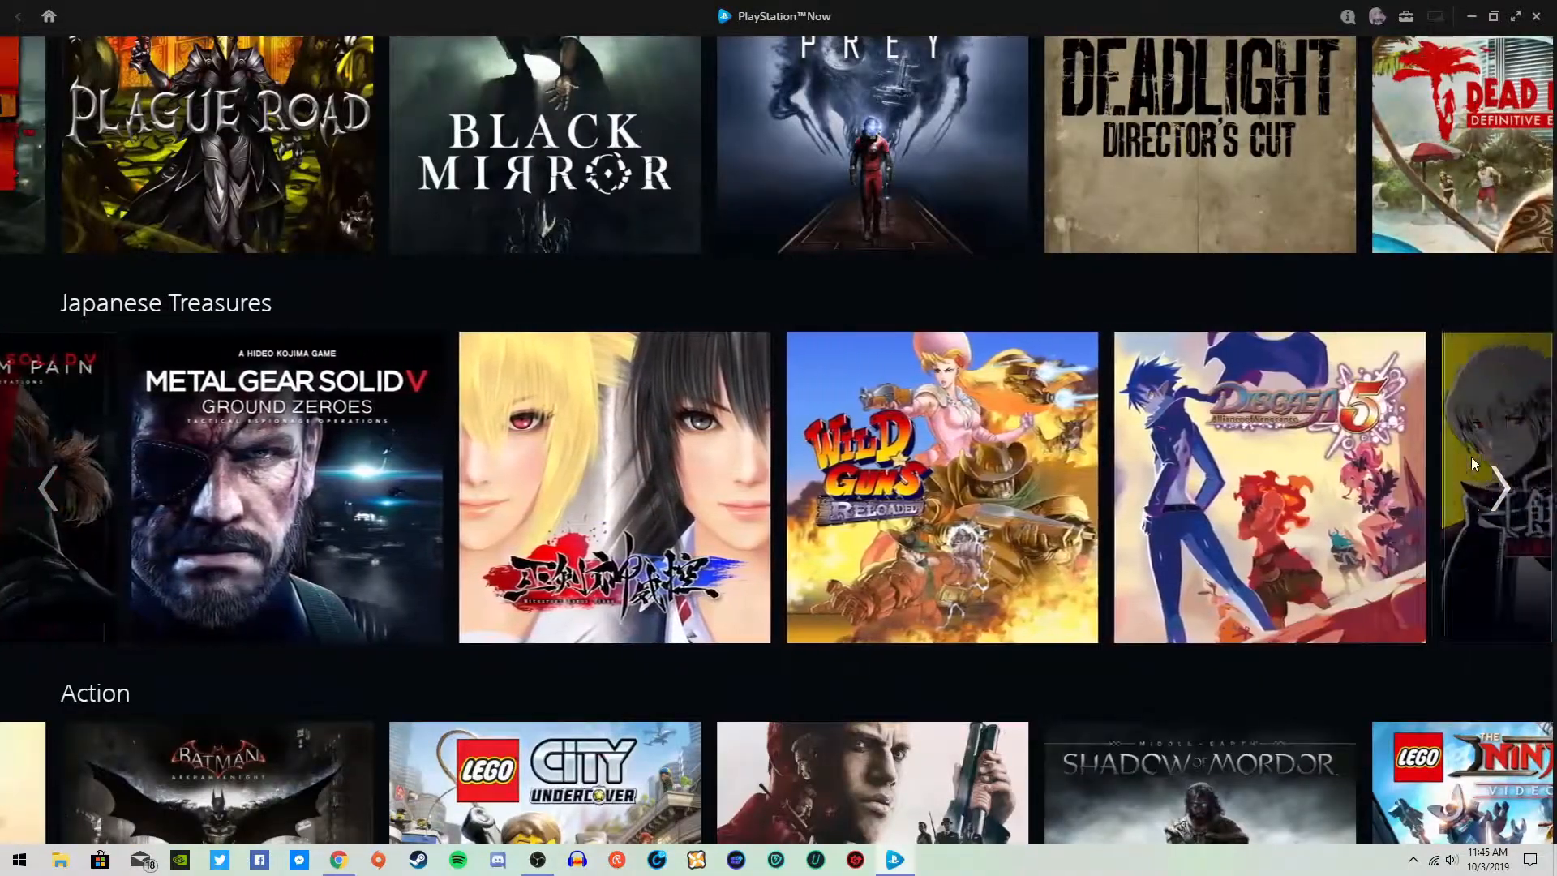
left_click(1503, 487)
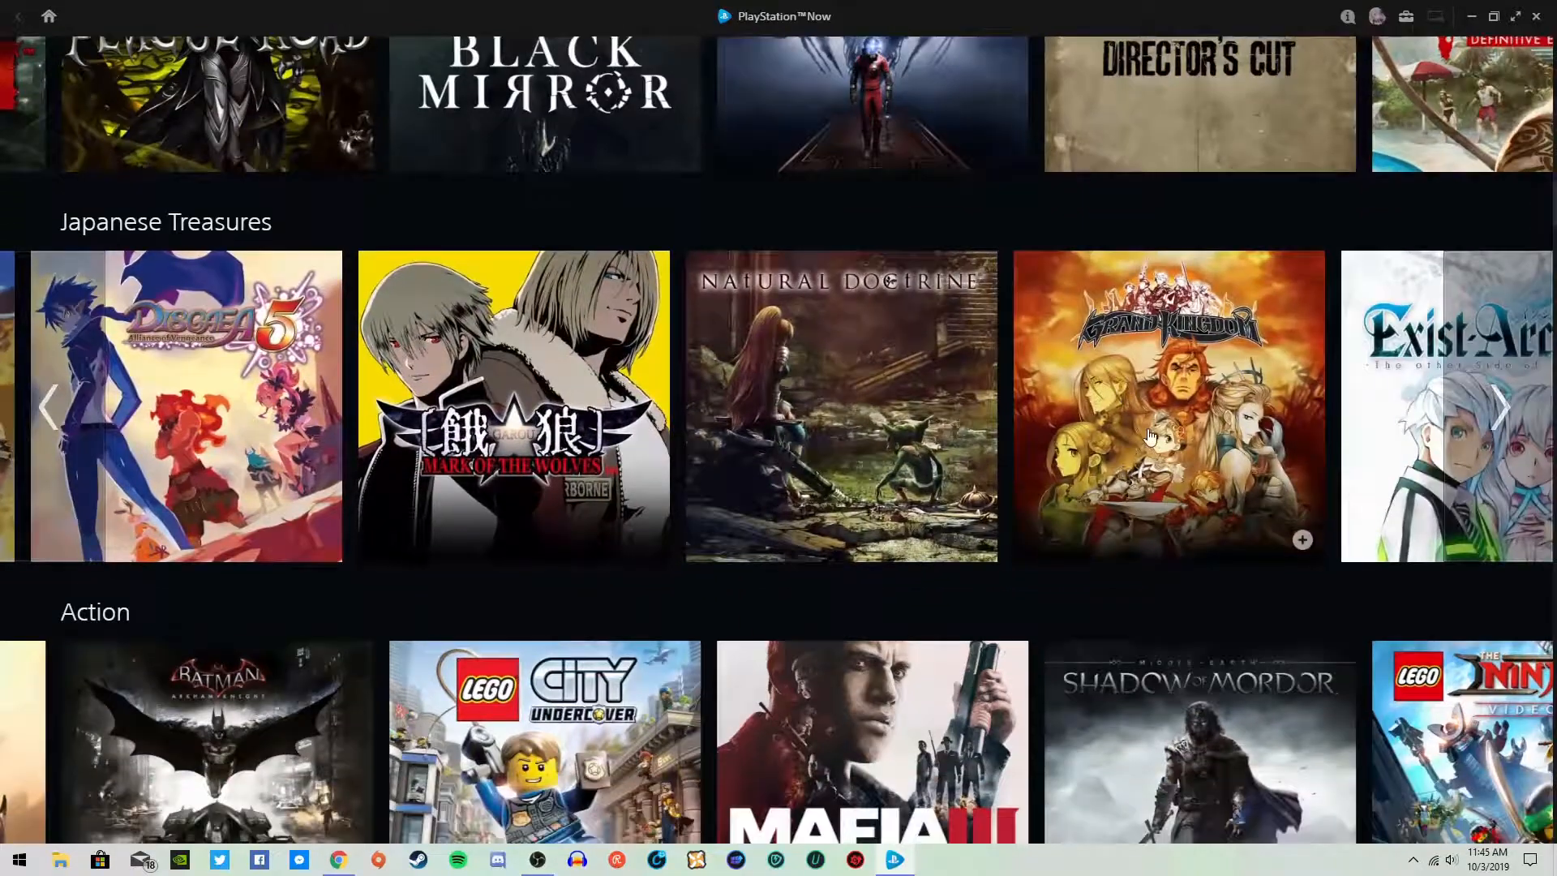
Scroll past the genre and PlayStation Exclusives rows to the alphabetical A and B rows
scroll("down", 3)
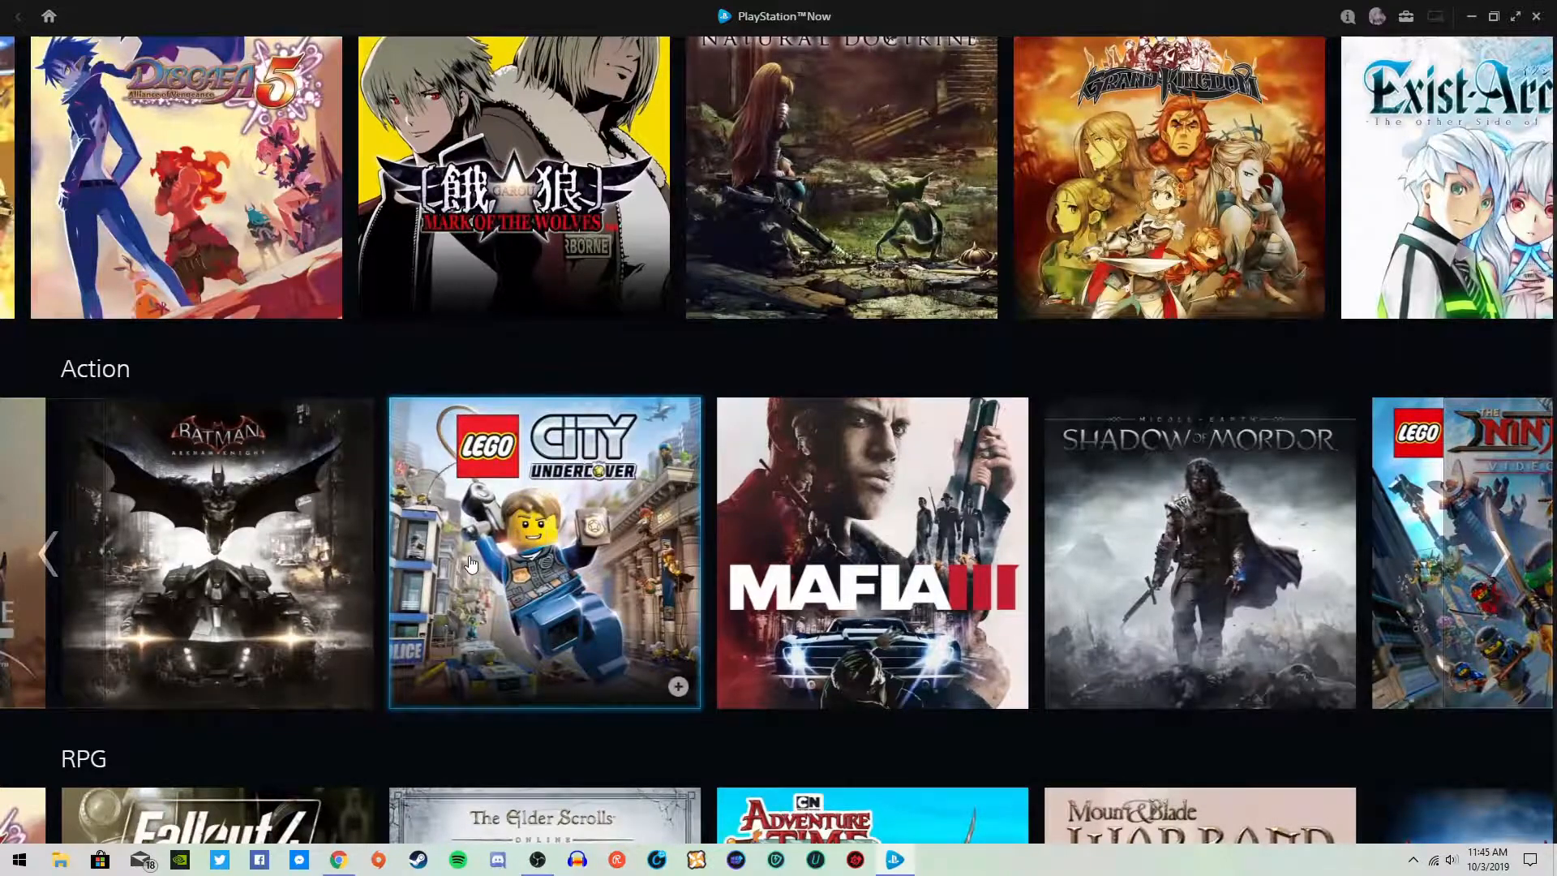
mouse_move(779, 546)
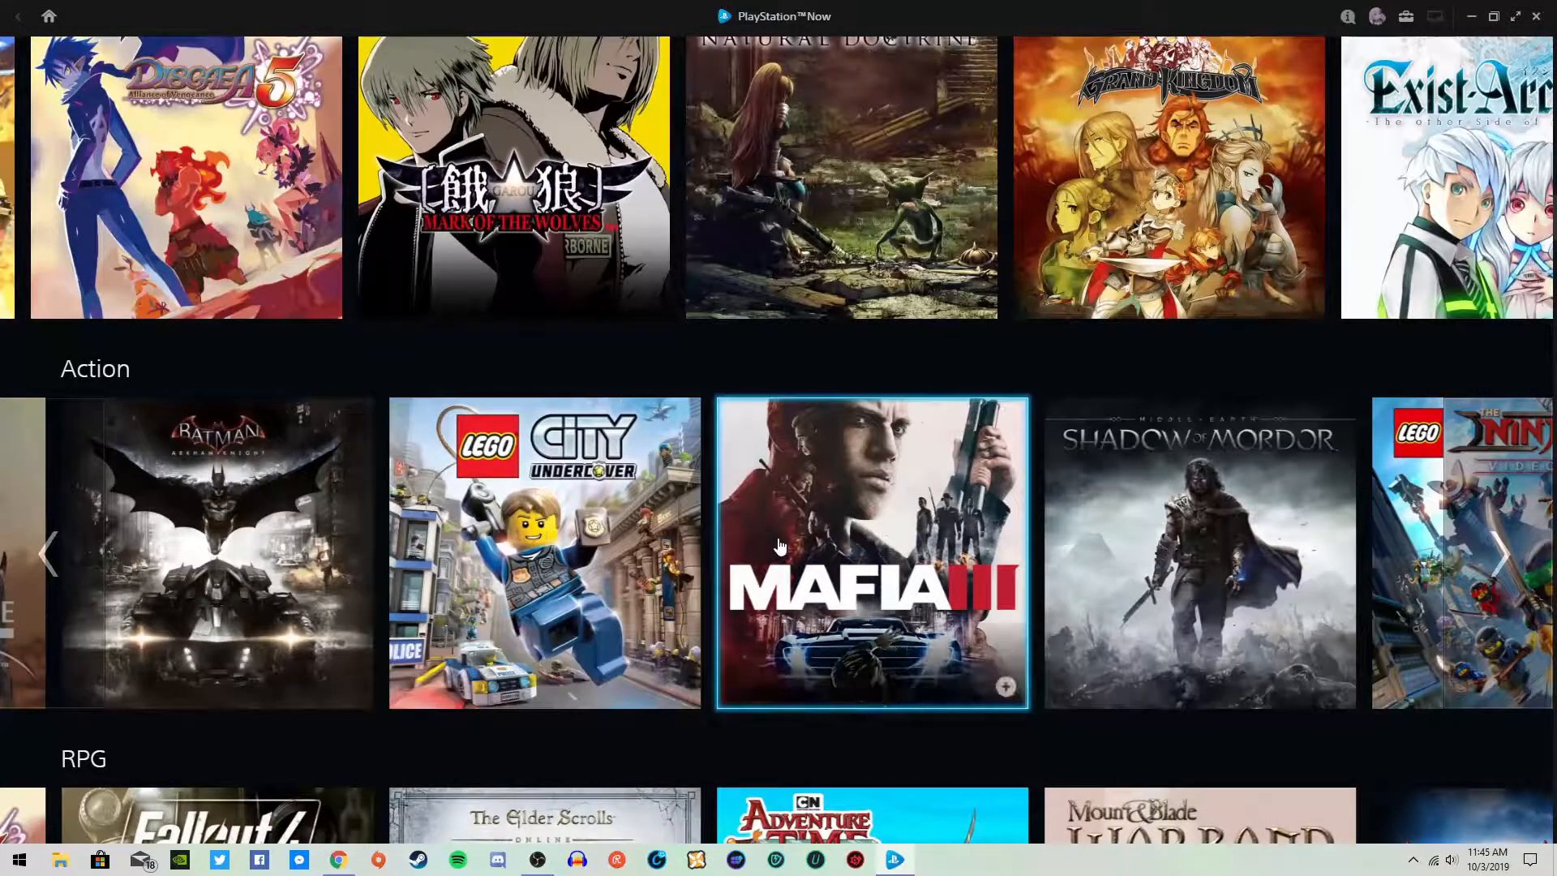
scroll("down", 3)
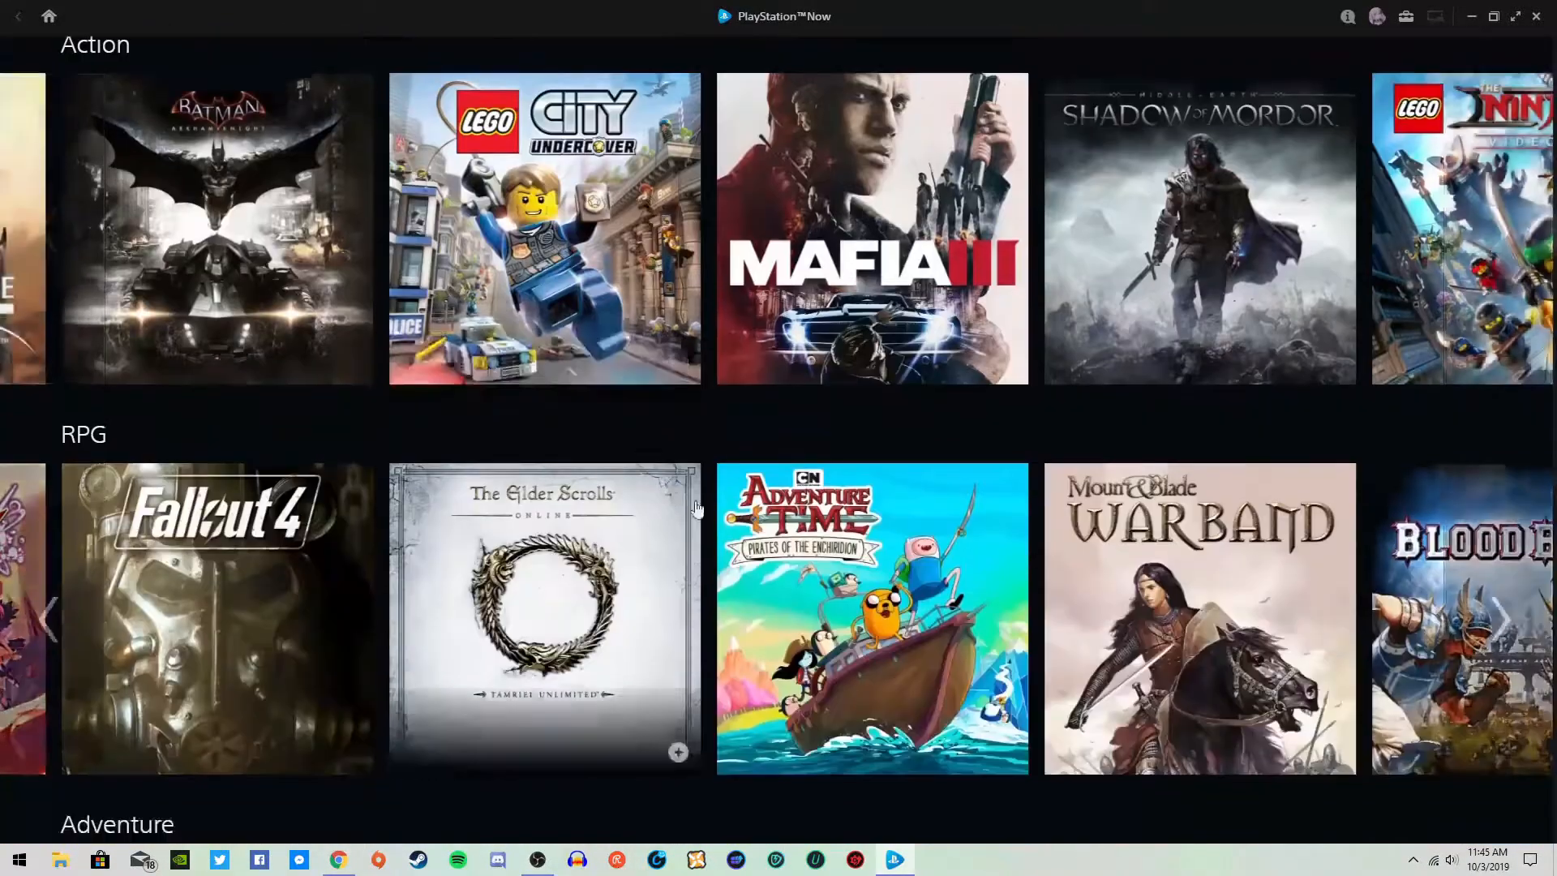
scroll("down", 3)
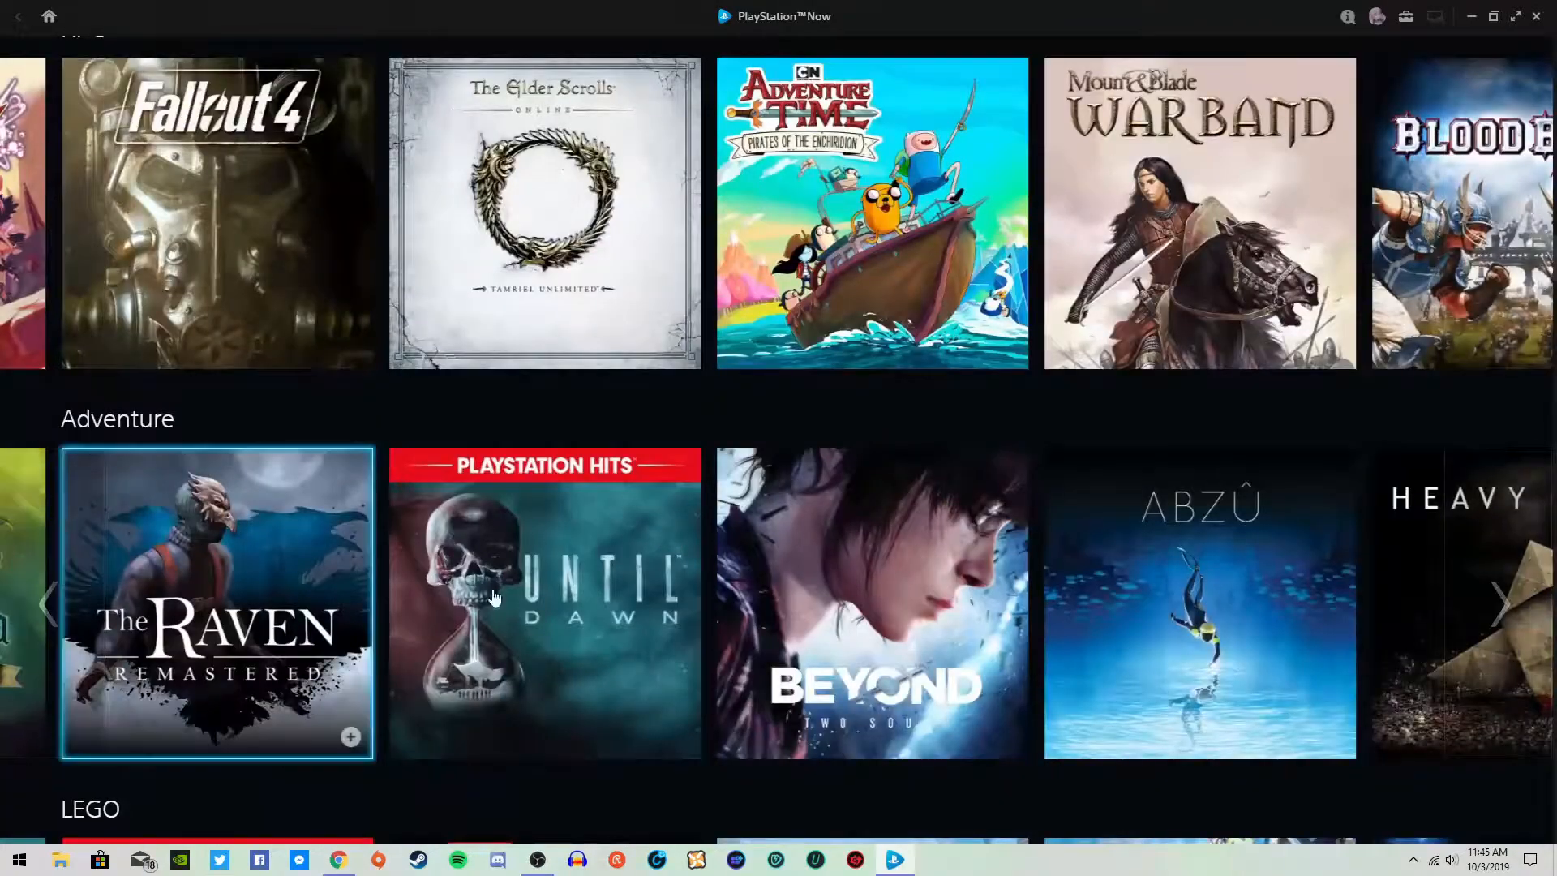
scroll("down", 3)
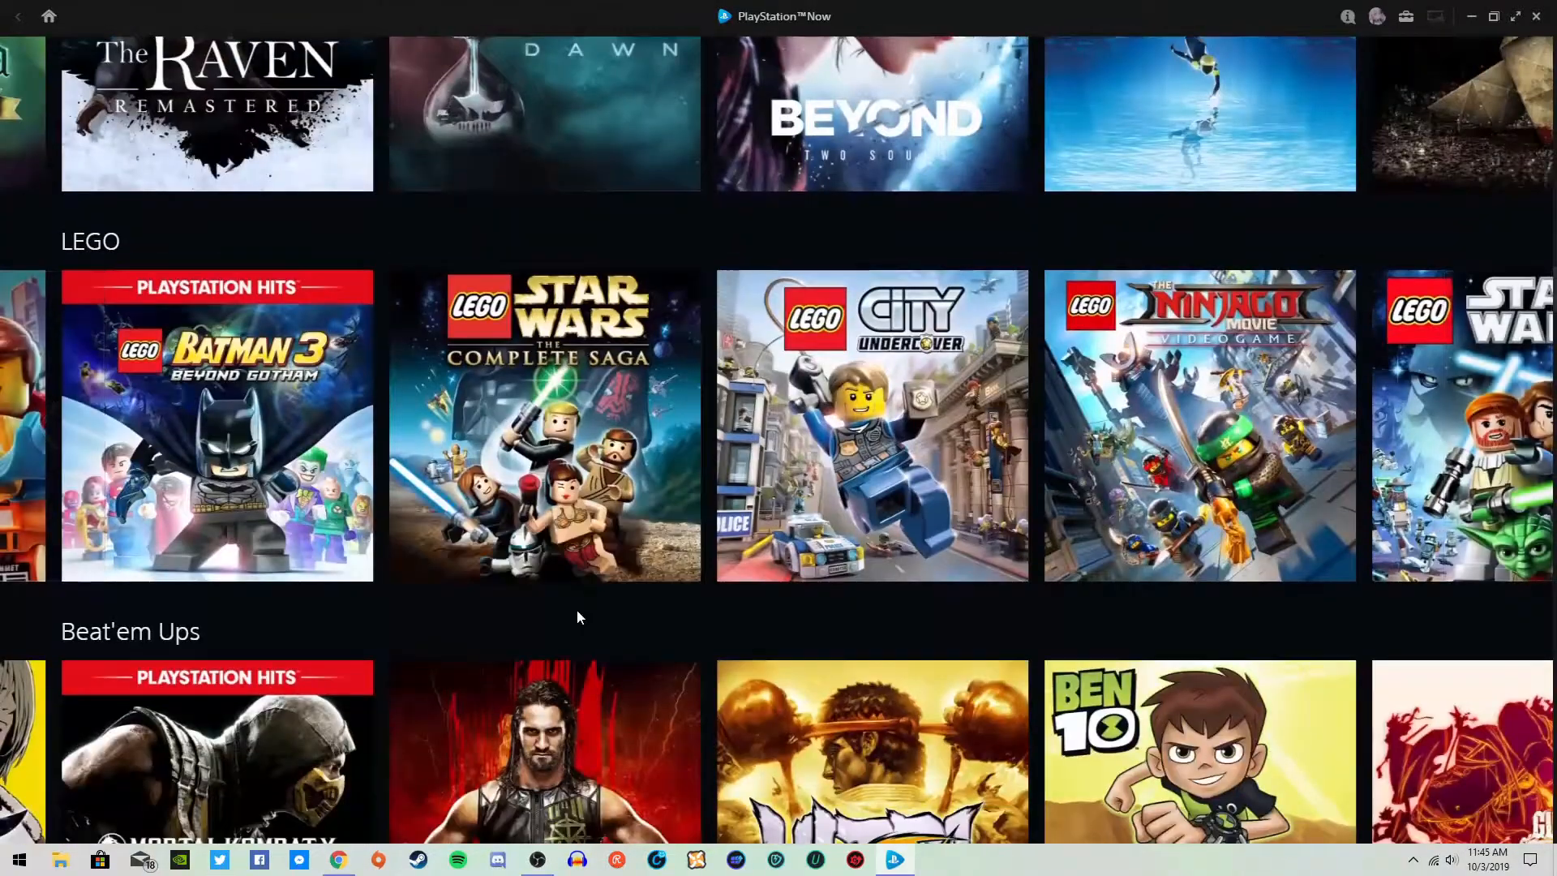
scroll("down", 3)
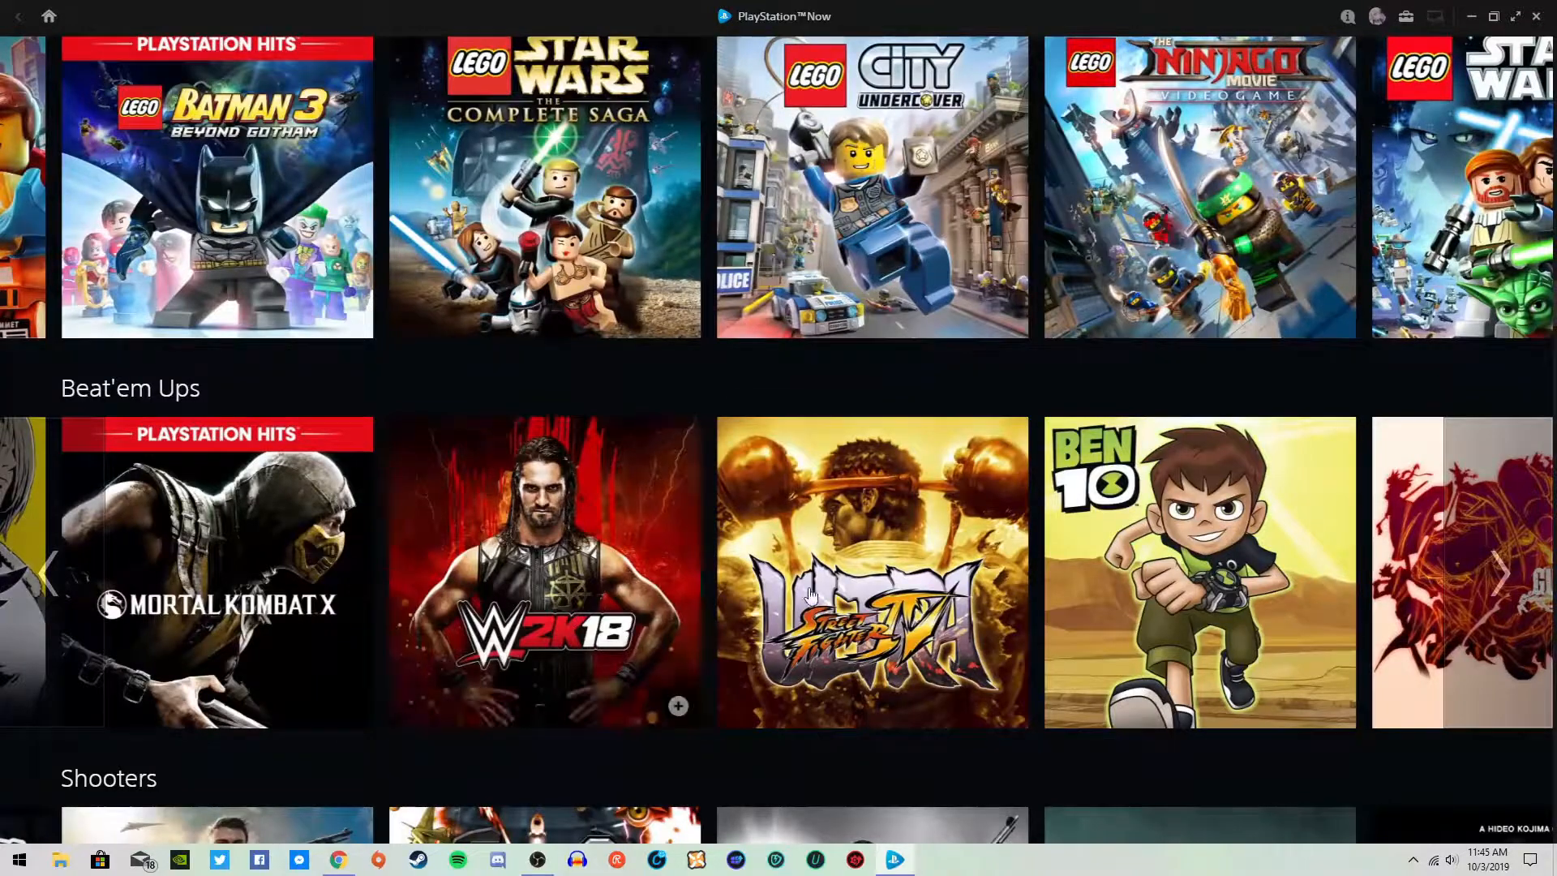
scroll("down", 3)
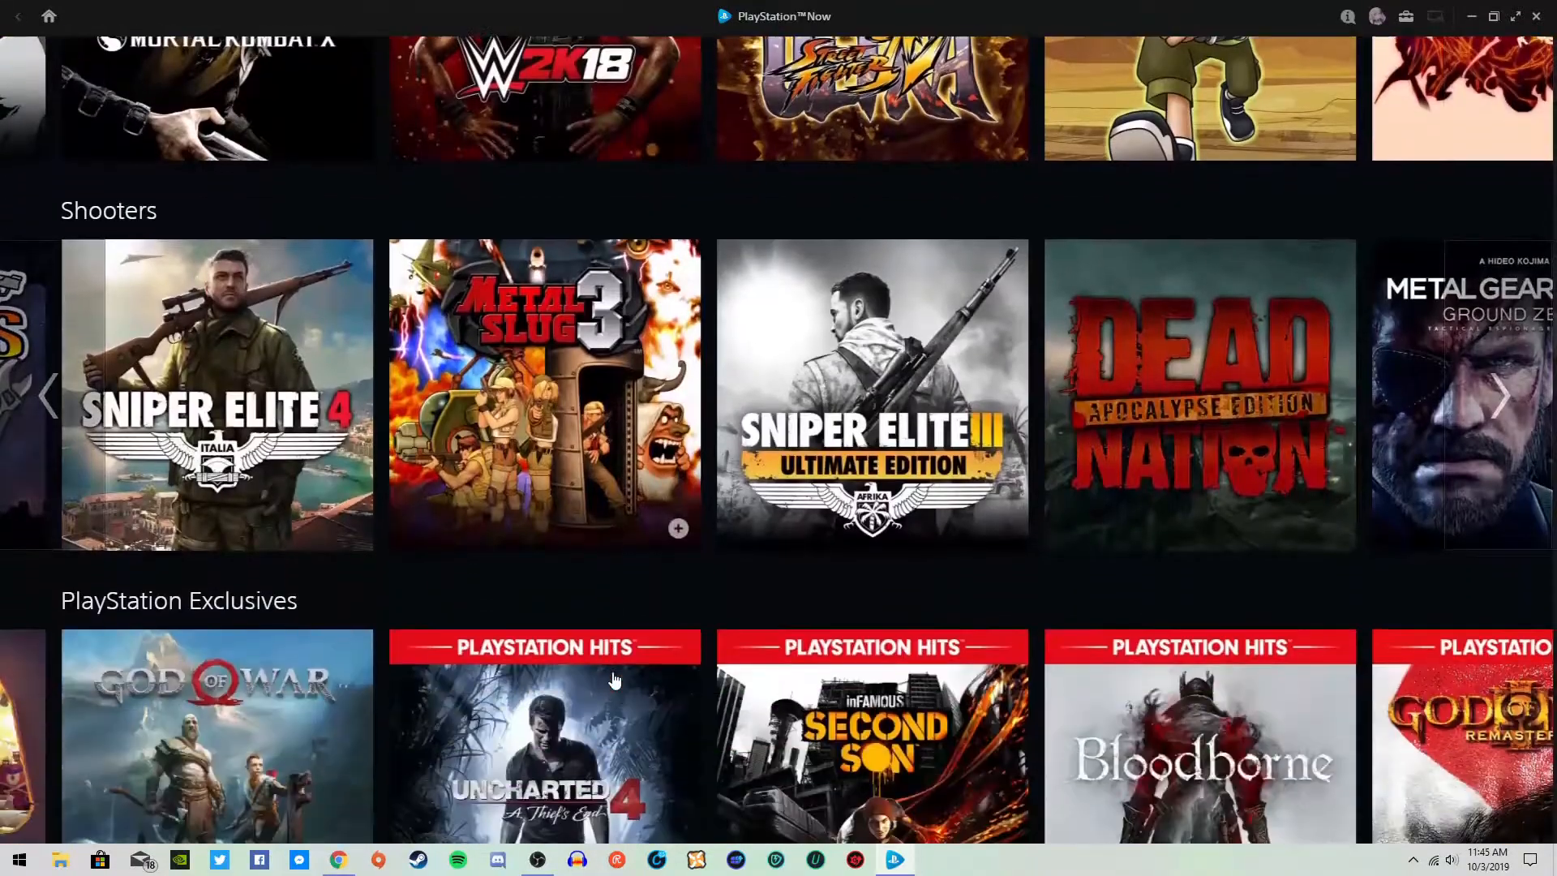
scroll("down", 3)
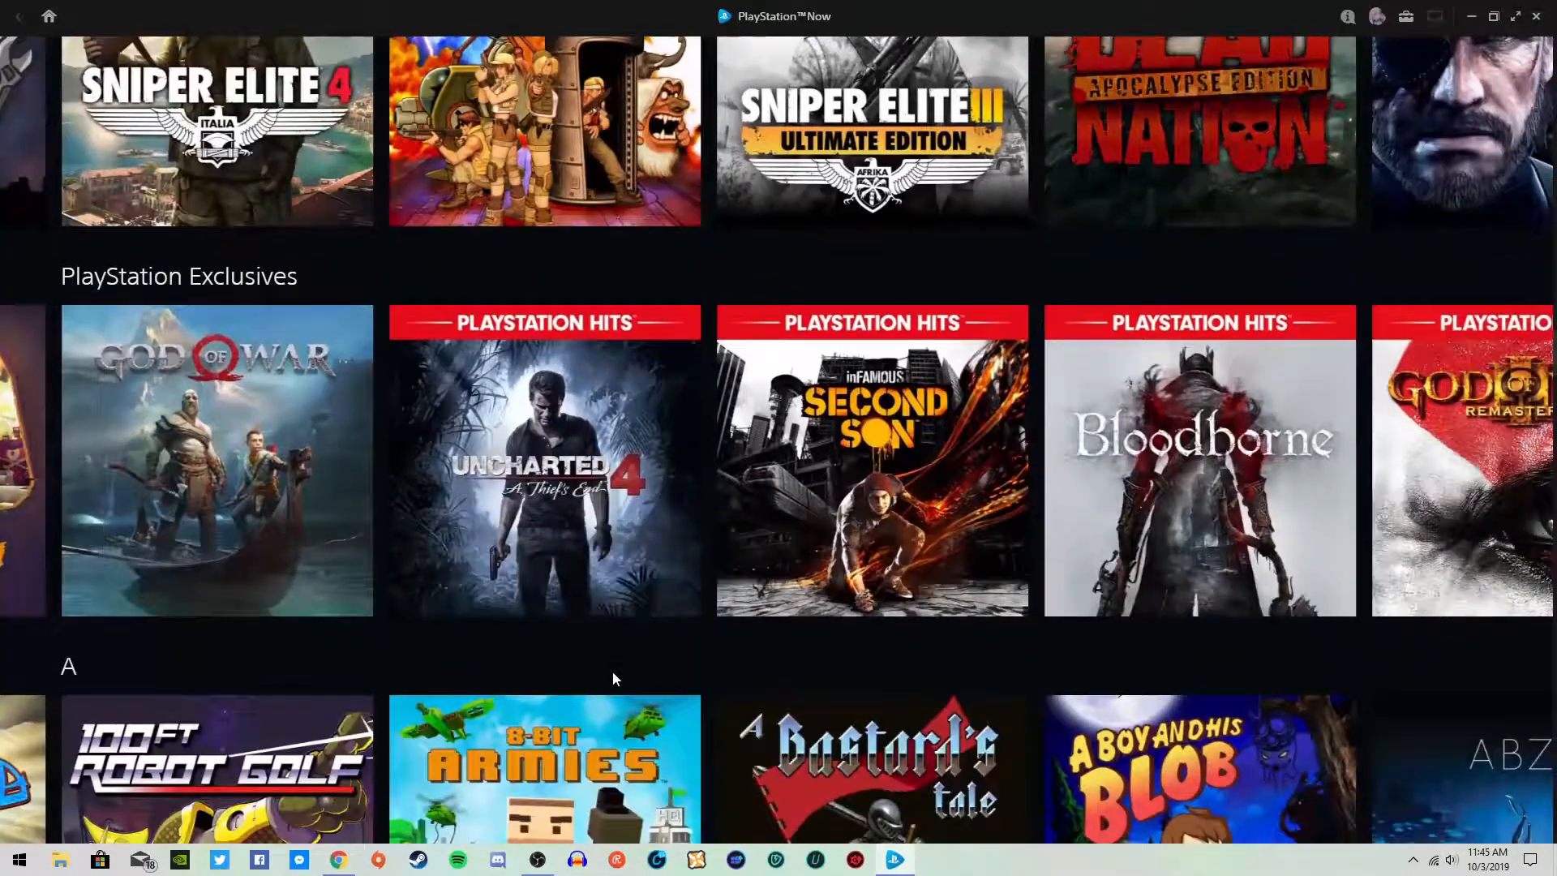
scroll("down", 3)
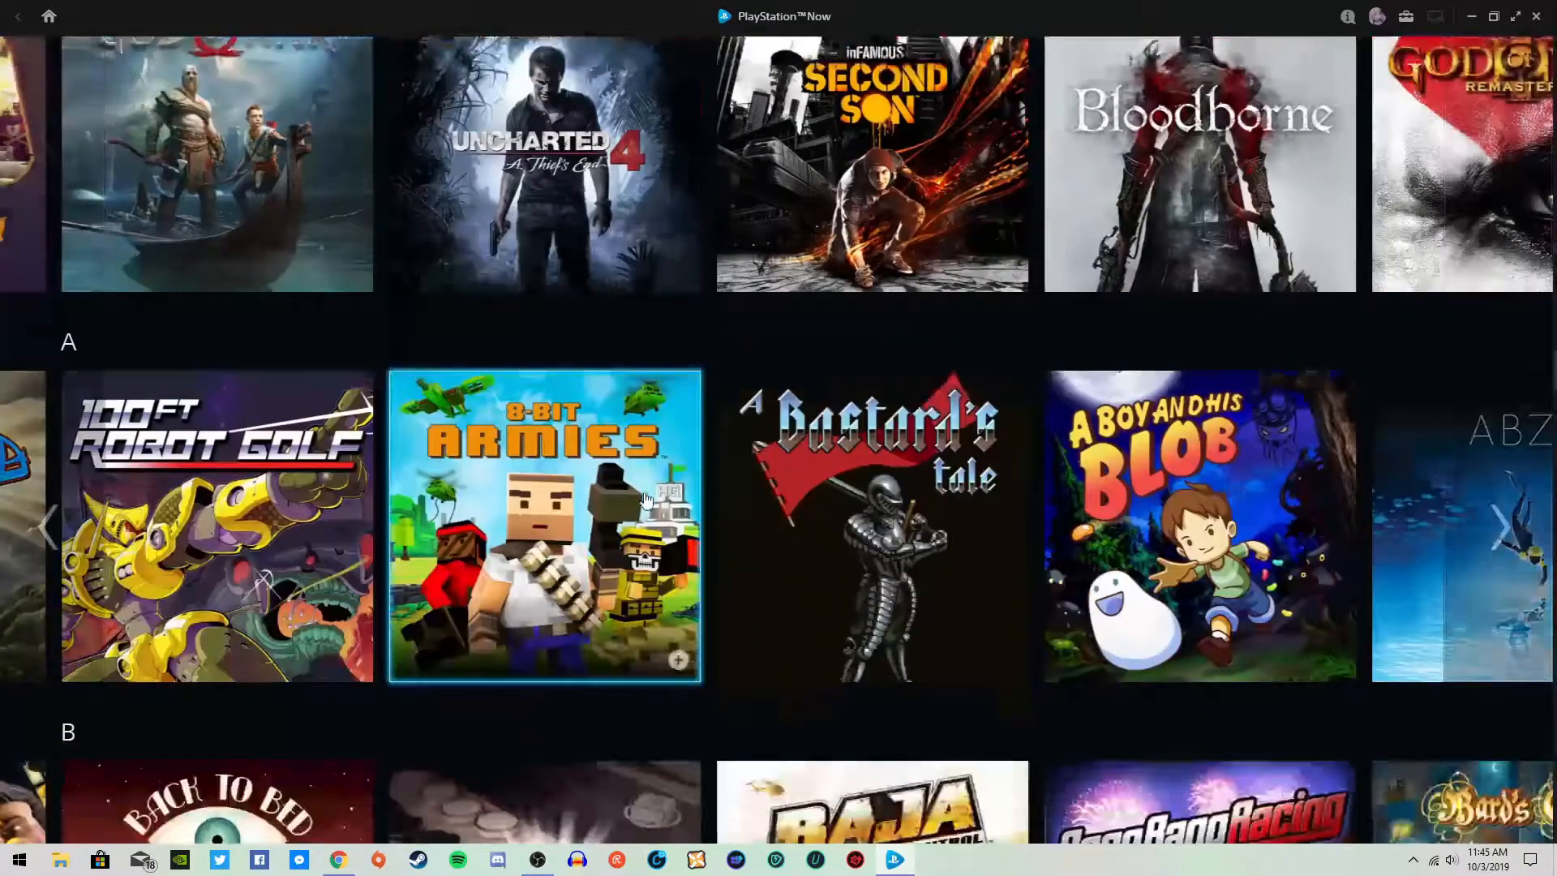
Page the PlayStation Exclusives row forward four times
scroll("up", 3)
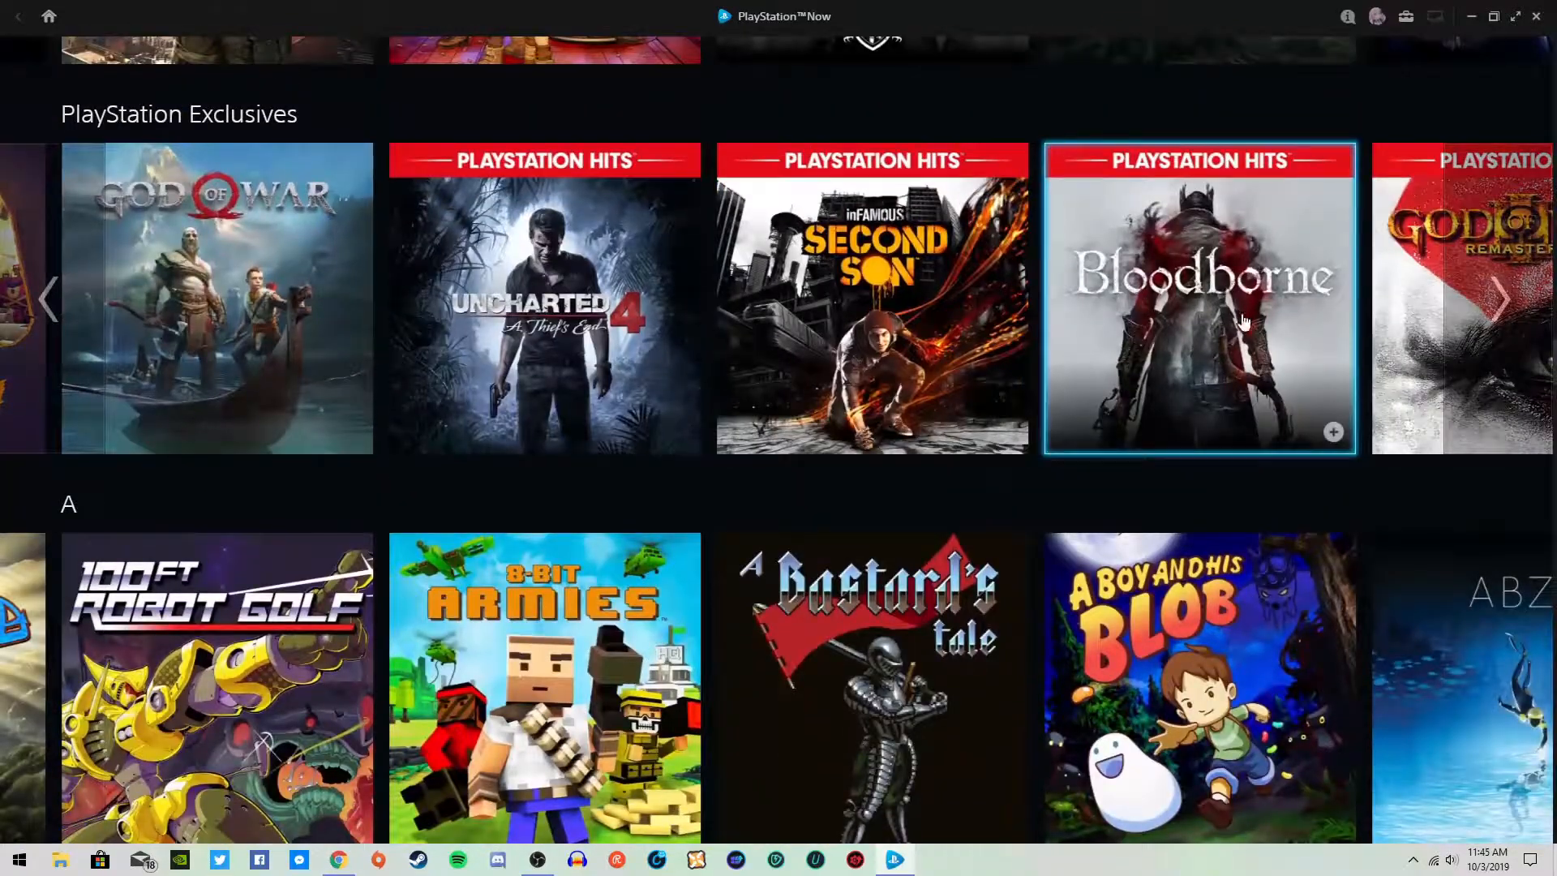
left_click(1503, 299)
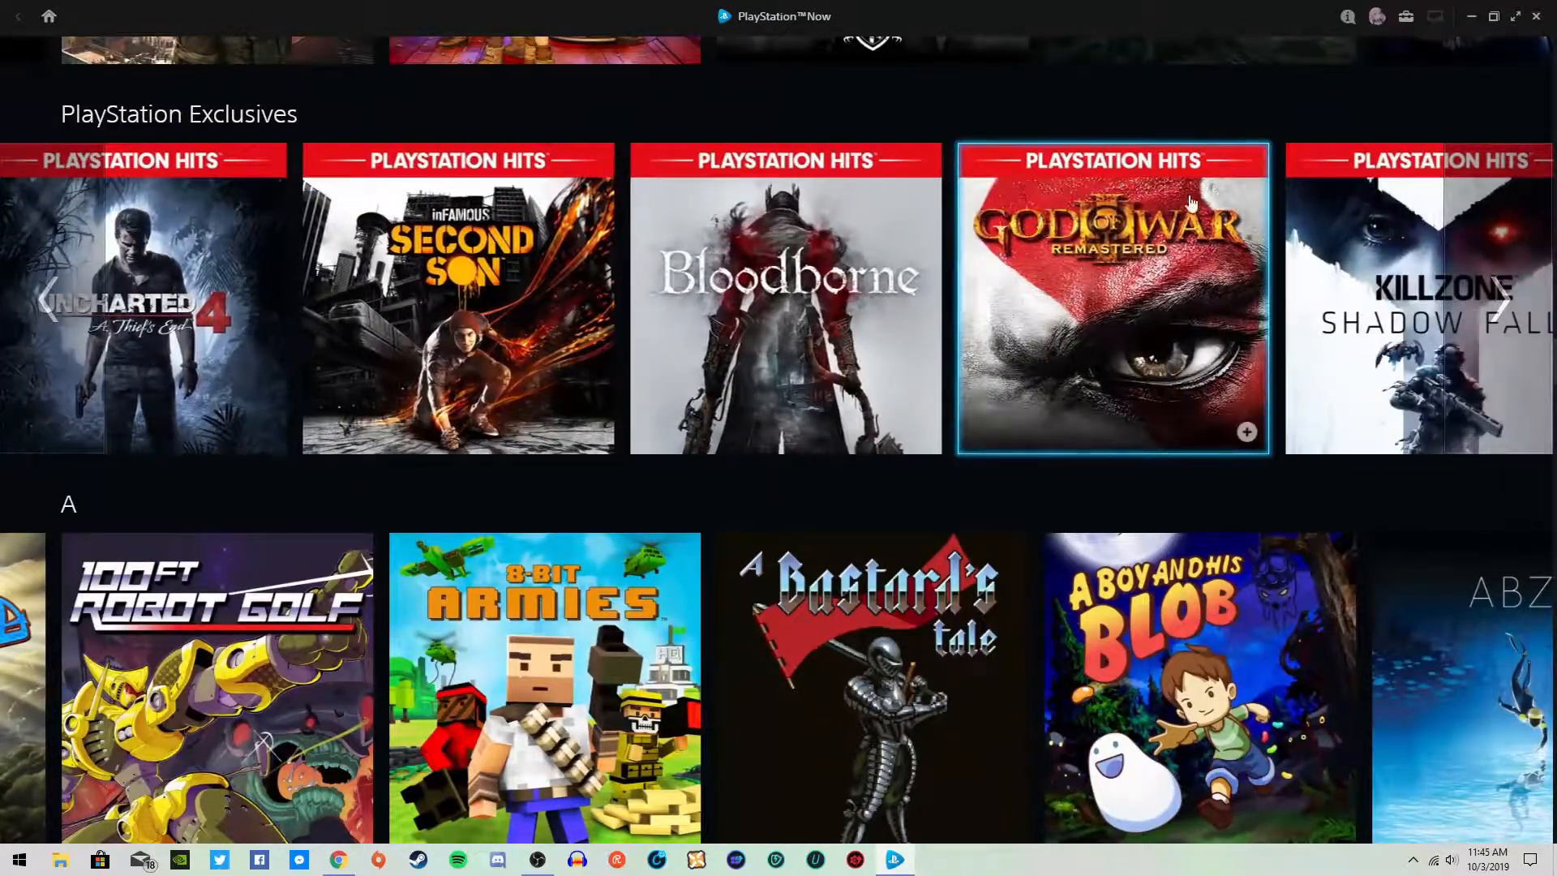
left_click(1500, 300)
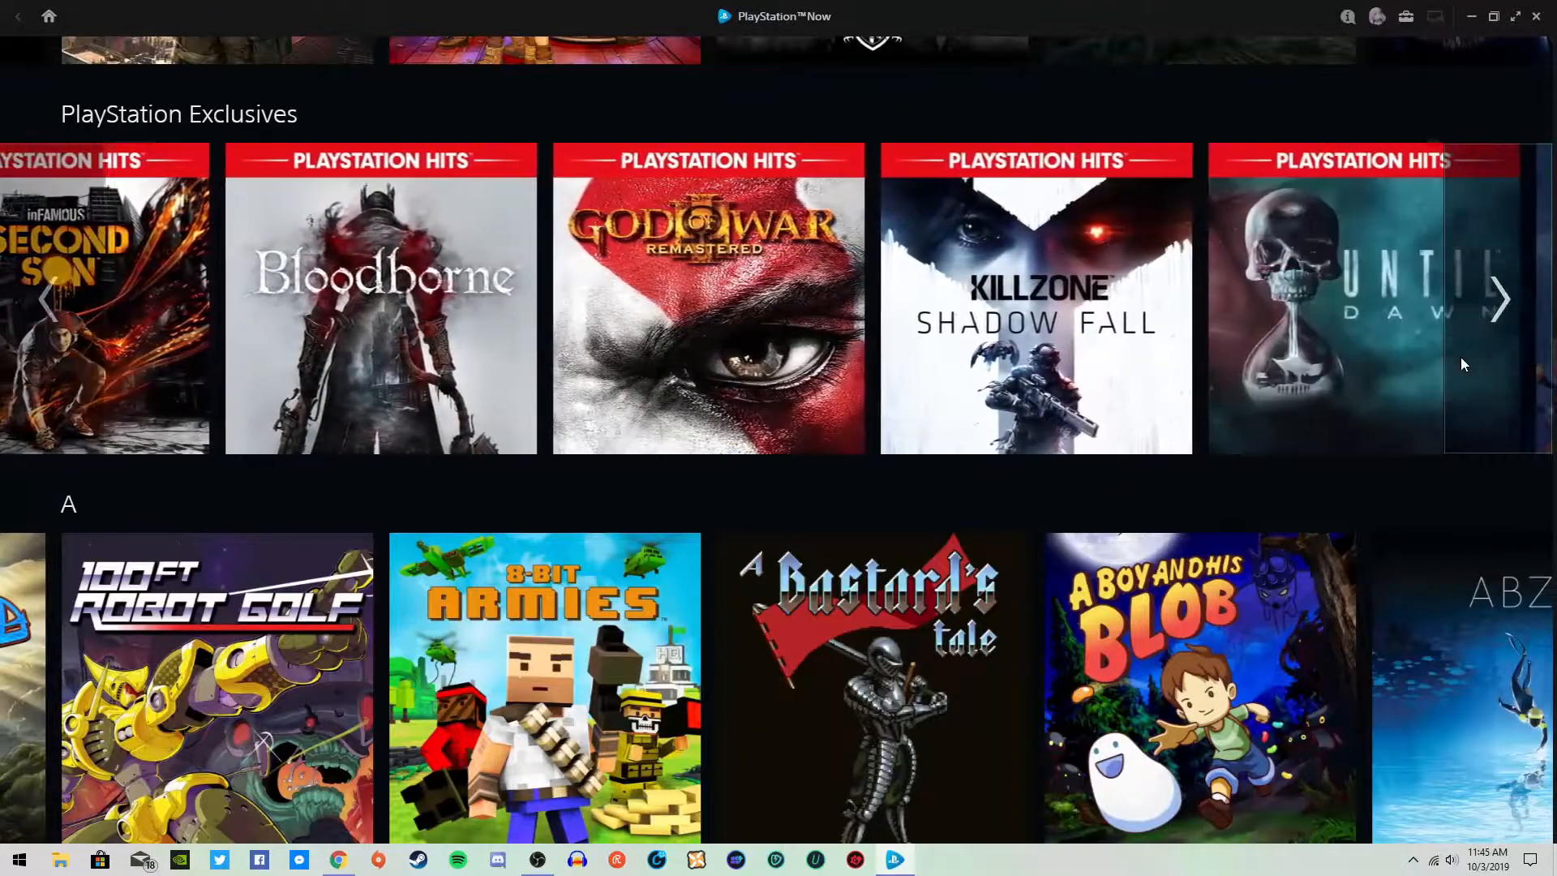
left_click(1499, 300)
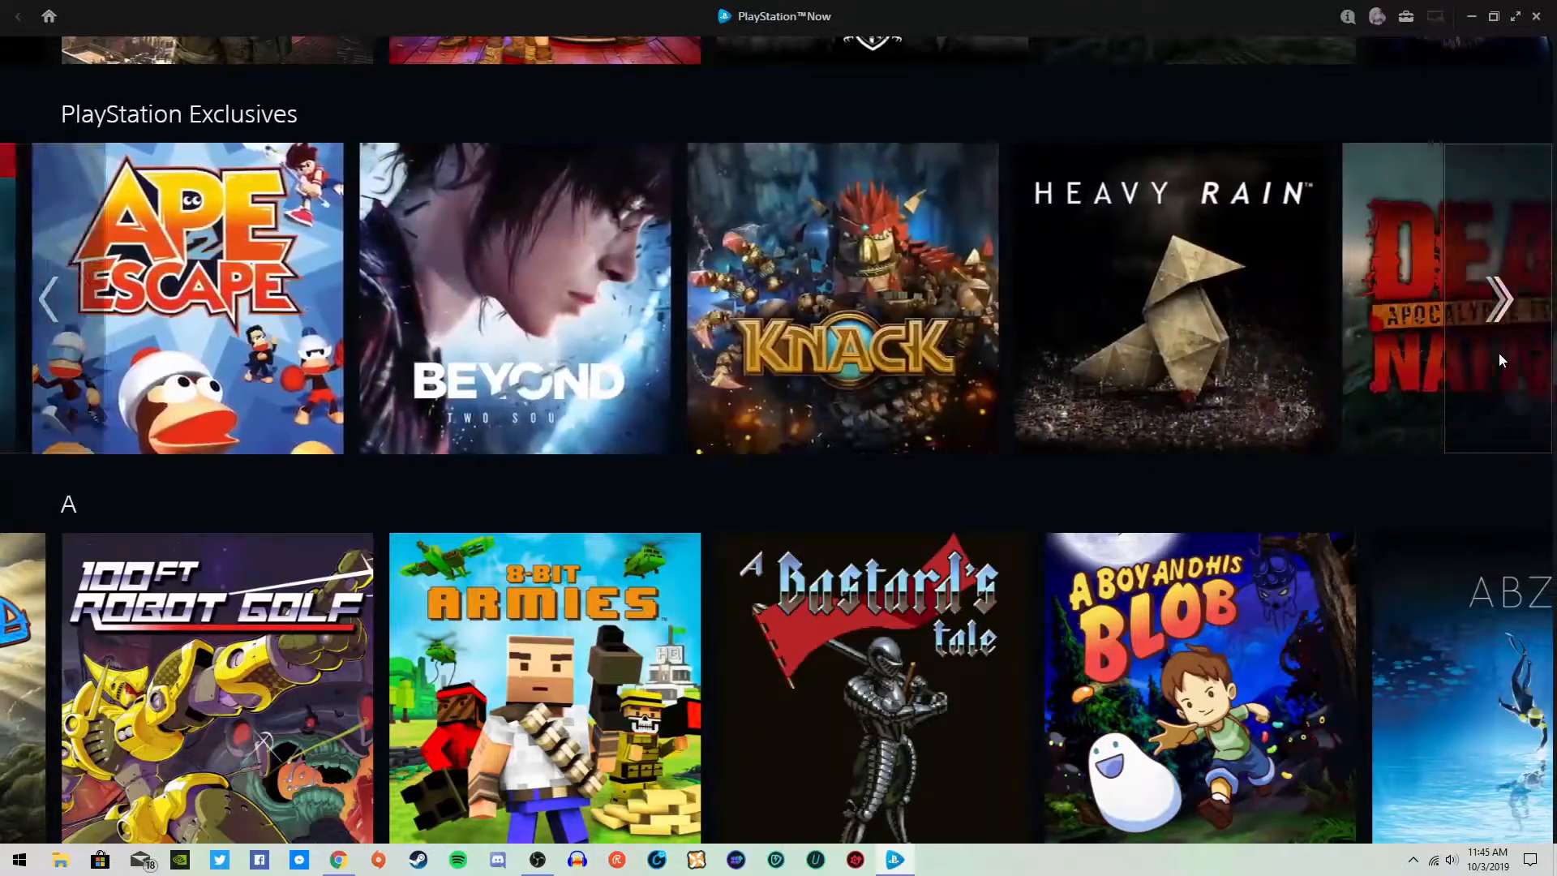
left_click(1501, 300)
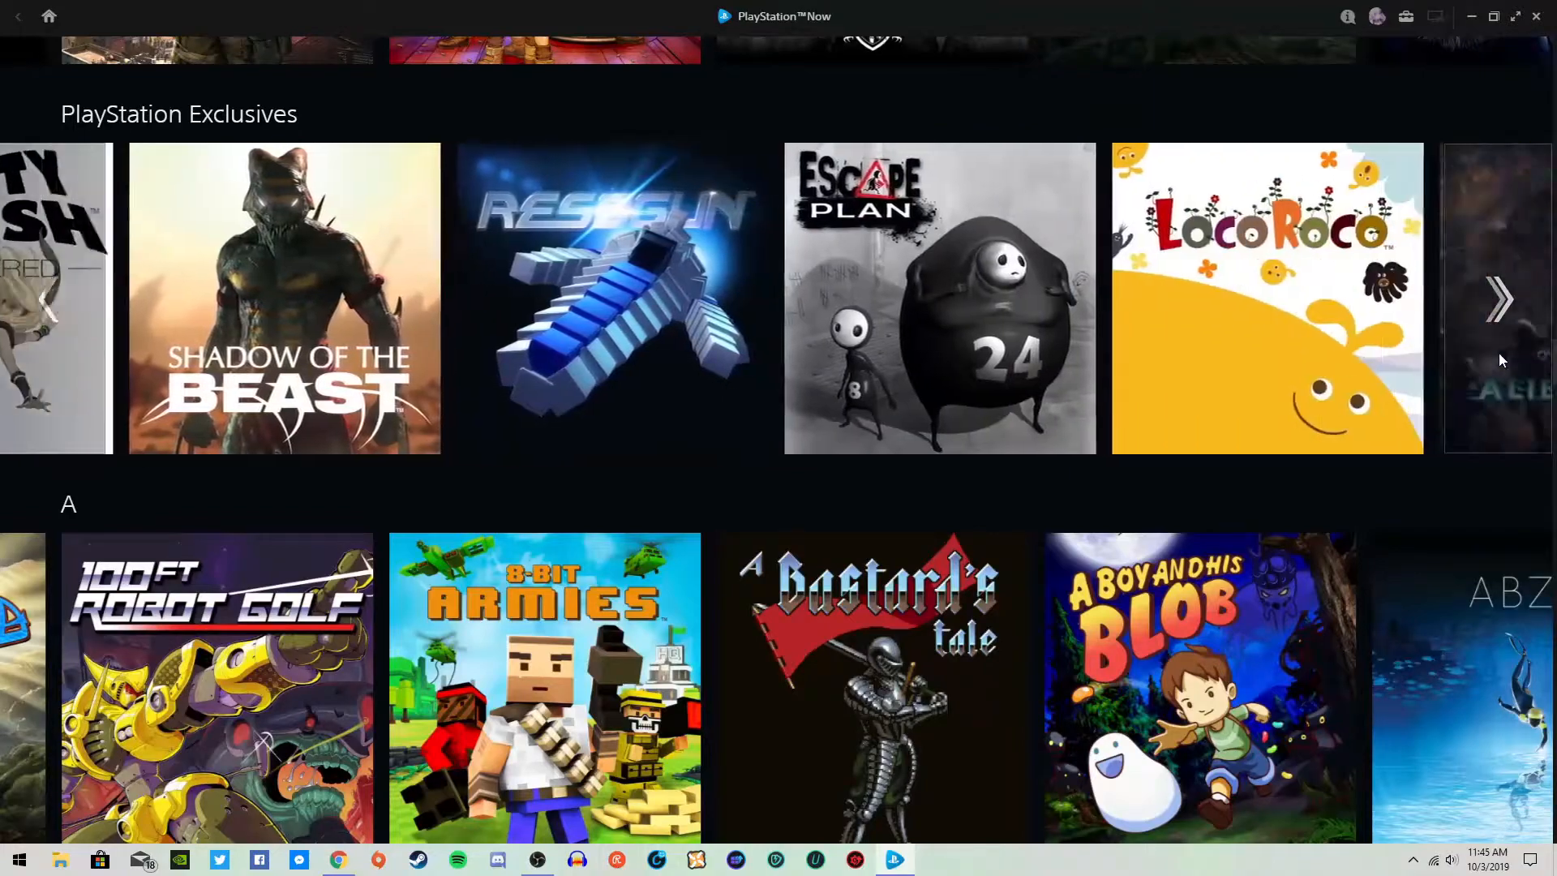
Scroll down and advance the D games row twice
scroll("down", 3)
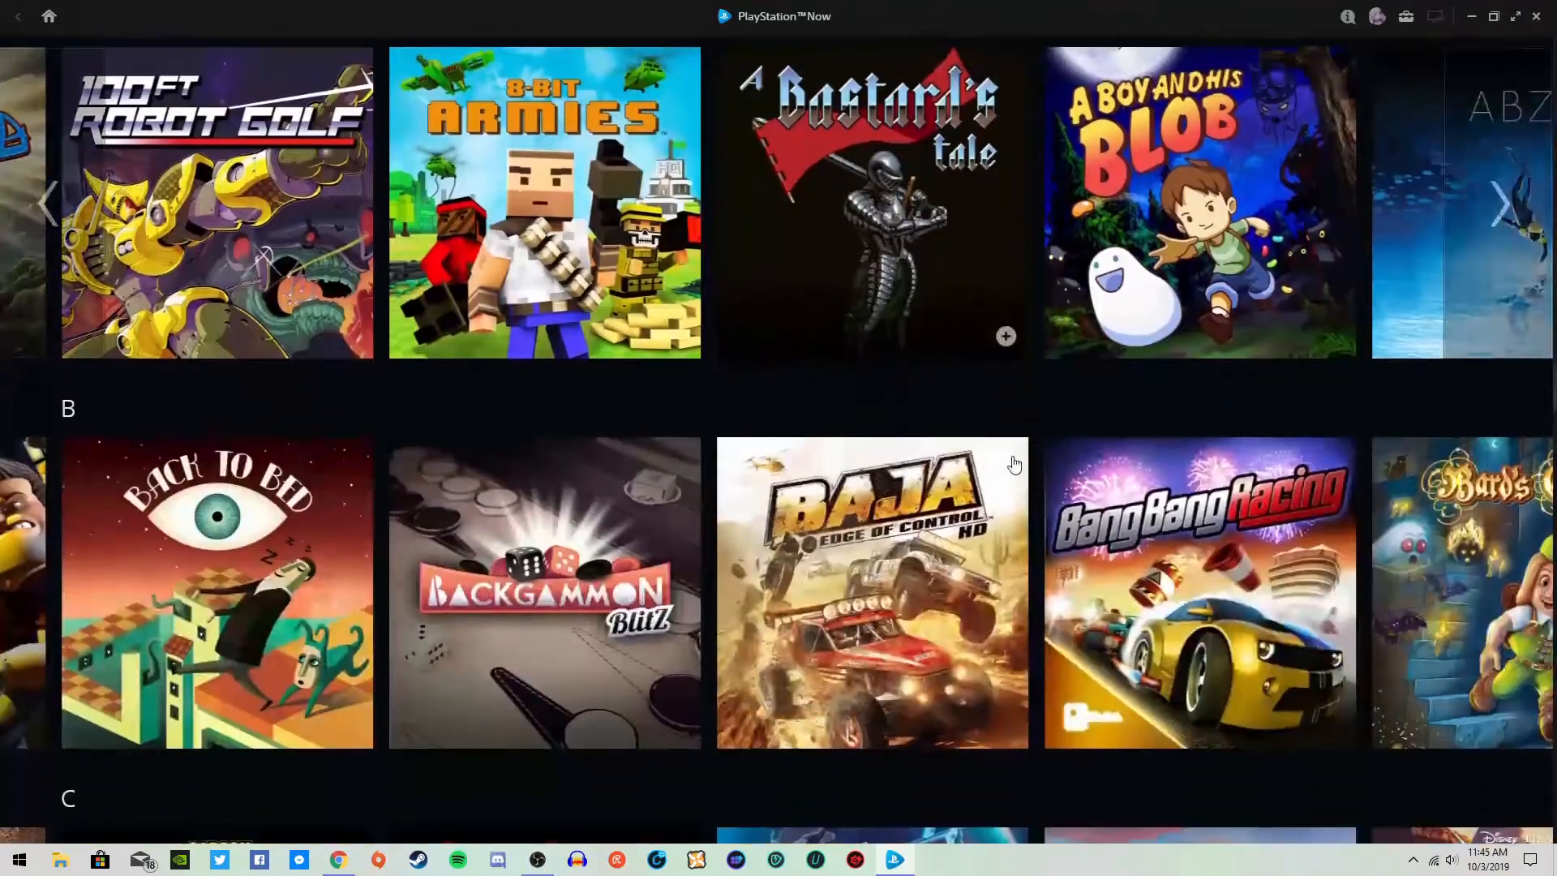
scroll("down", 3)
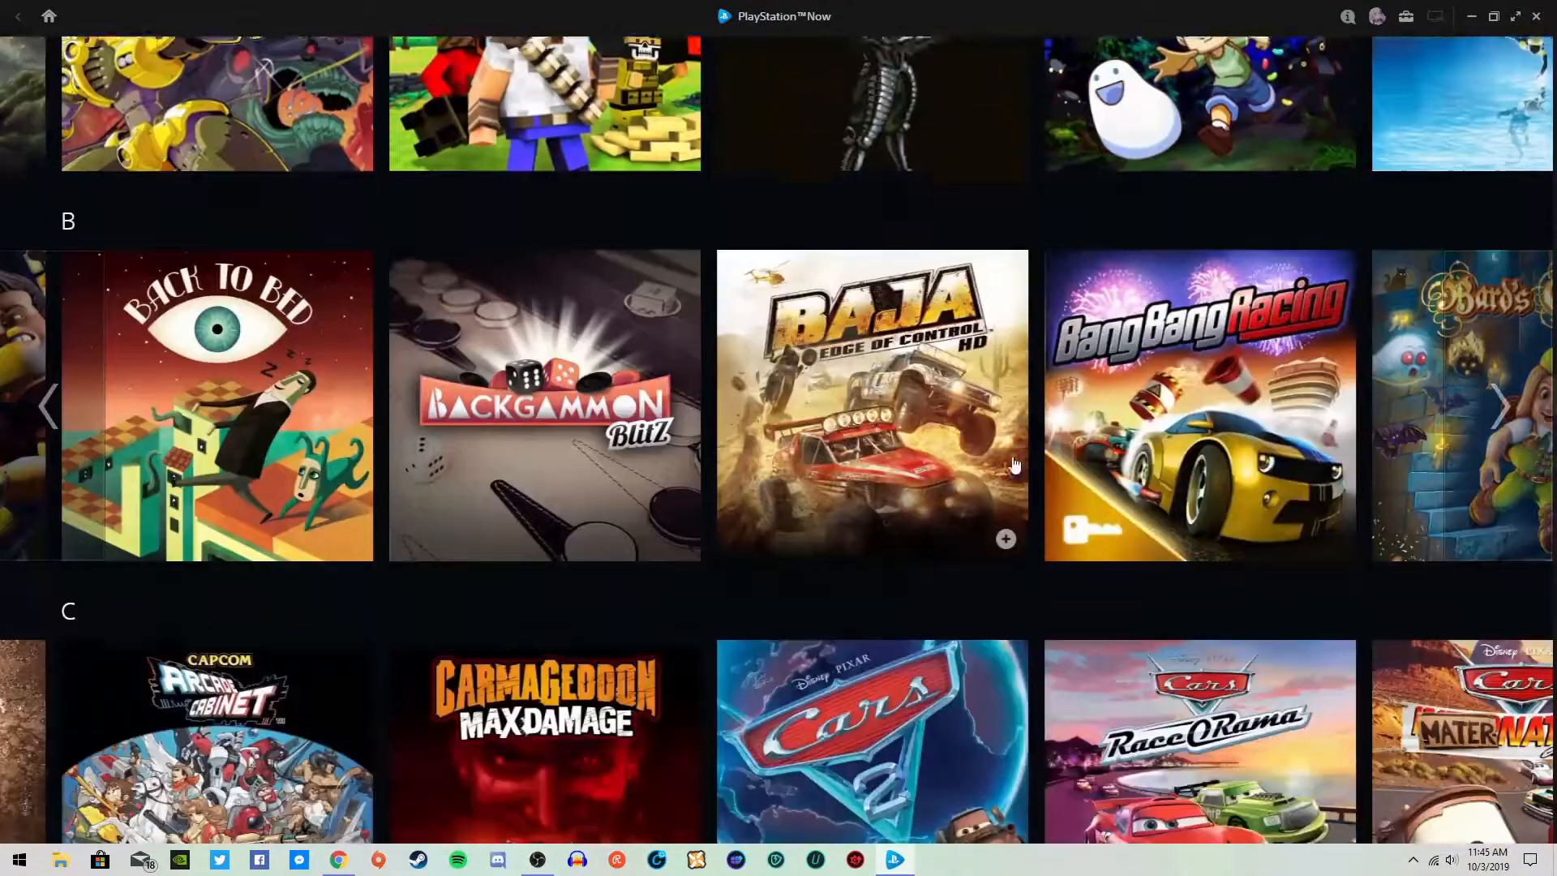
scroll("down", 3)
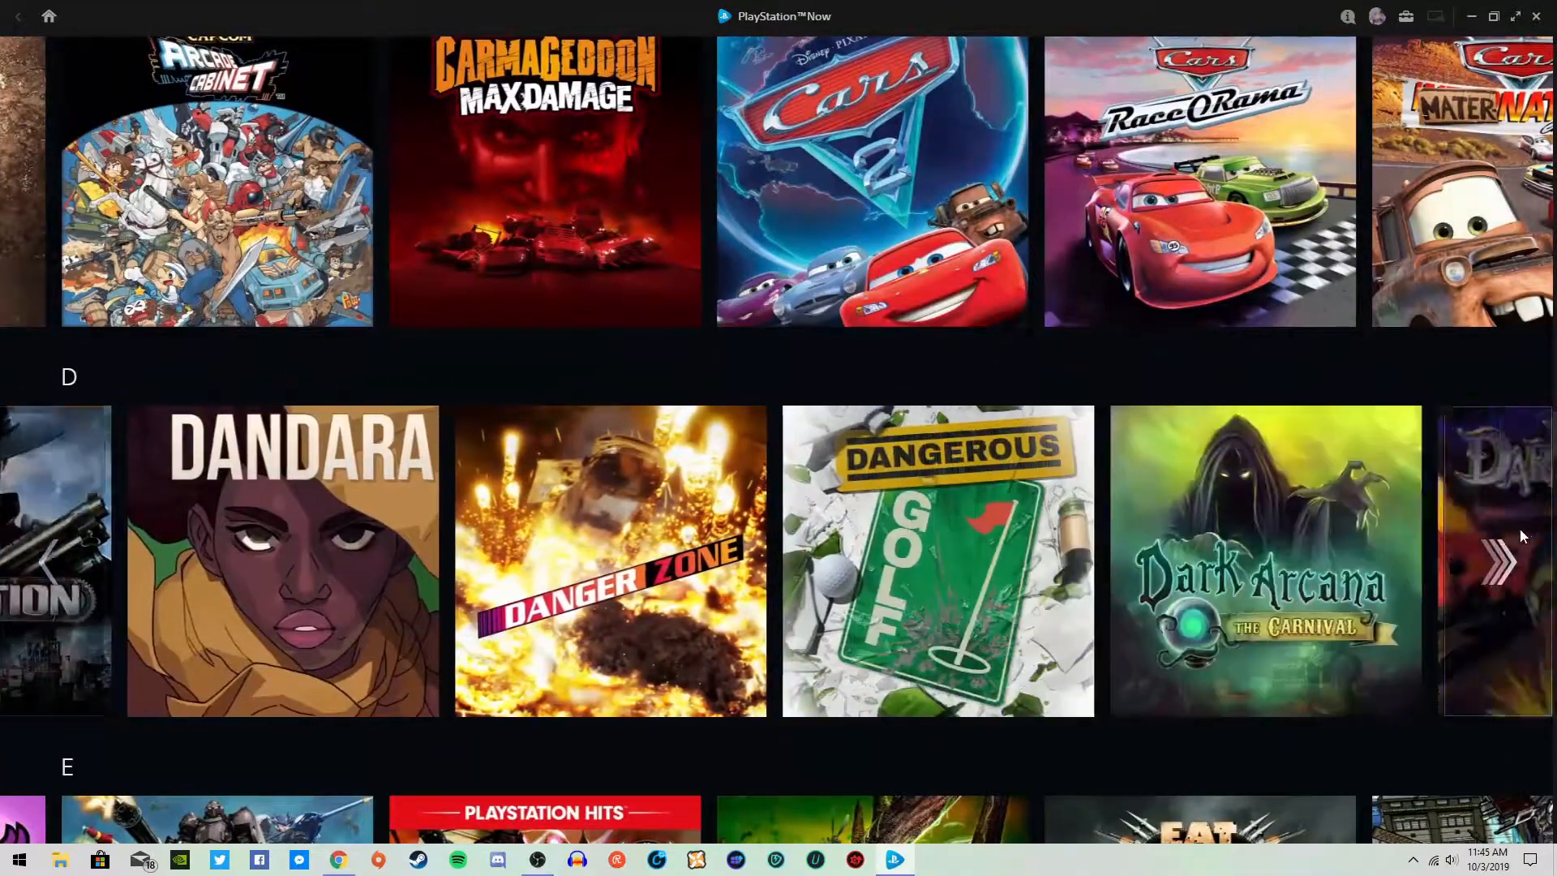
left_click(1501, 562)
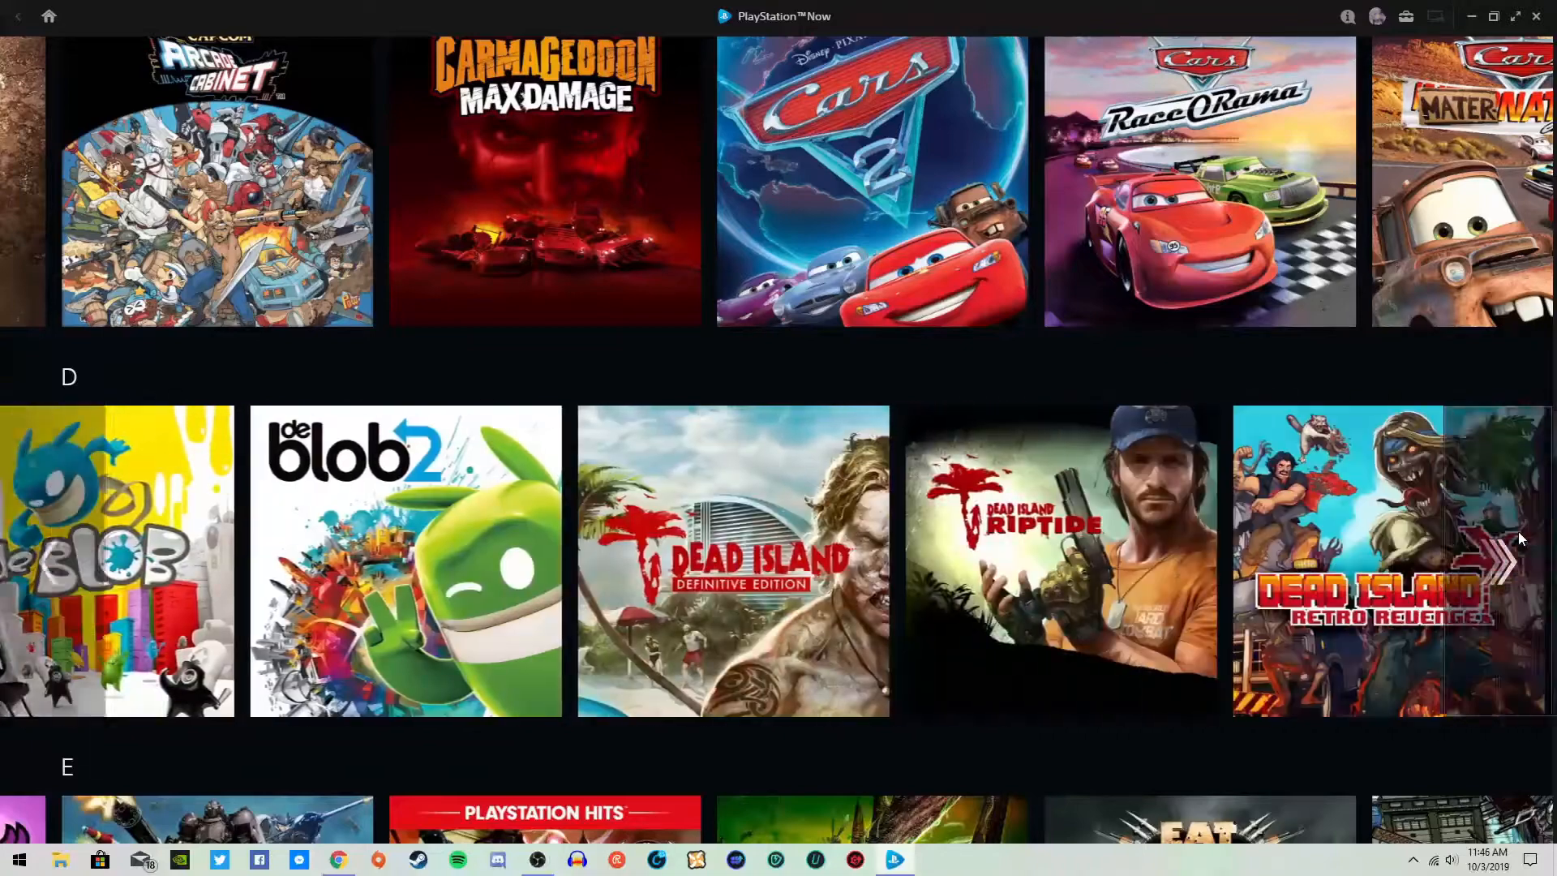
left_click(1506, 562)
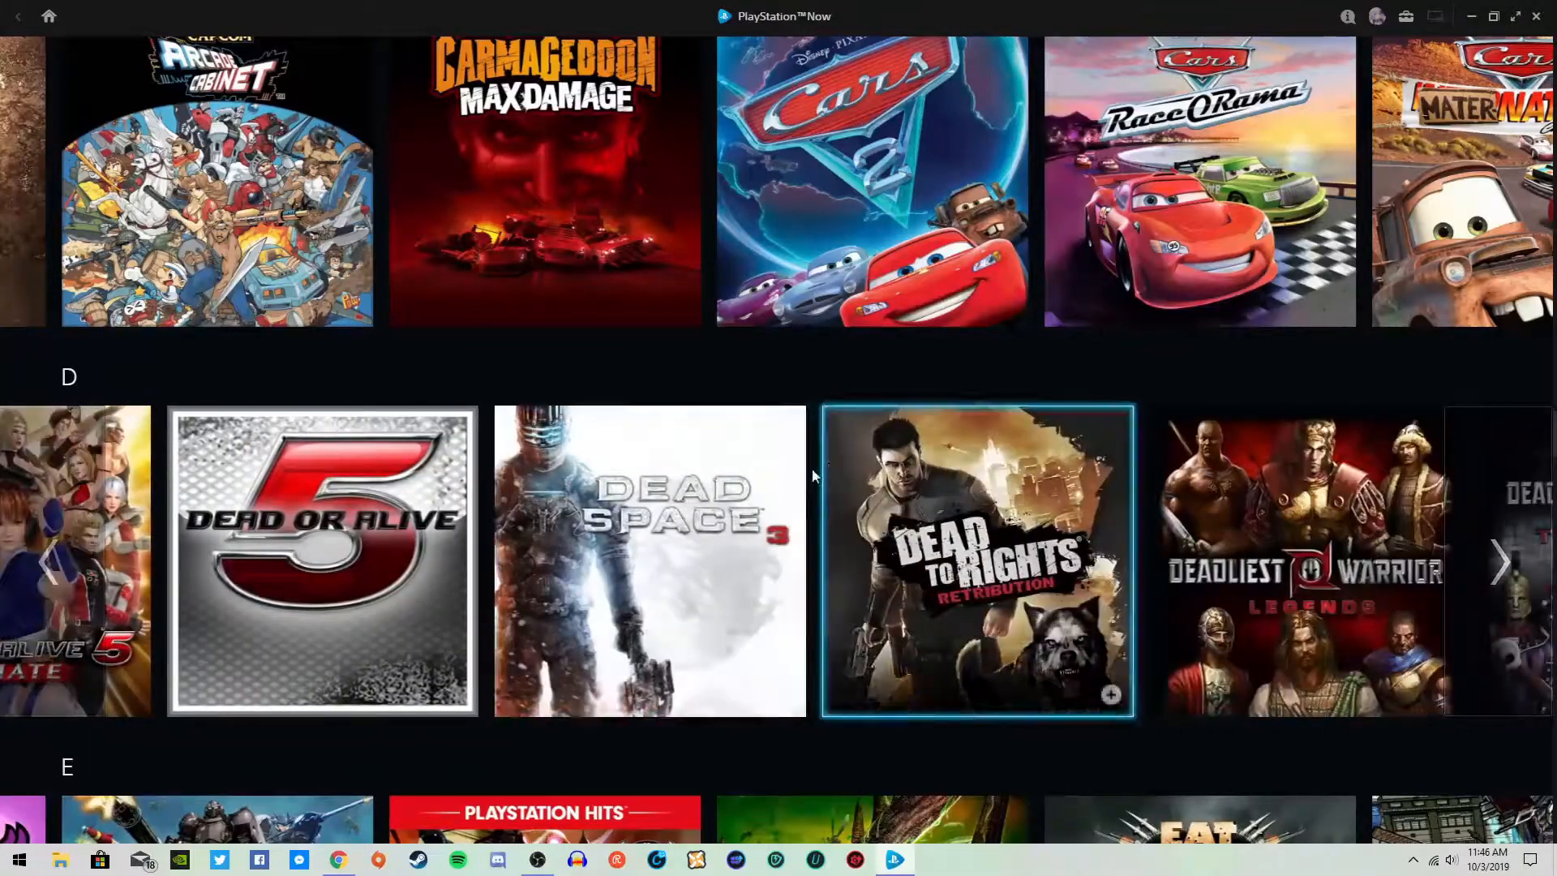
mouse_move(651, 501)
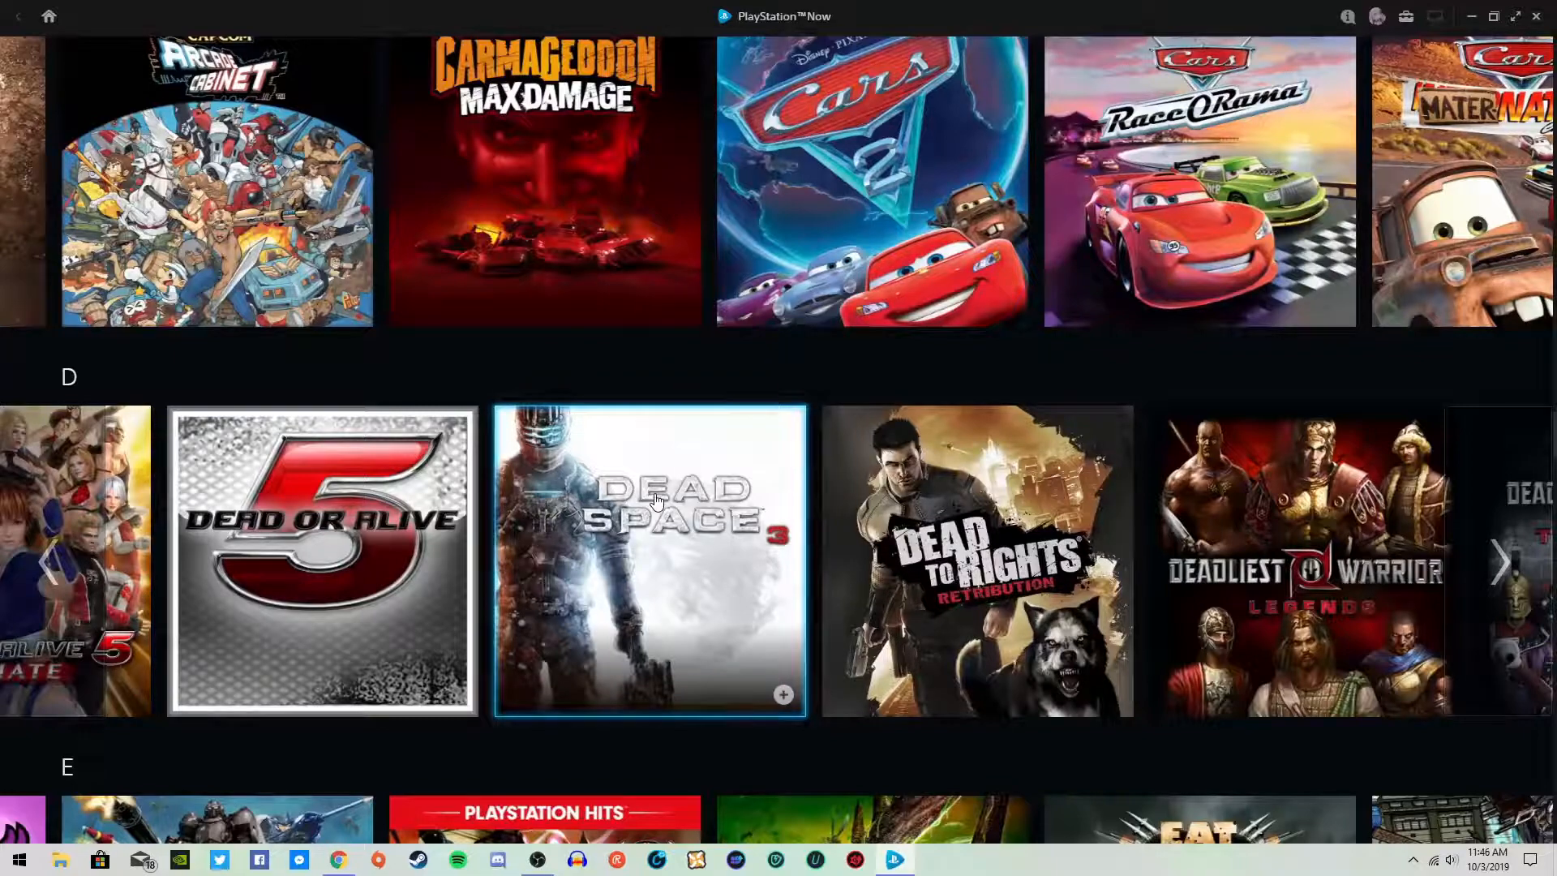
mouse_move(707, 571)
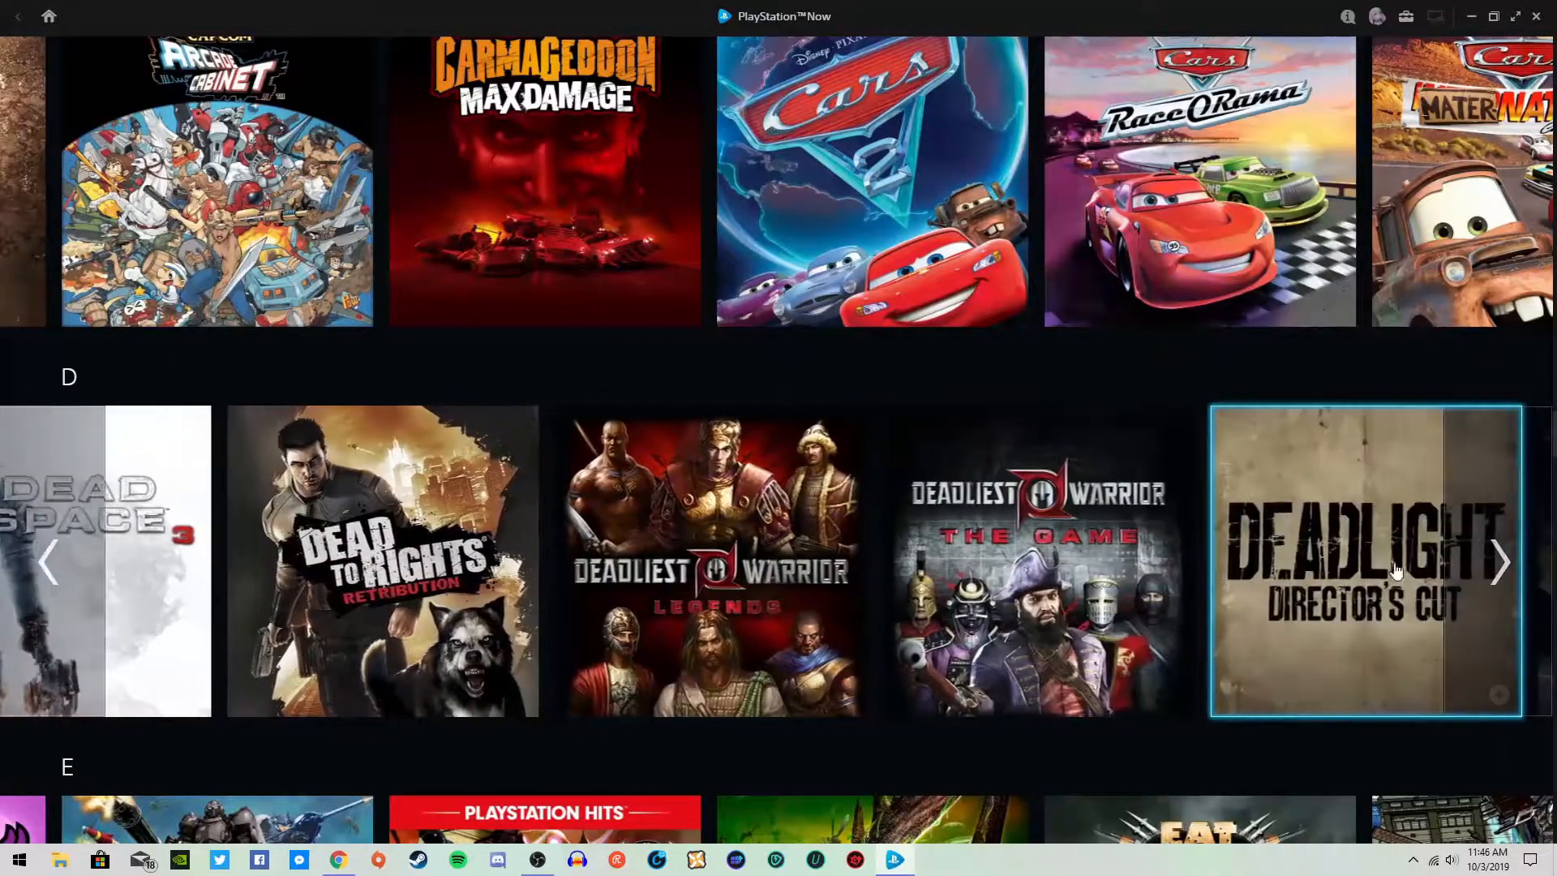
Scroll down and advance the F games row four times
scroll("down", 3)
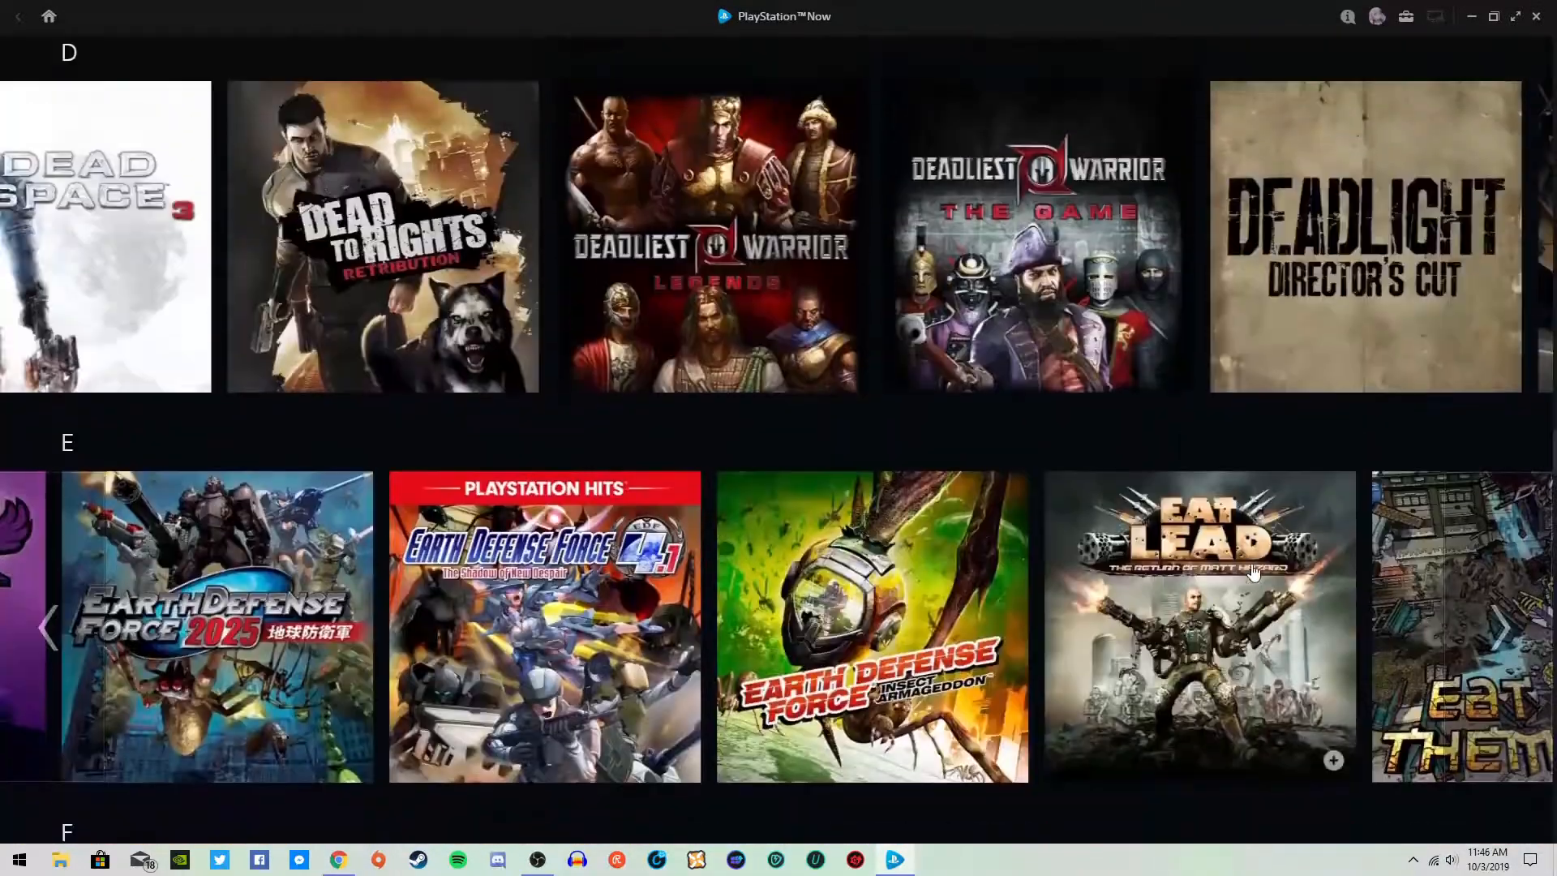
scroll("down", 3)
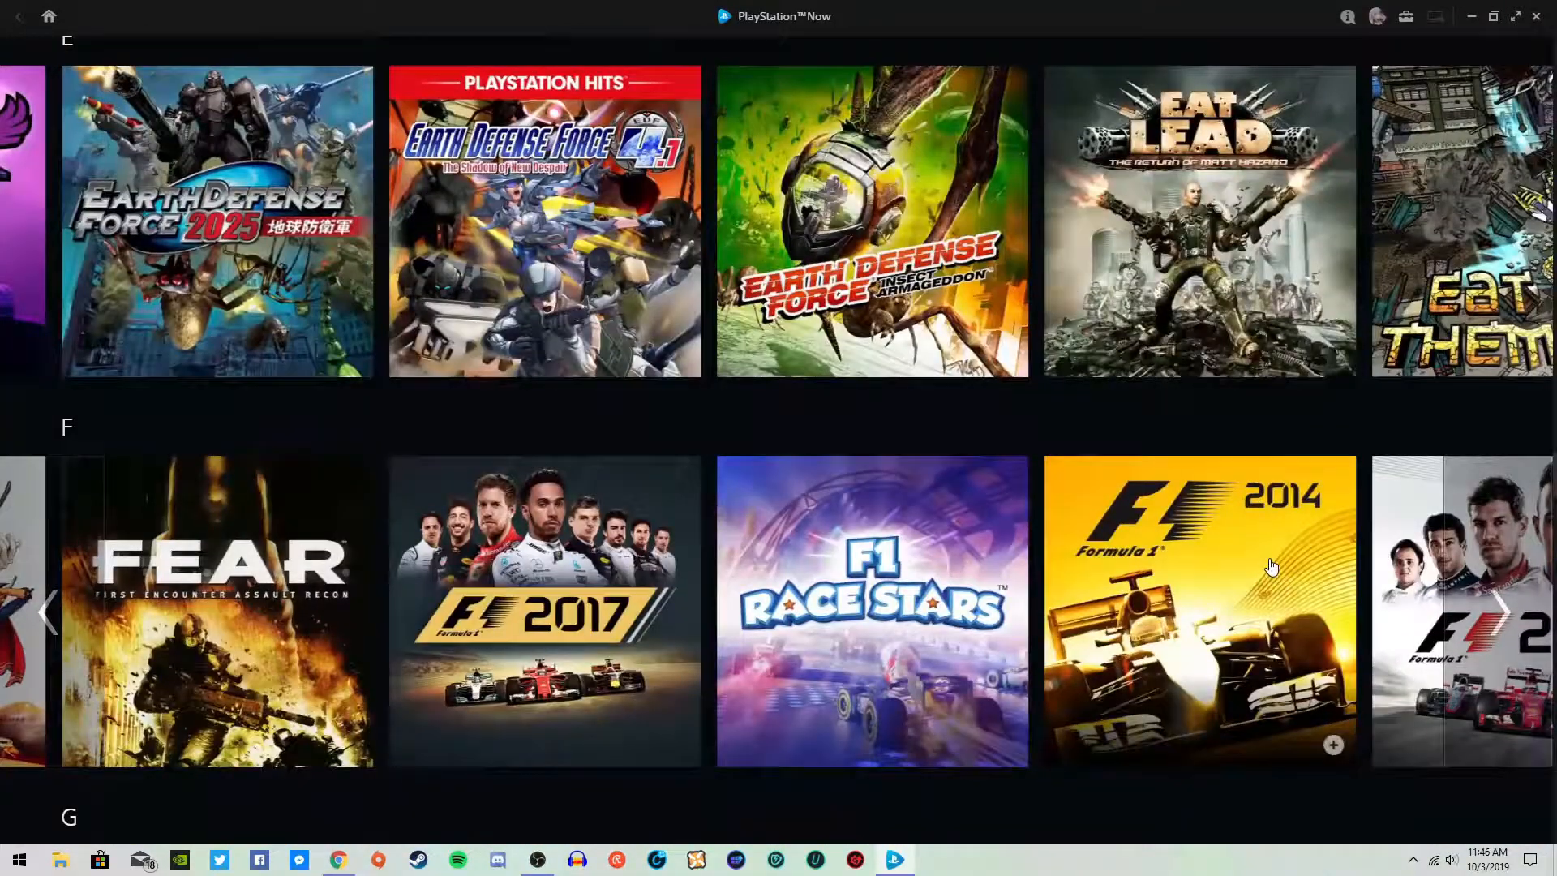
scroll("down", 3)
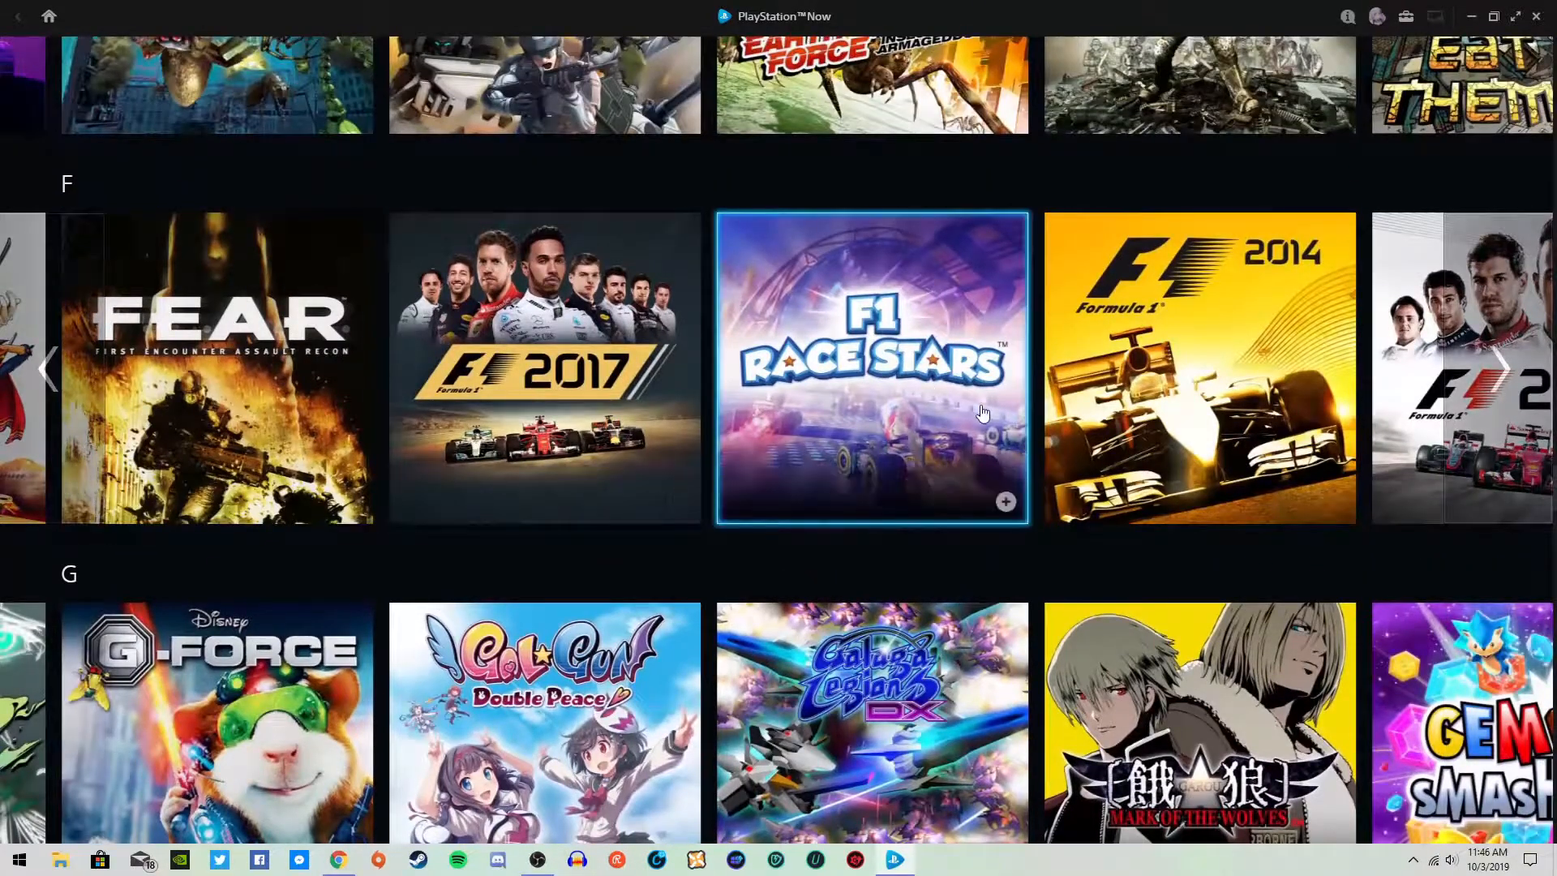
left_click(1498, 370)
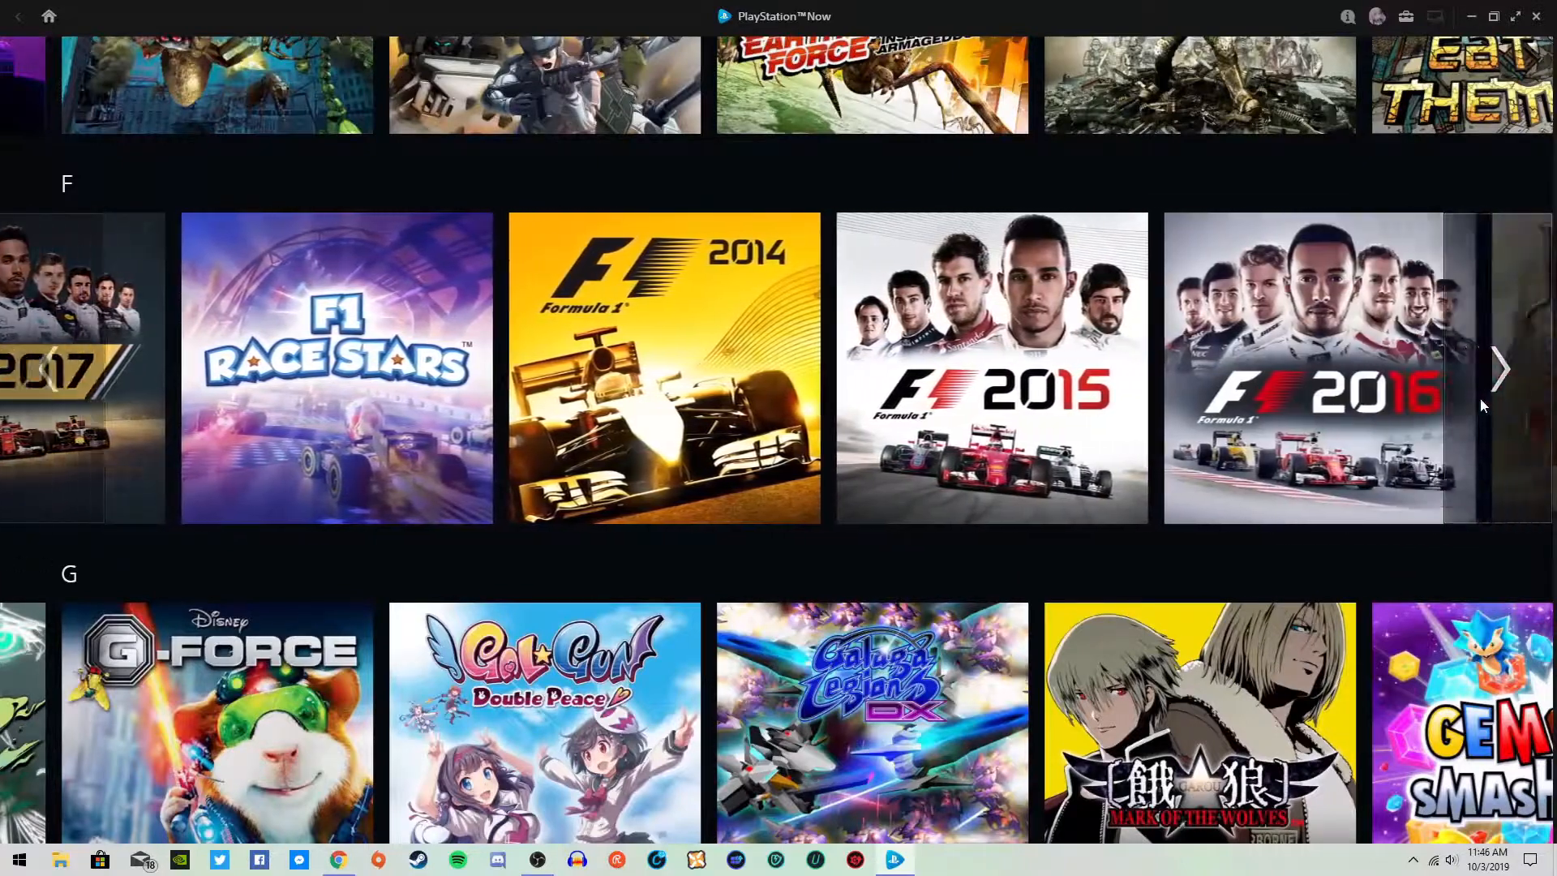
left_click(1500, 368)
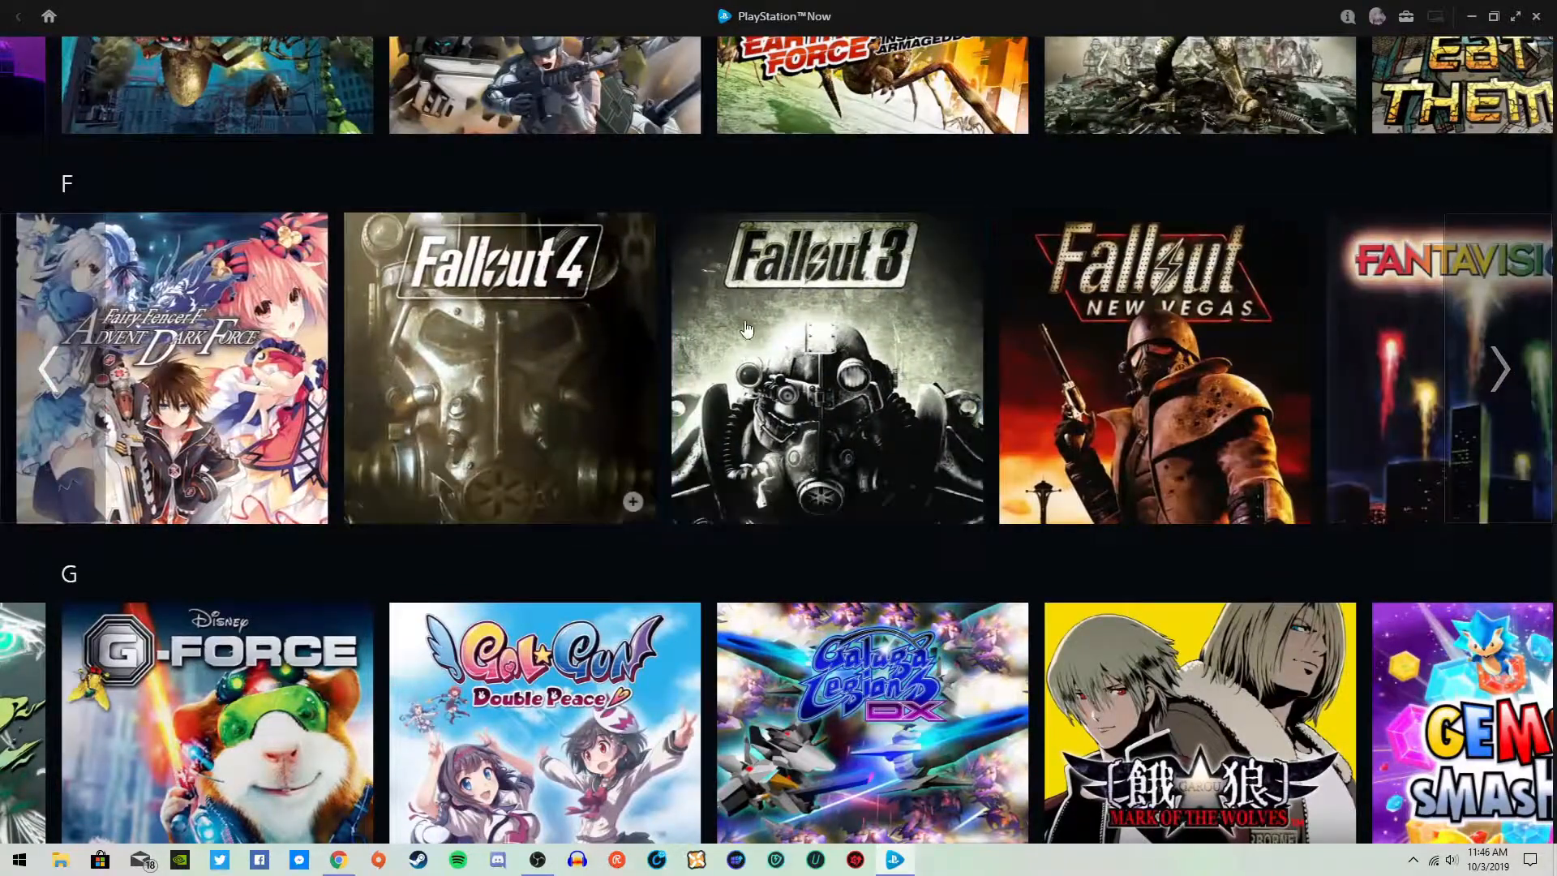
left_click(1500, 370)
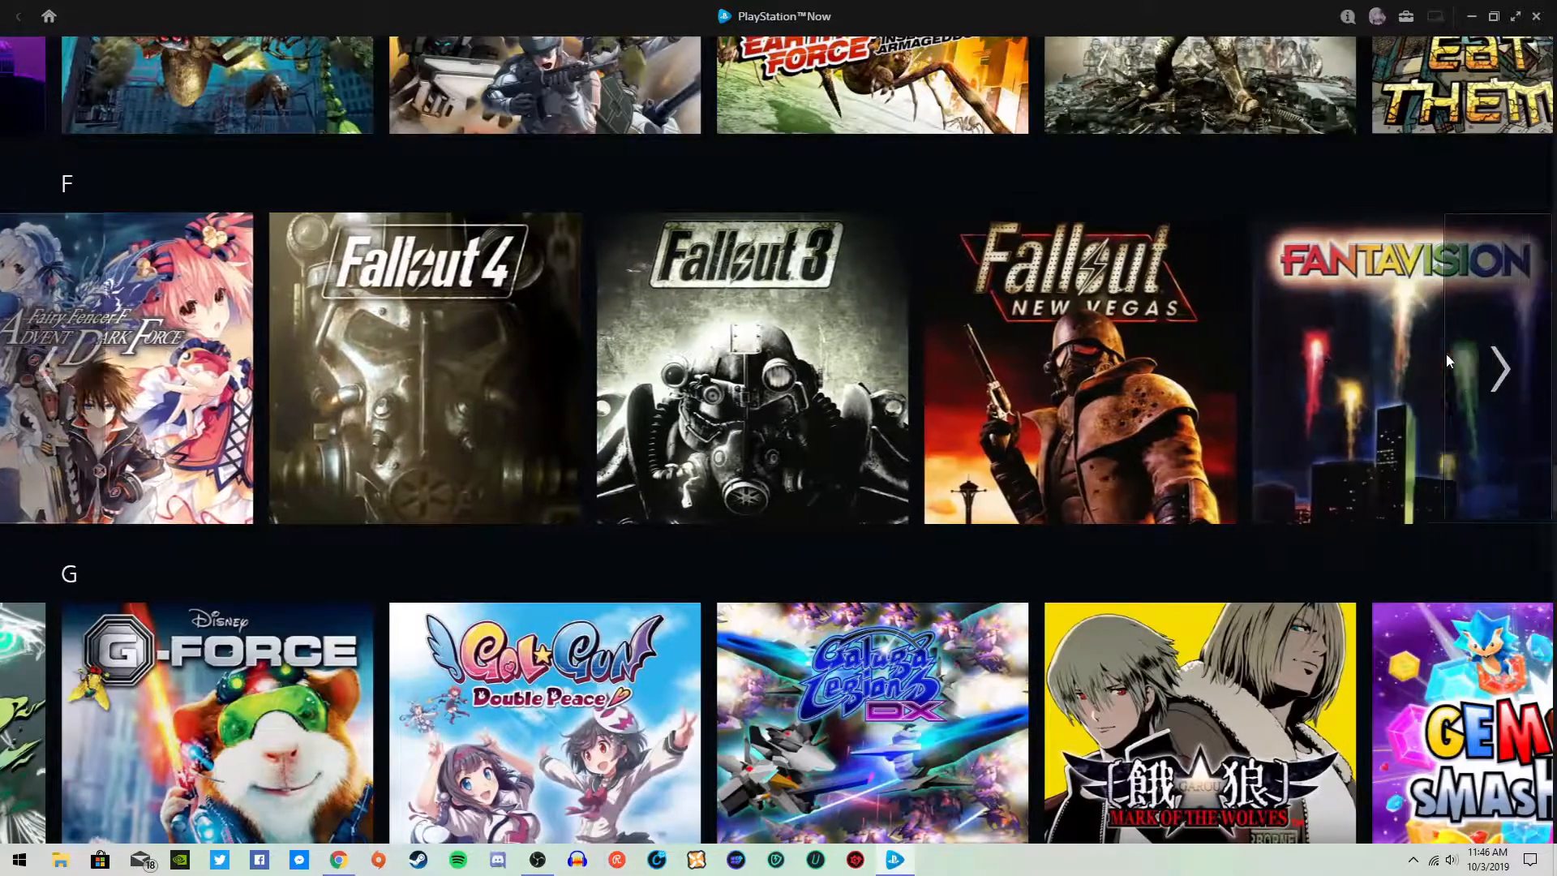
left_click(1500, 370)
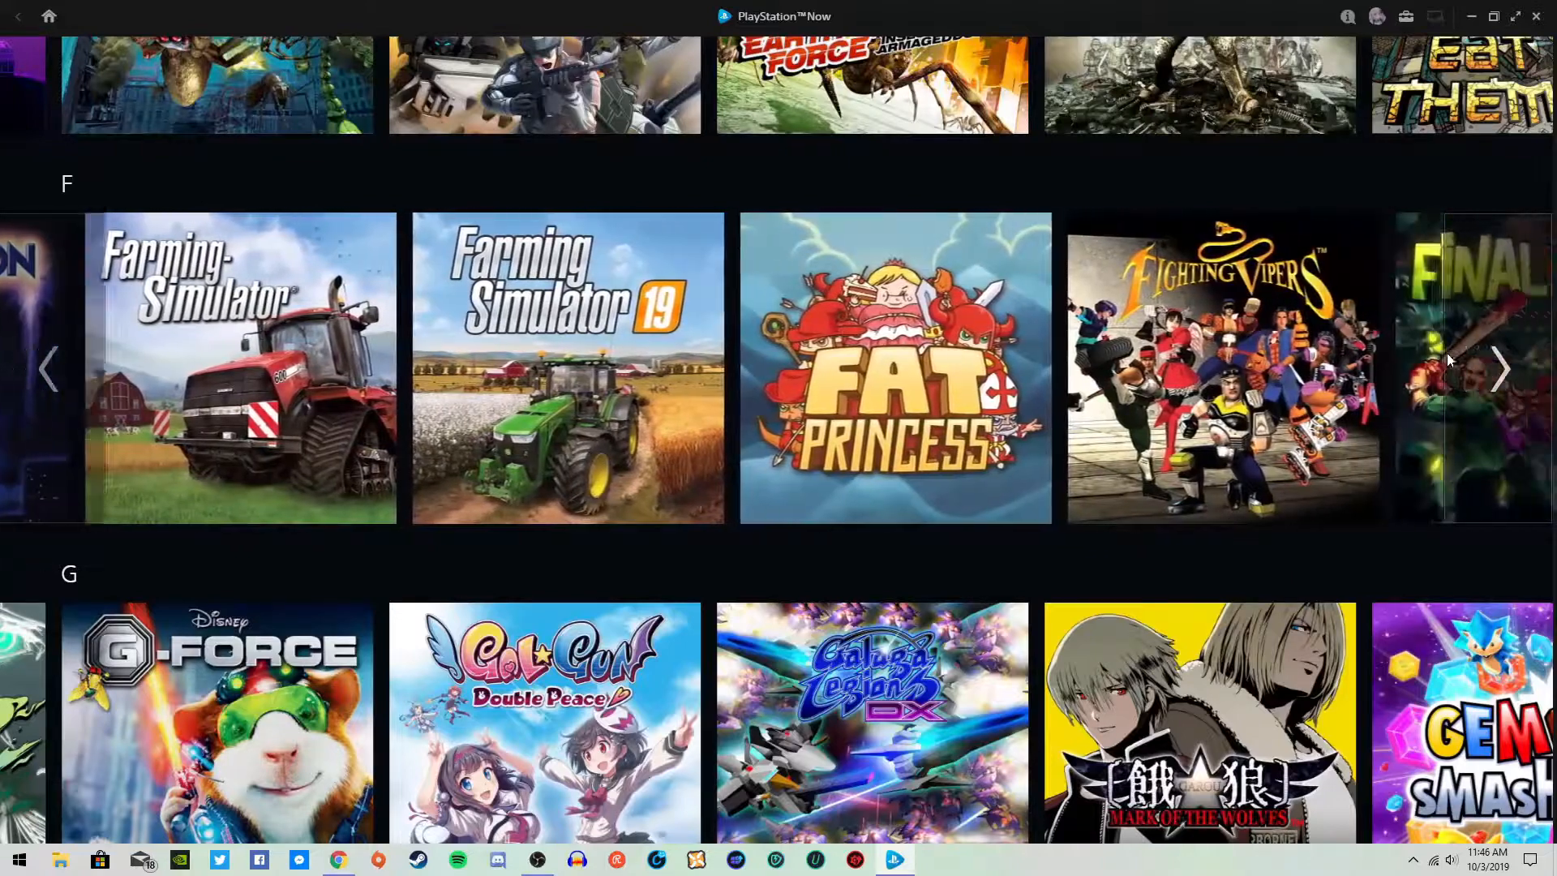
Scroll to the G row and advance it past God Eater to the God of War titles
scroll("down", 3)
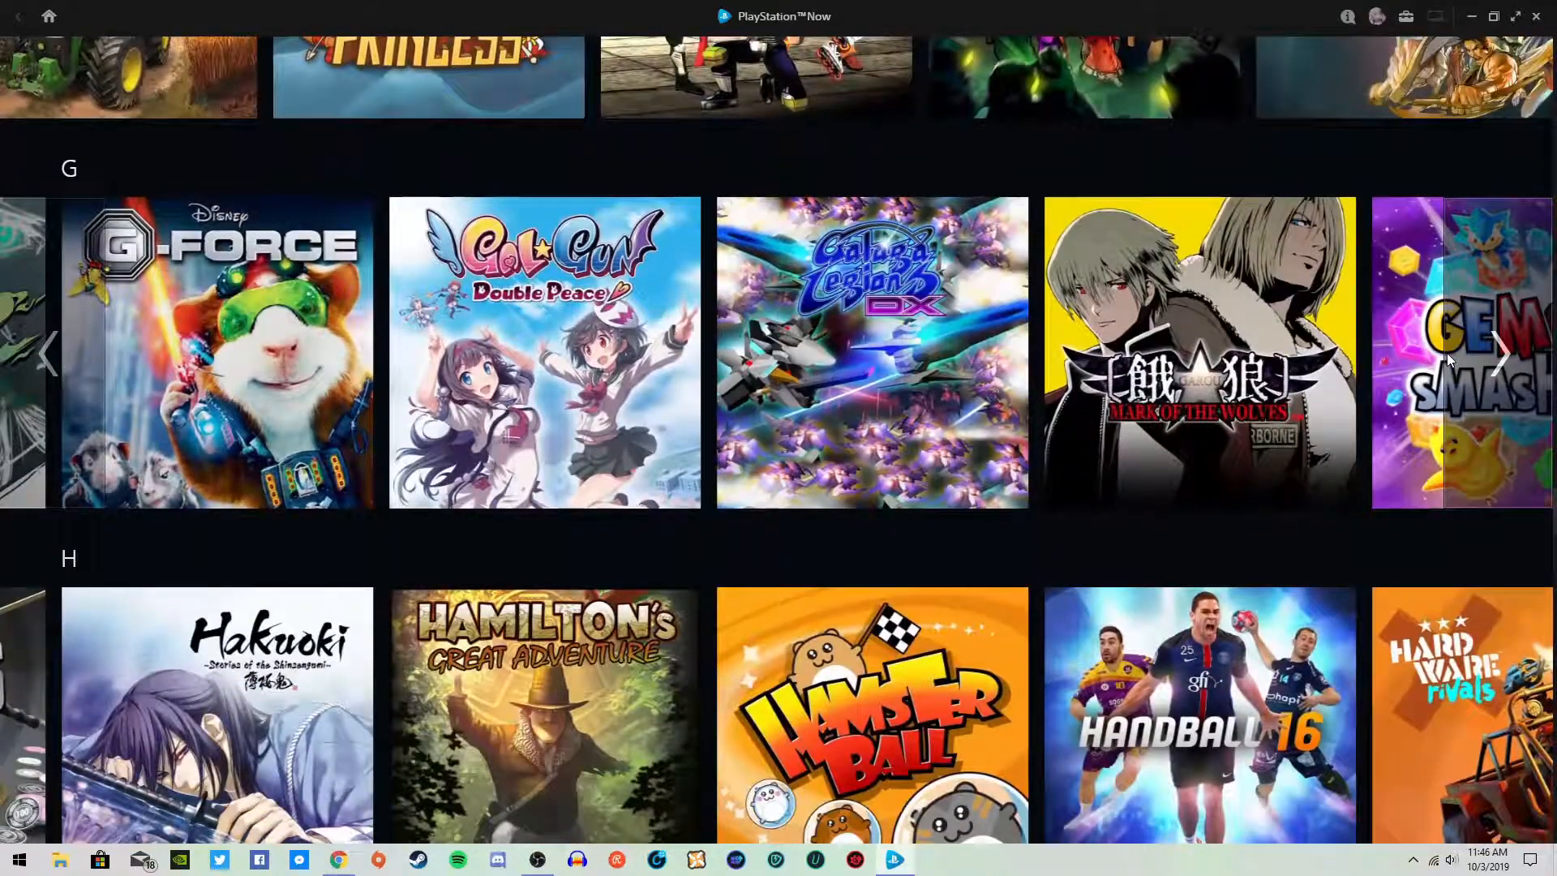
scroll("down", 3)
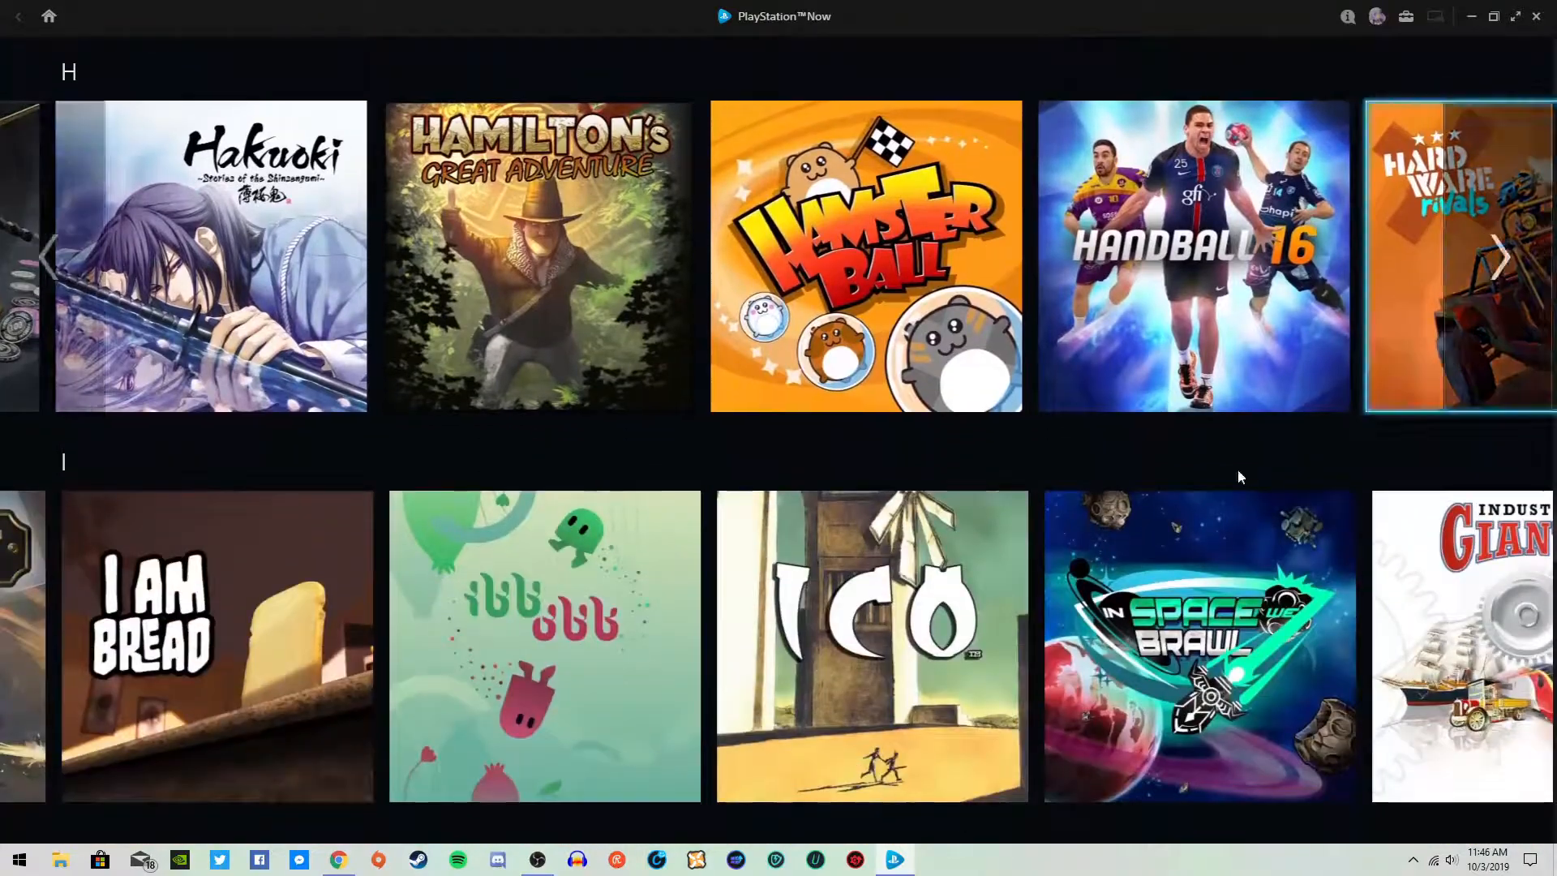
scroll("down", 3)
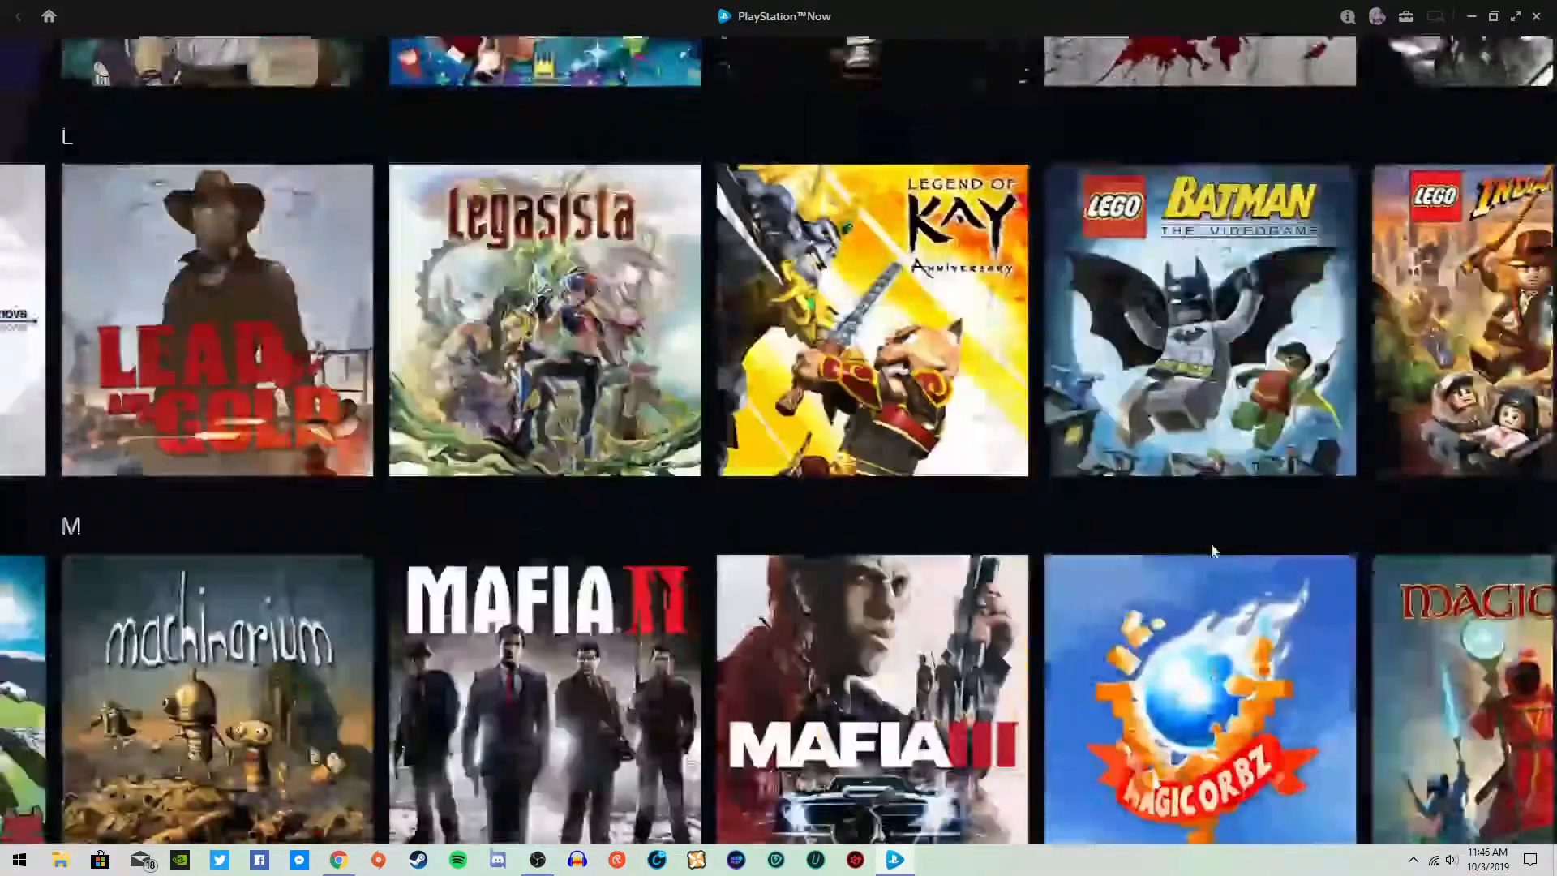
scroll("down", 3)
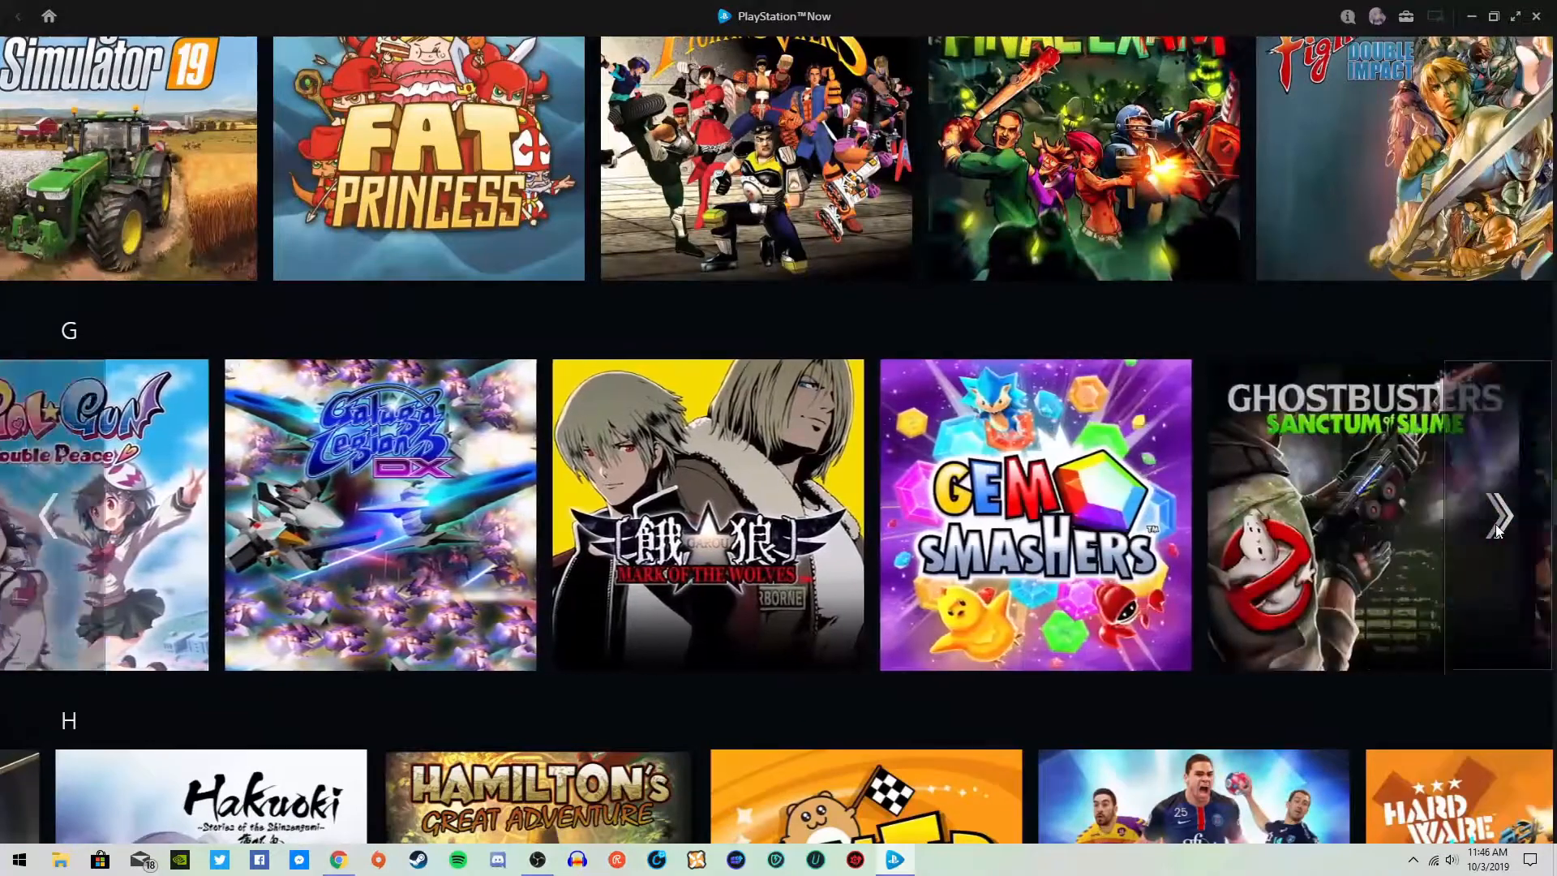
left_click(1501, 514)
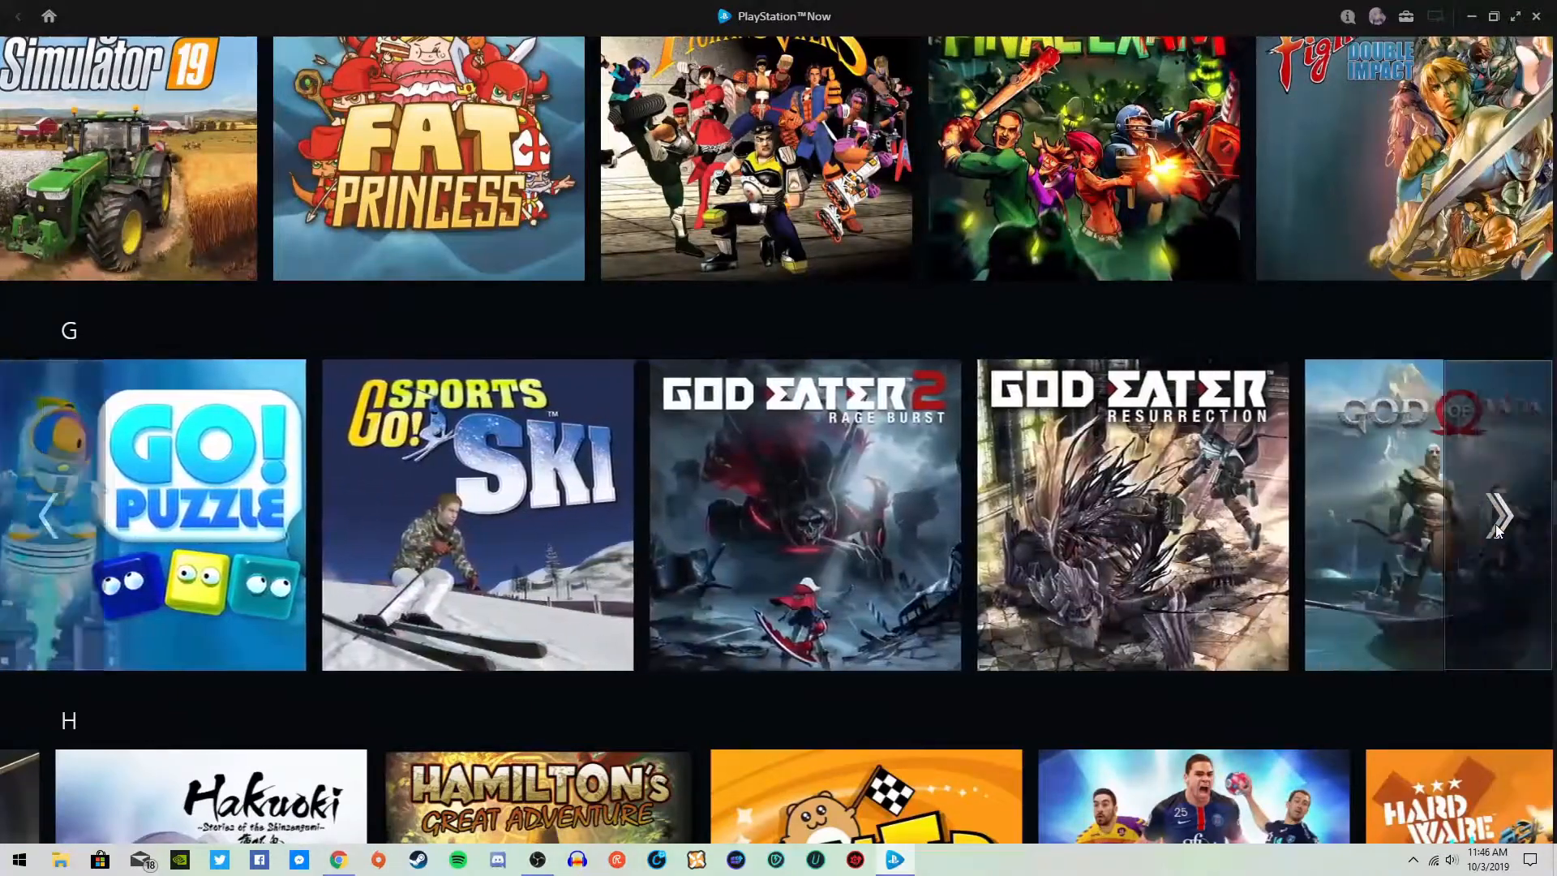
left_click(1500, 514)
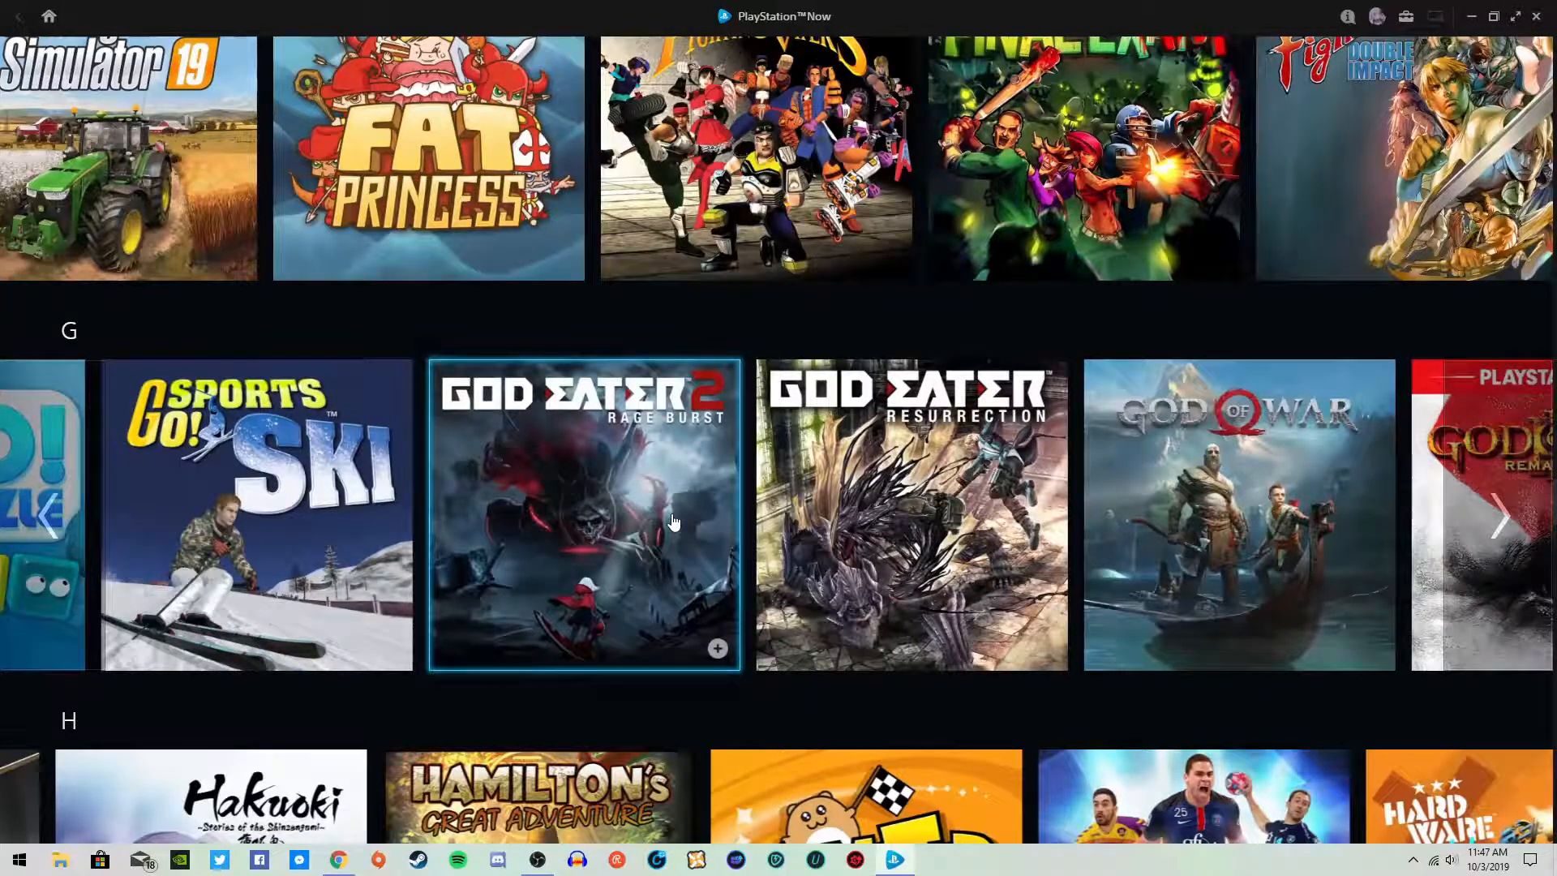
mouse_move(1339, 523)
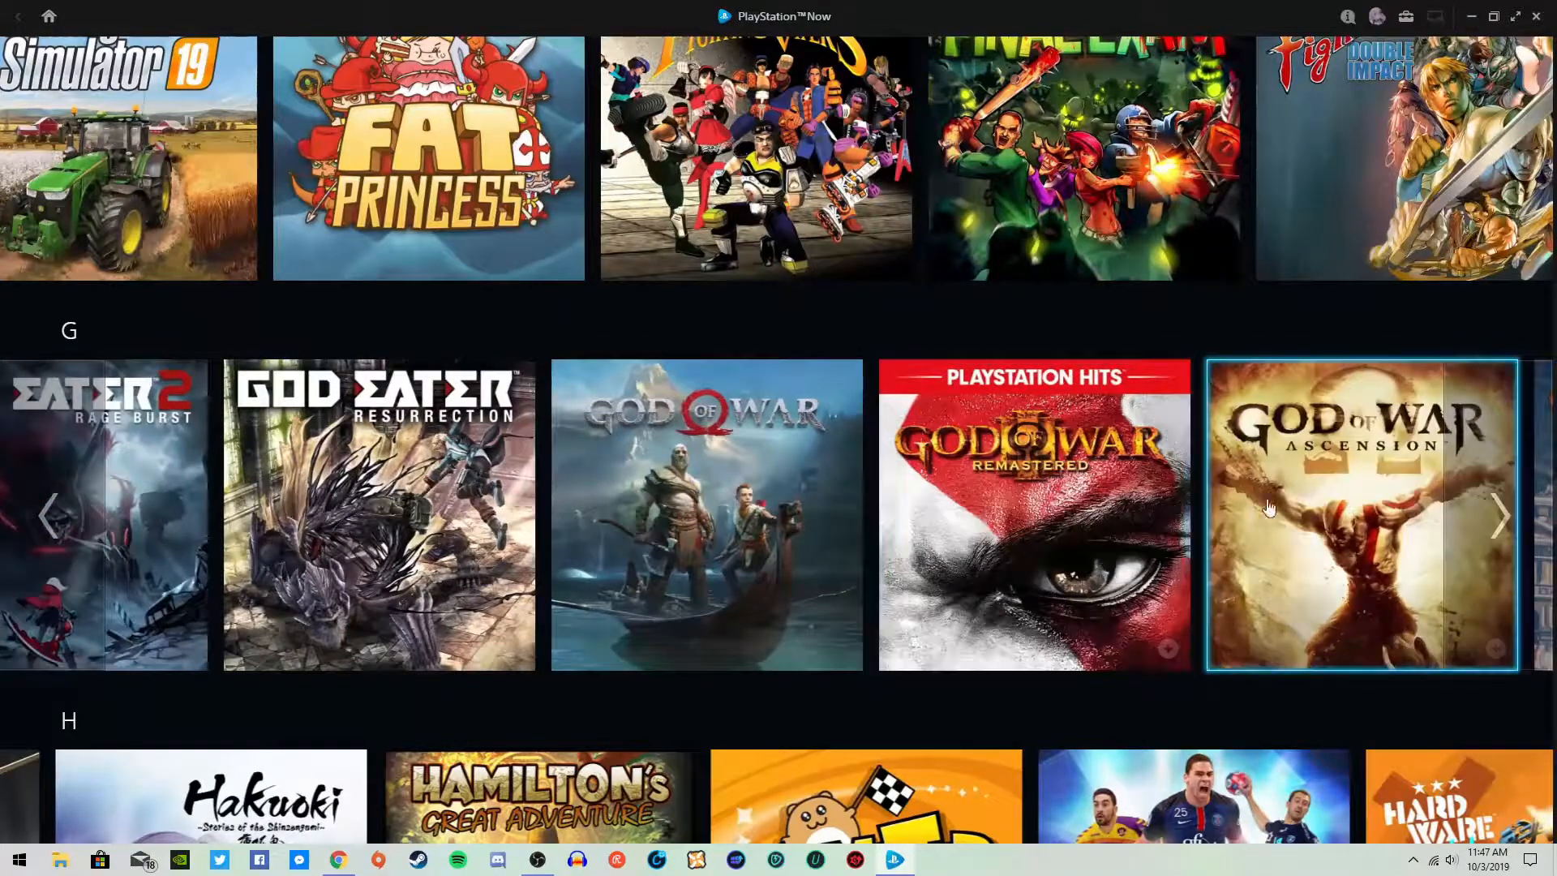
left_click(1503, 515)
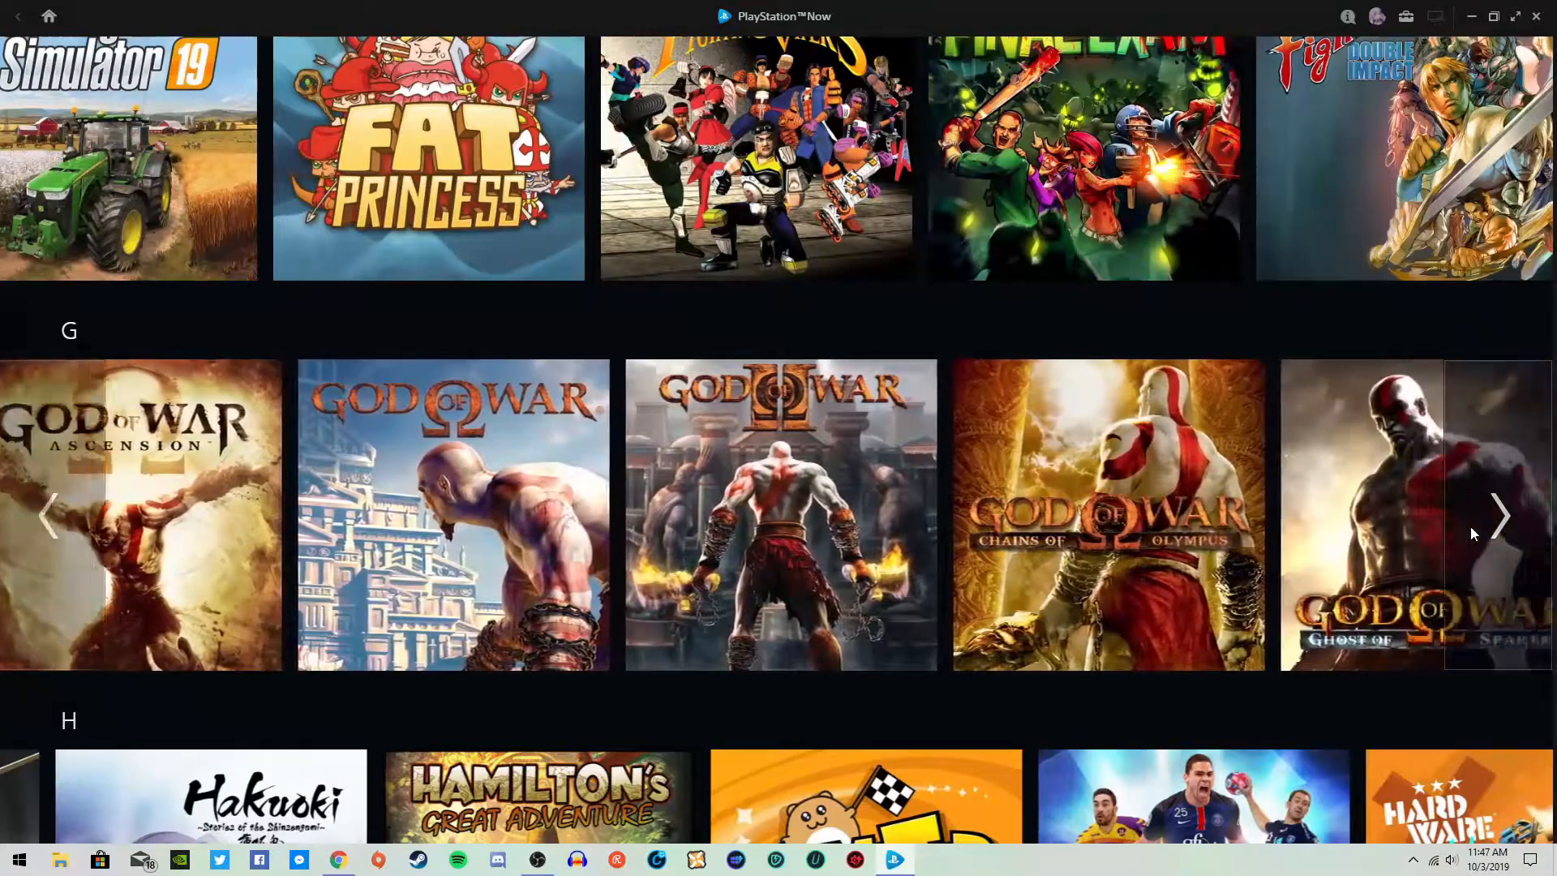
left_click(1501, 516)
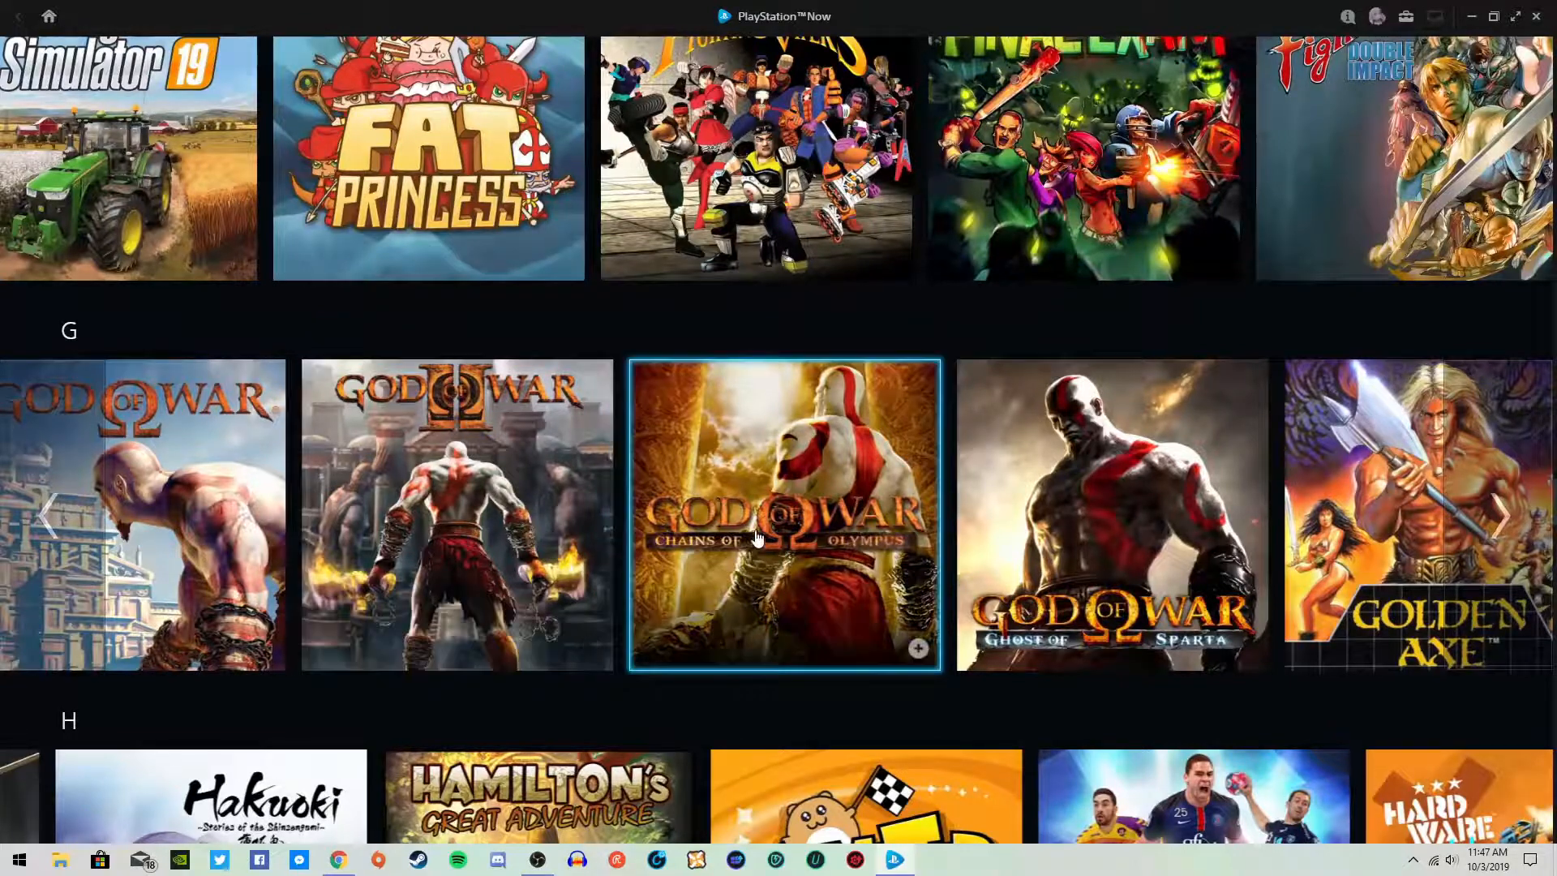
mouse_move(164, 593)
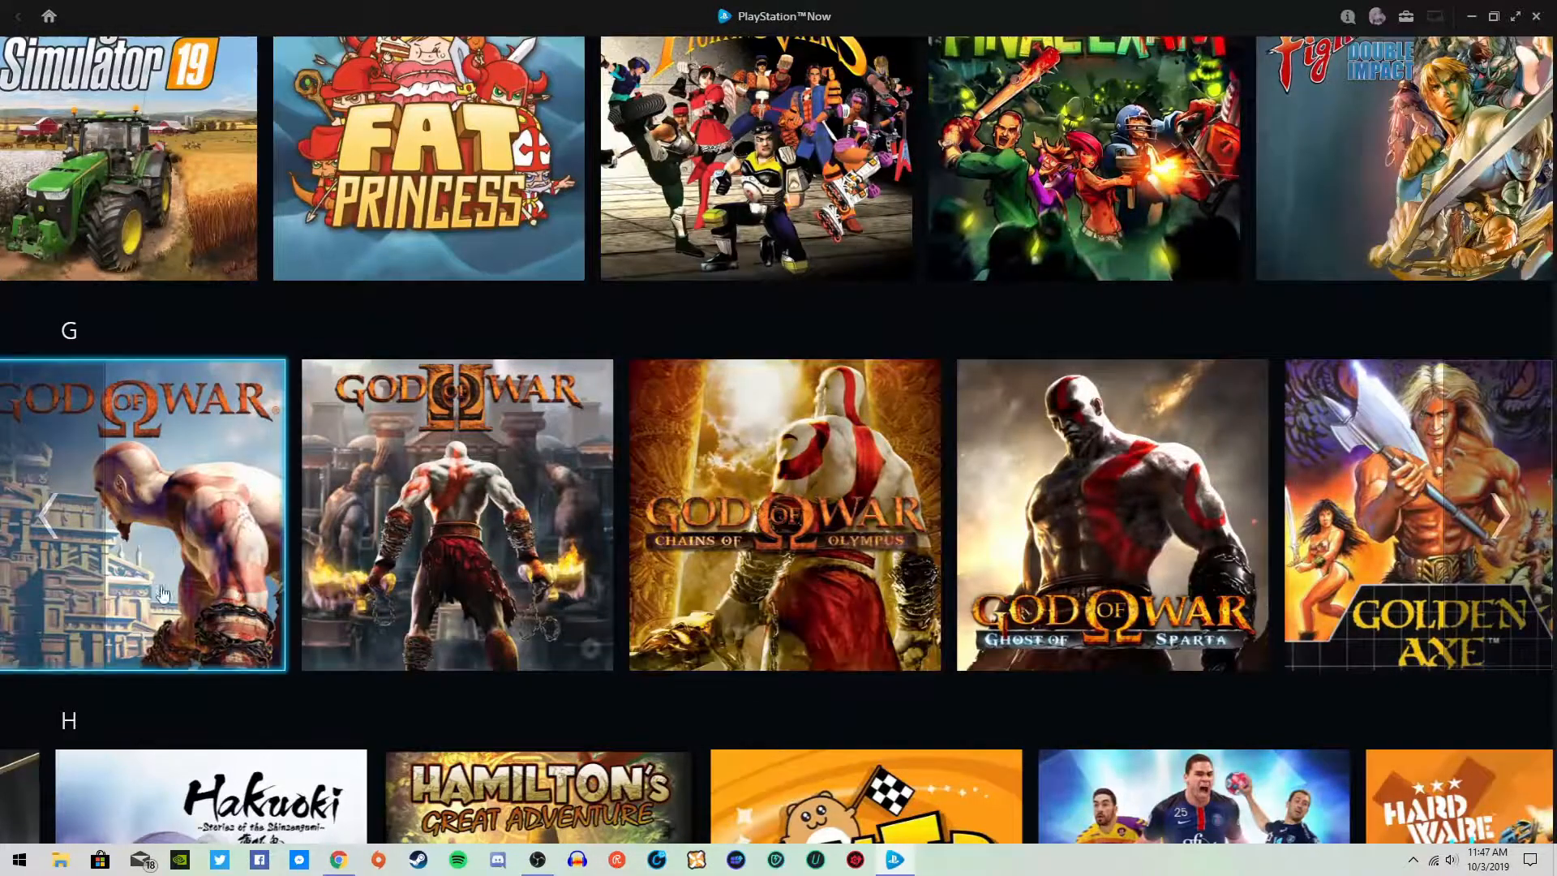
mouse_move(487, 341)
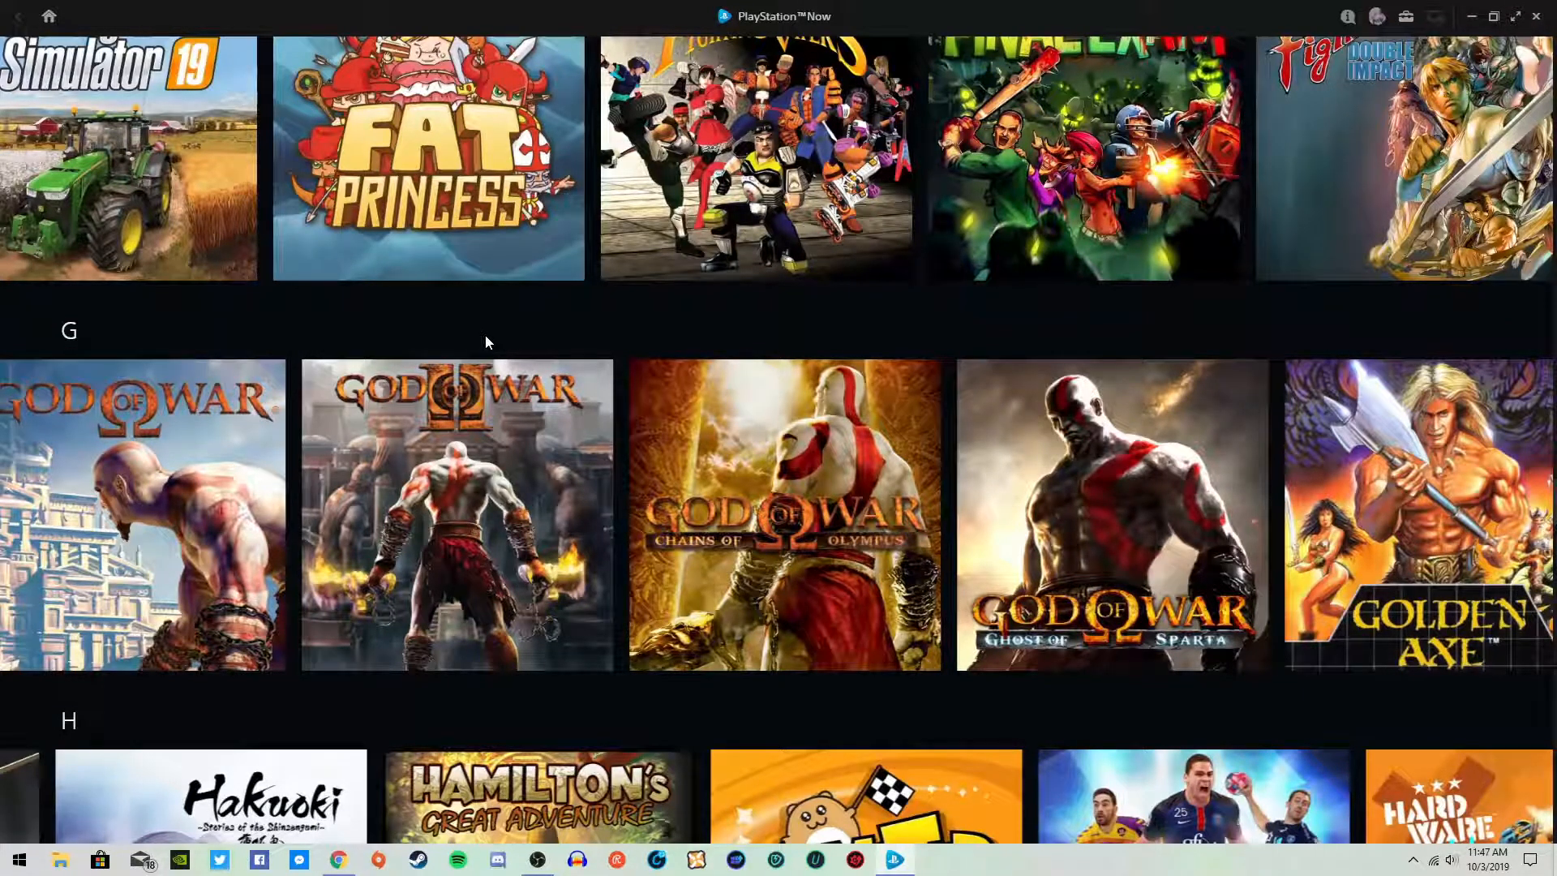
mouse_move(1111, 625)
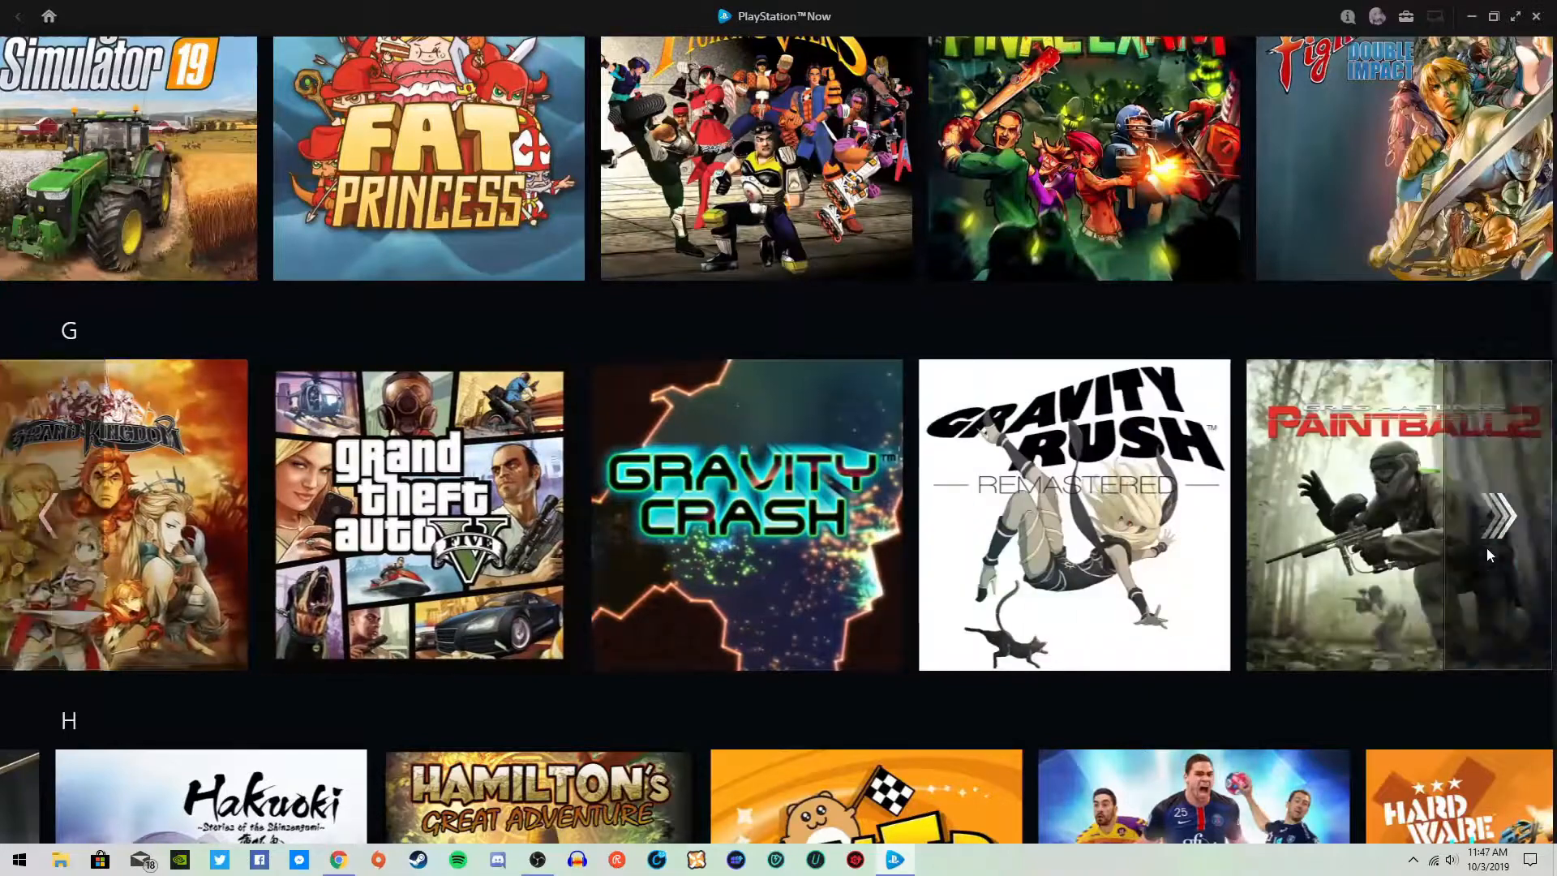
Scroll to Your List and open the Dynasty Warriors Strikeforce game page
scroll("up", 3)
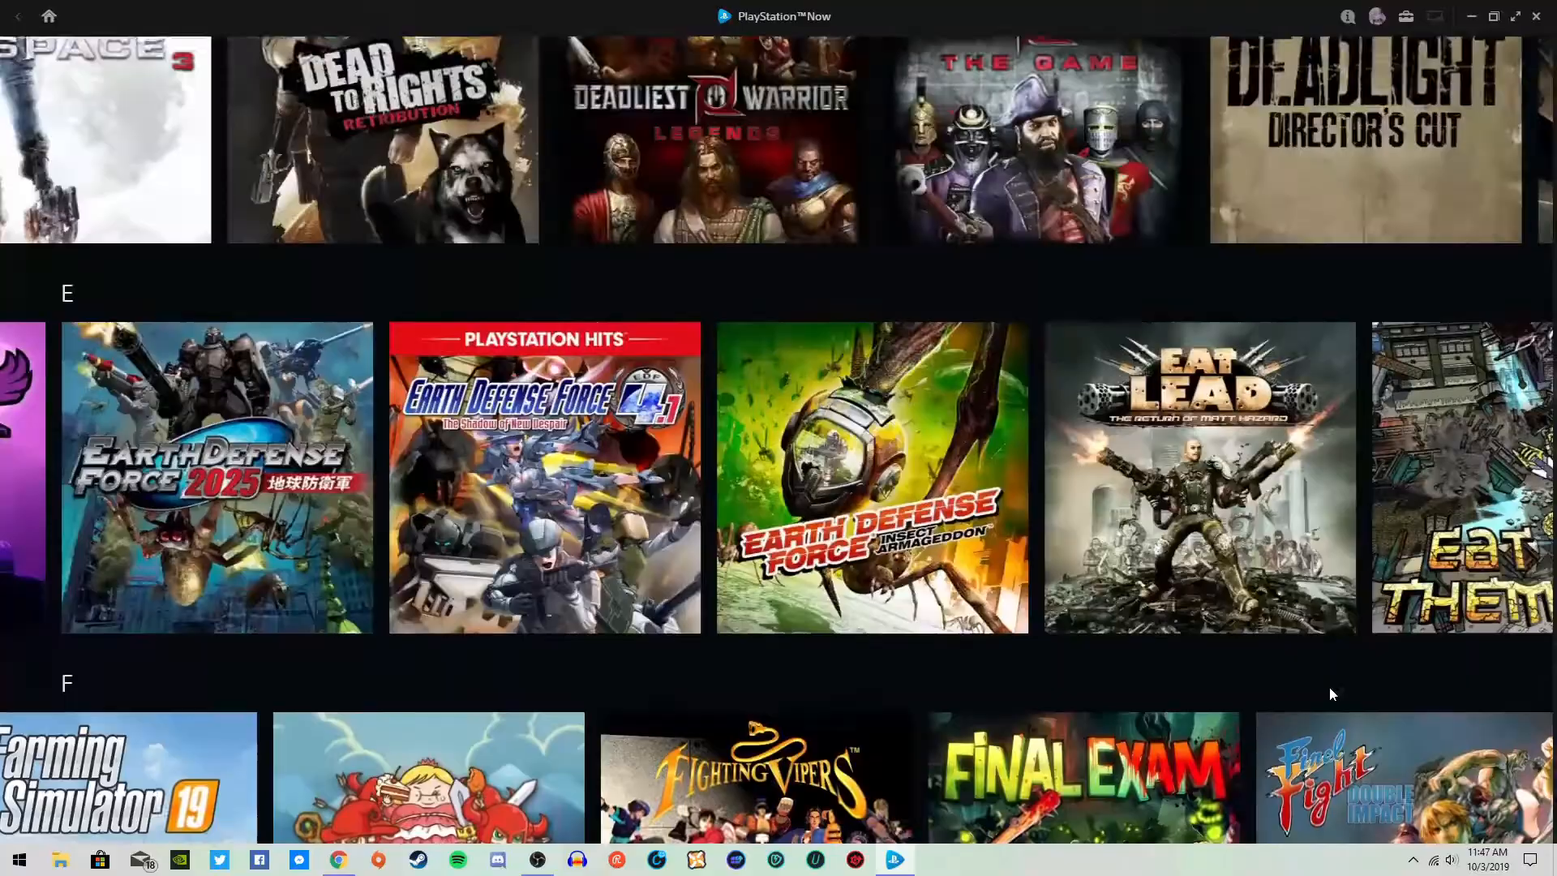
scroll("down", 3)
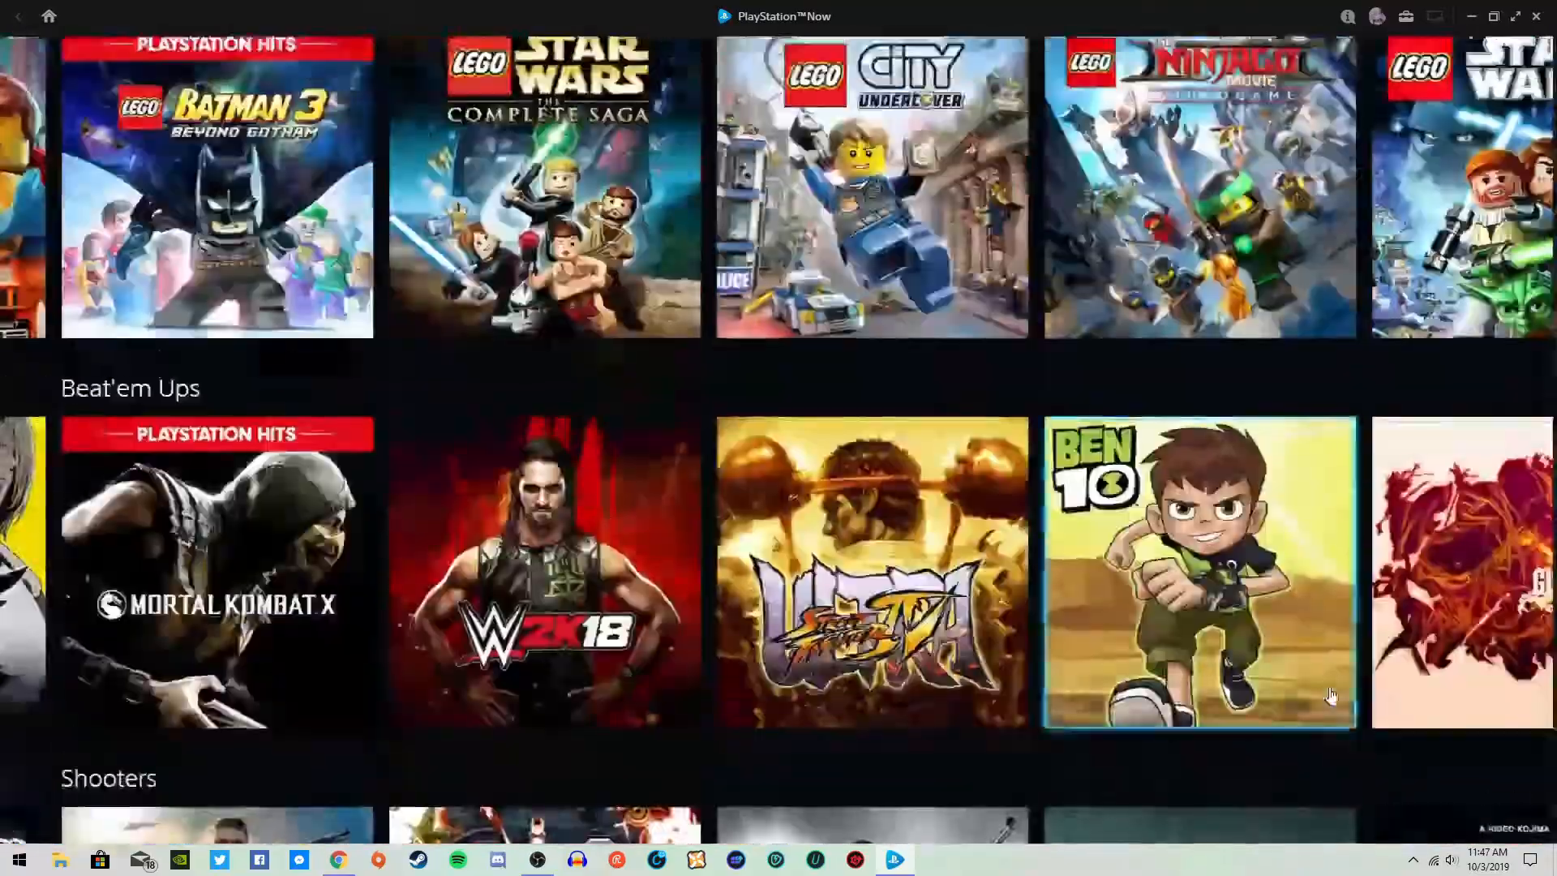
scroll("down", 3)
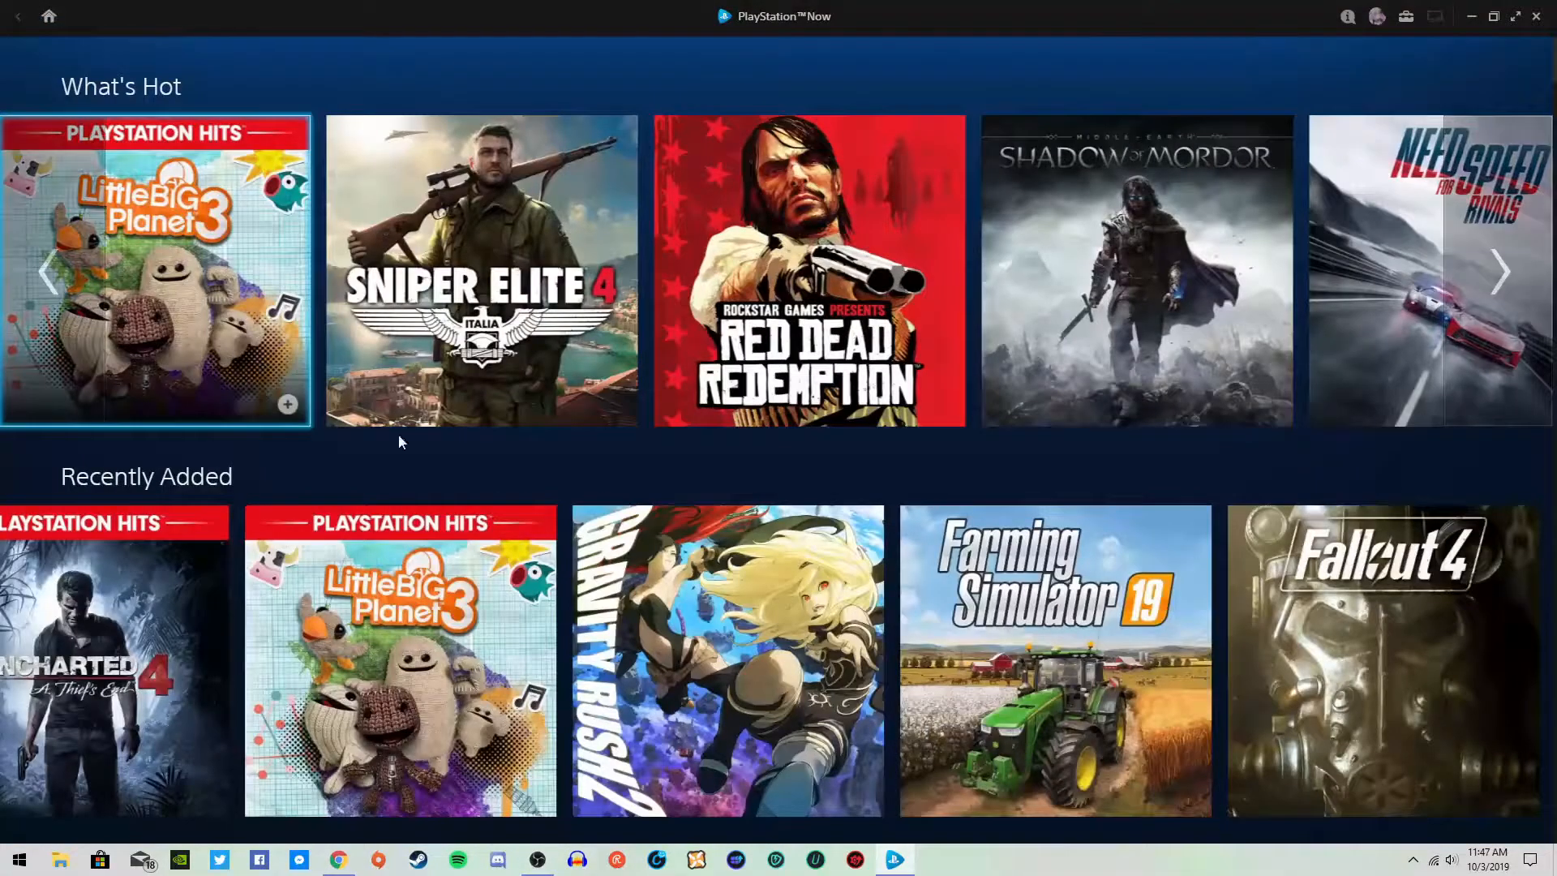
scroll("down", 3)
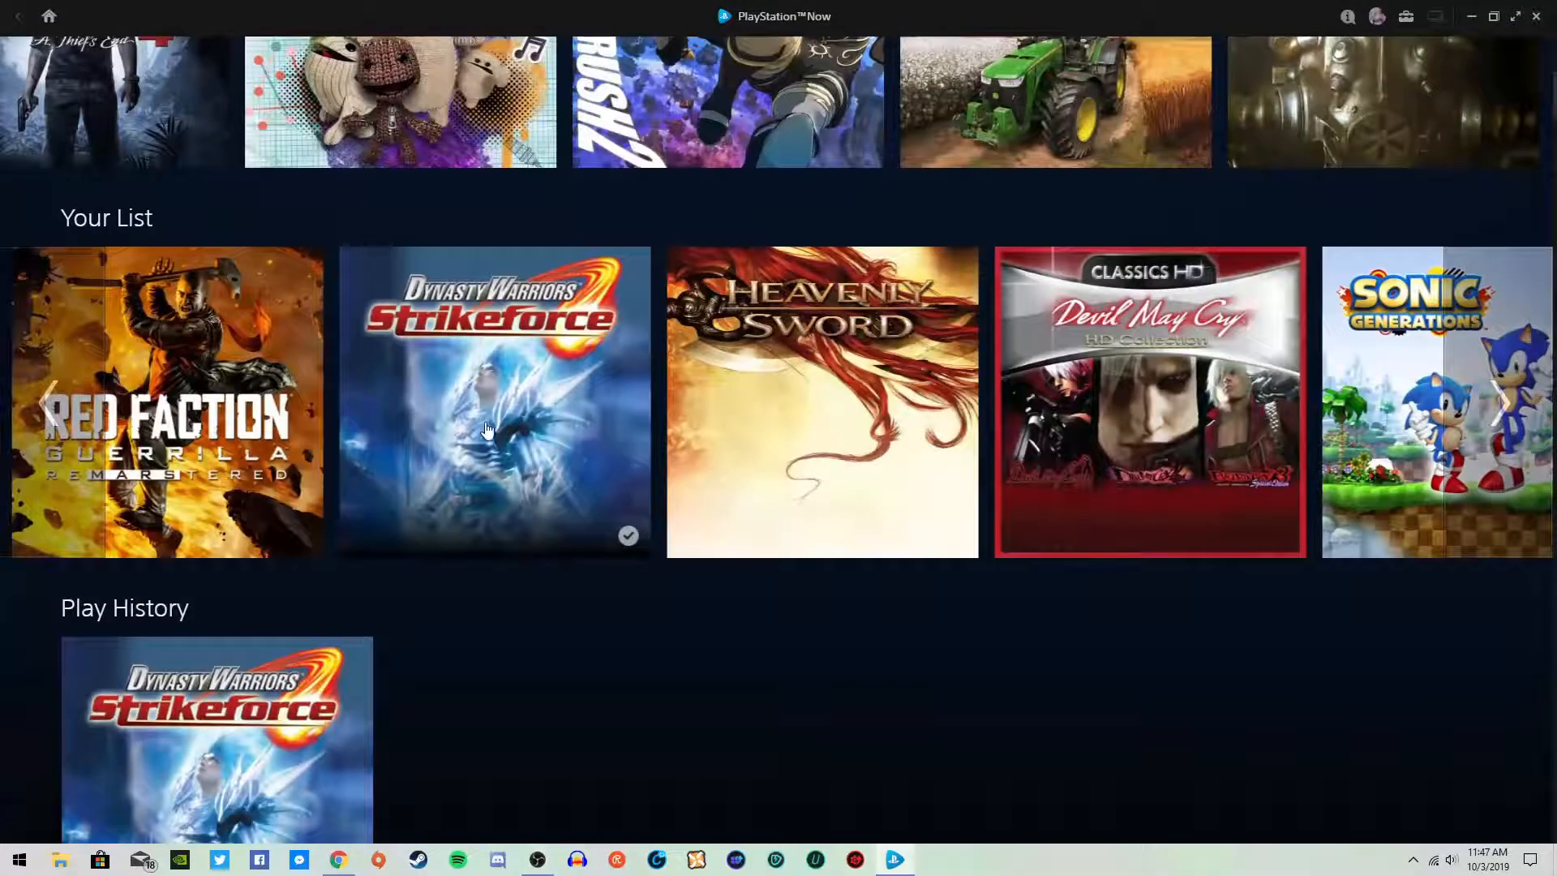
left_click(494, 402)
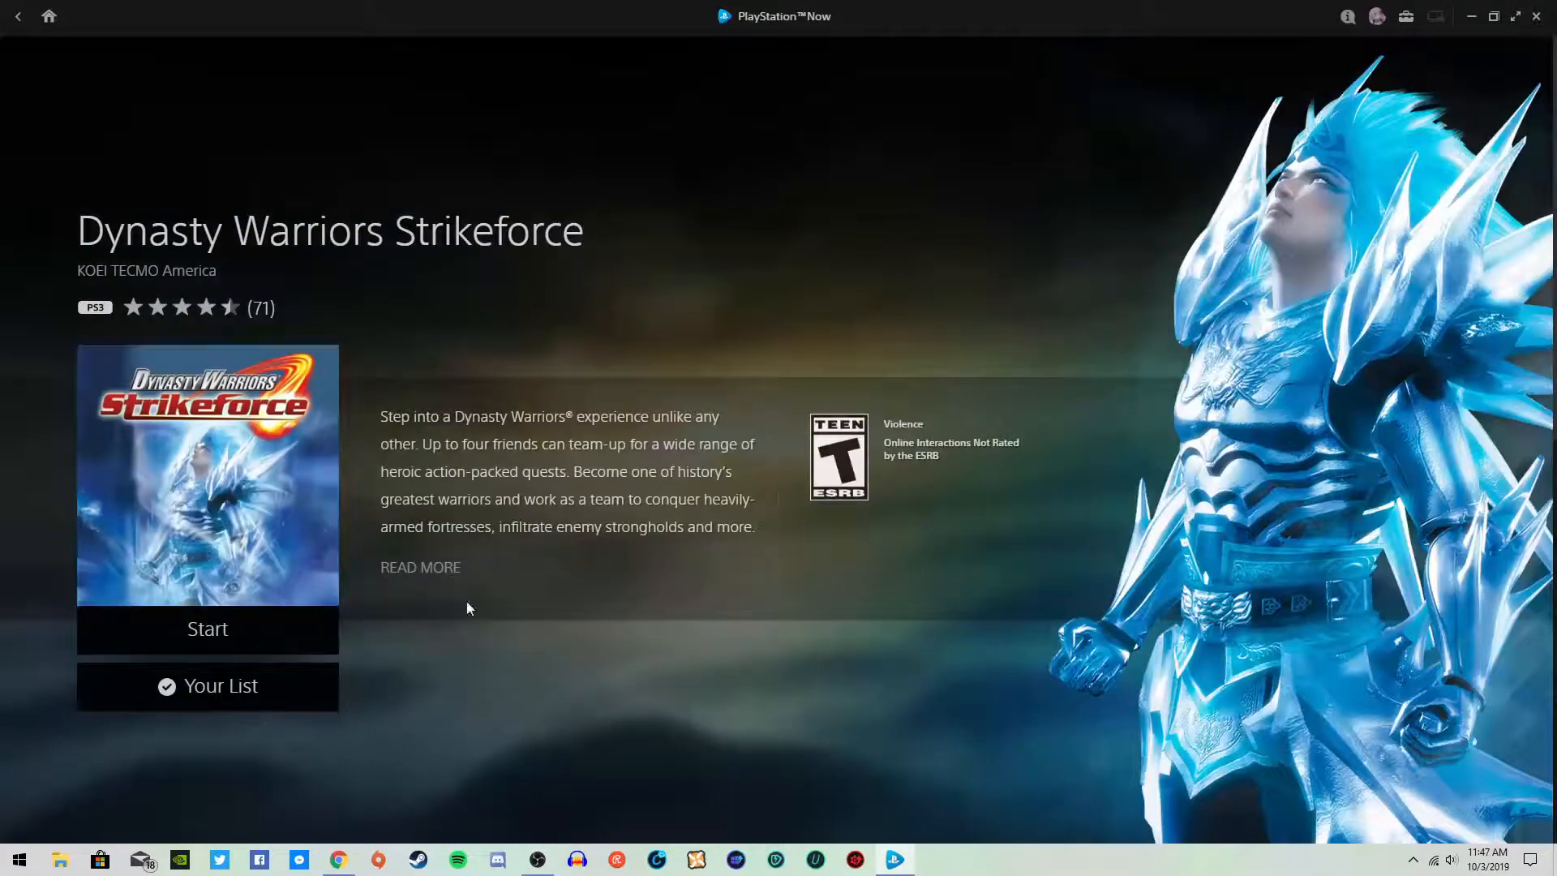
left_click(208, 629)
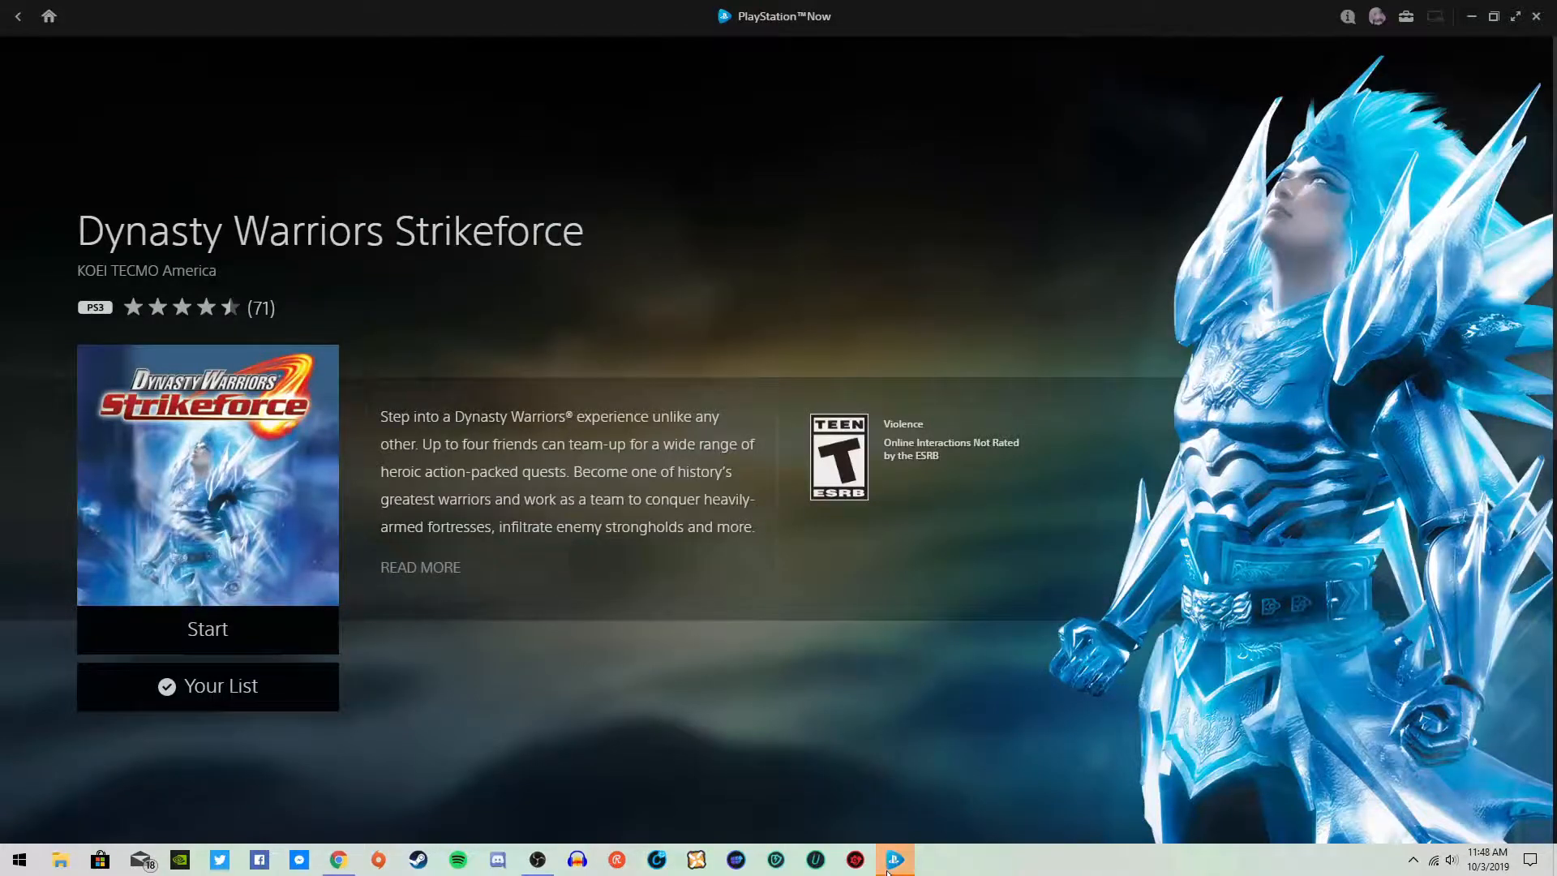
Start Dynasty Warriors Strikeforce, bringing up the DUALSHOCK controller prompt
left_click(208, 629)
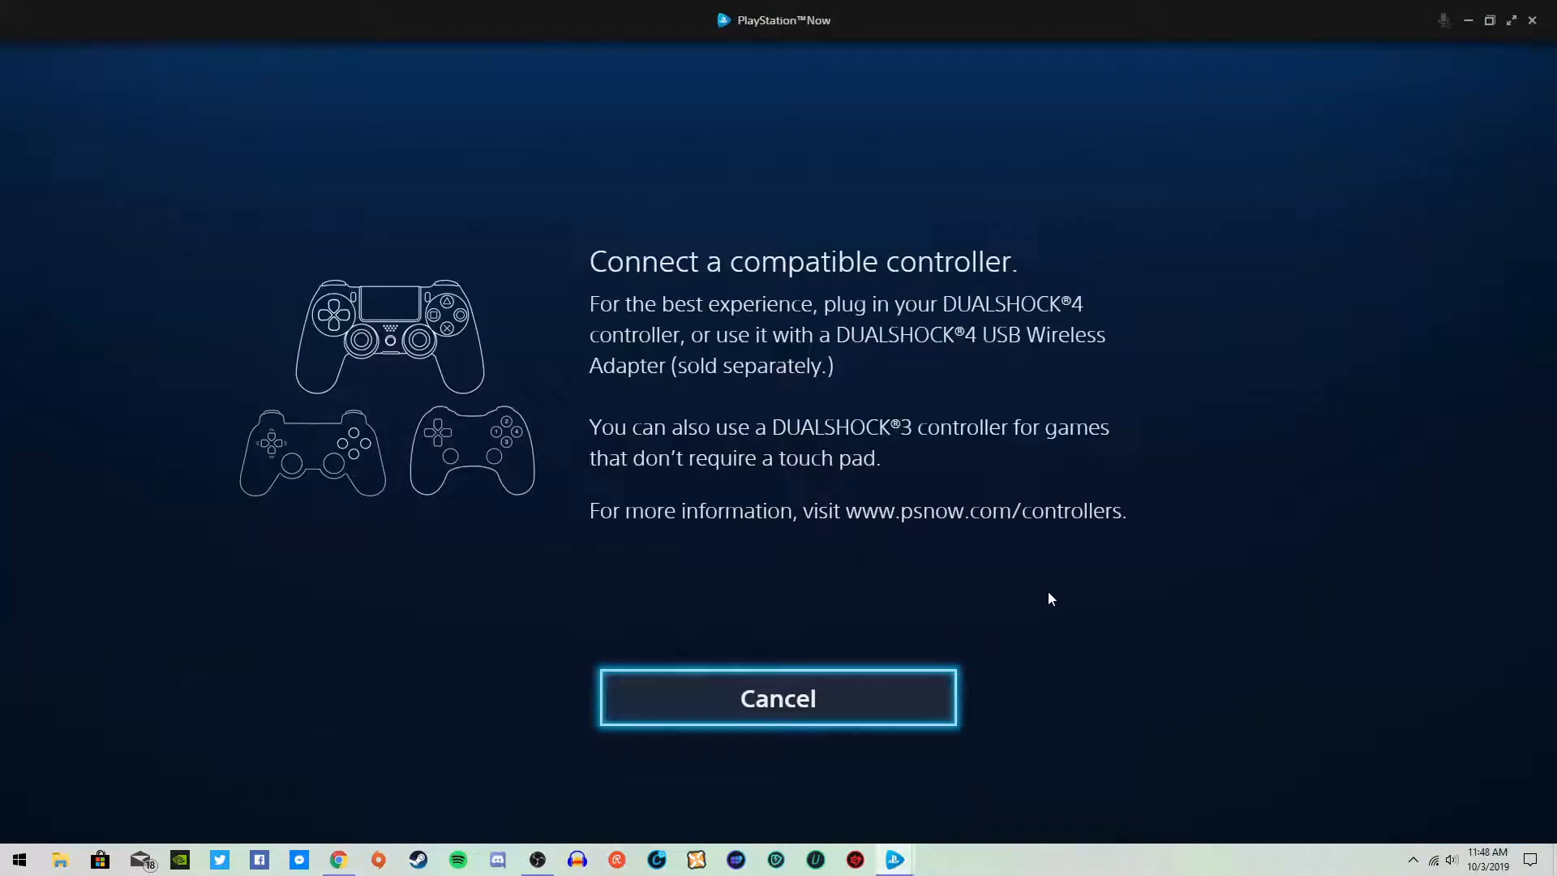
mouse_move(1040, 577)
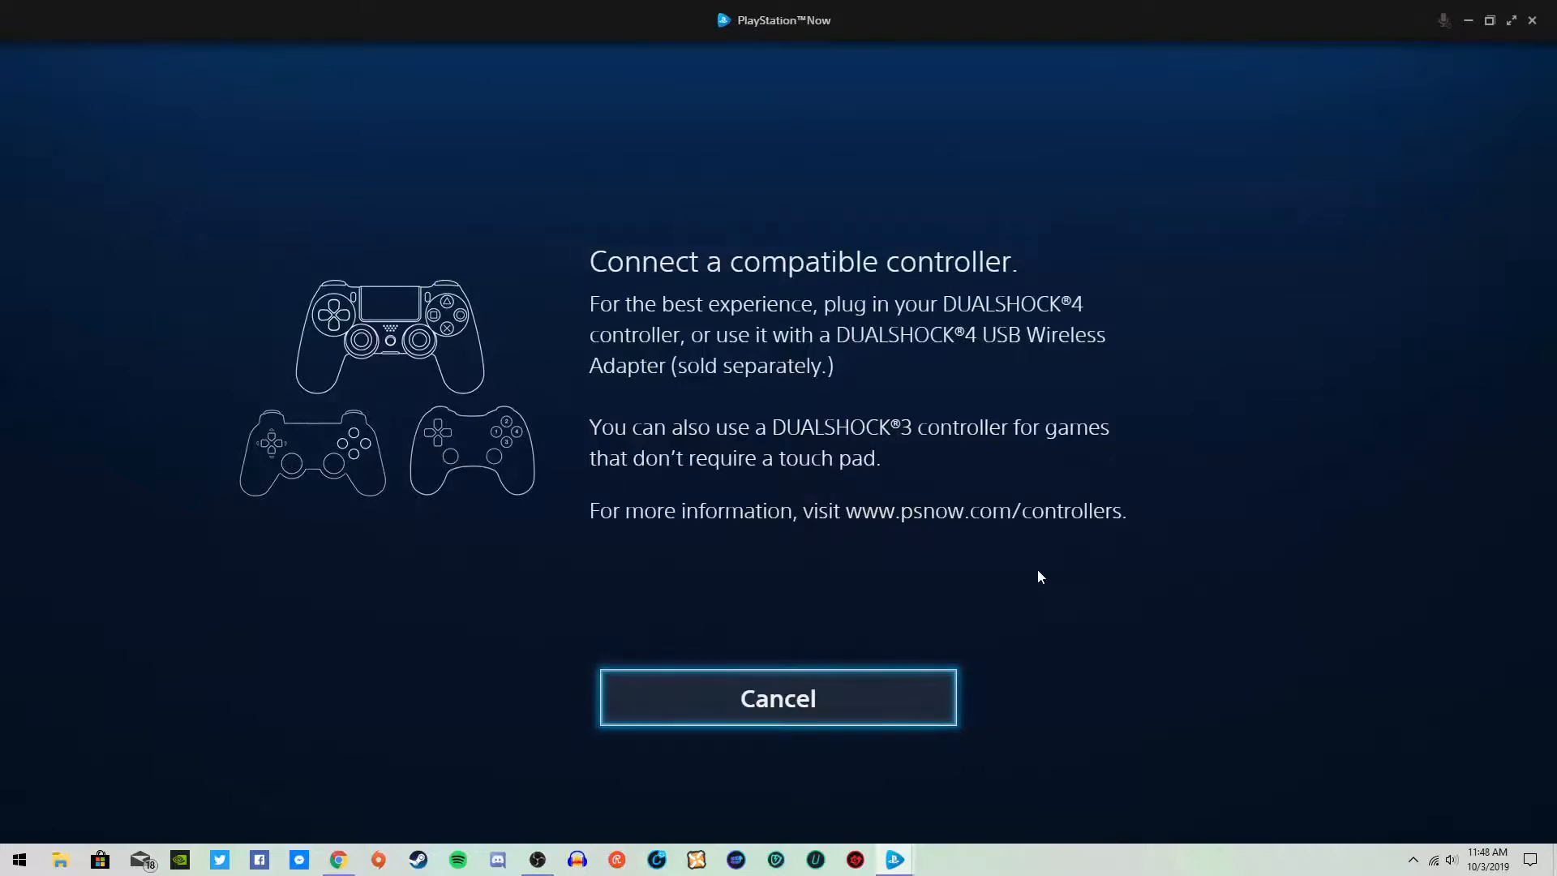
mouse_move(735, 424)
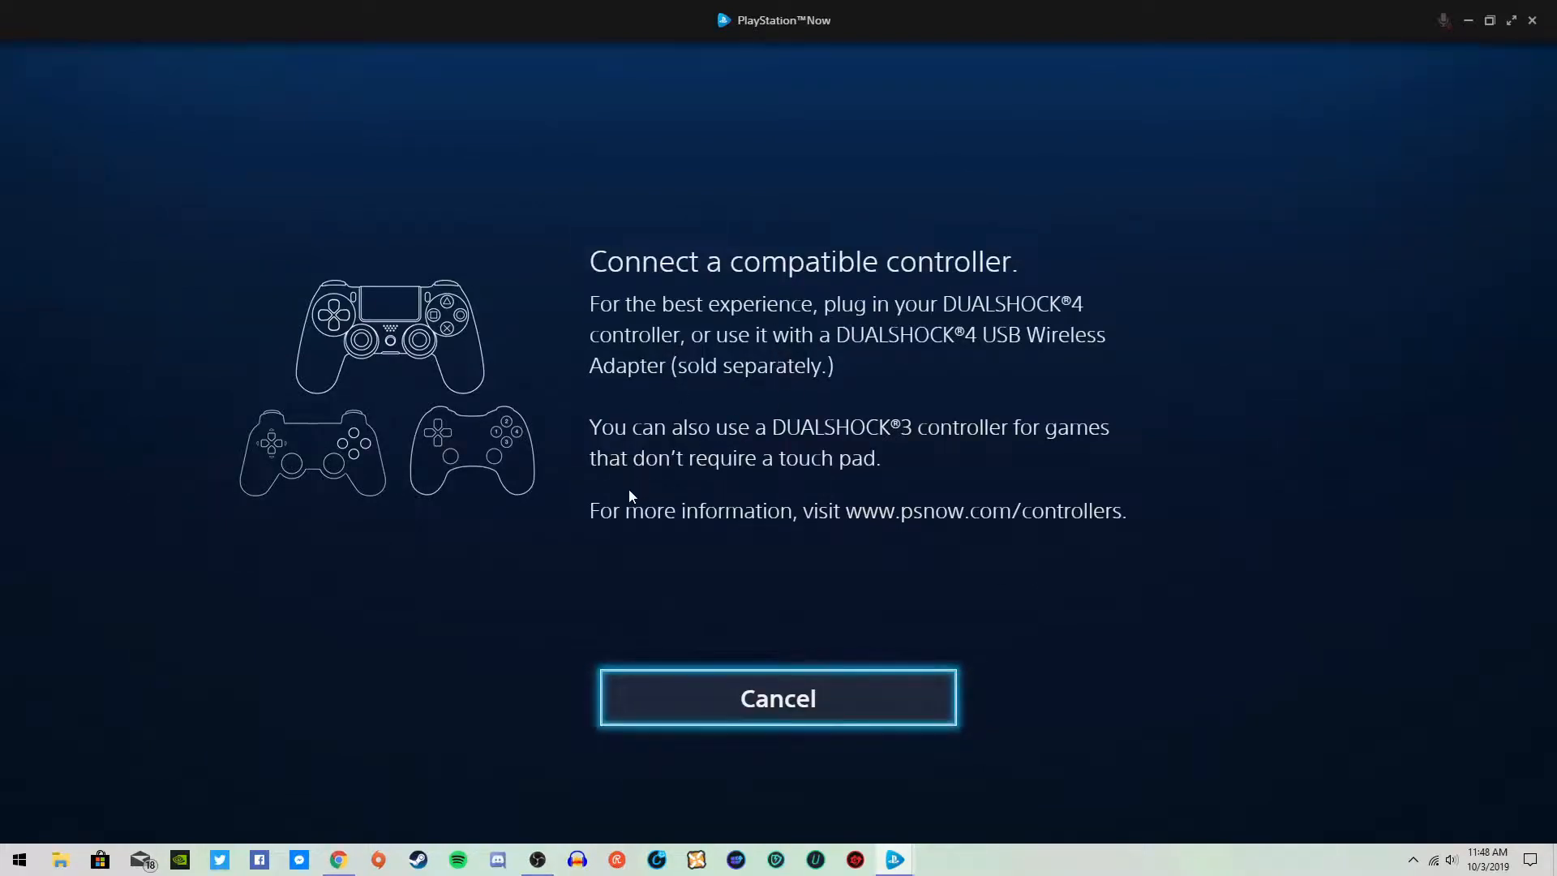
mouse_move(950, 450)
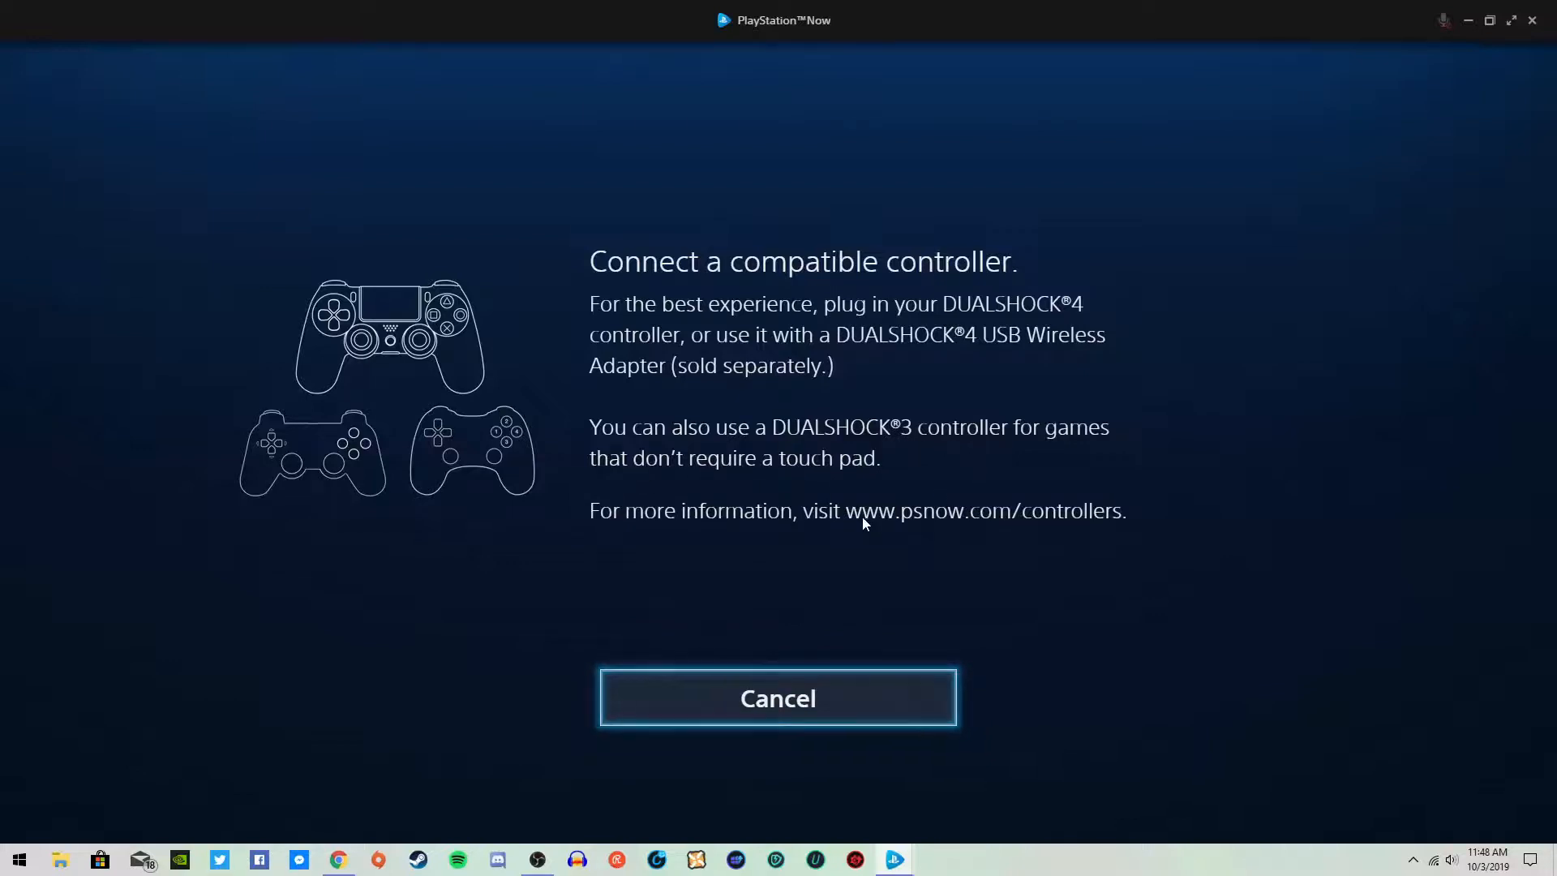
mouse_move(322, 426)
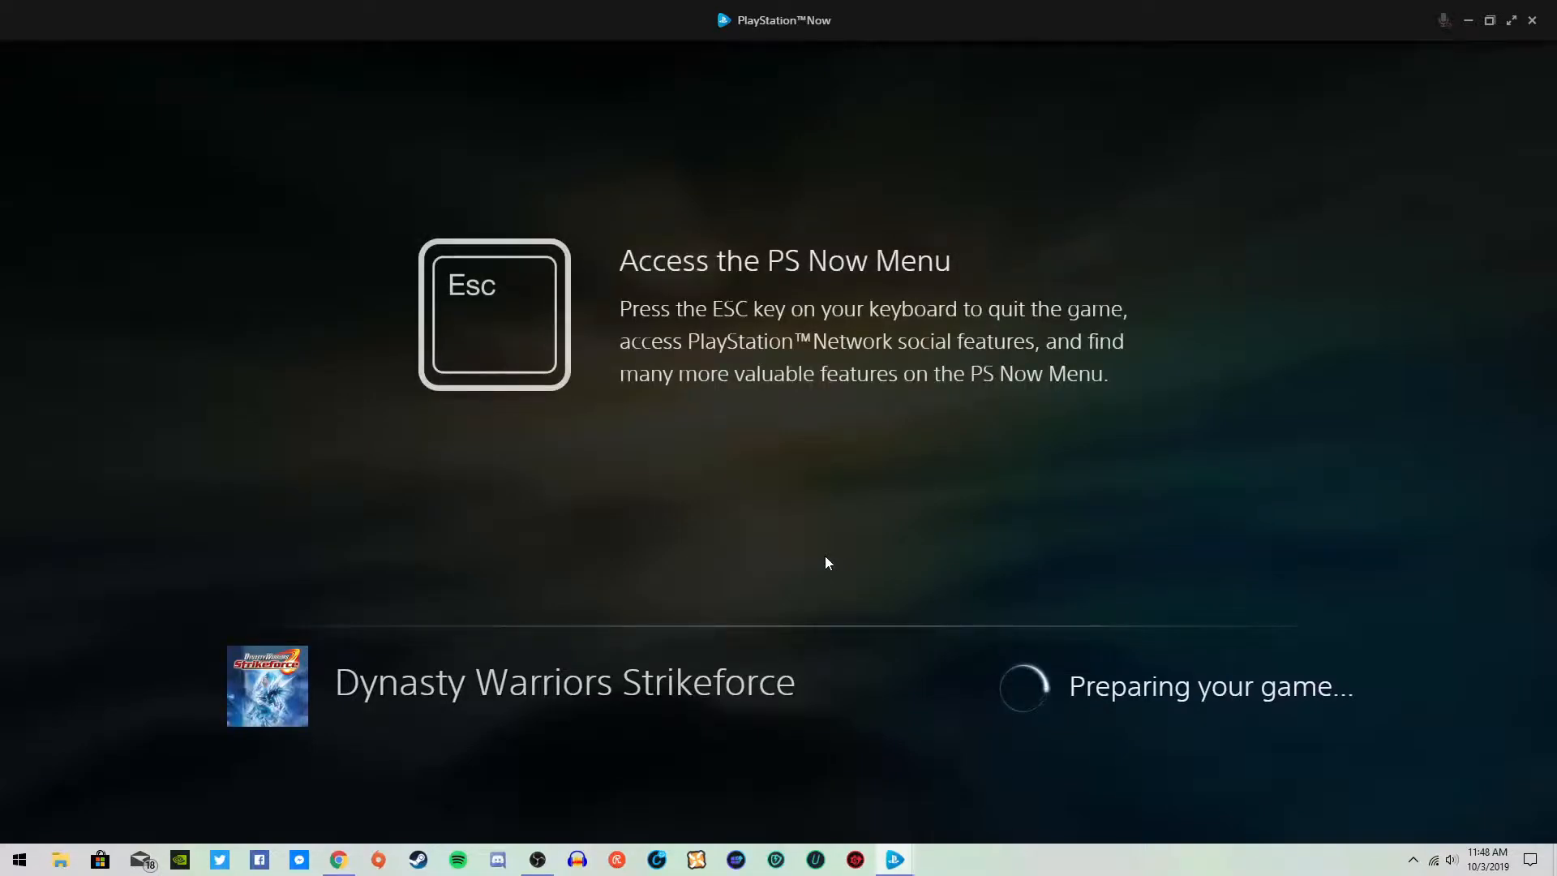
mouse_move(888, 345)
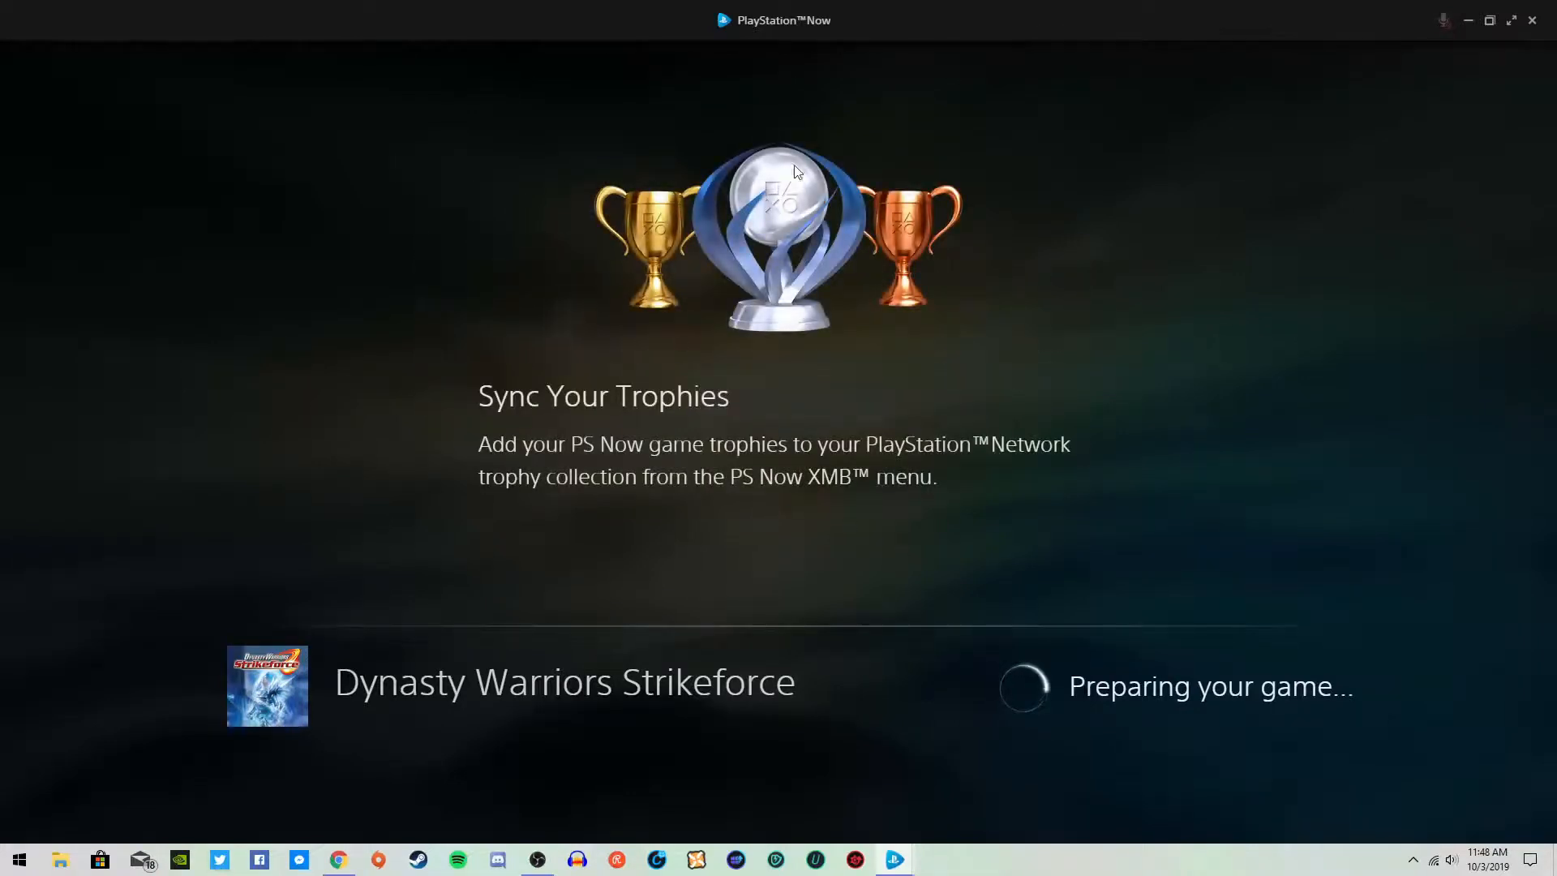
mouse_move(990, 224)
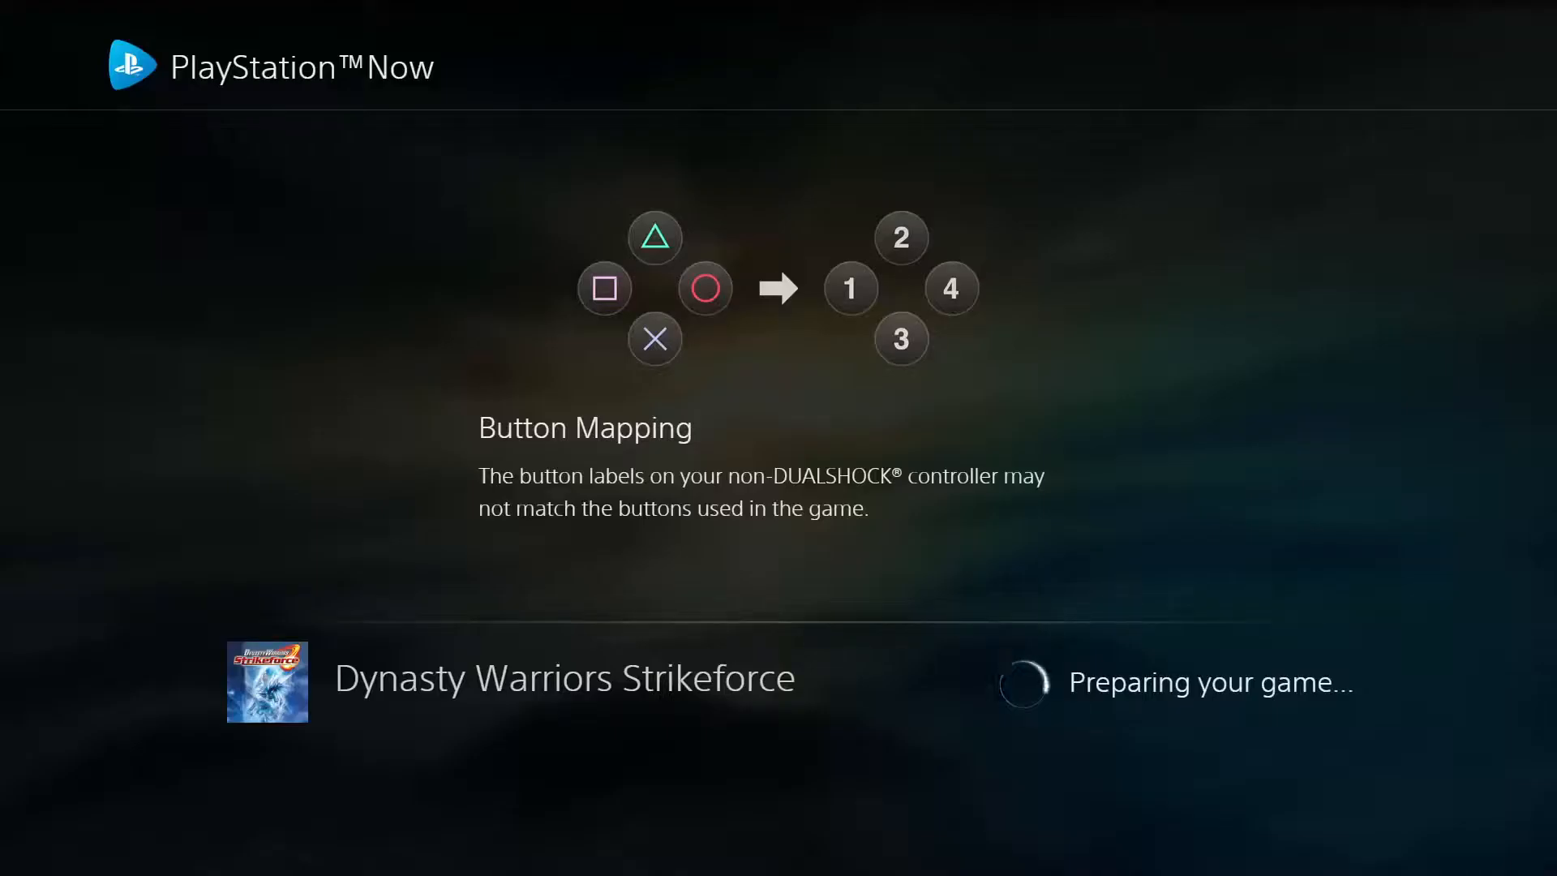
Wait through the preparing tips until the Dynasty Warriors Strikeforce title screen loads
left_click(17, 858)
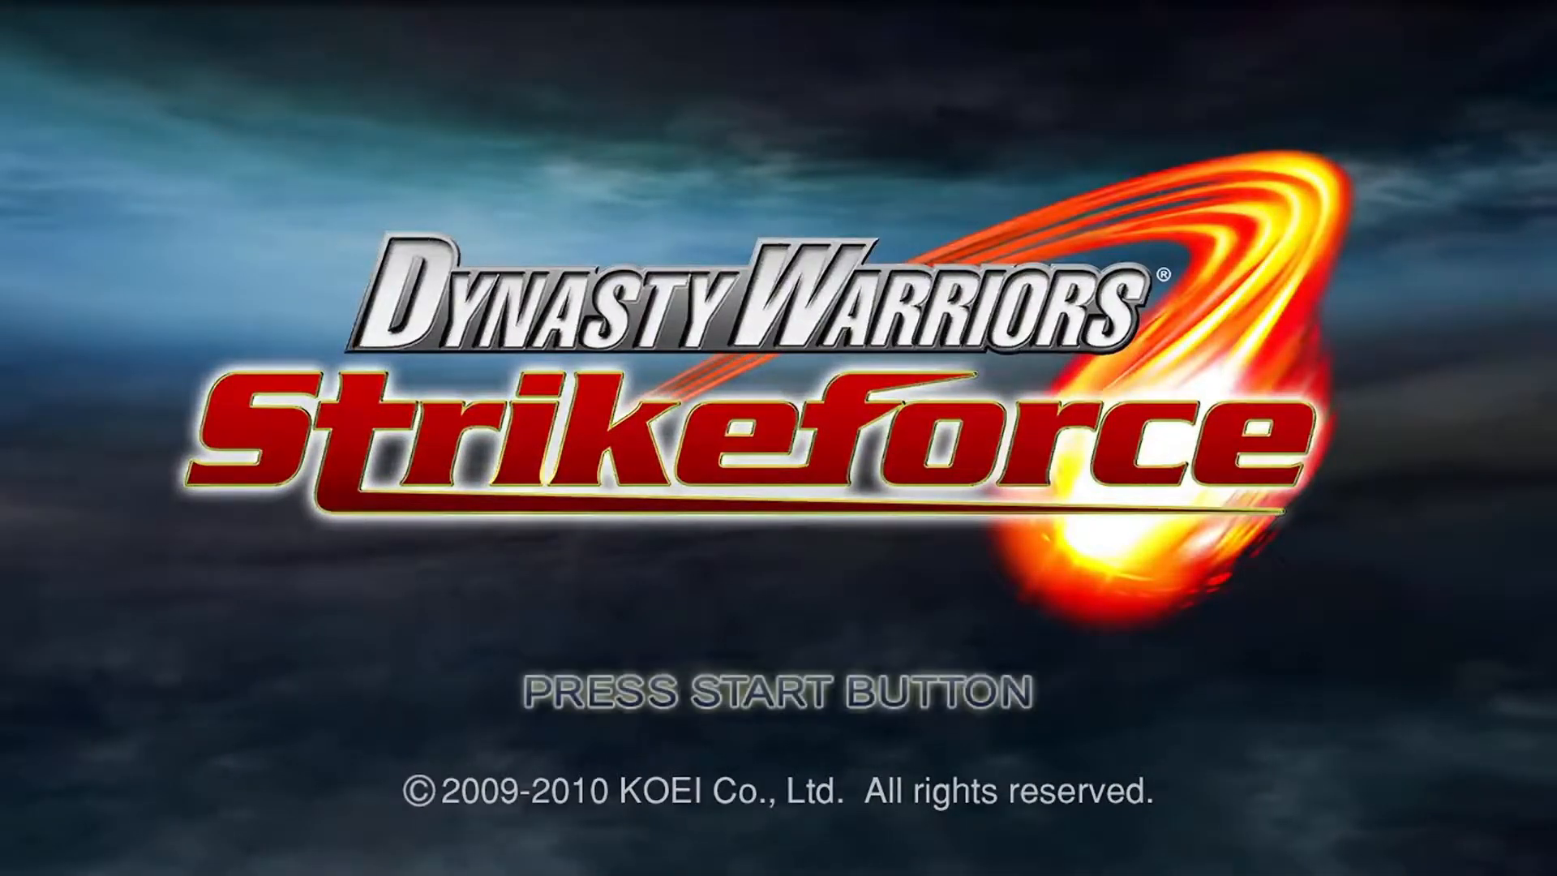
Start from the title screen, choose Continue and load the Hanabi Shu Chapter 5 save
key("enter")
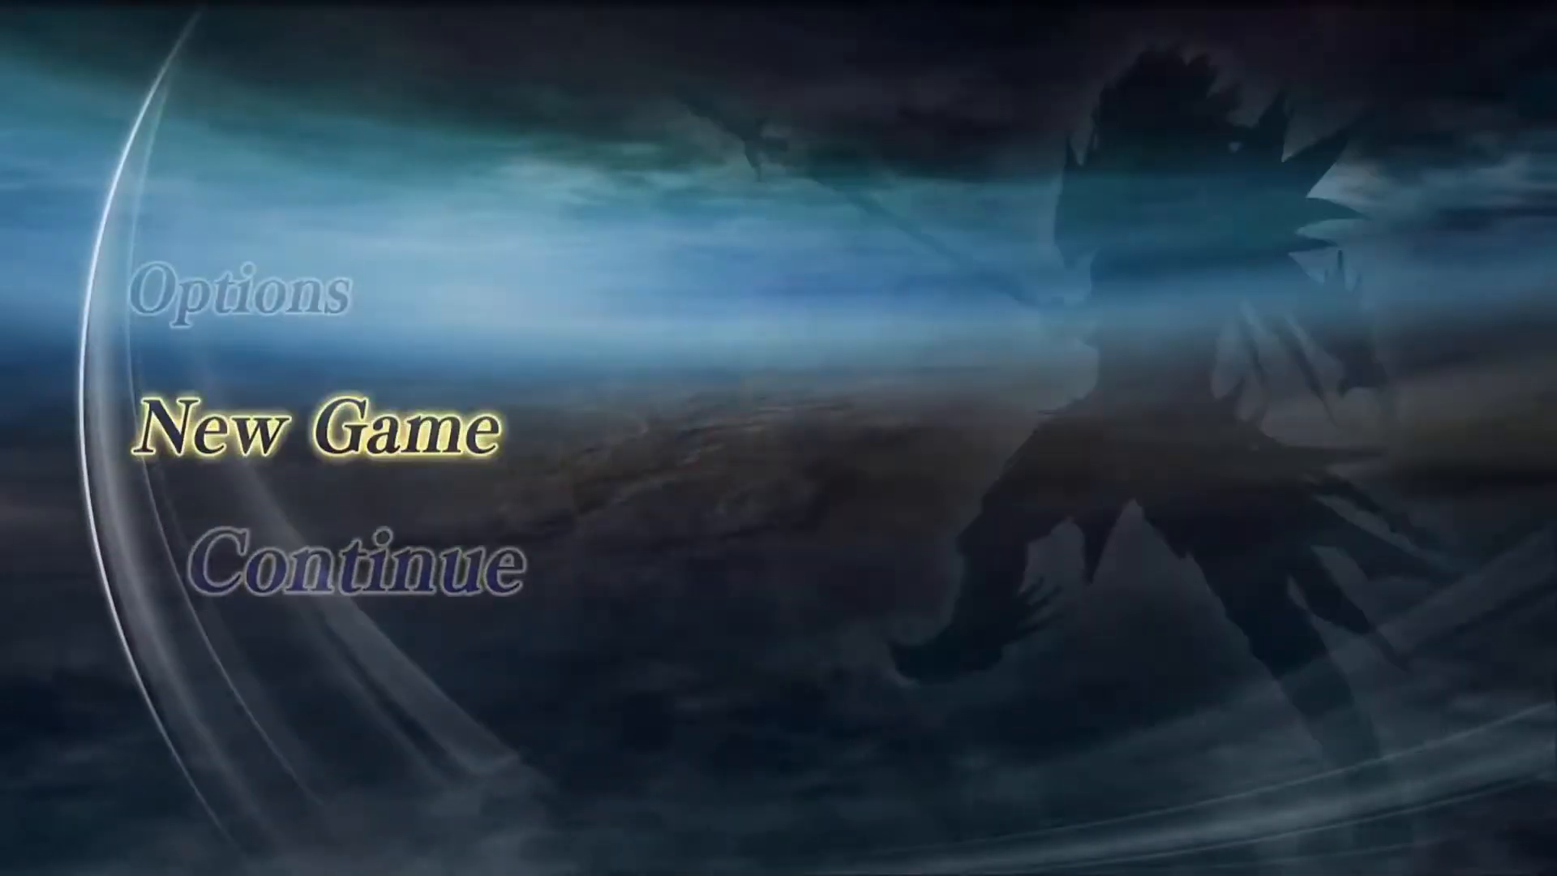
left_click(243, 291)
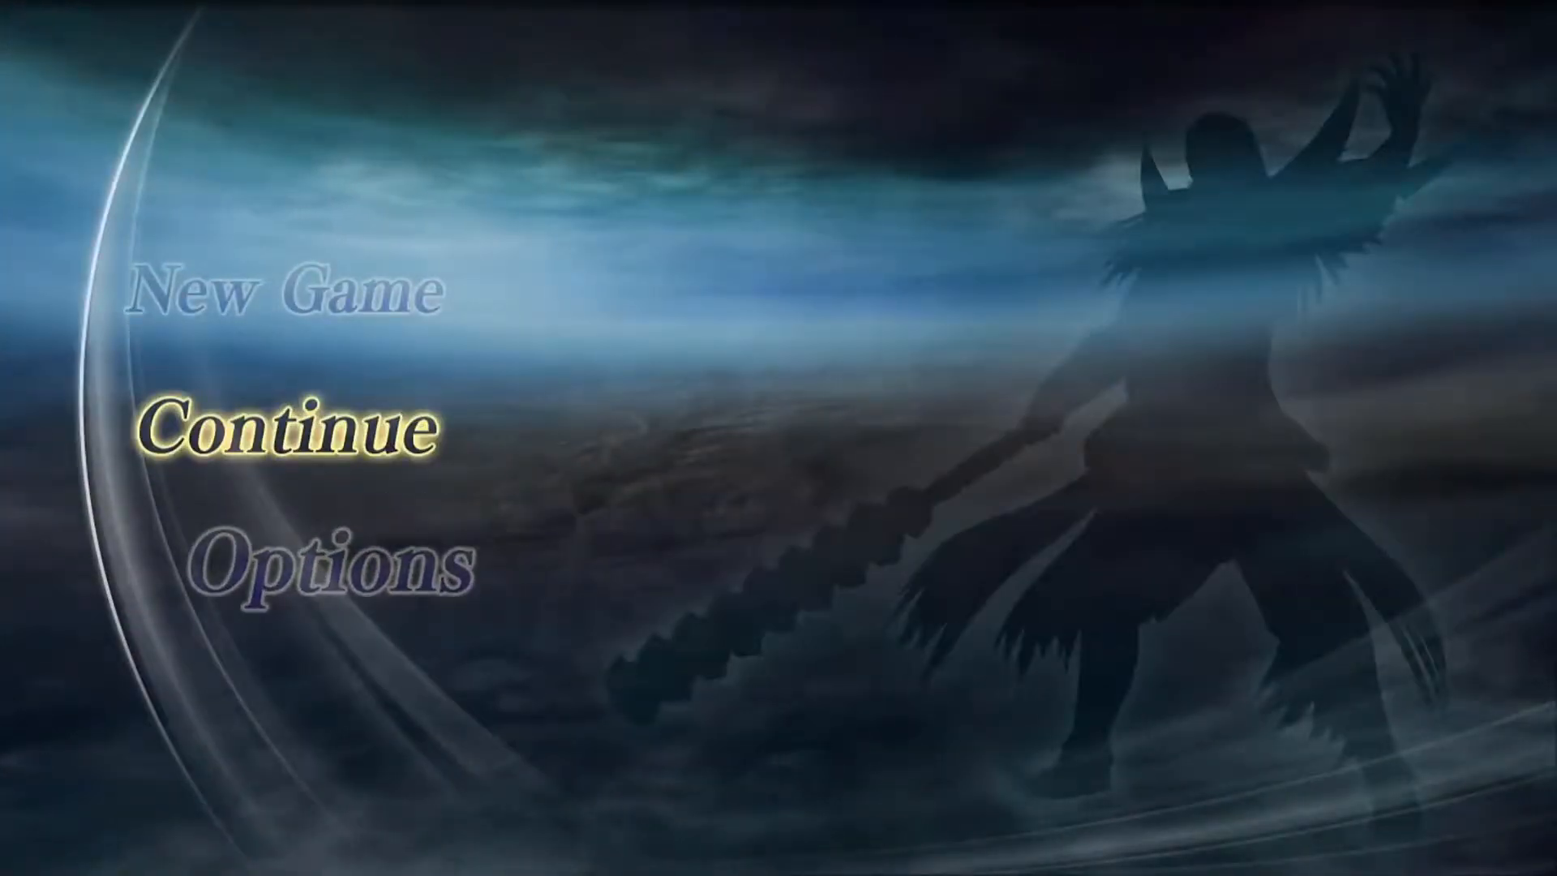
left_click(288, 429)
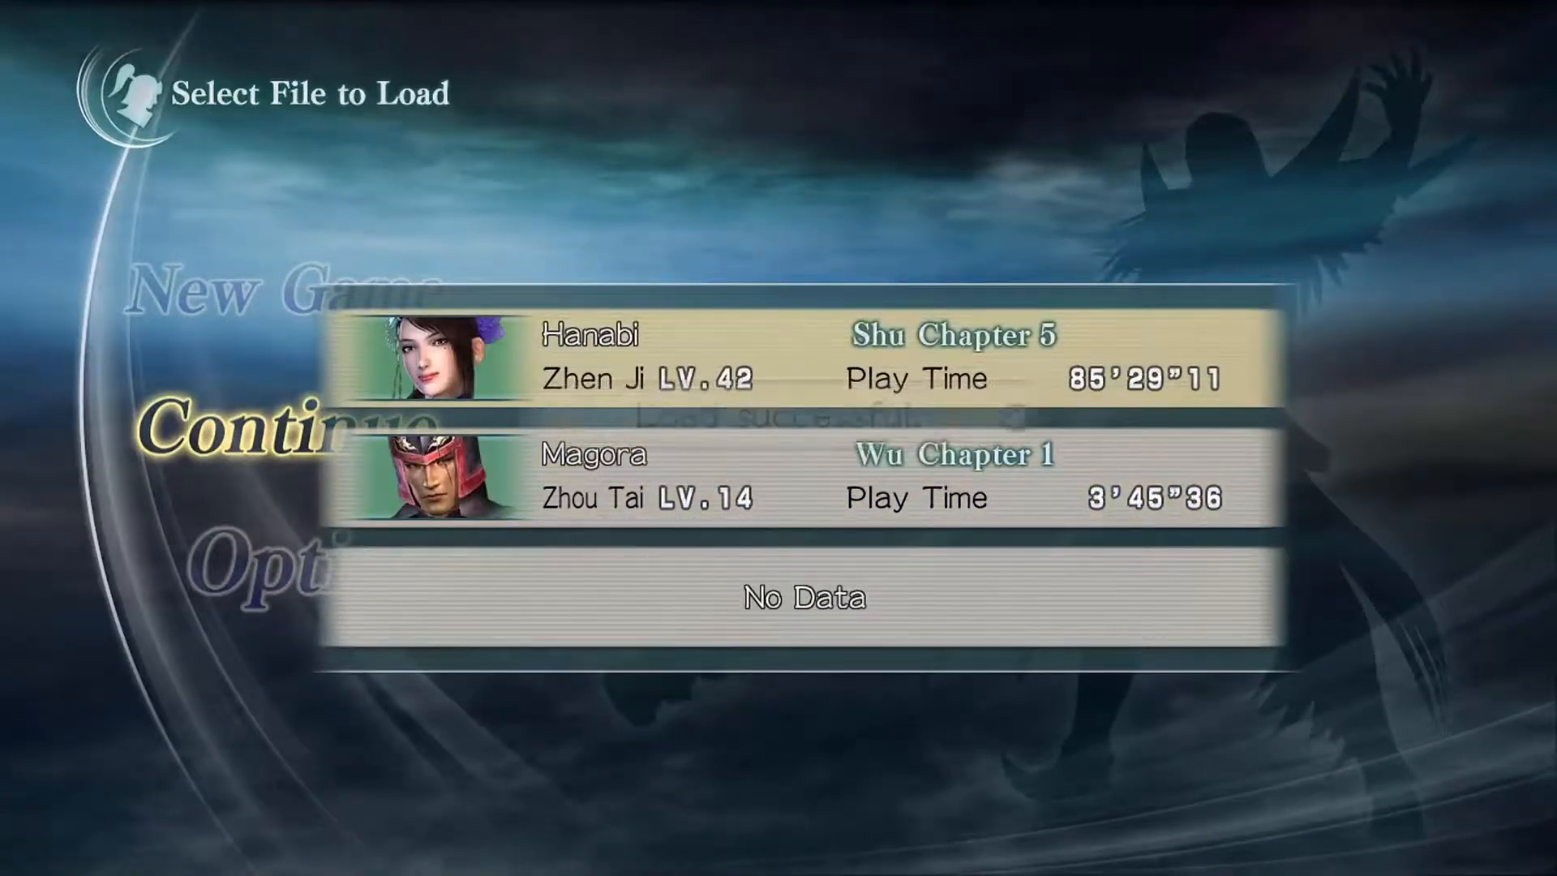
left_click(804, 358)
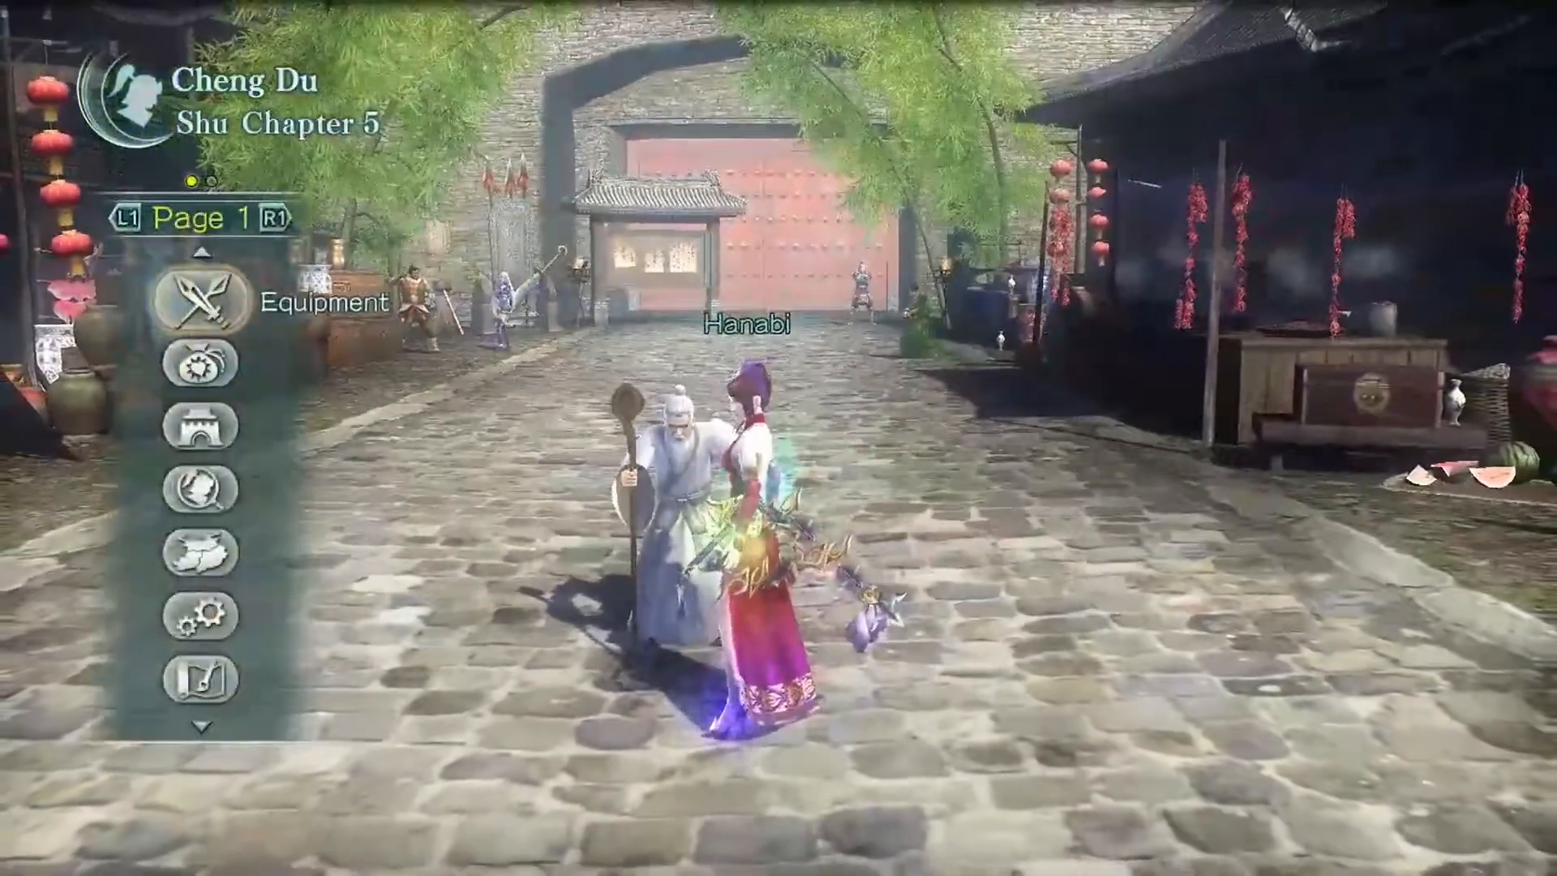
Review Hanabi's equipment: chi, then the Temptation flail and Crimson Fan weapons
left_click(199, 303)
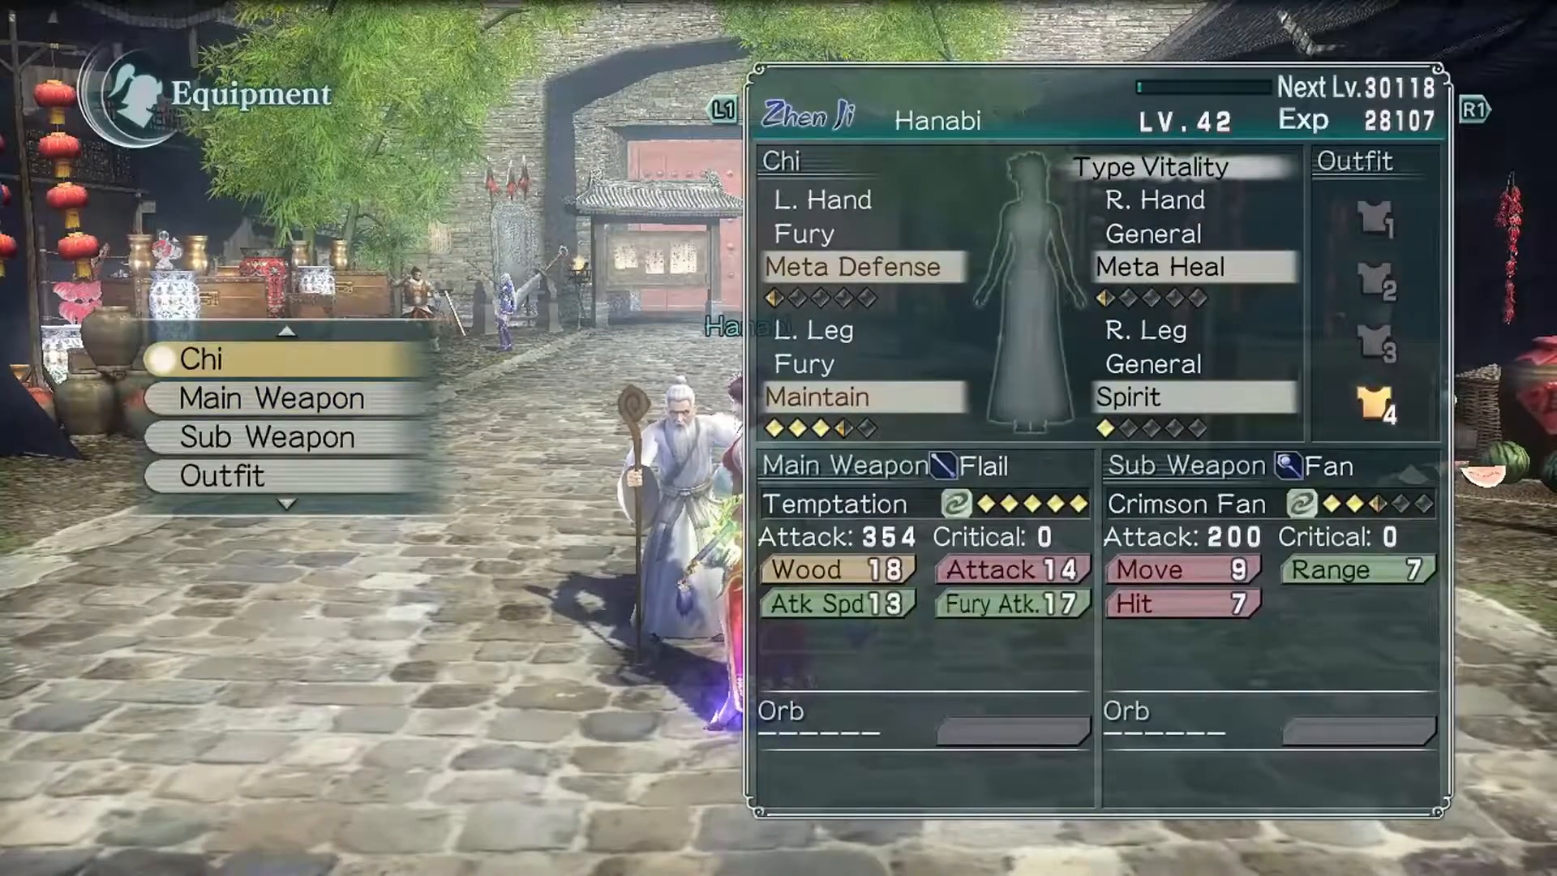
left_click(203, 358)
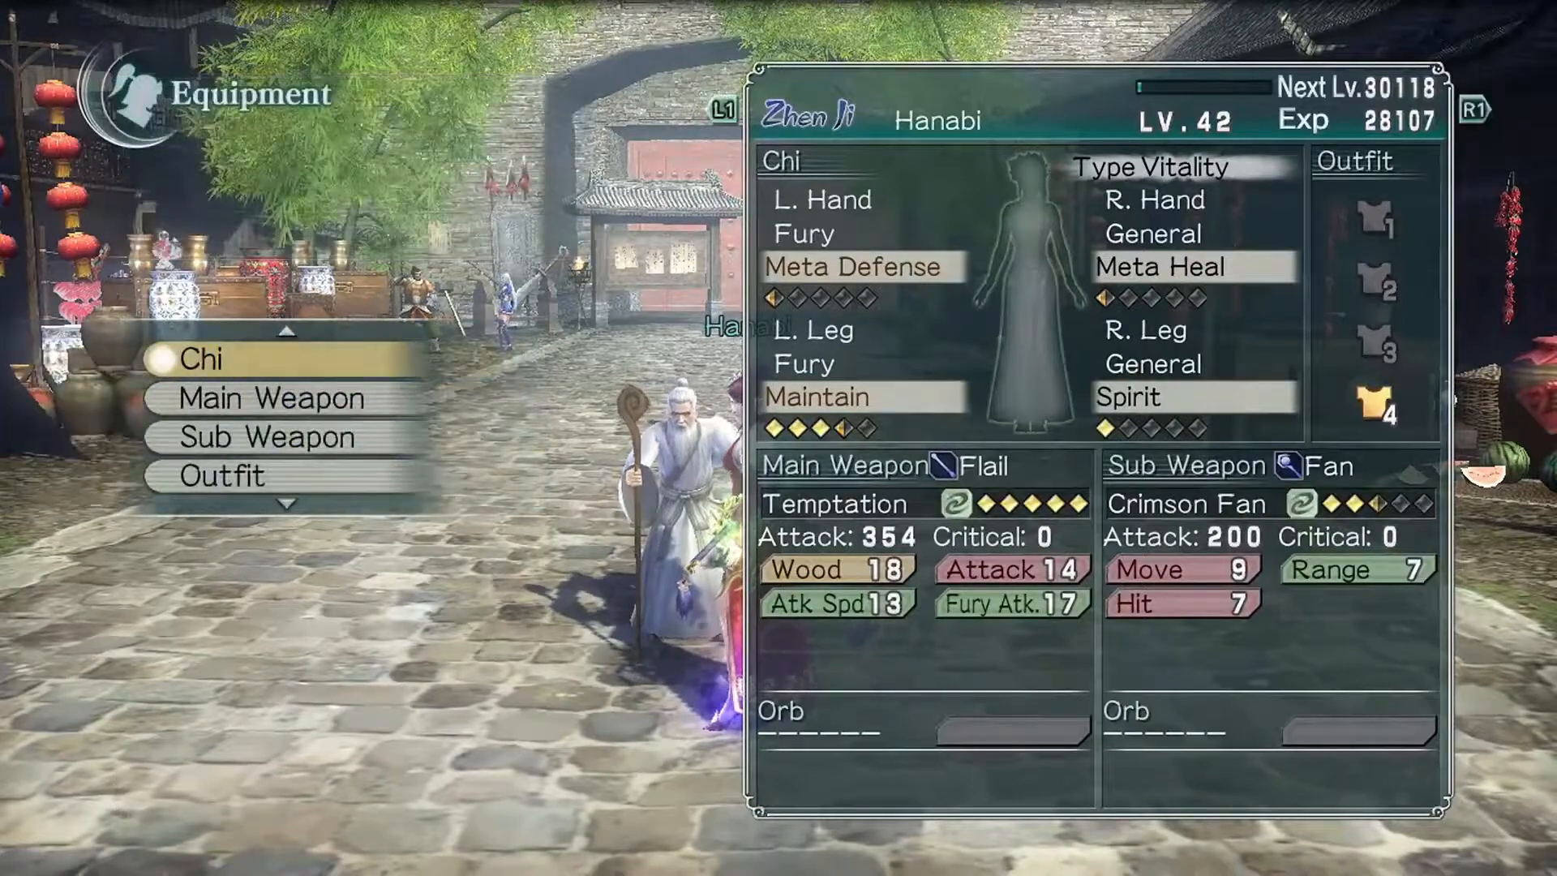
left_click(202, 359)
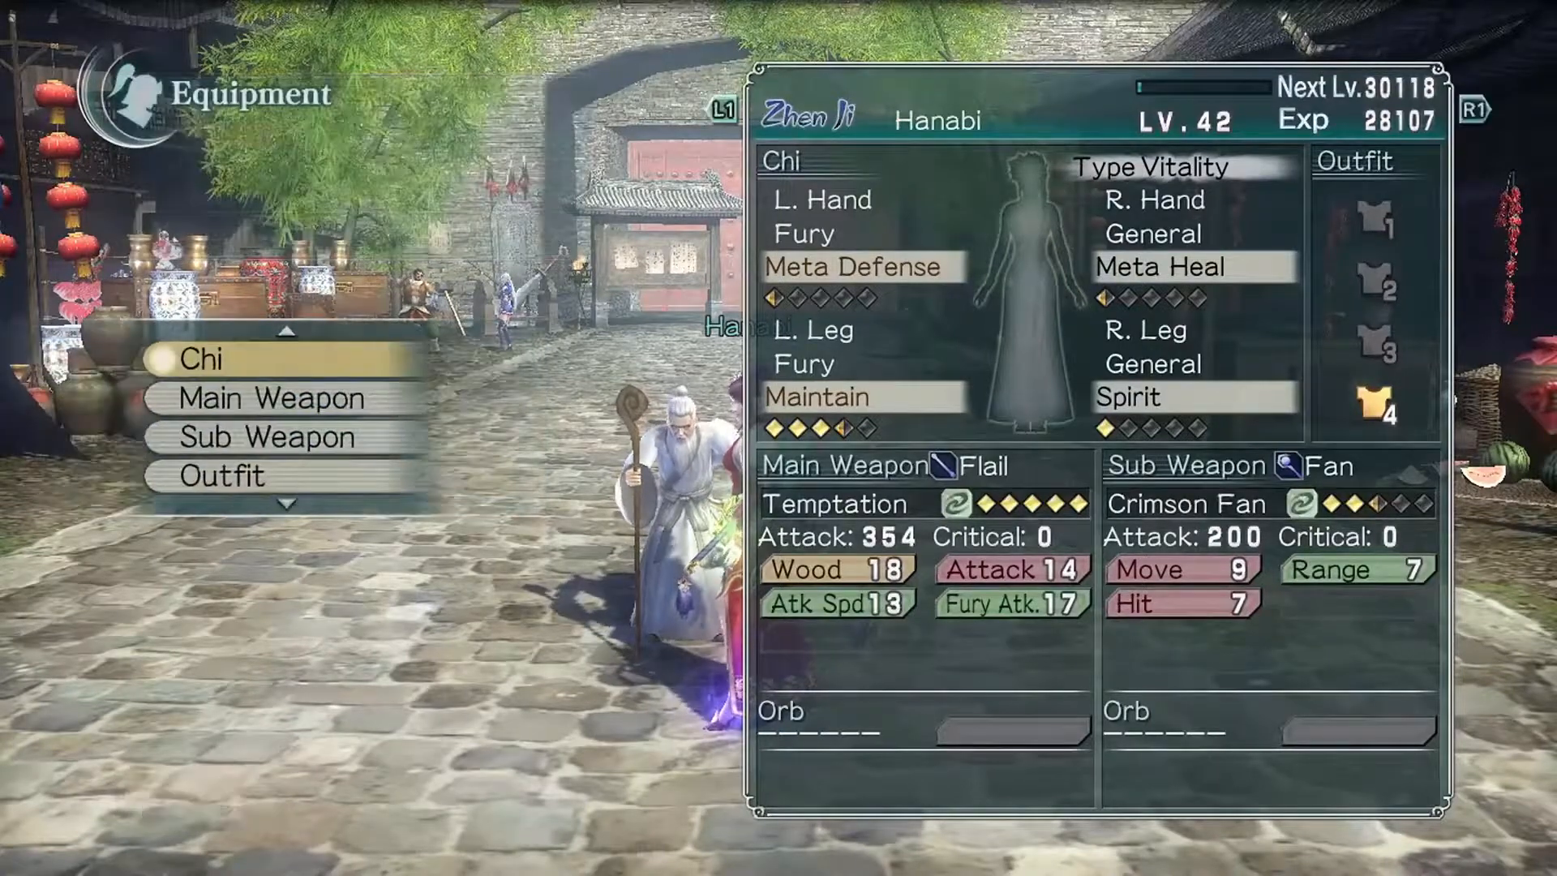
left_click(267, 398)
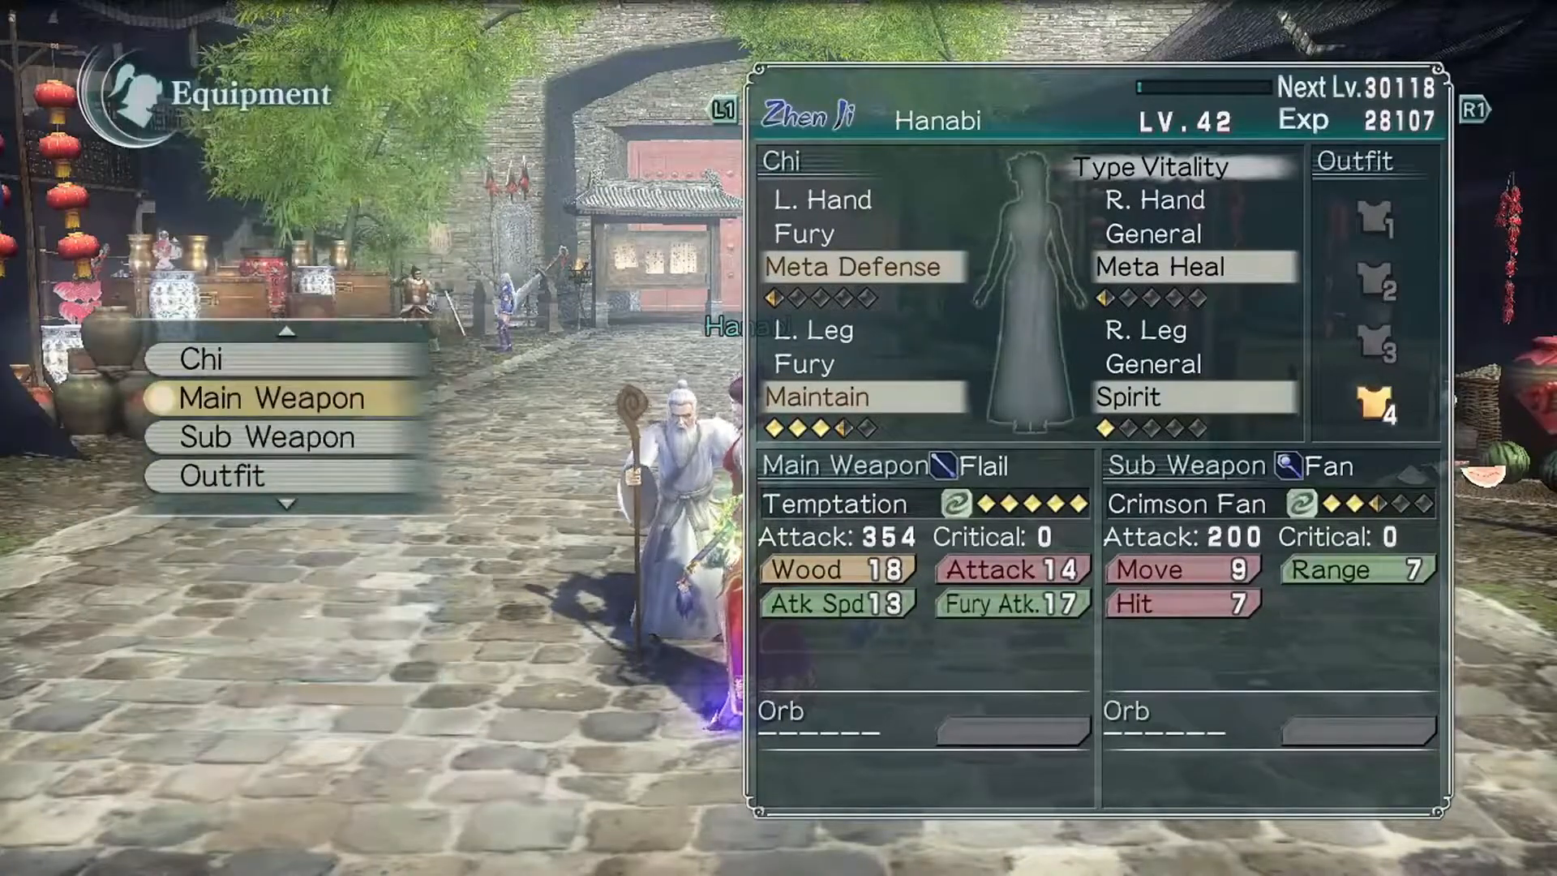
left_click(266, 436)
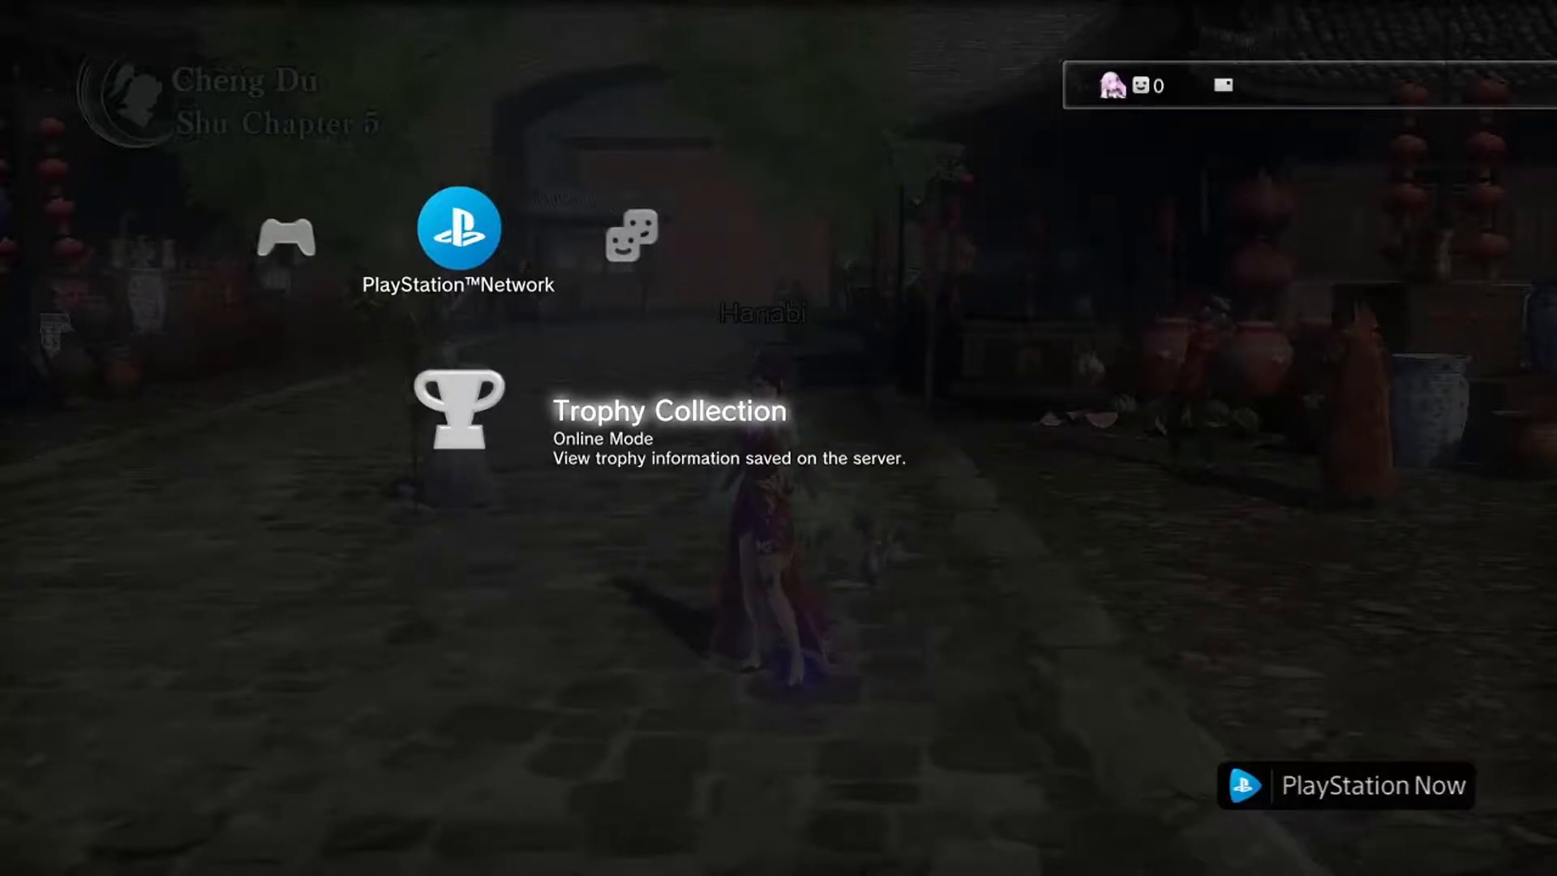
Open the Trophy Collection and scroll down through the trophy list
left_click(457, 408)
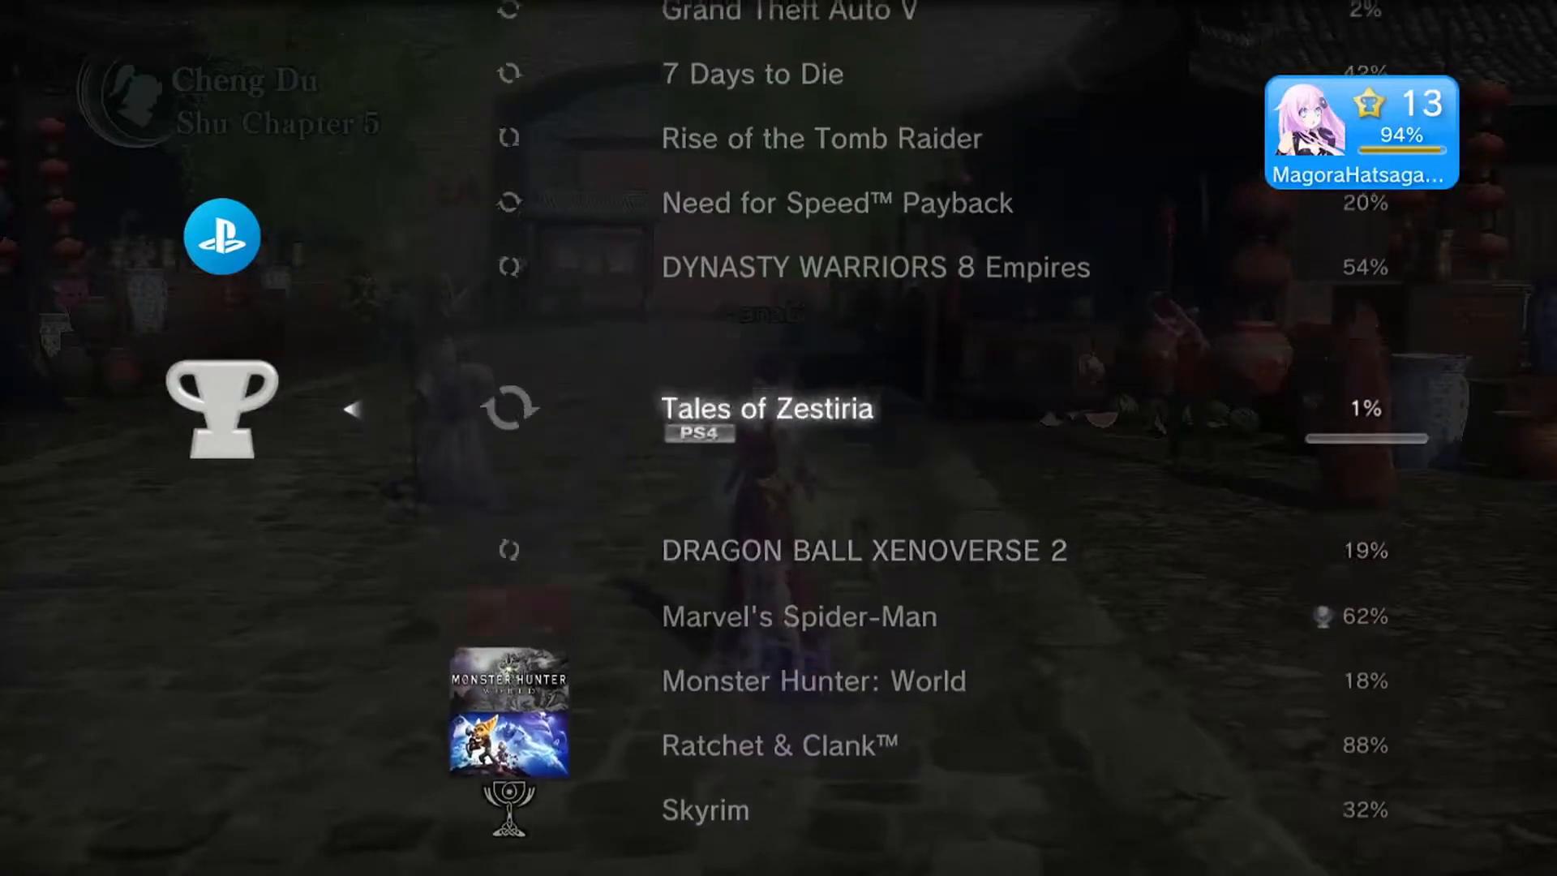
scroll("down", 3)
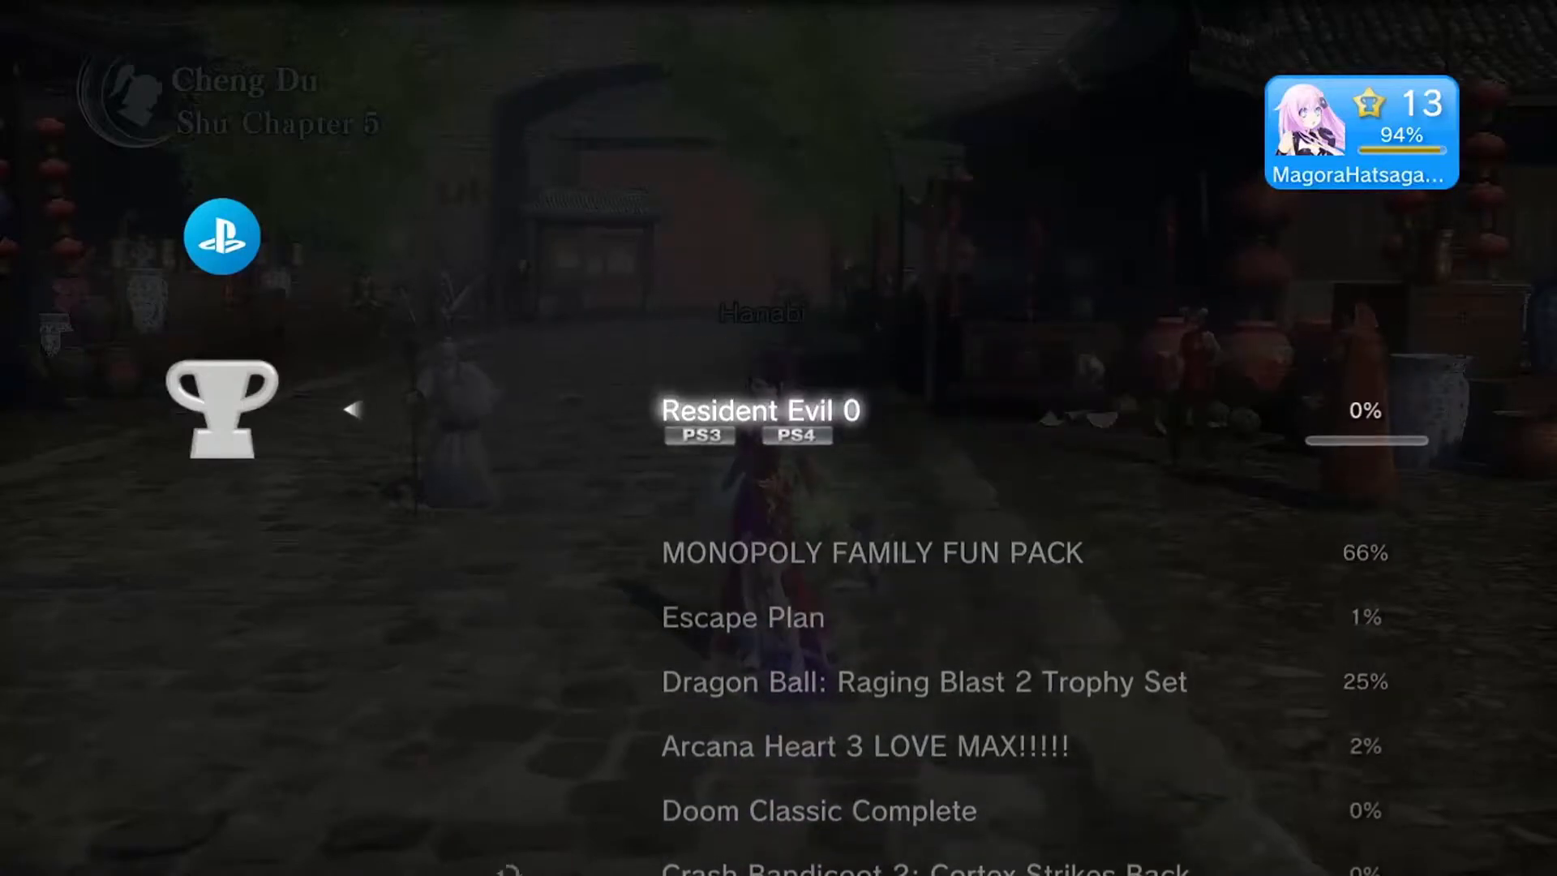
scroll("down", 3)
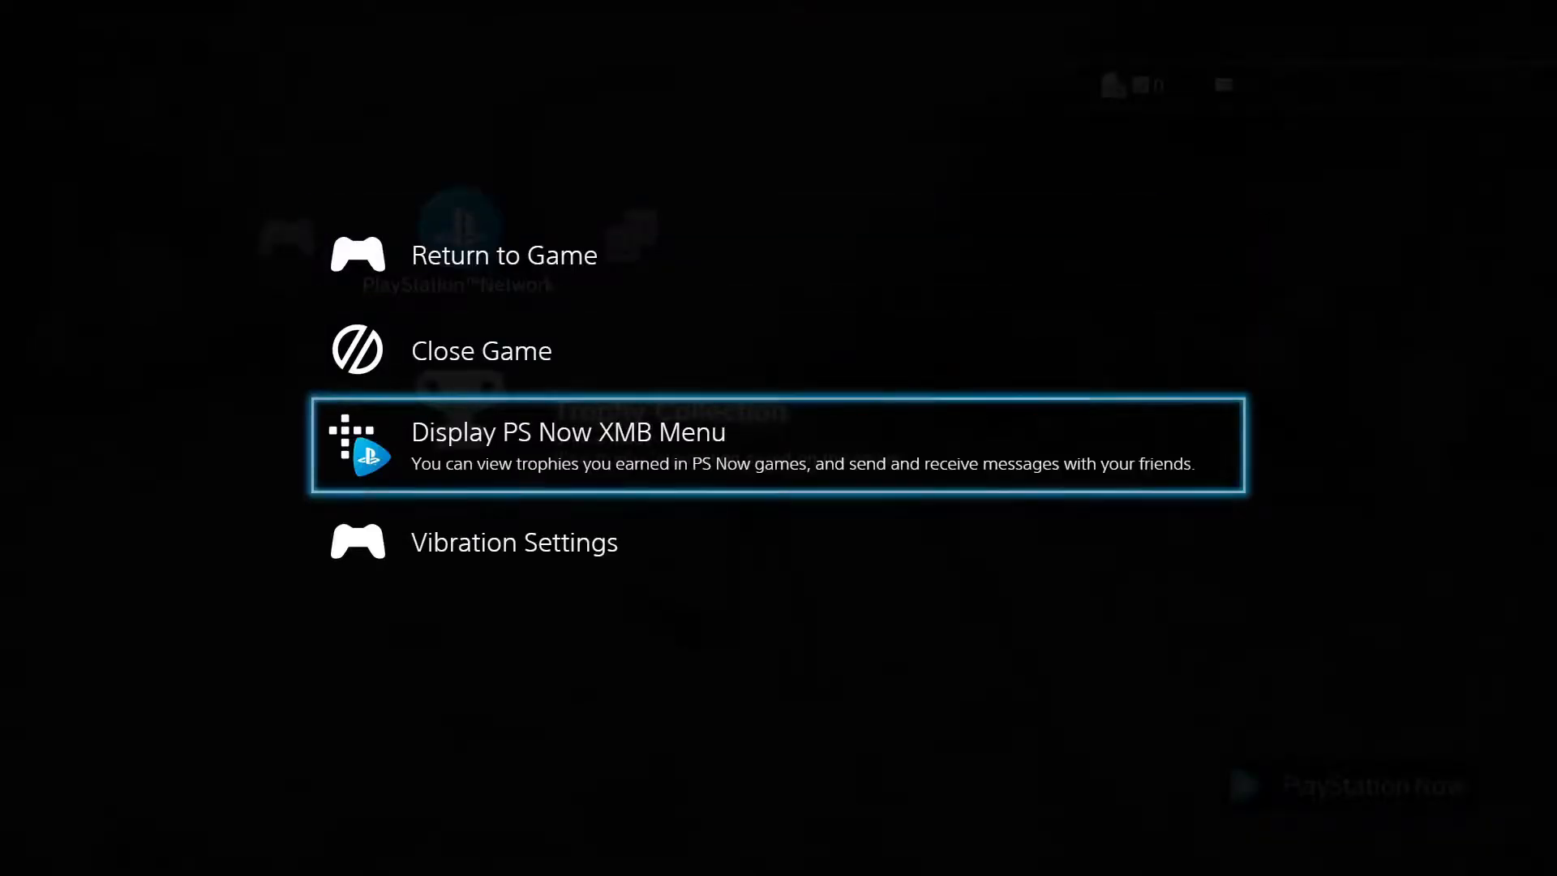
key("Down")
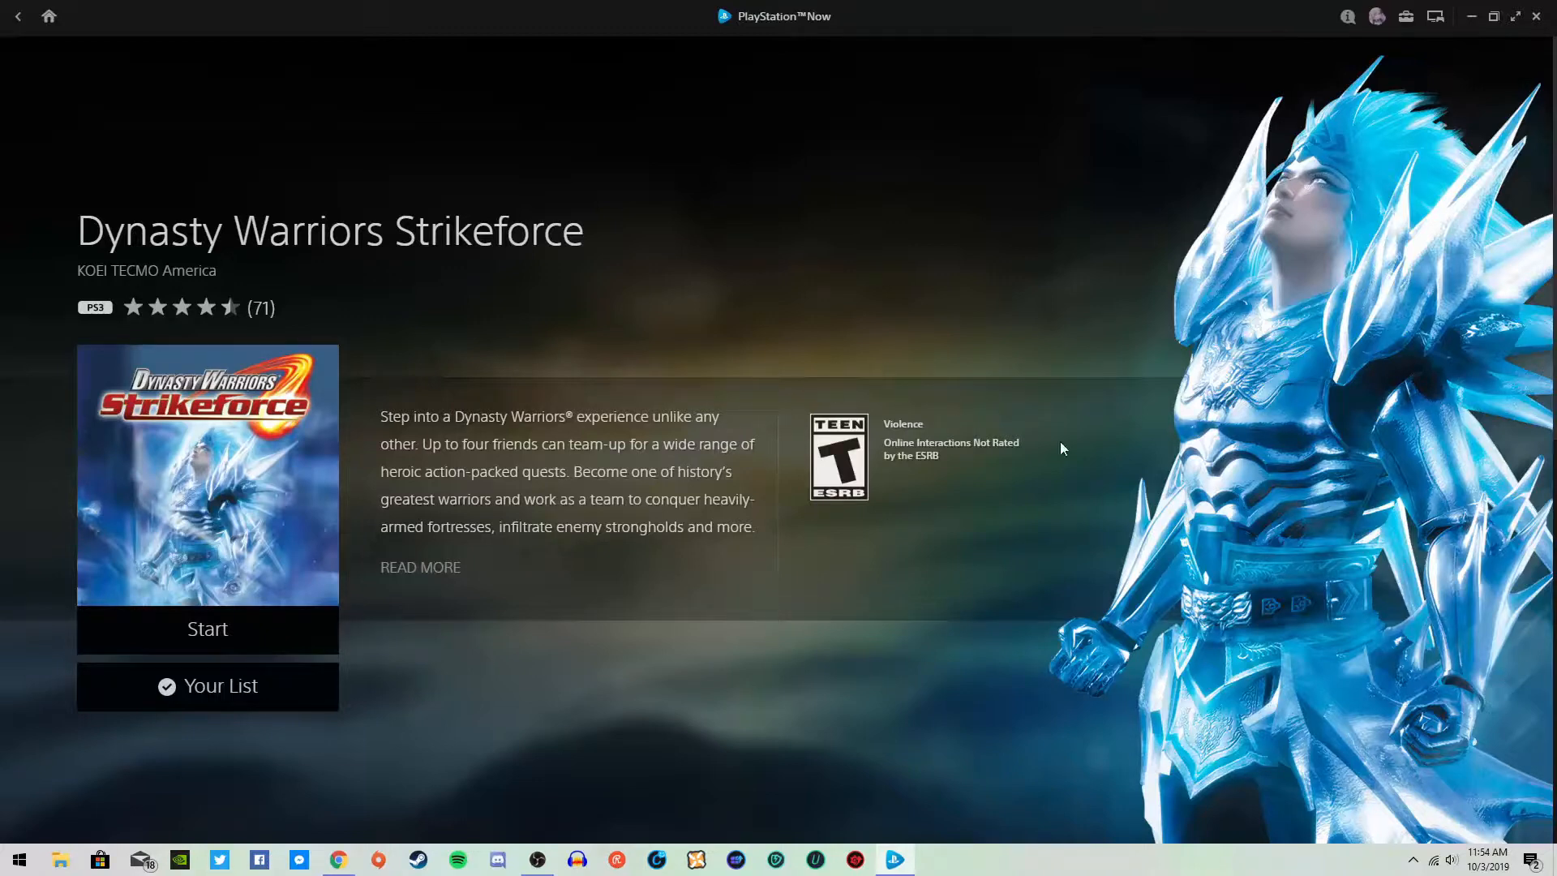
mouse_move(1008, 328)
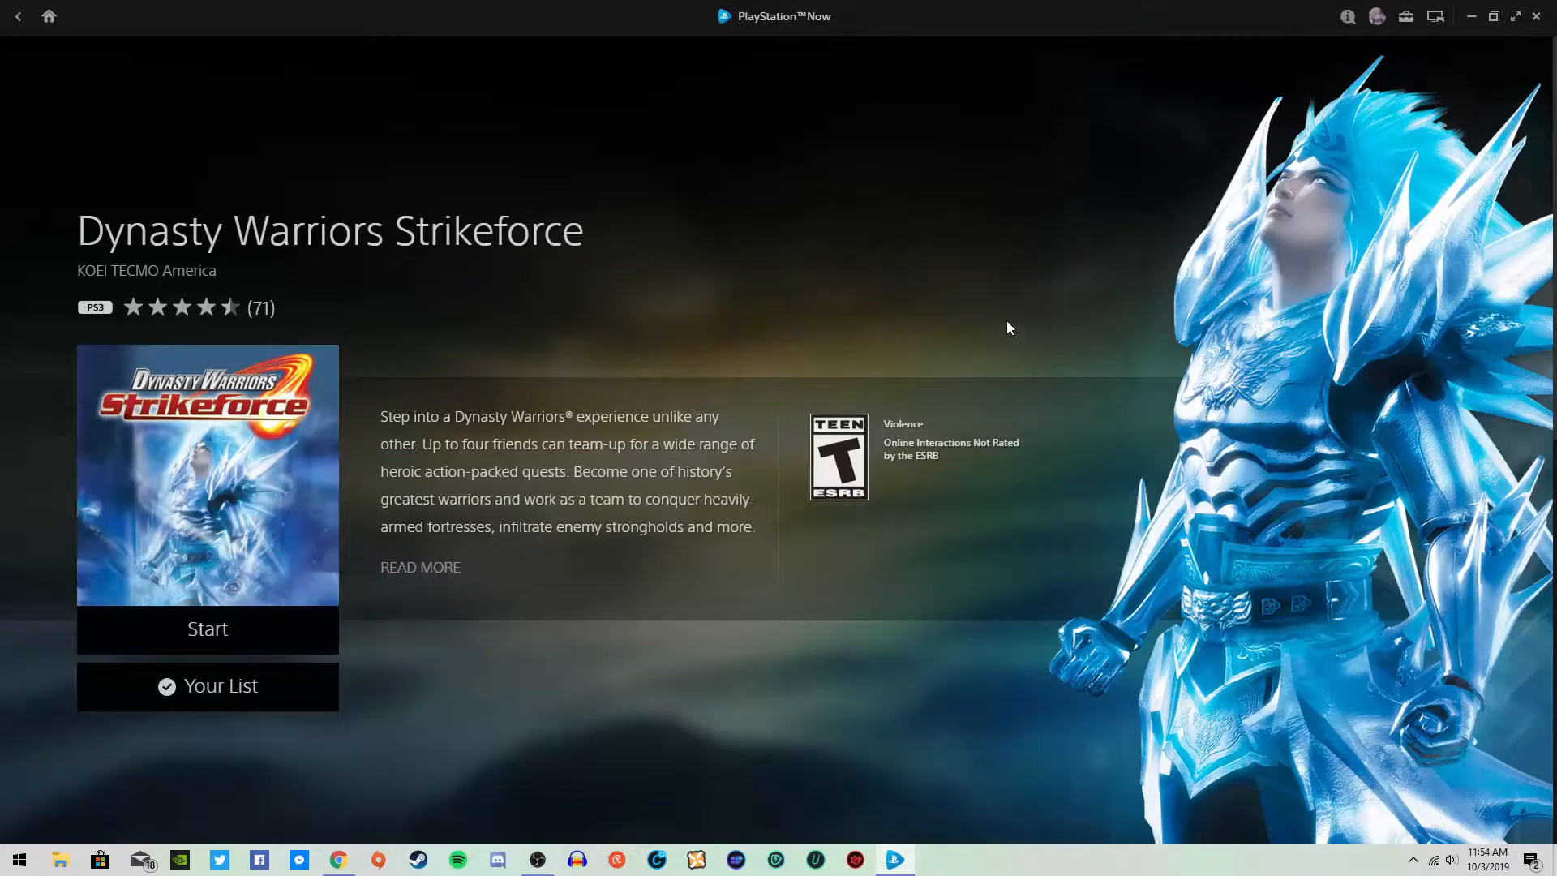
mouse_move(999, 331)
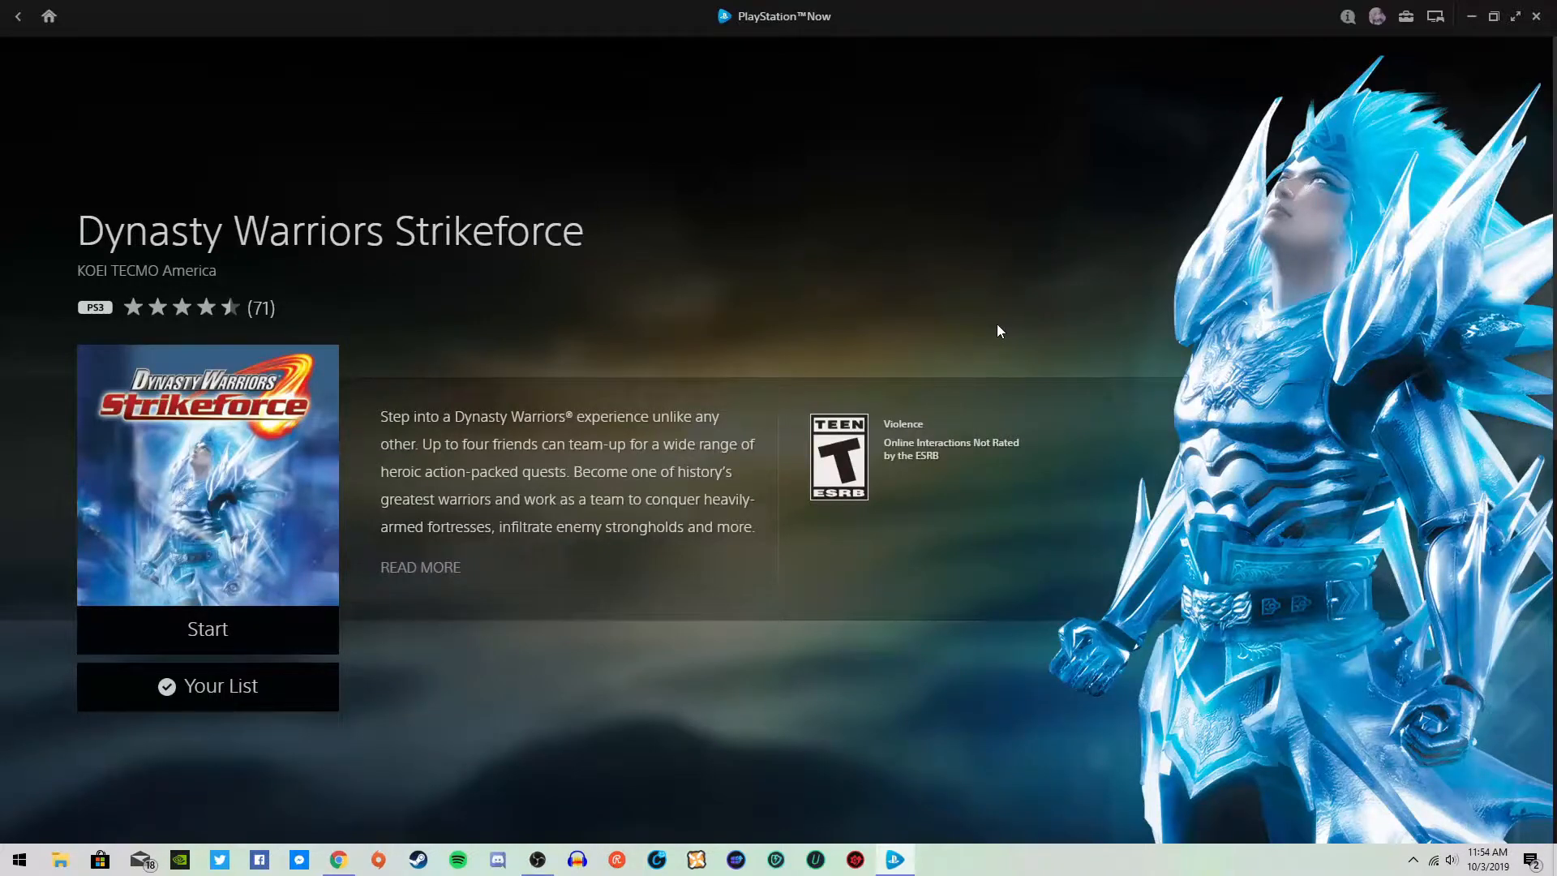
mouse_move(947, 283)
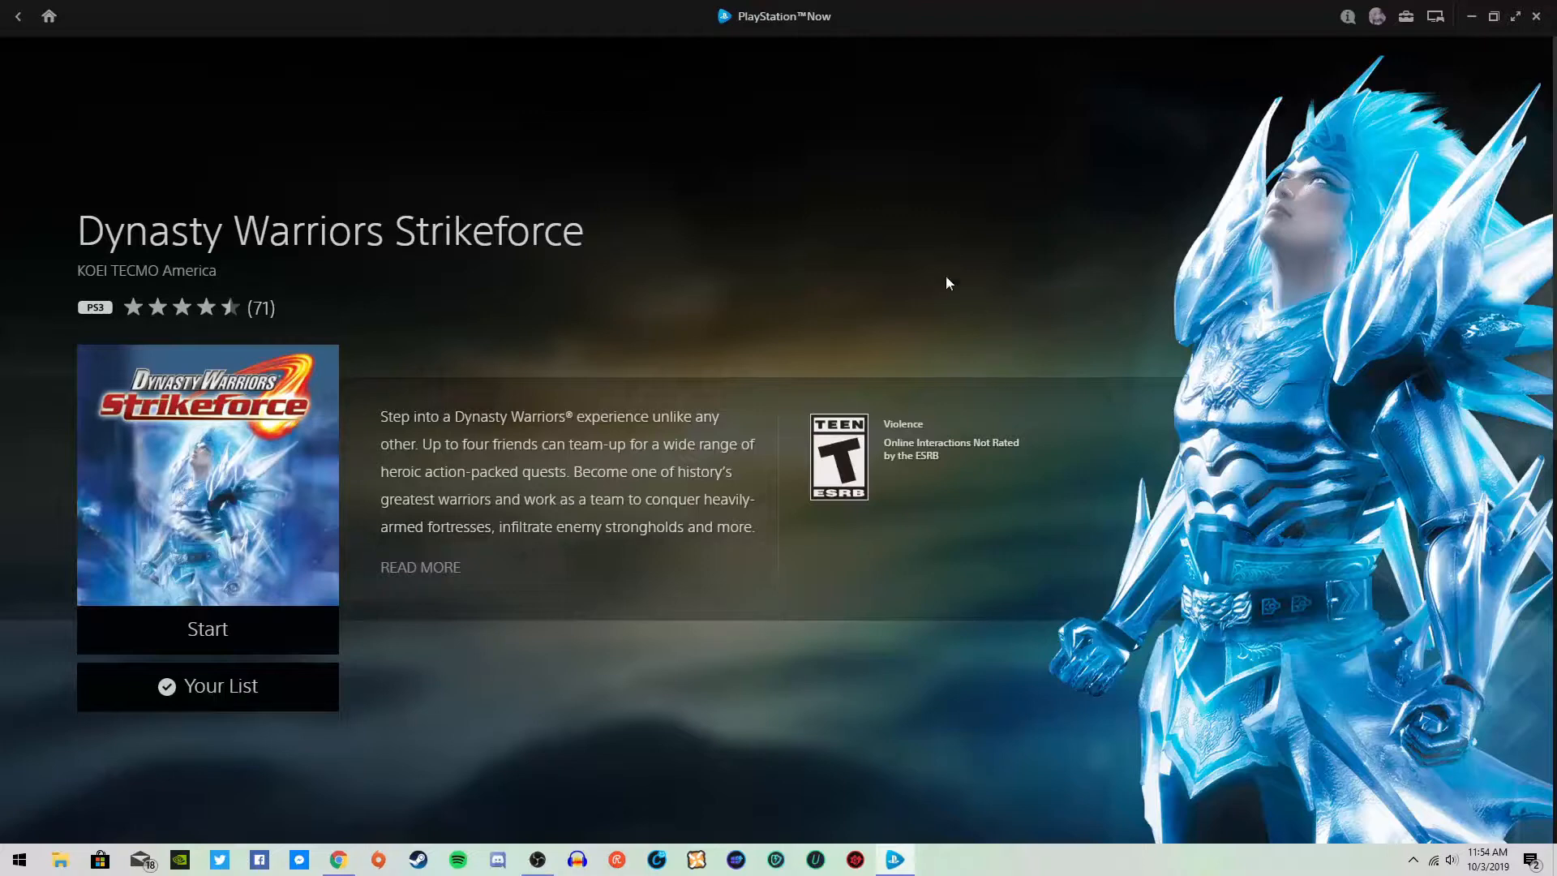
left_click(420, 567)
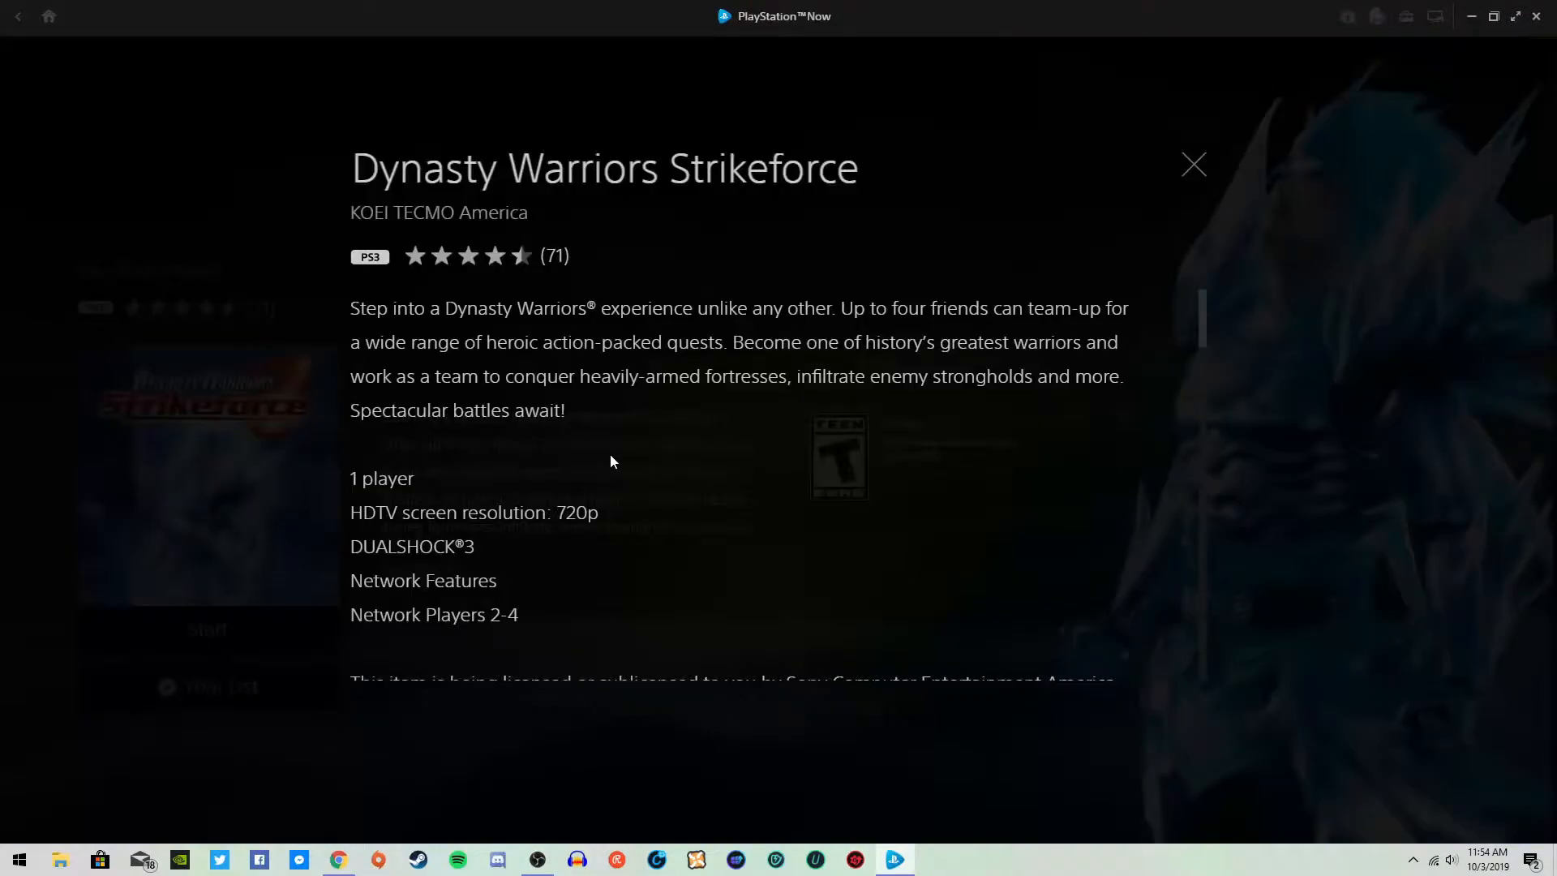
scroll("down", 3)
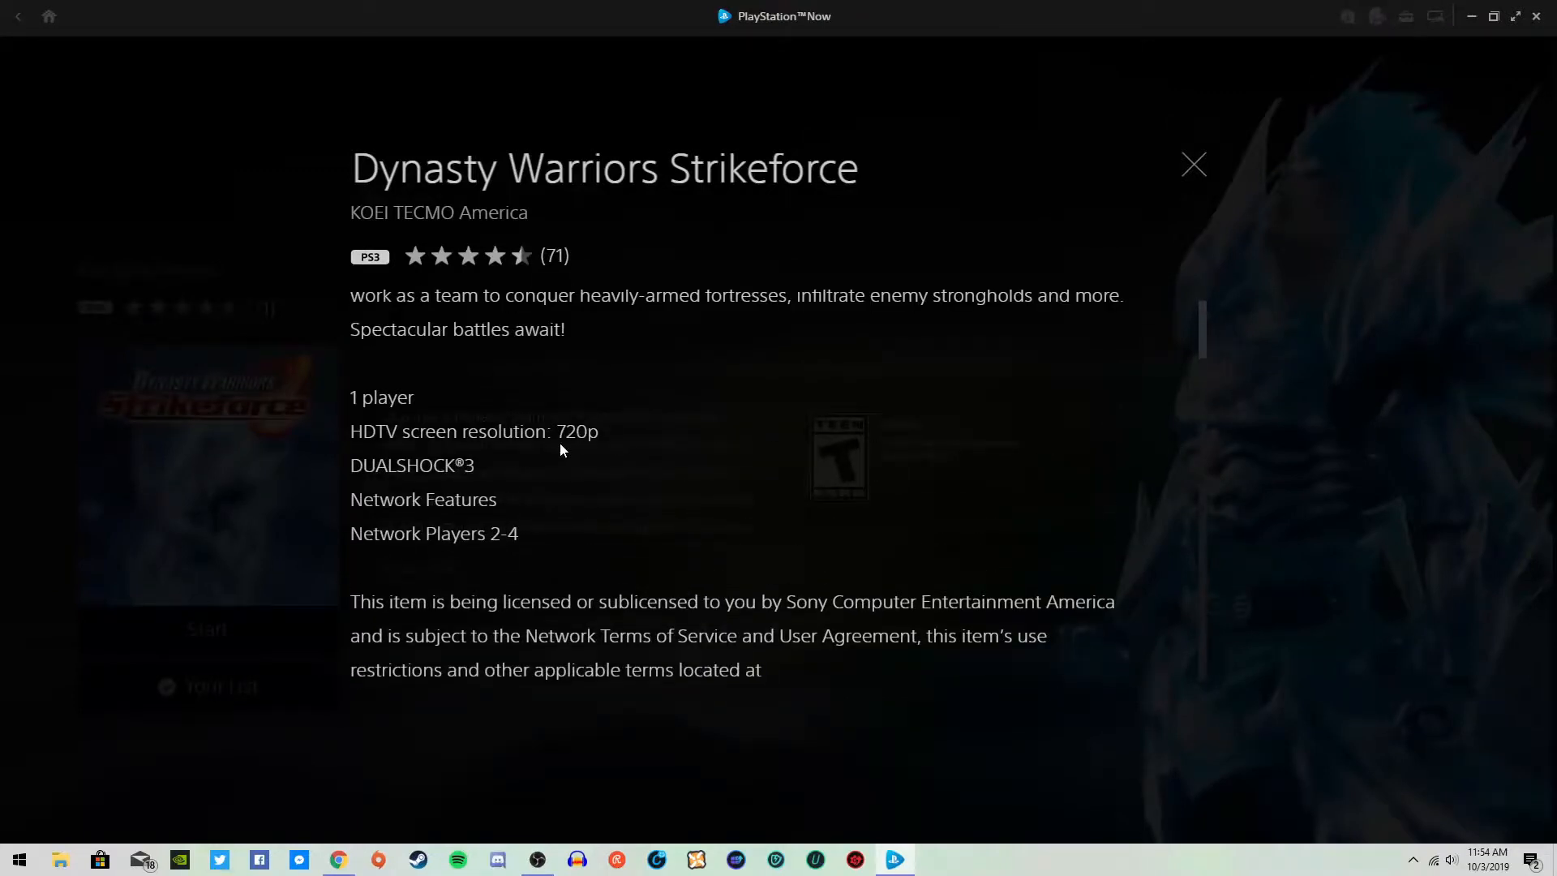
mouse_move(700, 537)
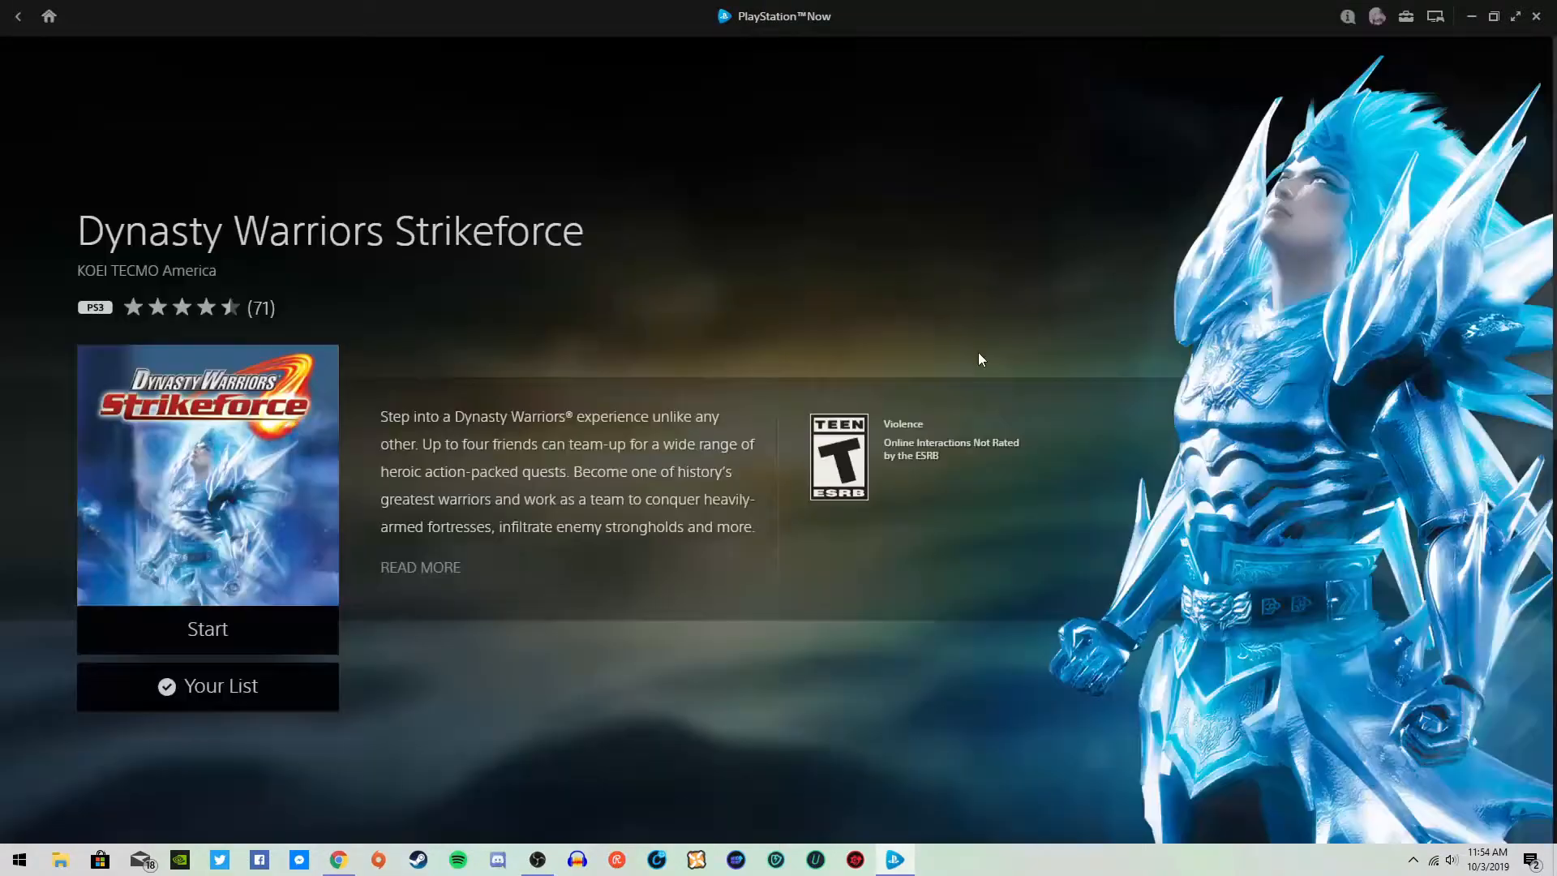
mouse_move(1279, 398)
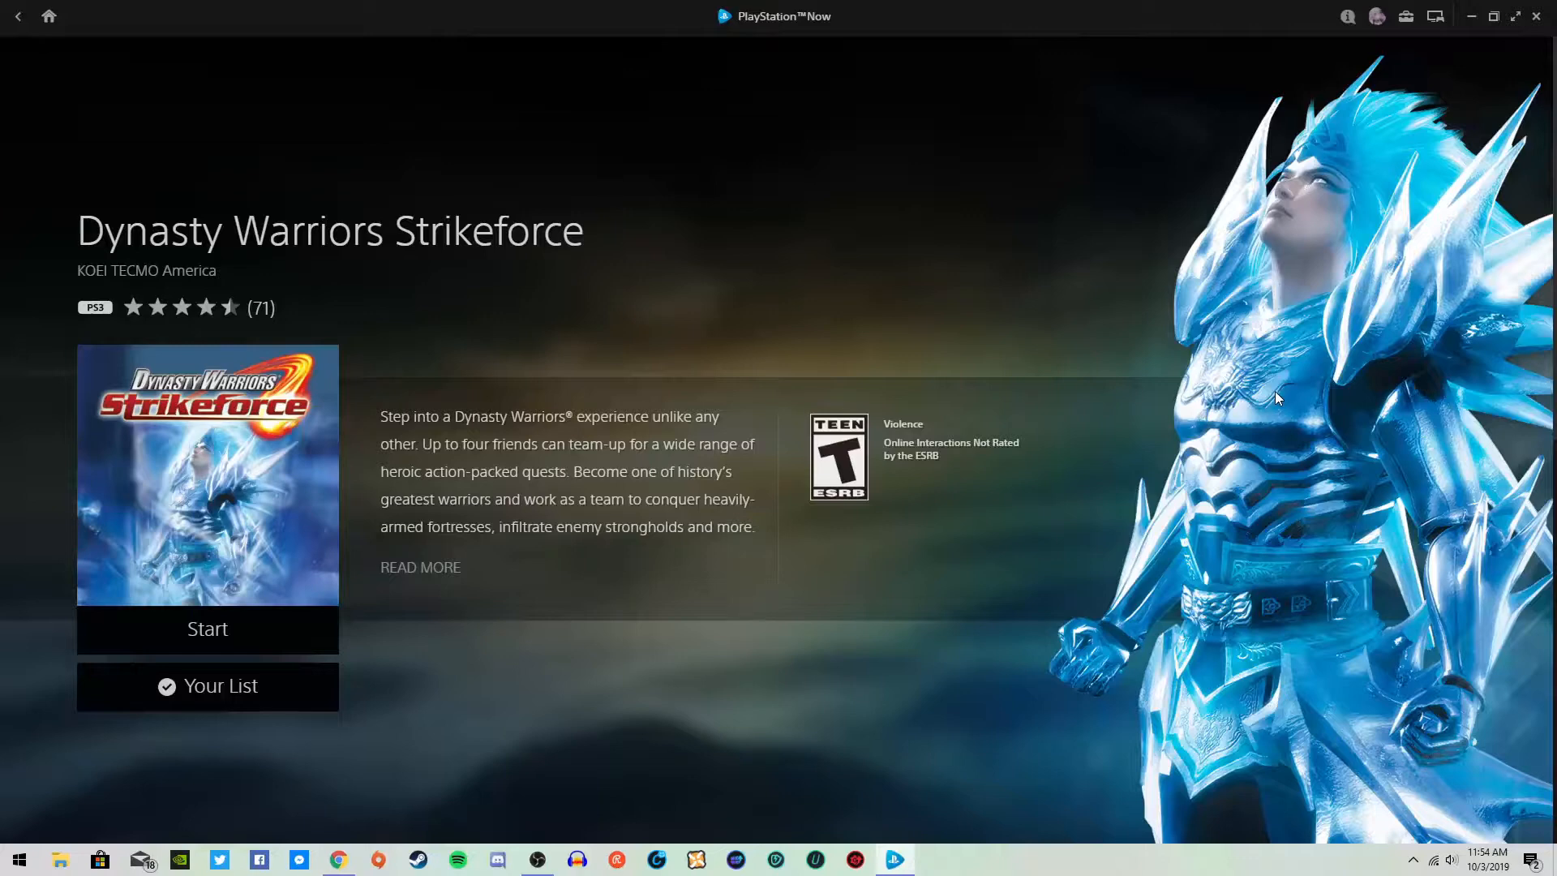
mouse_move(1248, 384)
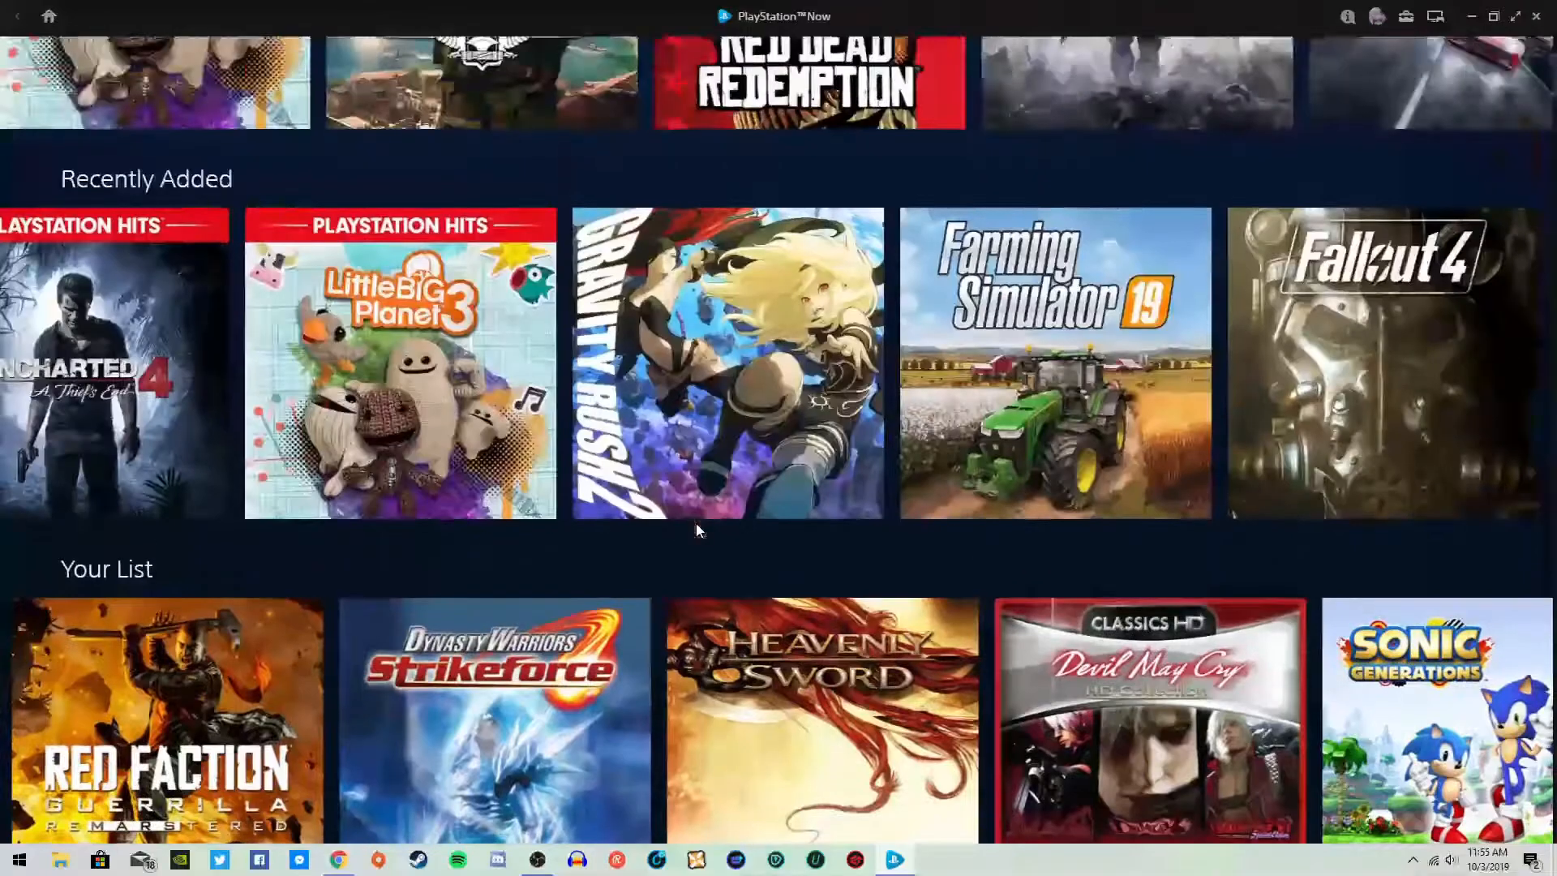
left_click(1376, 16)
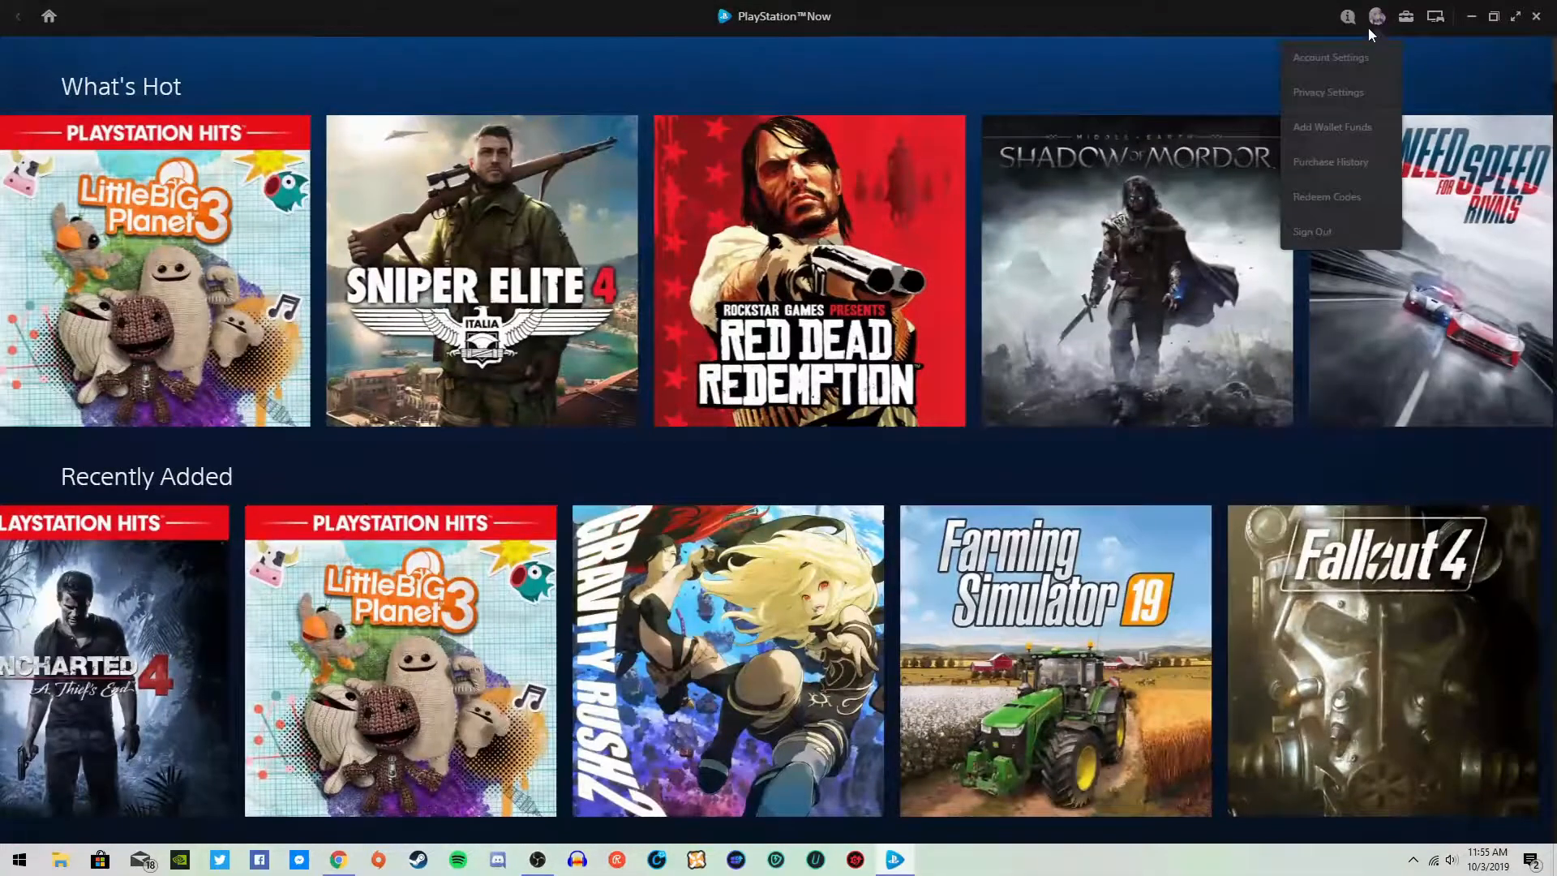
mouse_move(1328, 91)
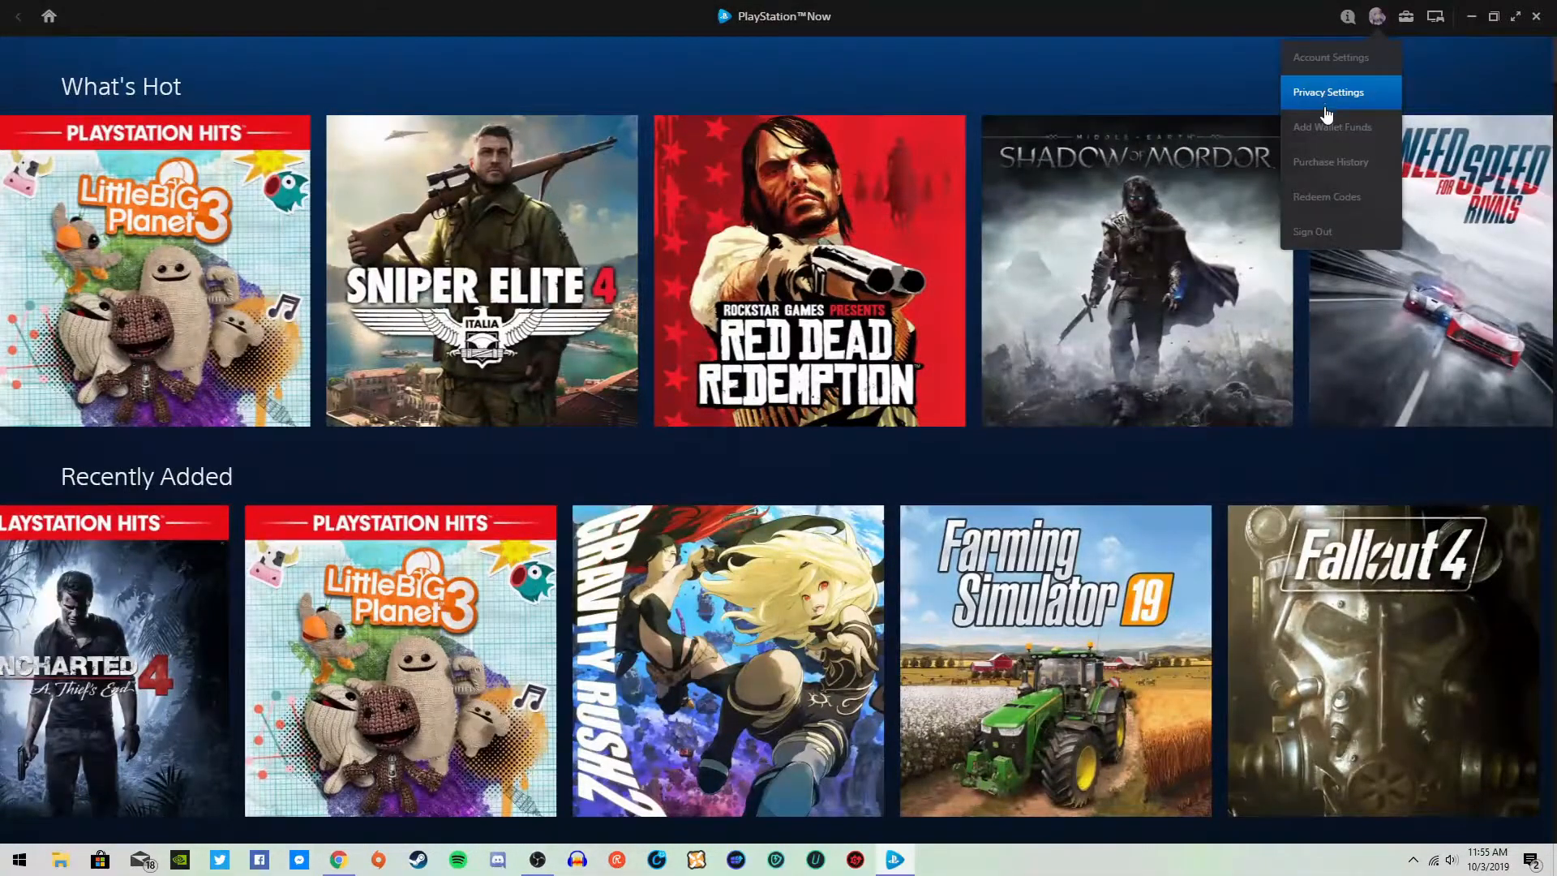
mouse_move(1331, 127)
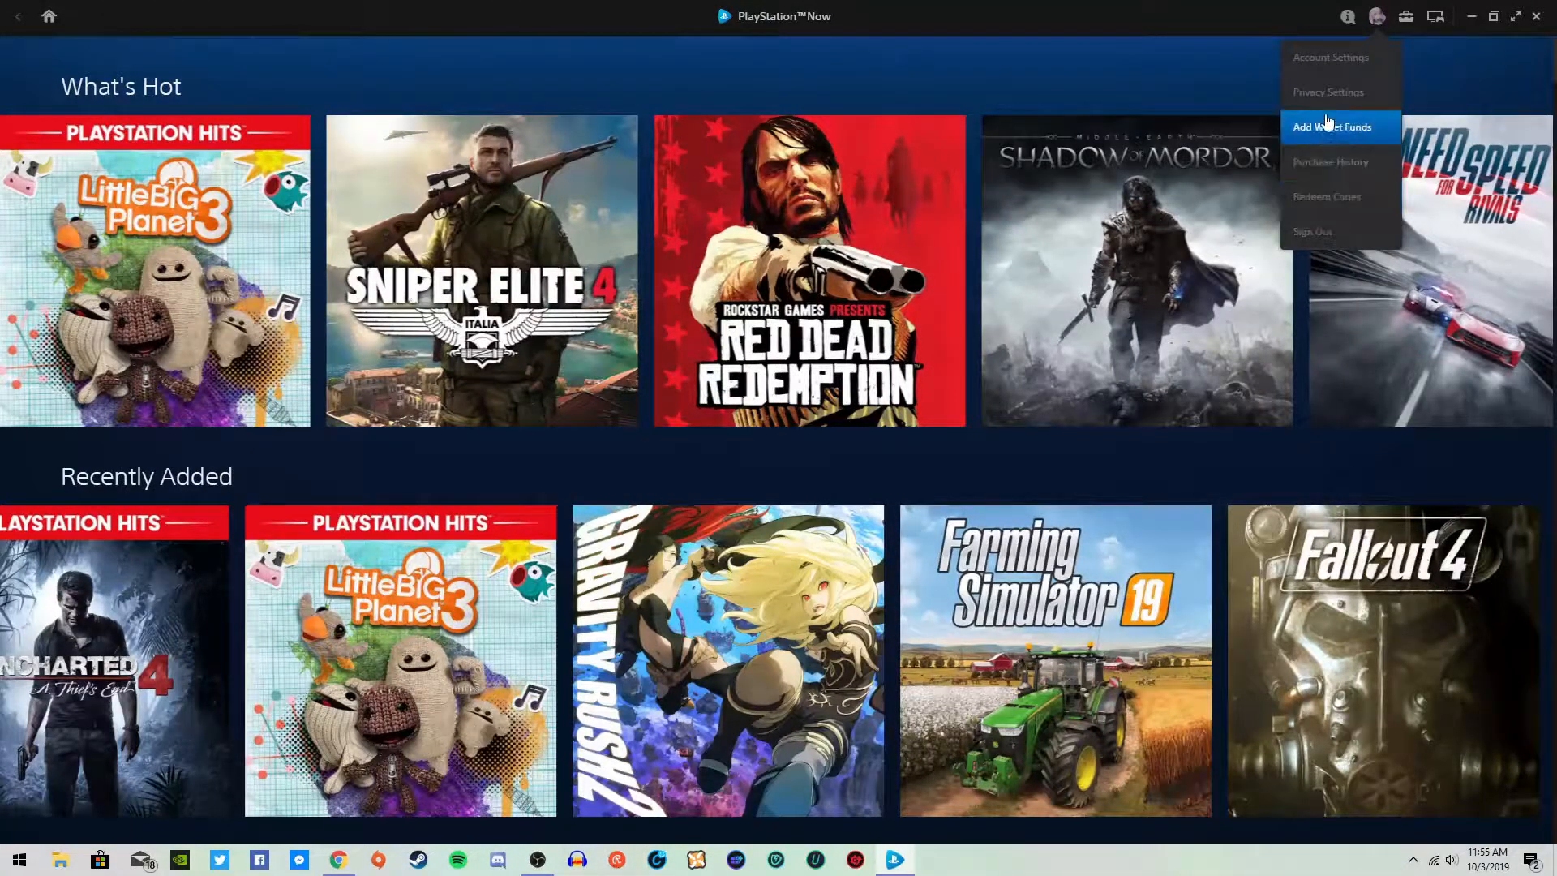
mouse_move(1331, 57)
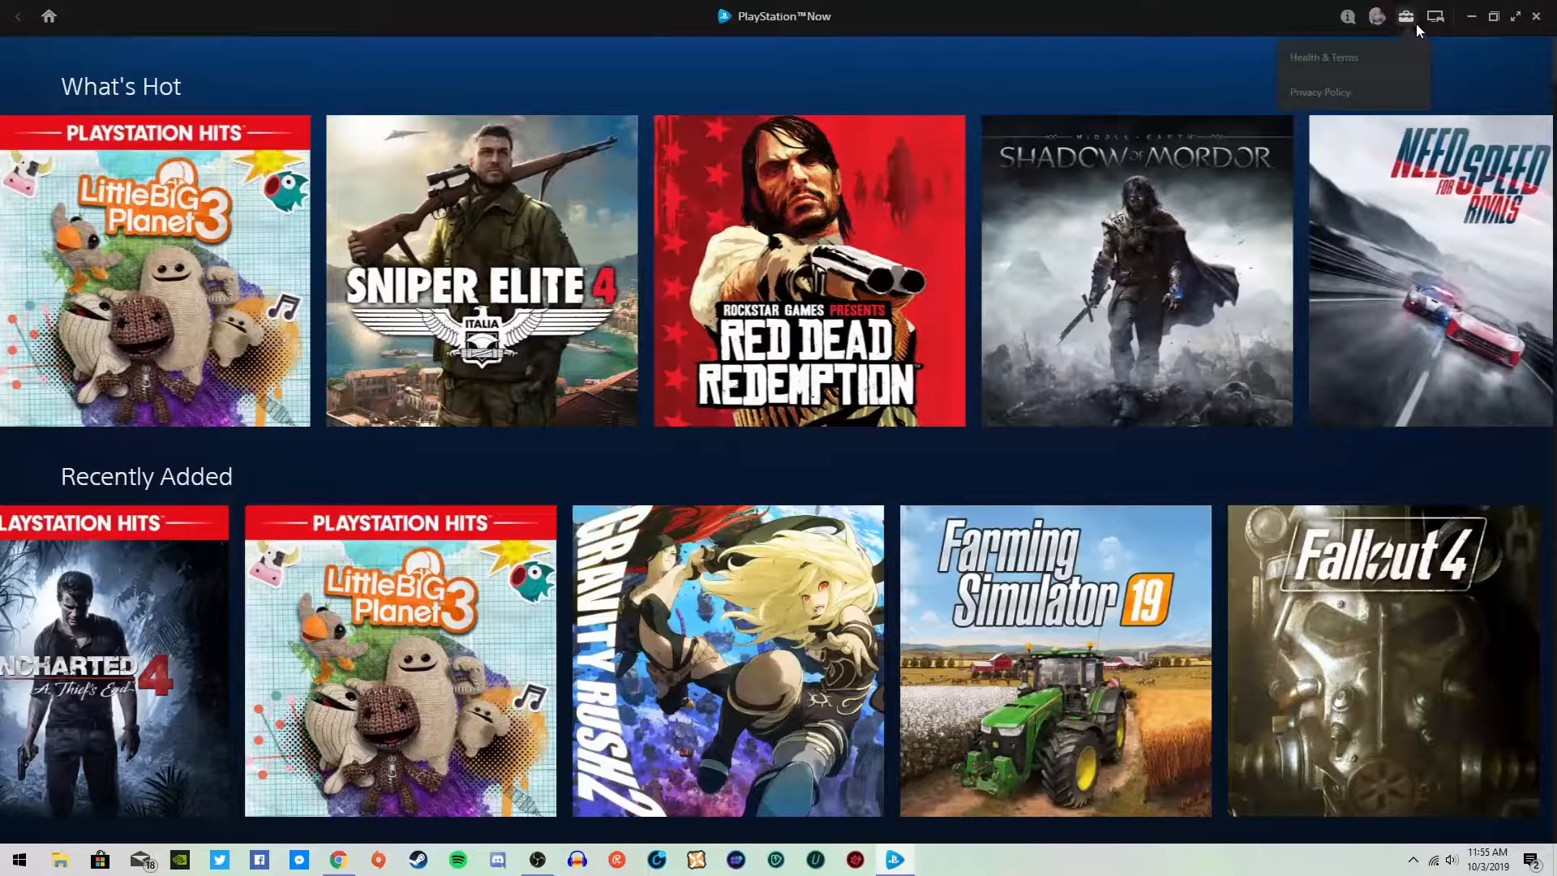
left_click(1348, 16)
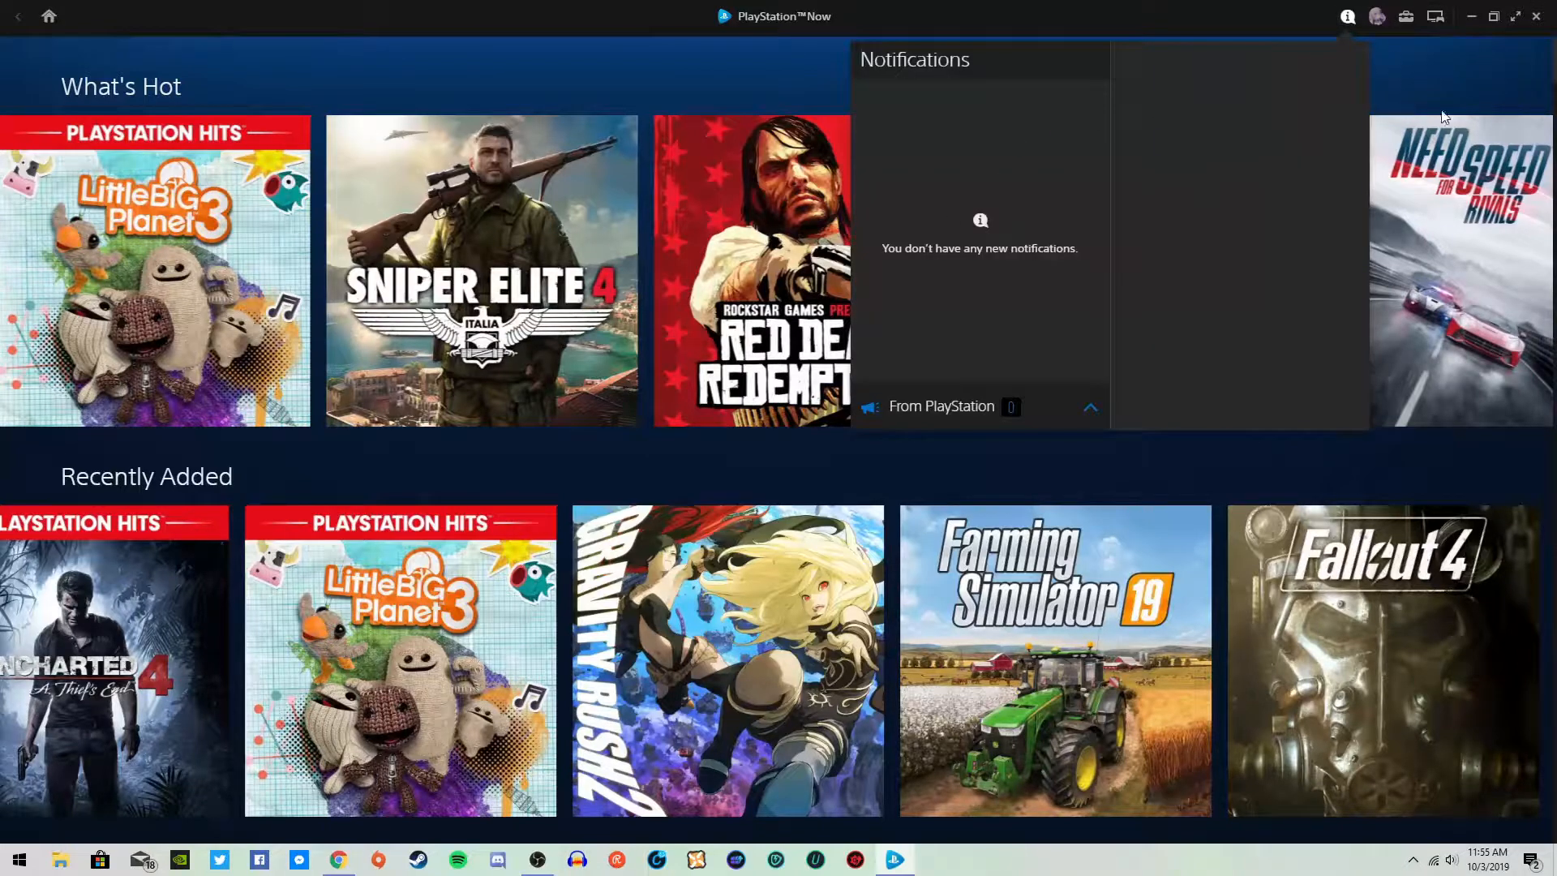
left_click(1348, 16)
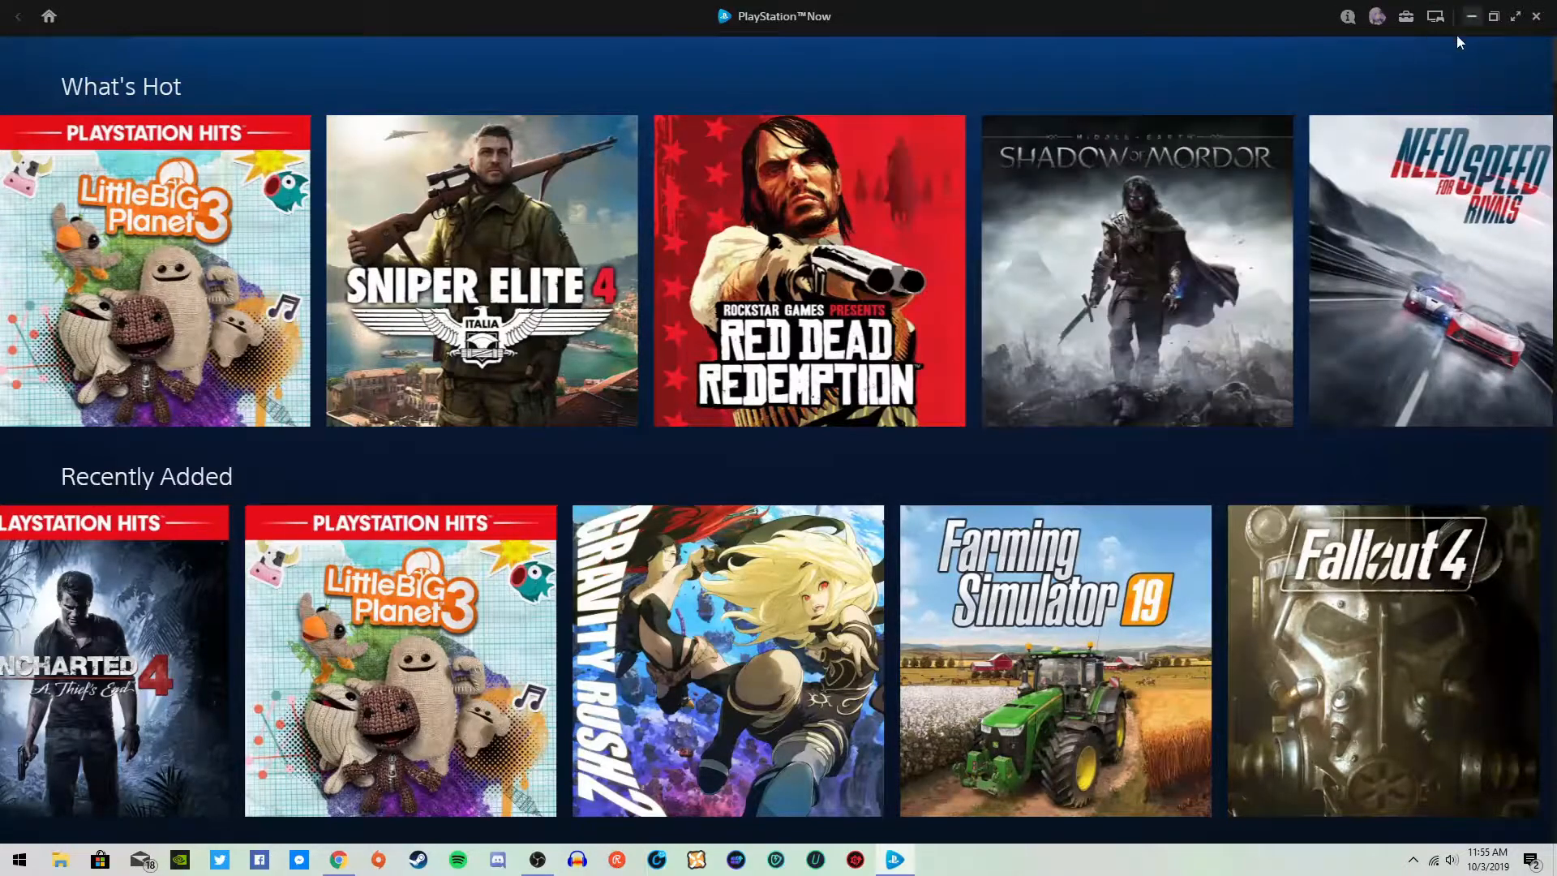
mouse_move(1436, 17)
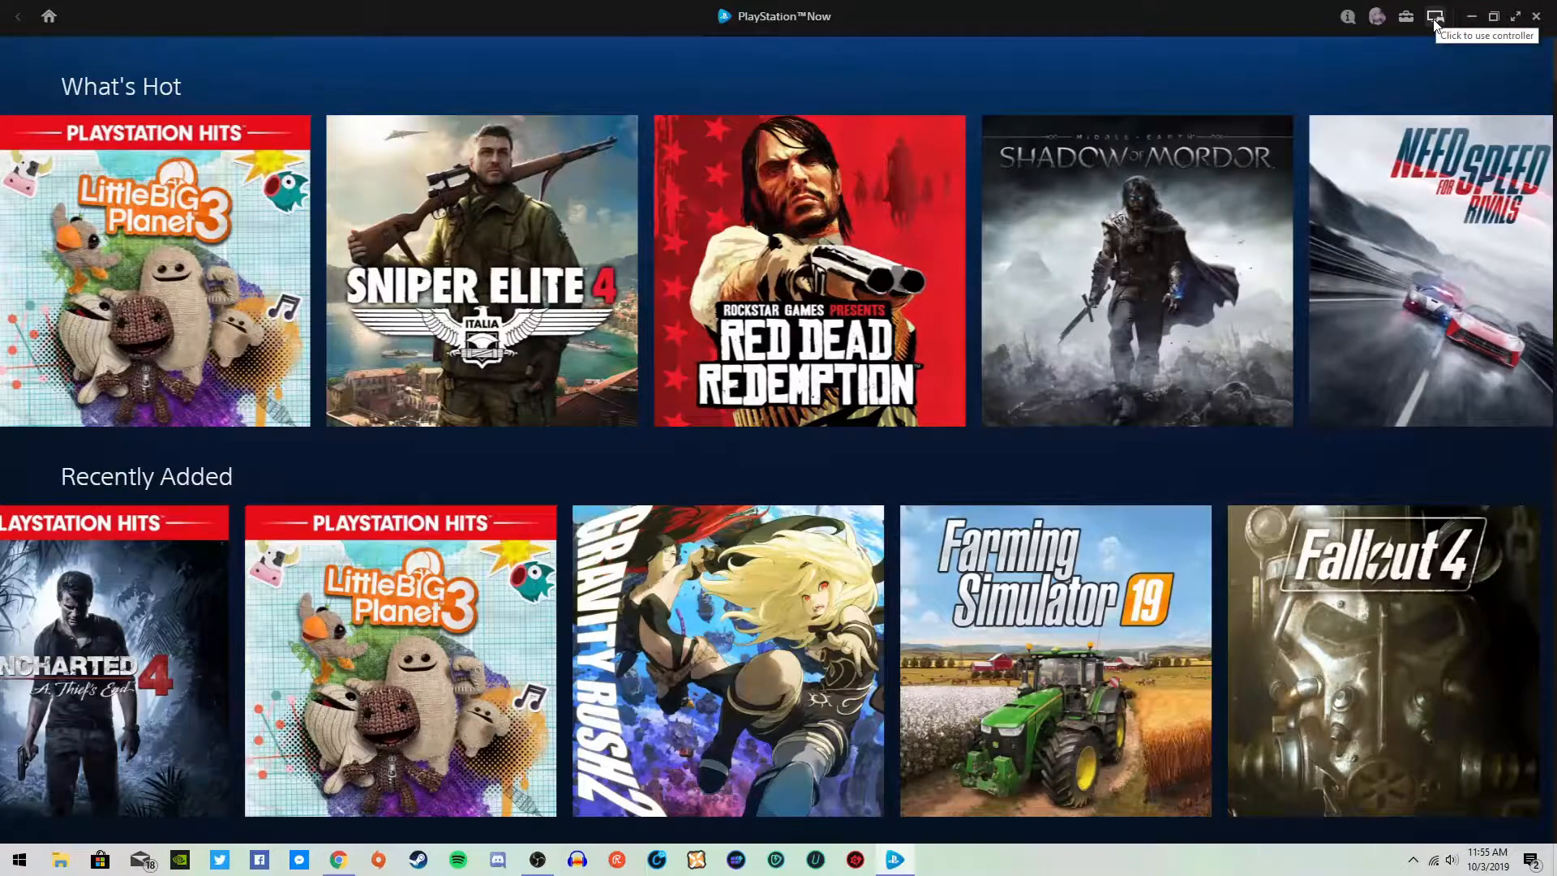
Toggle controller mode on, scroll through the home rows, then switch back to mouse
left_click(1433, 16)
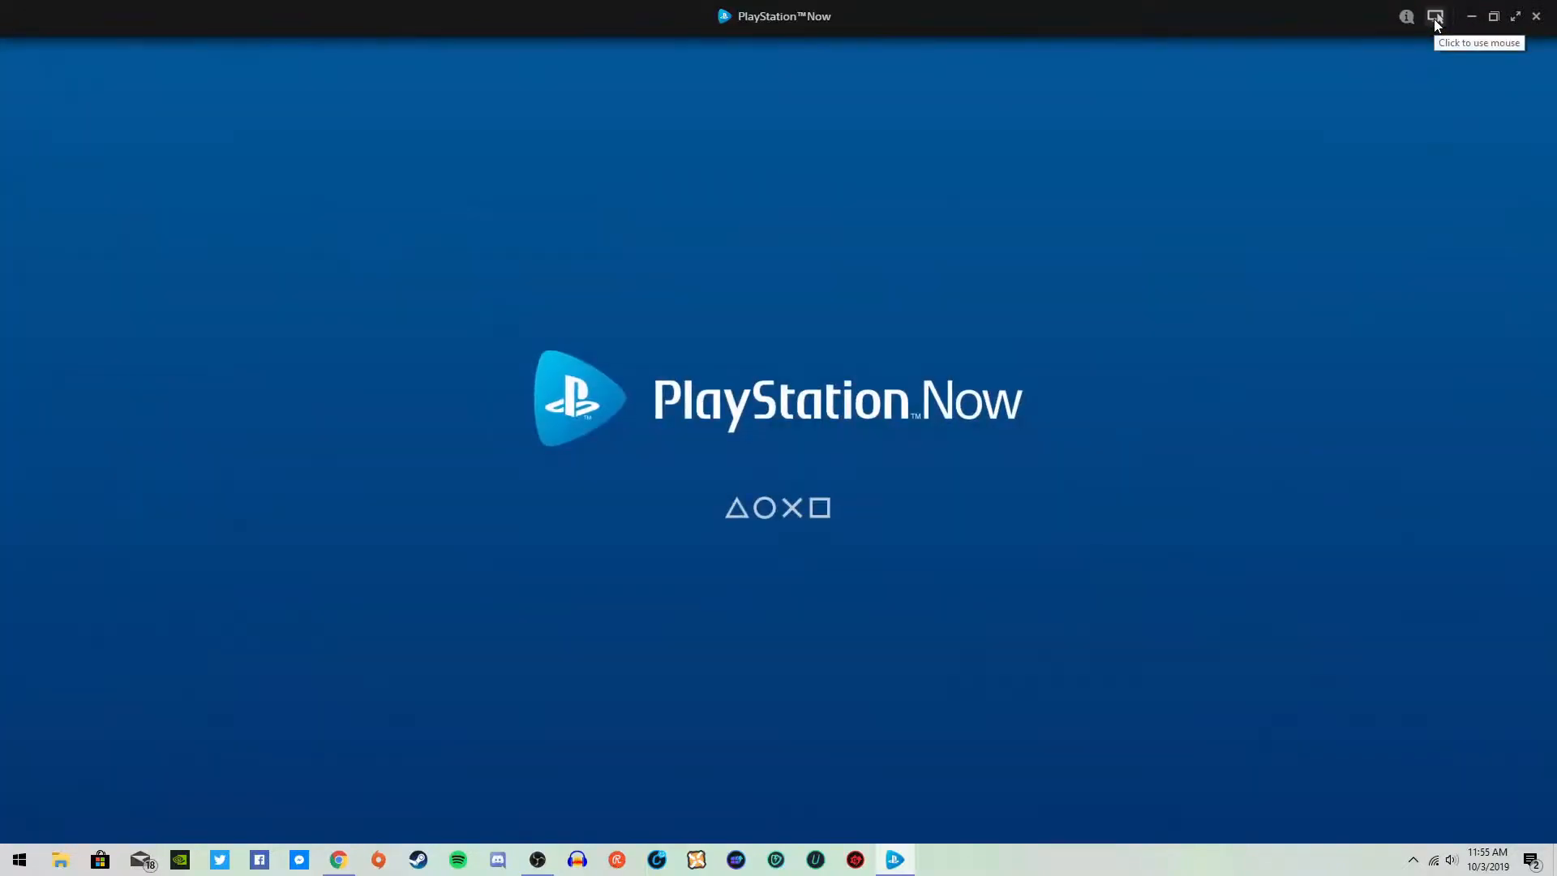
mouse_move(1439, 96)
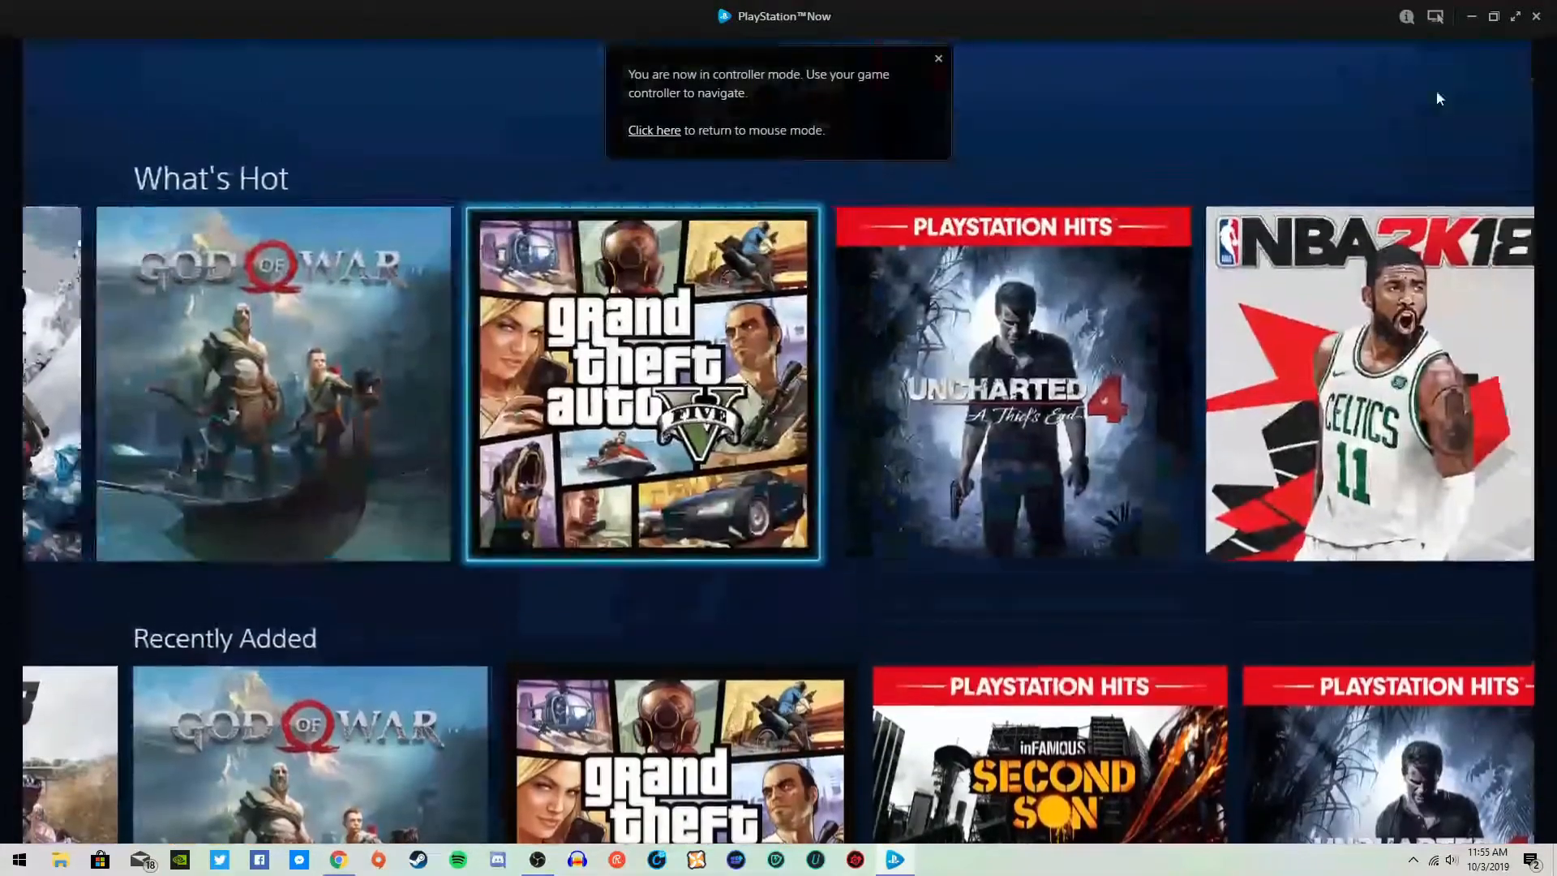
scroll("down", 3)
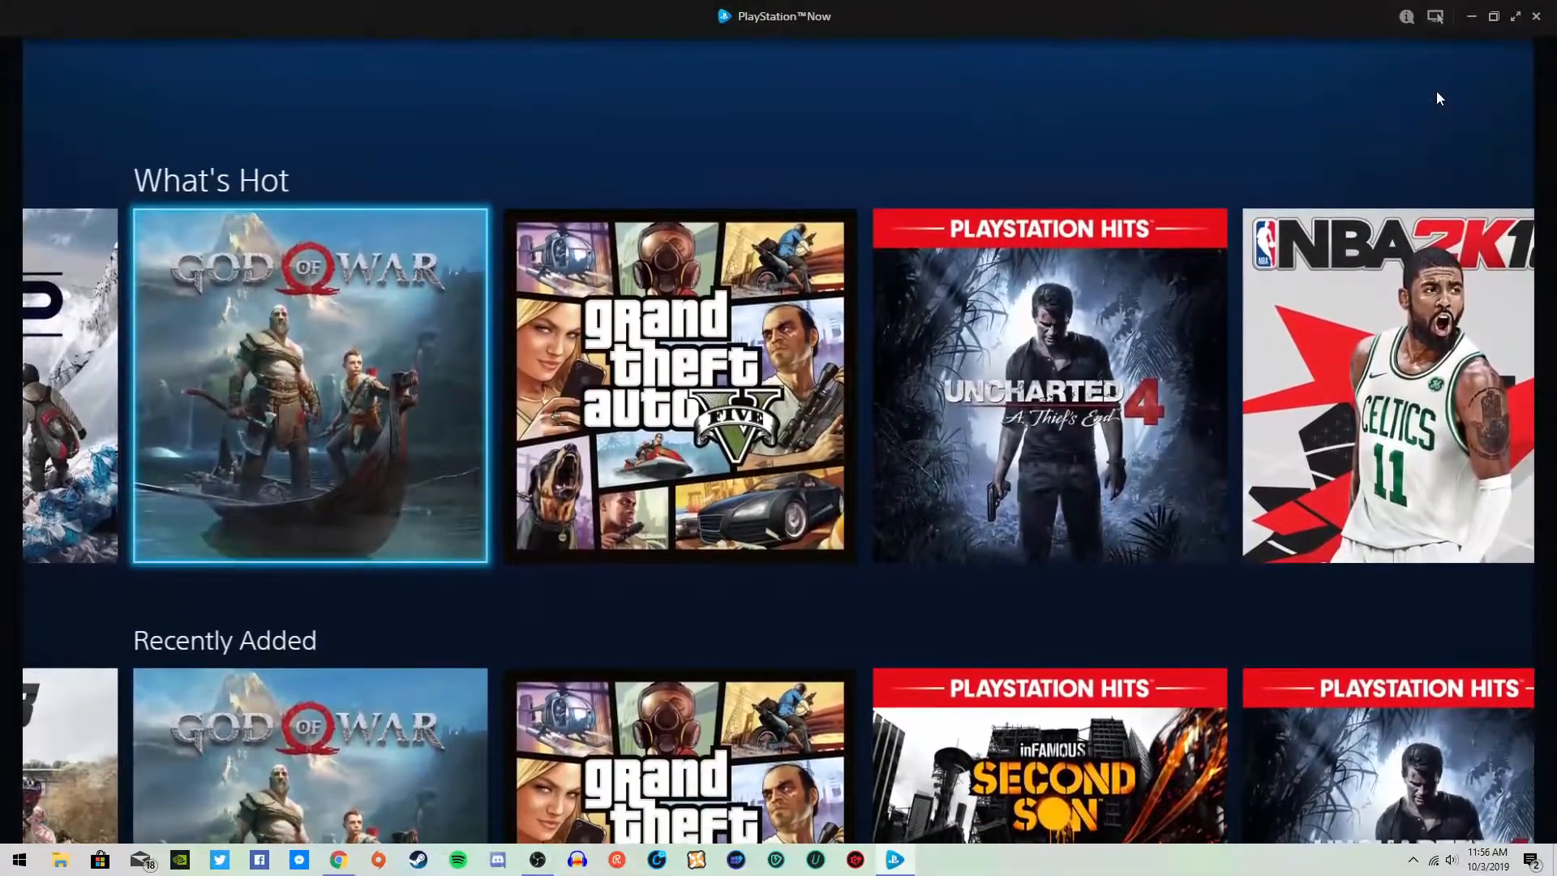
scroll("down", 3)
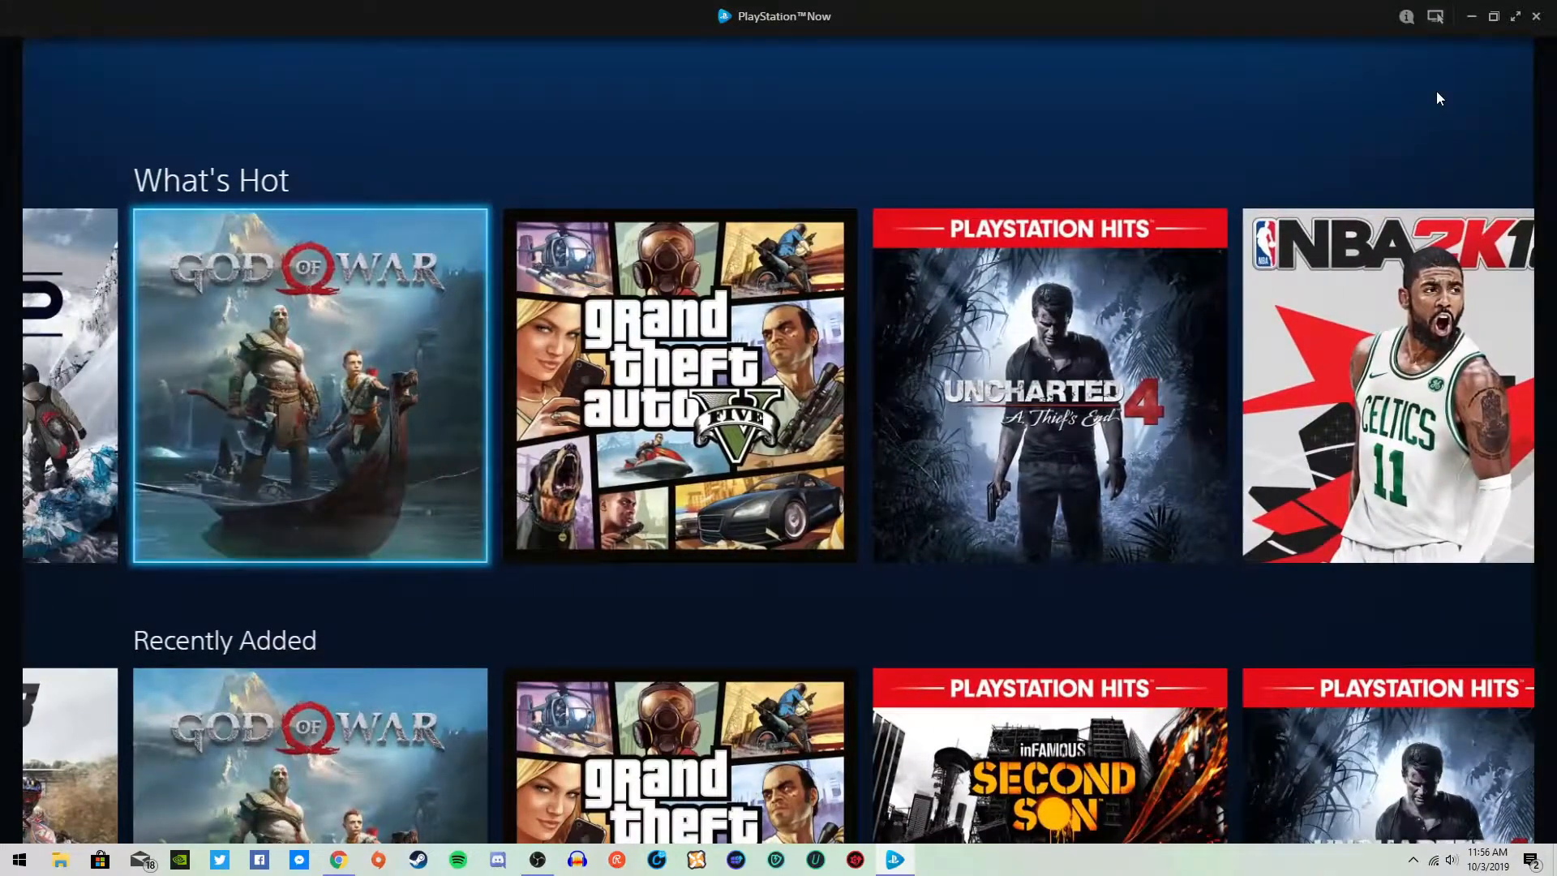
scroll("down", 3)
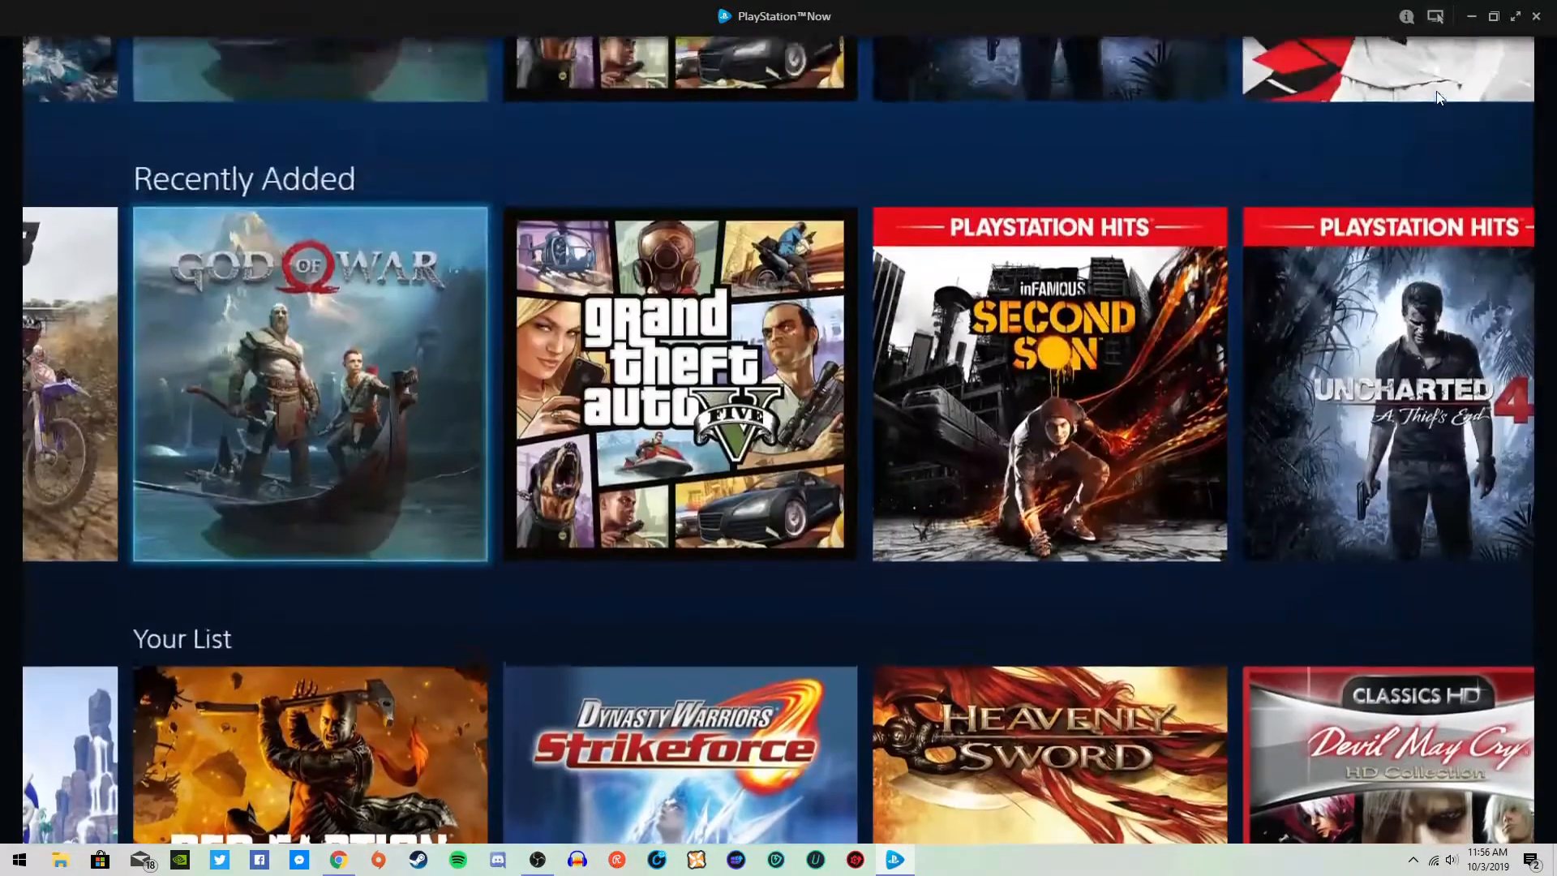
scroll("up", 3)
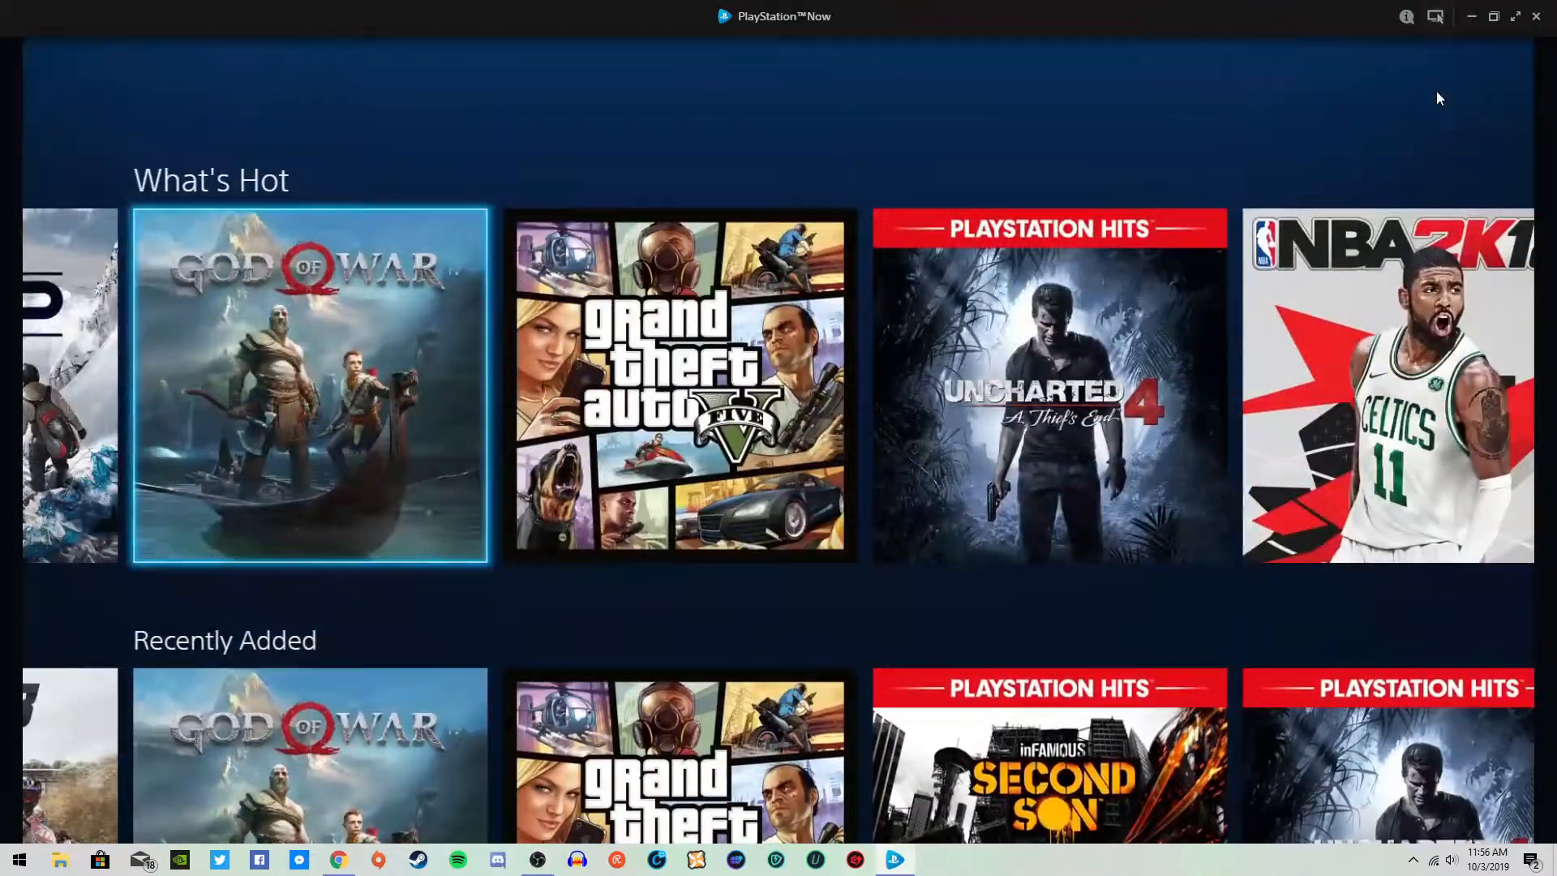
left_click(1435, 17)
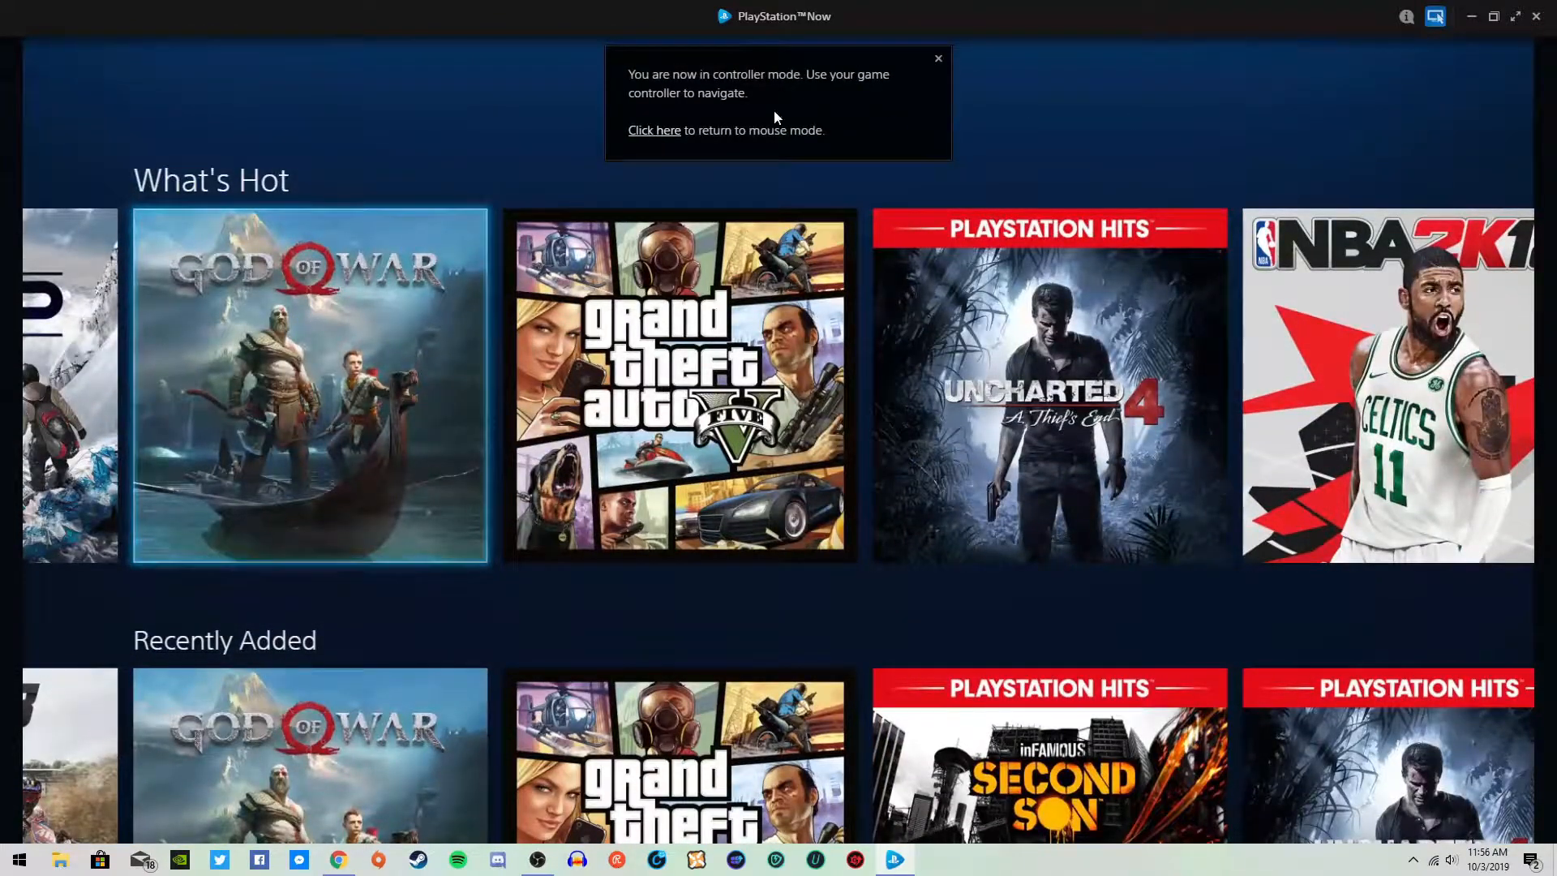
mouse_move(934, 61)
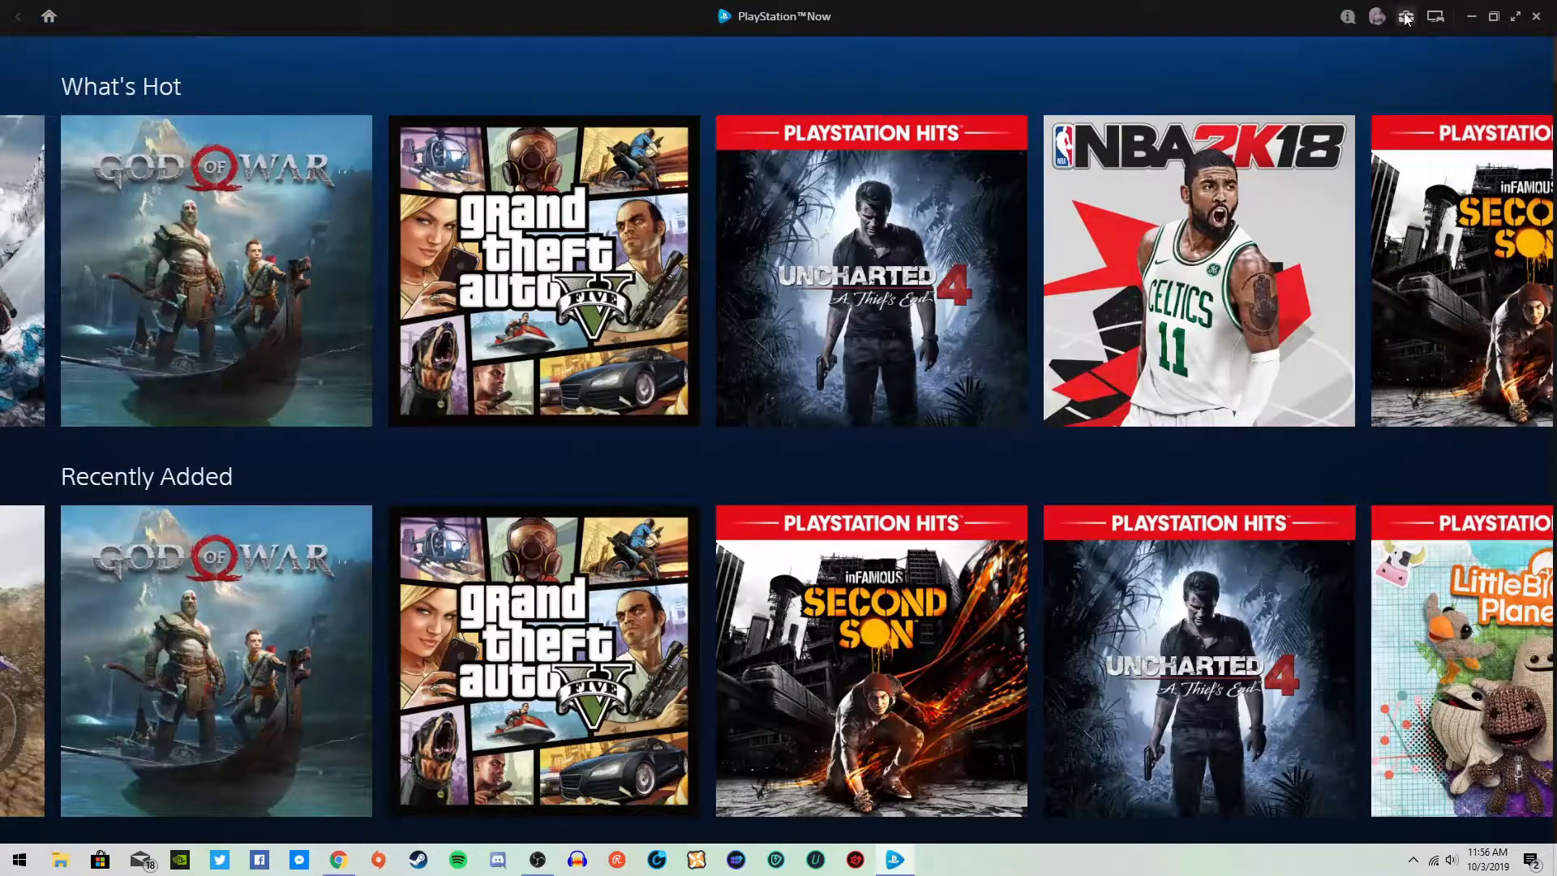
Check notifications and account options, then scroll to Your List and Play History
left_click(1348, 17)
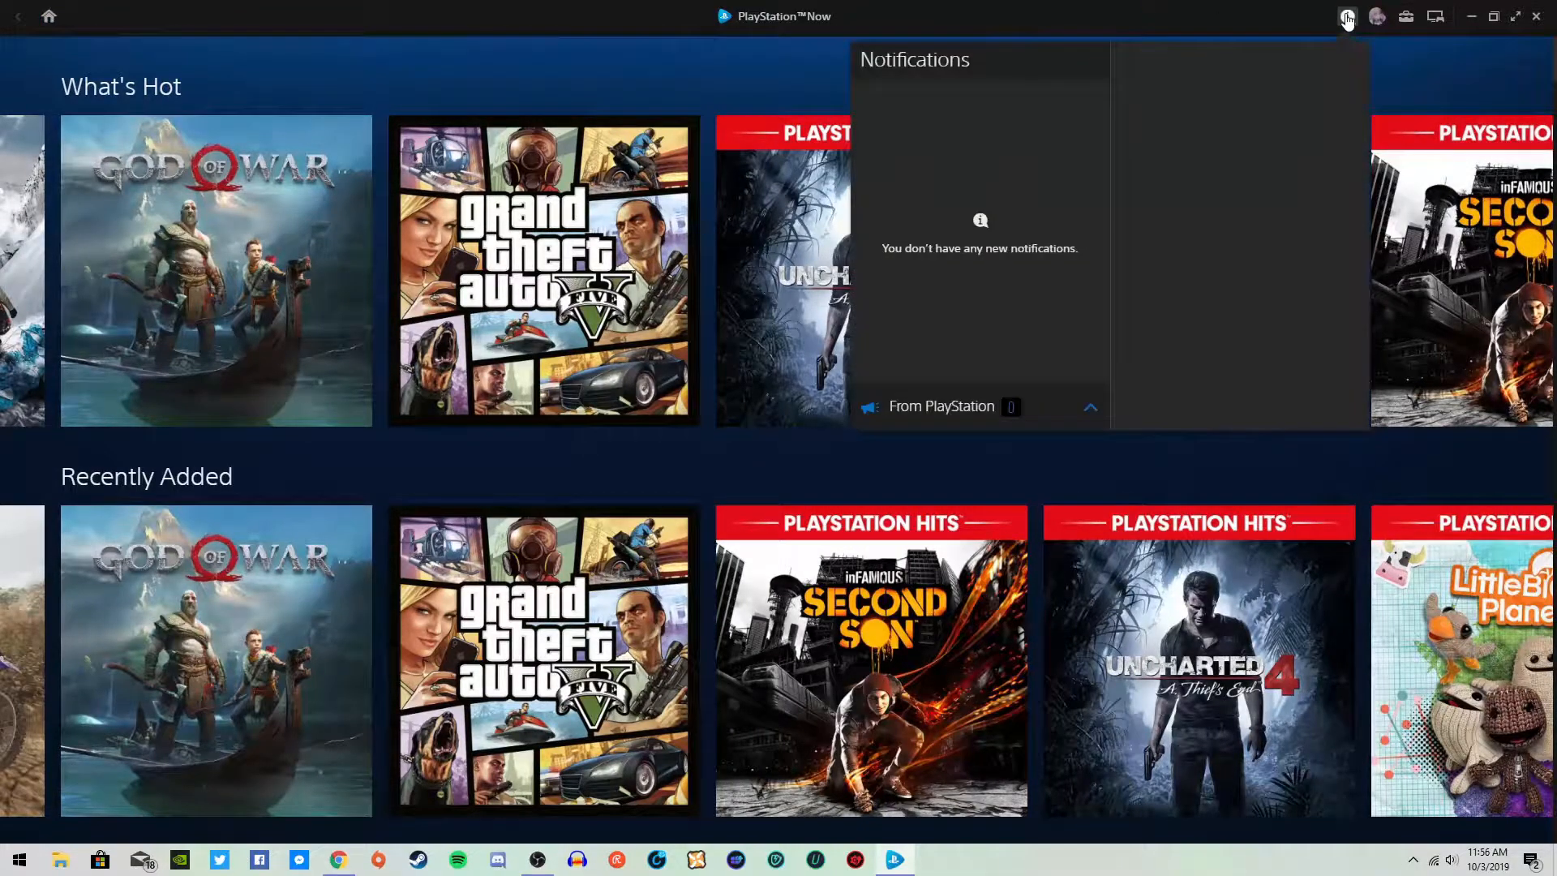
left_click(1376, 17)
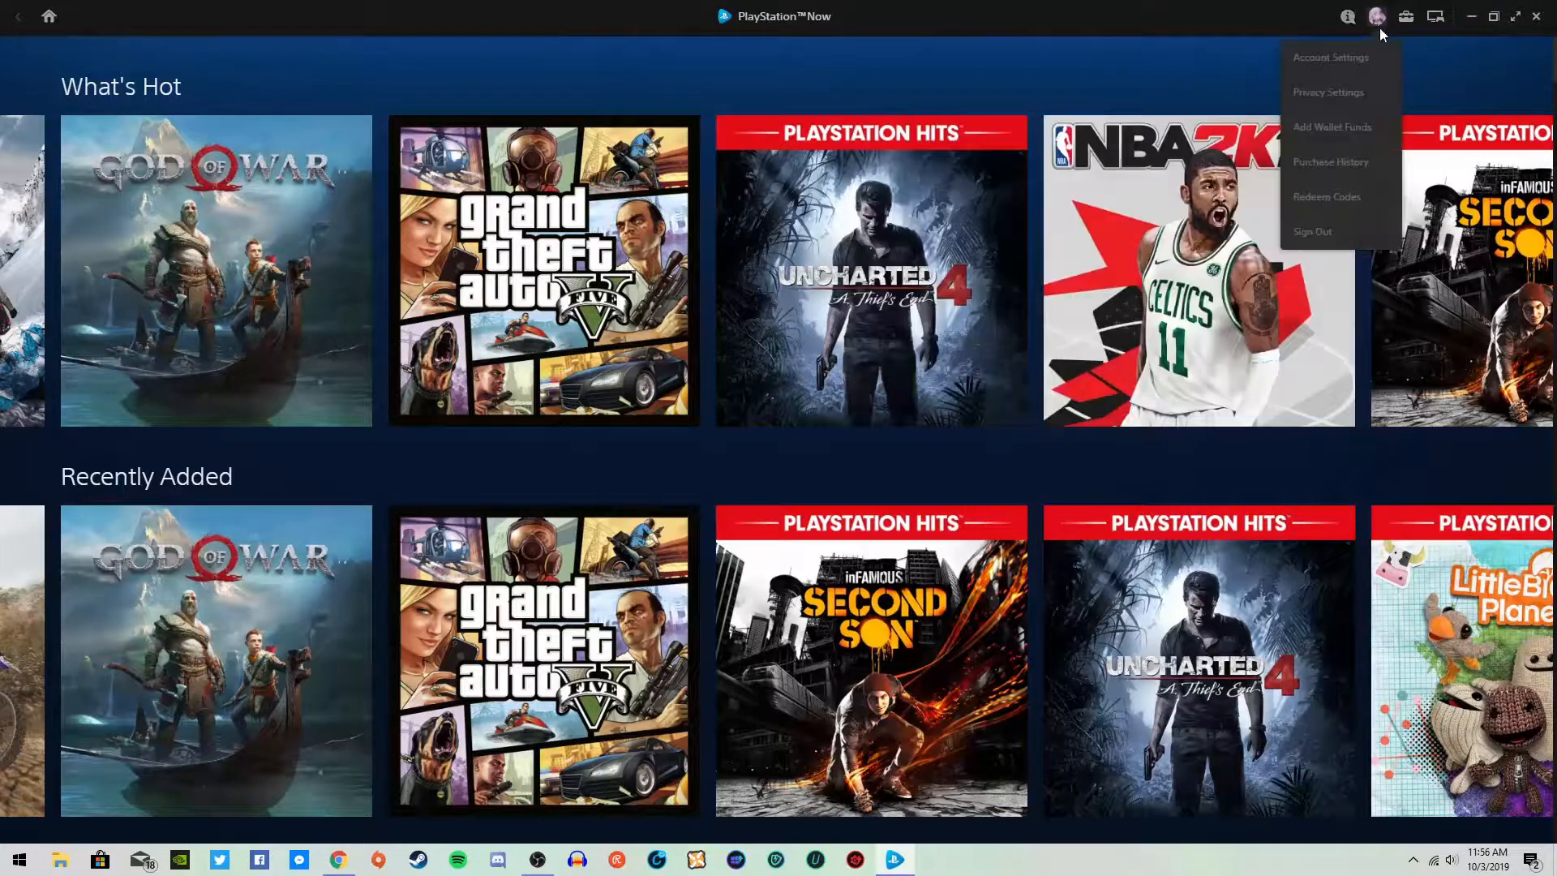
mouse_move(1327, 91)
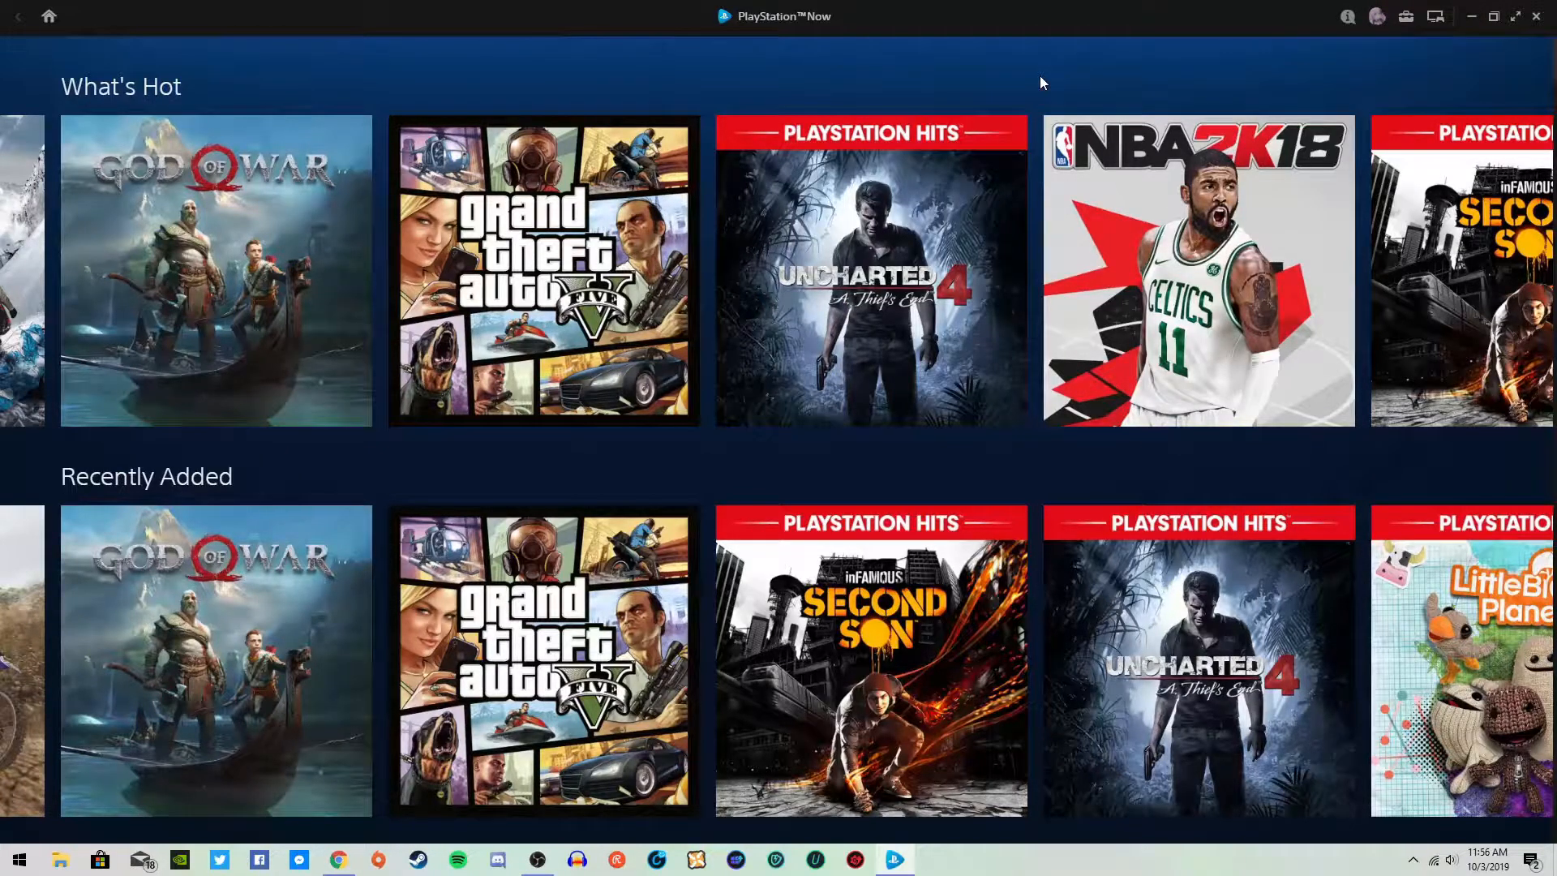
scroll("down", 3)
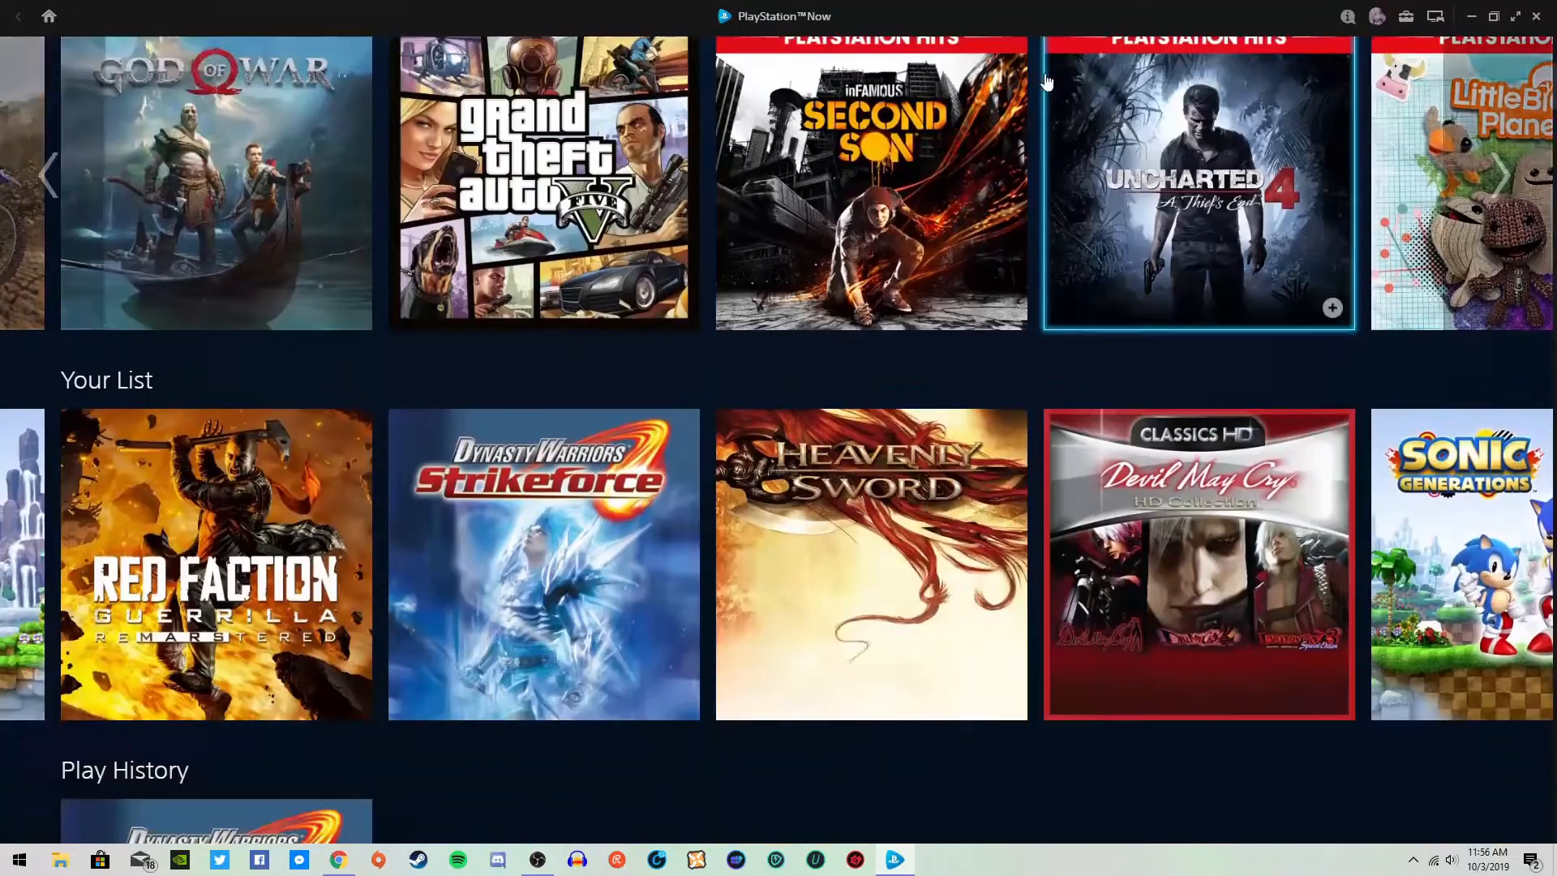
scroll("down", 3)
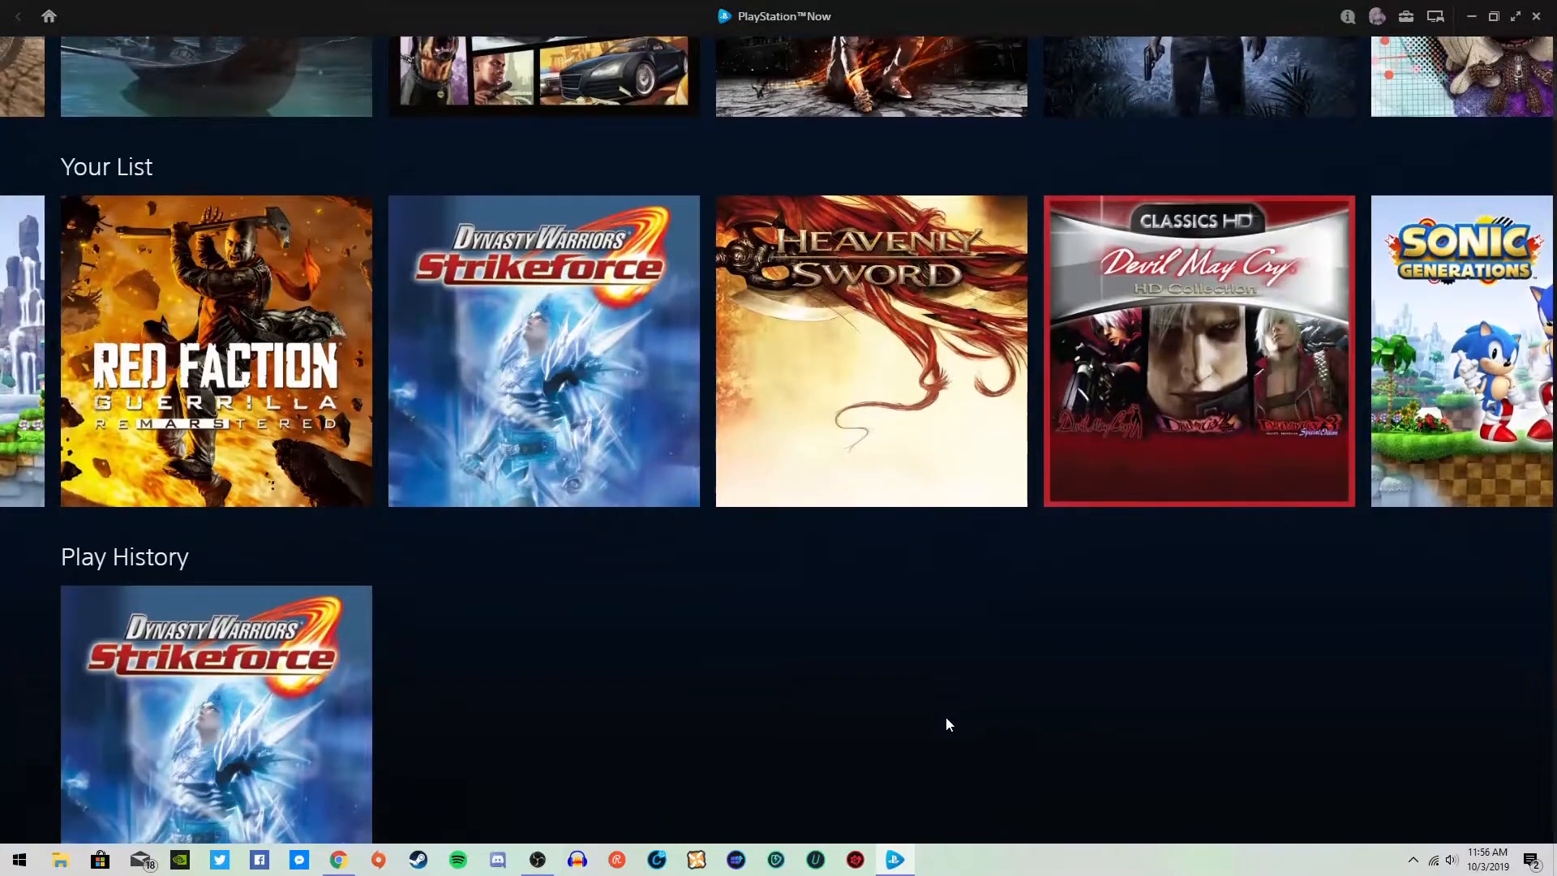
scroll("down", 3)
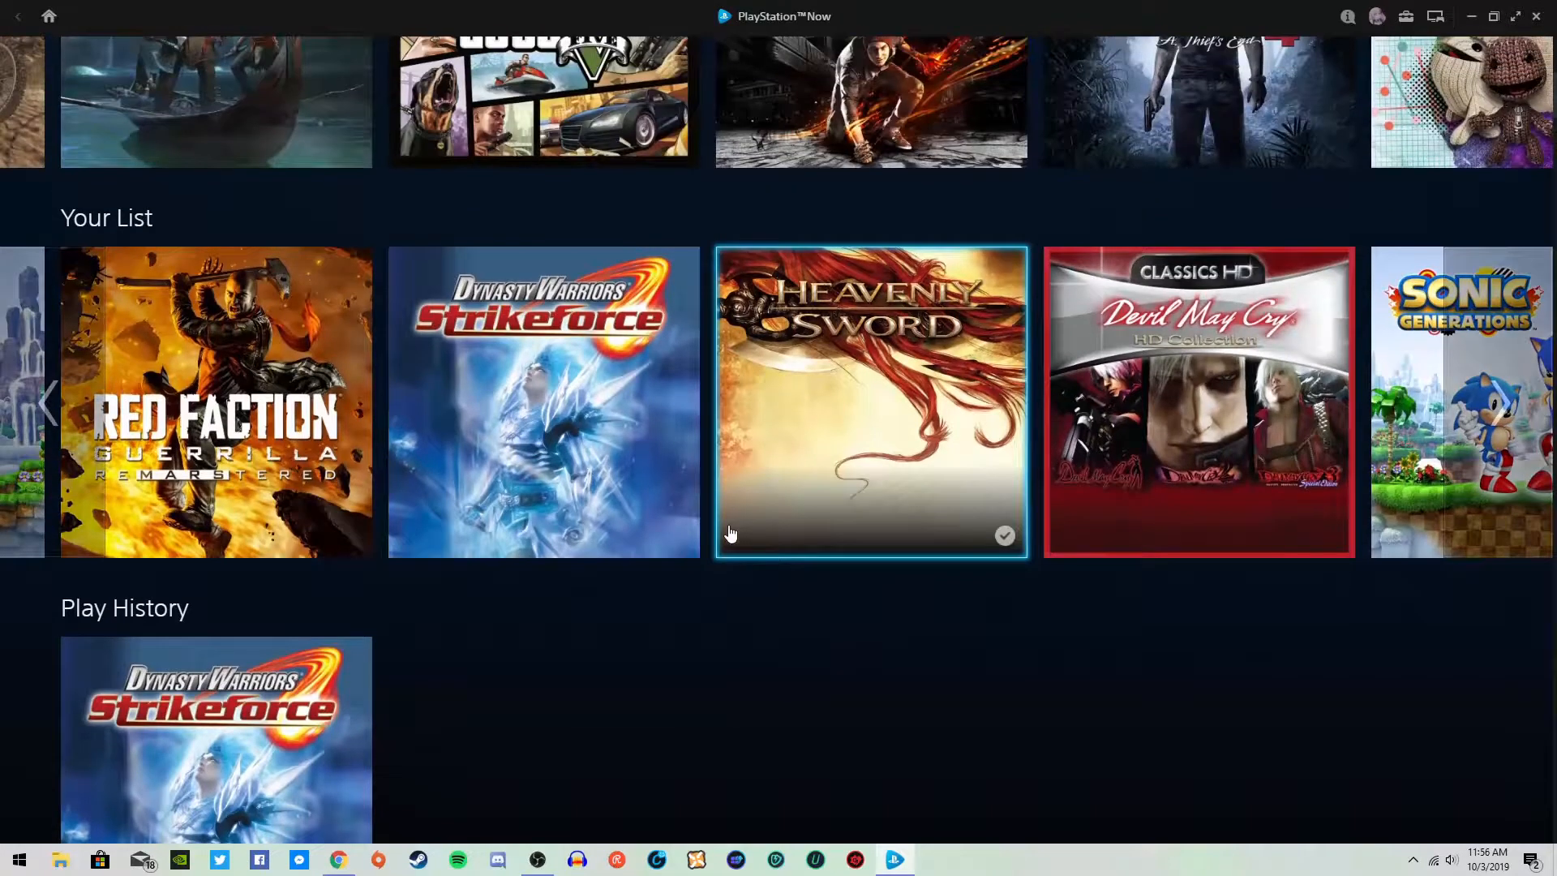
scroll("right", 3)
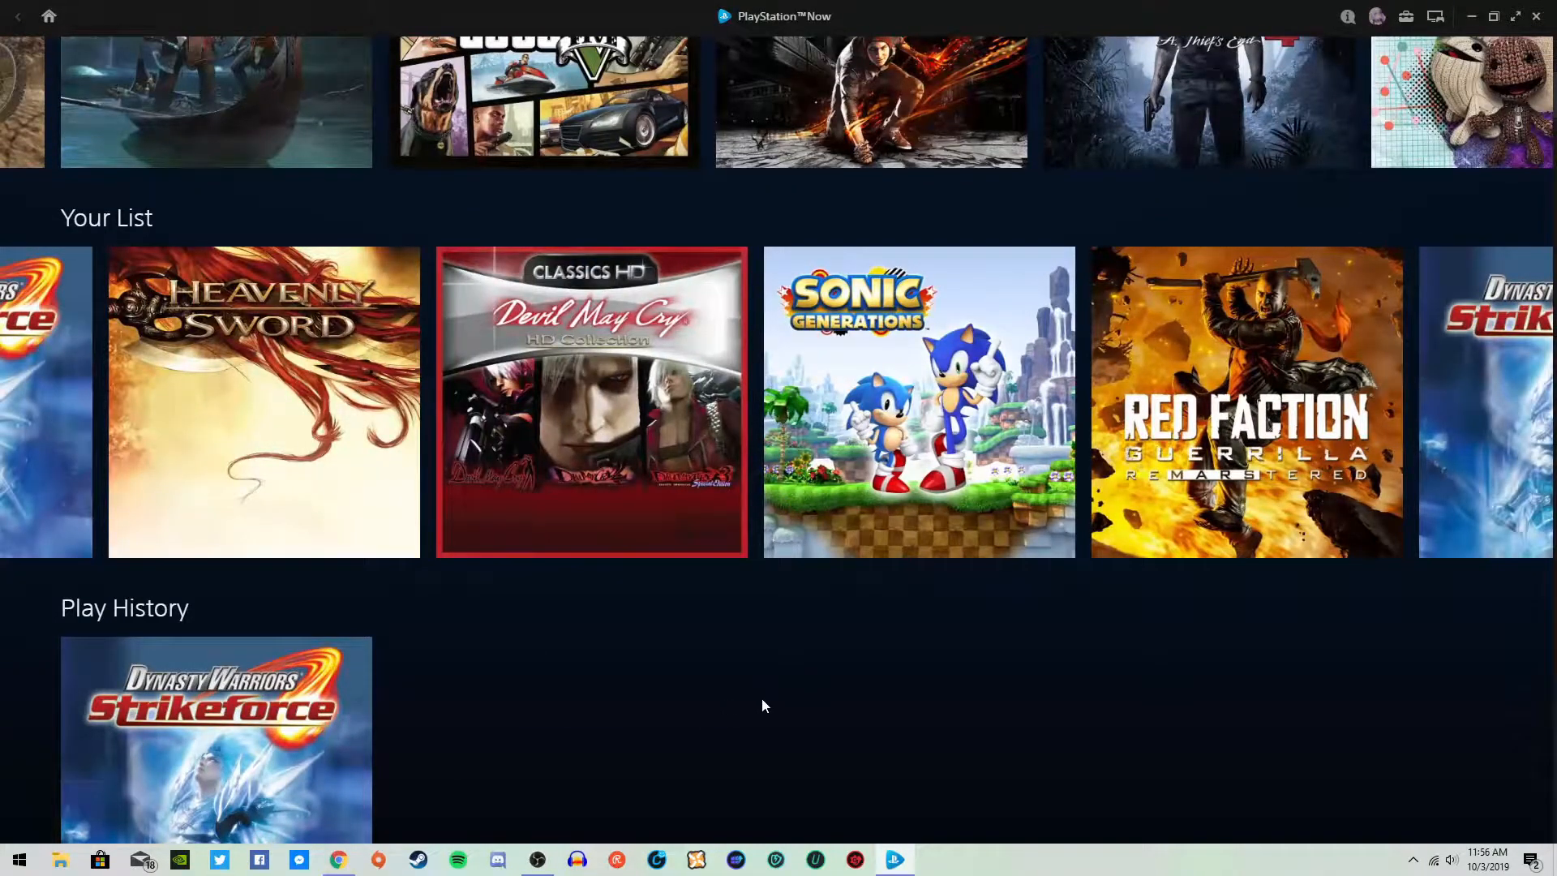
mouse_move(822, 705)
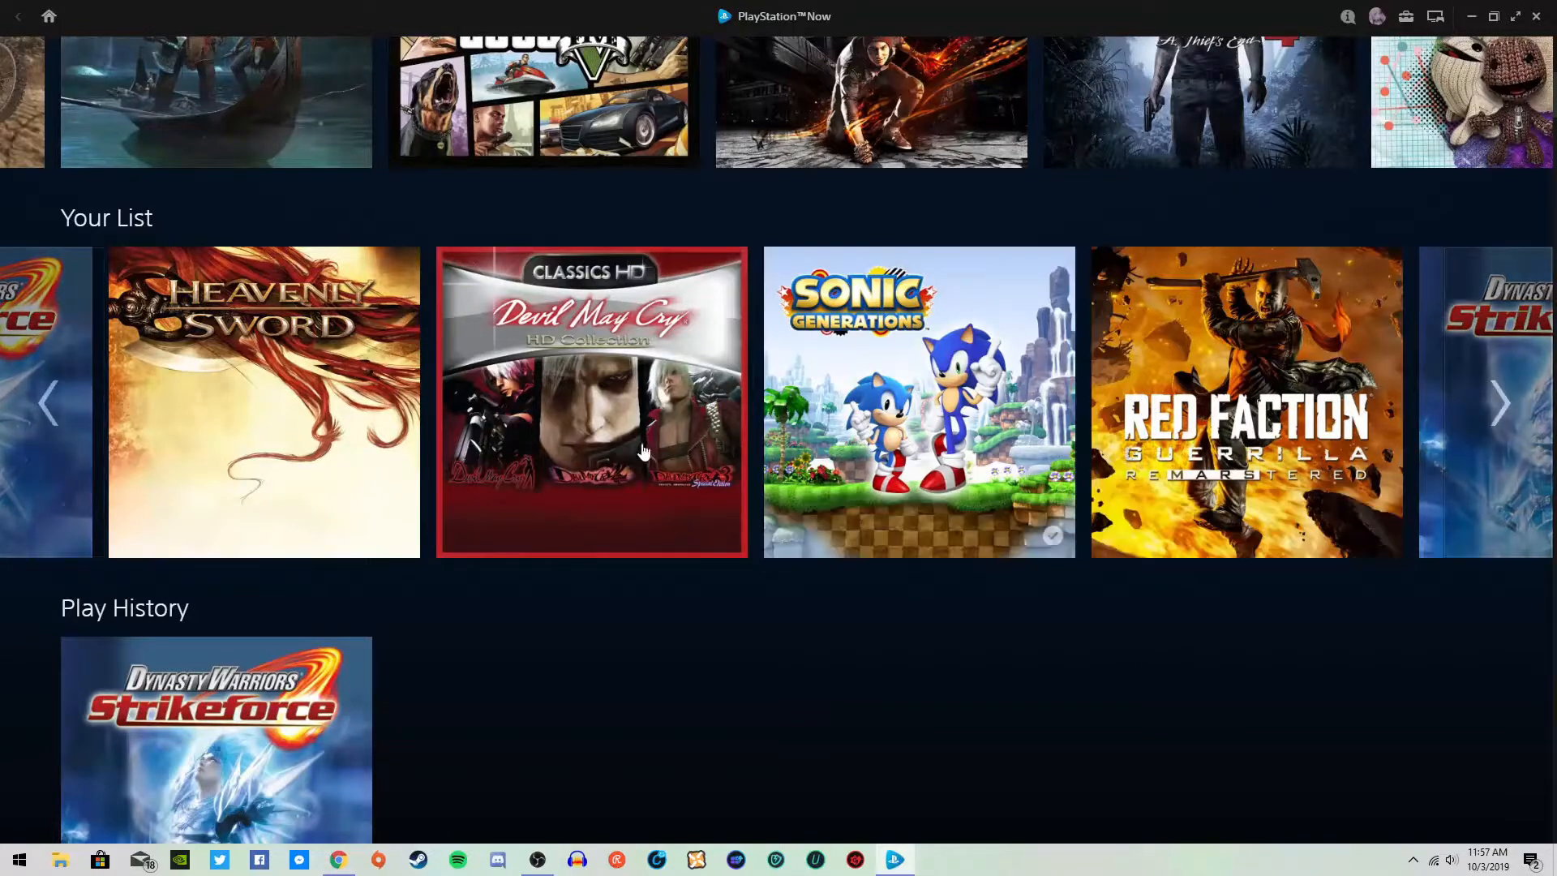
mouse_move(1247, 417)
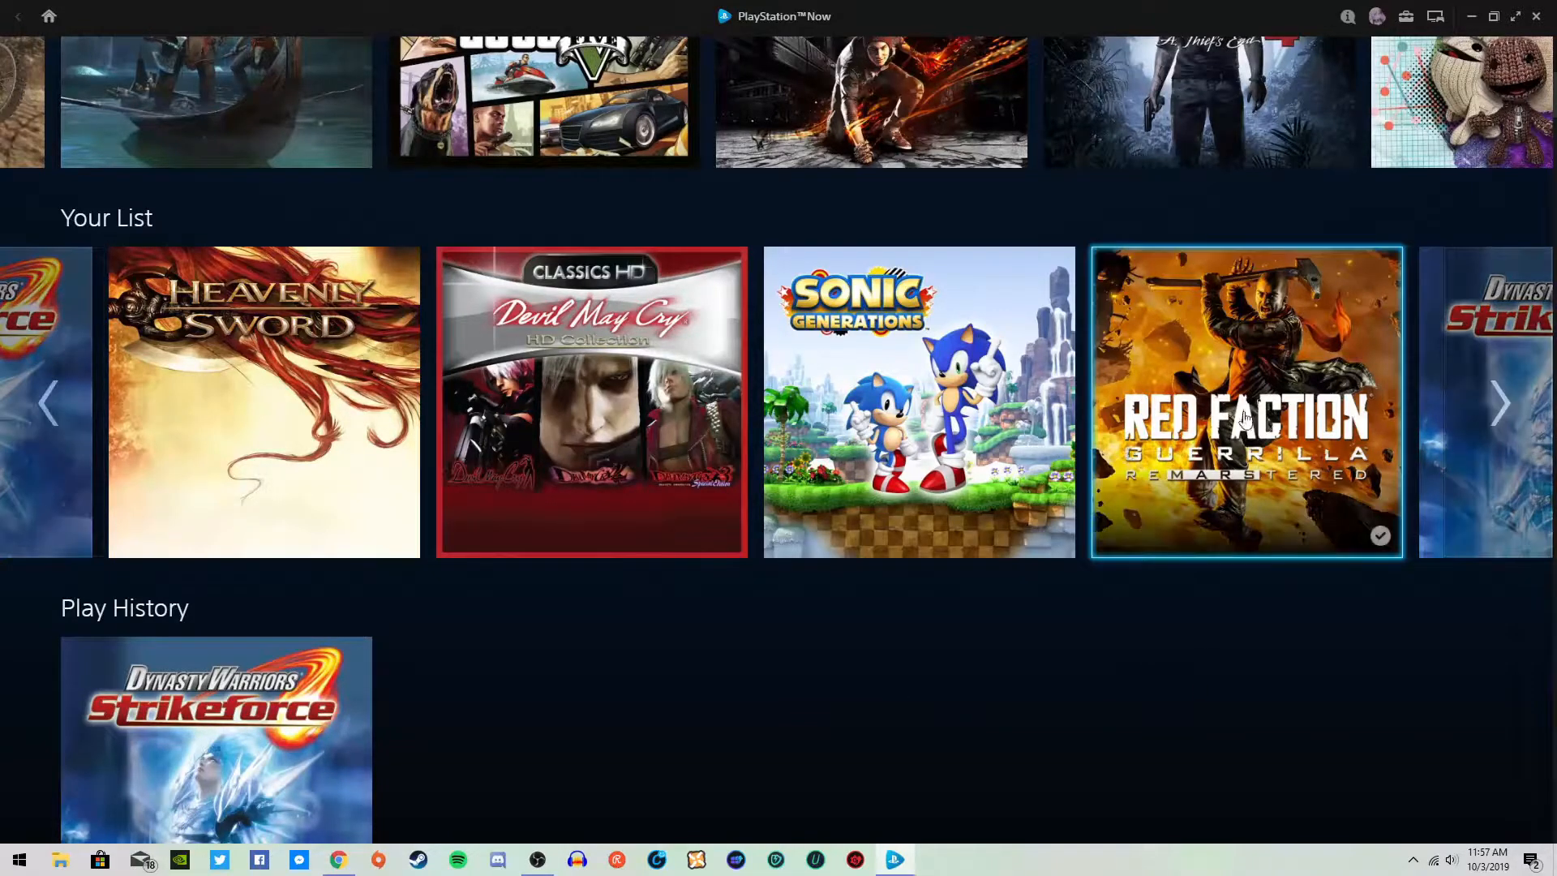
Open Red Faction Guerrilla Re-Mars-tered, read its full description and close it
left_click(1246, 402)
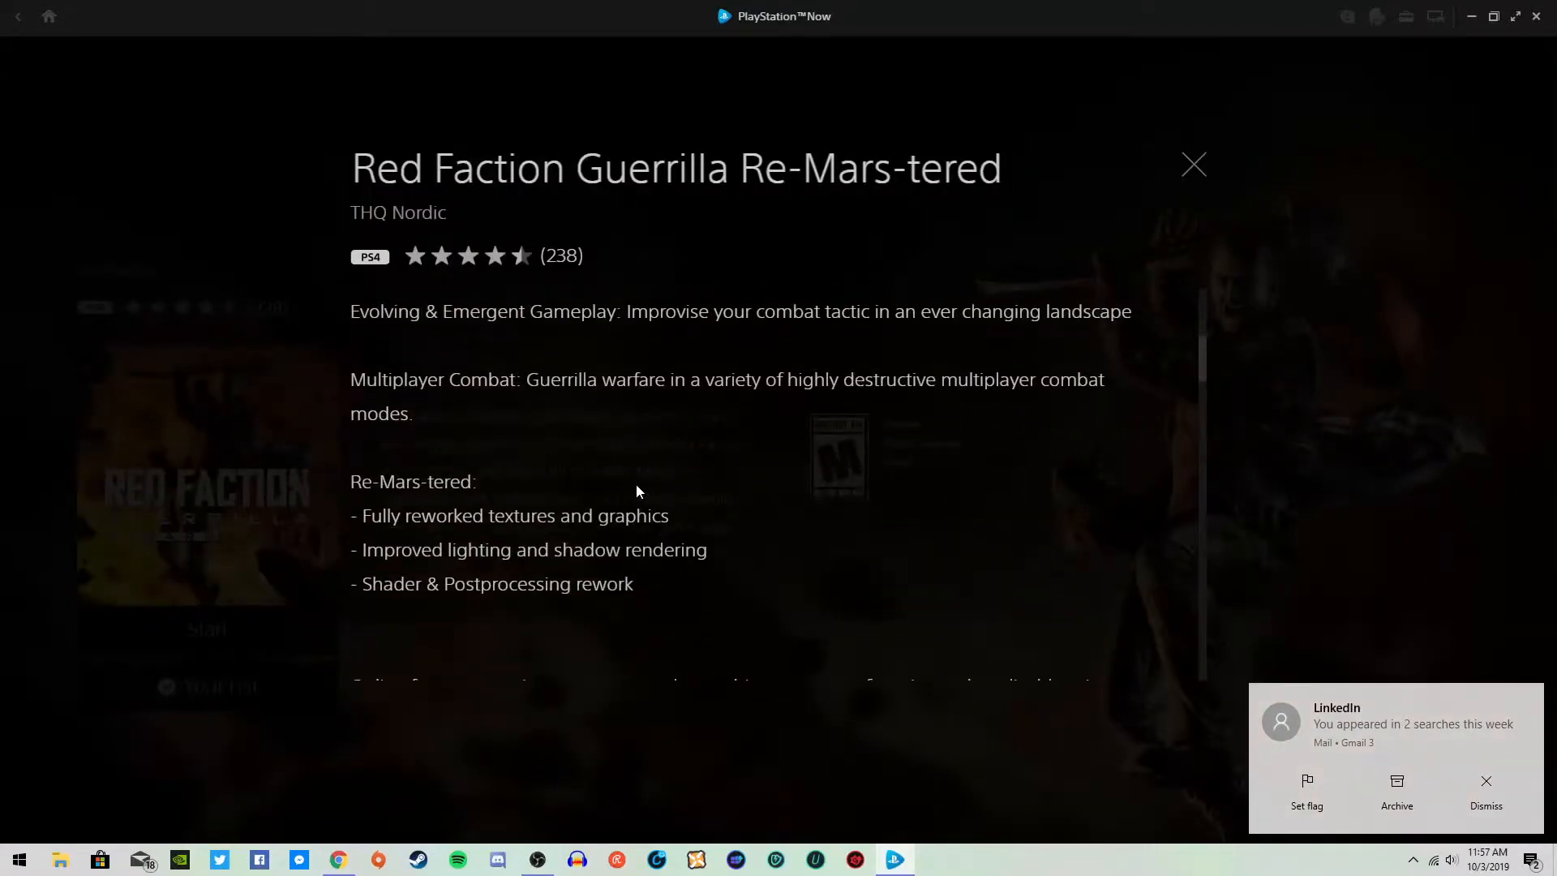
scroll("down", 3)
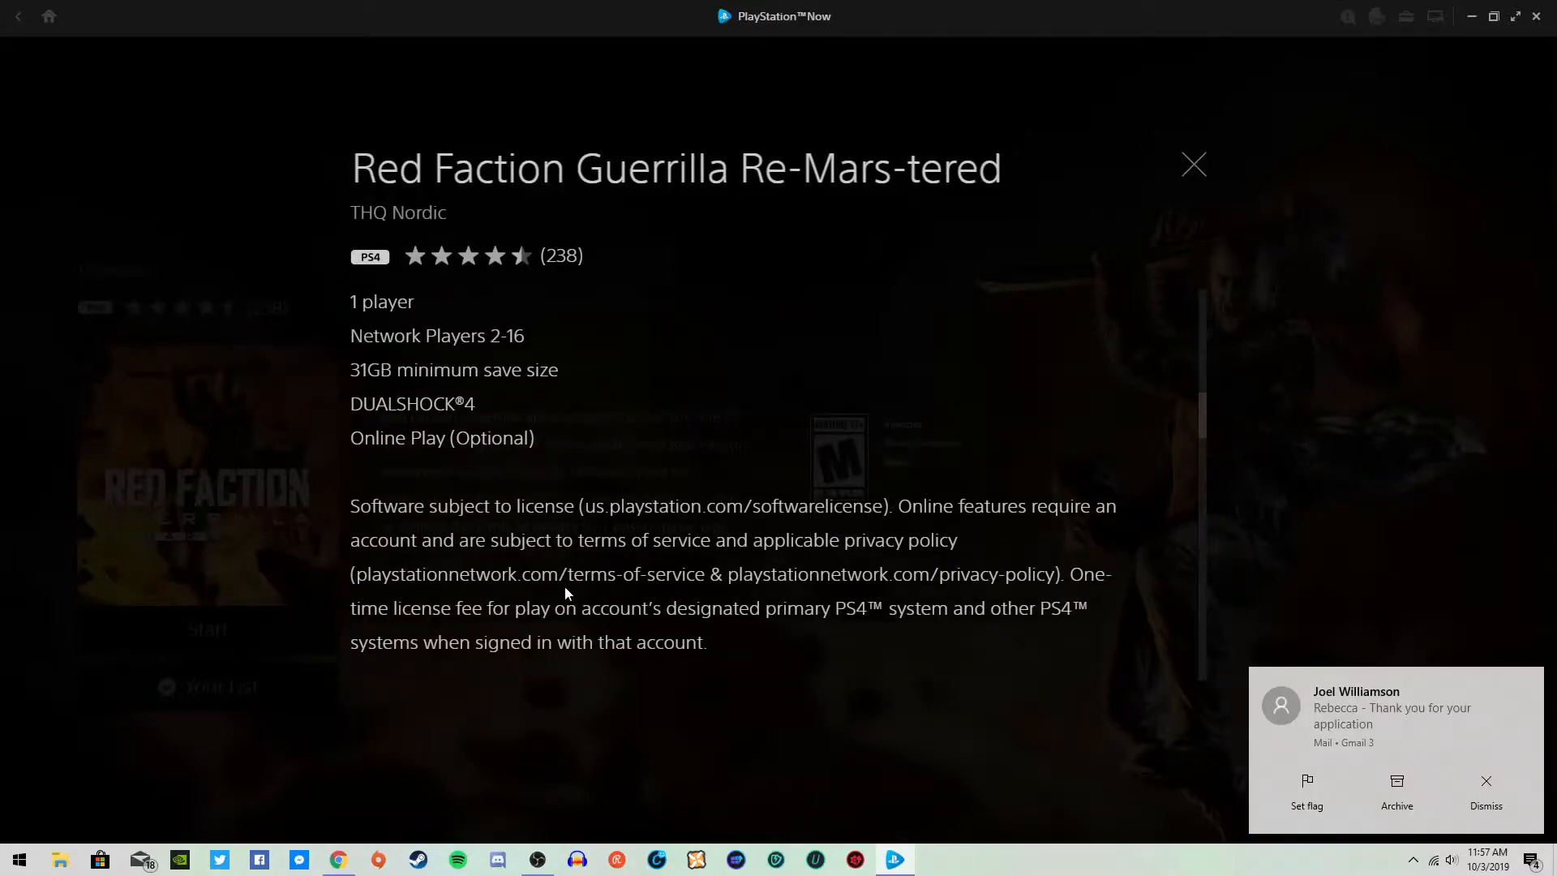
scroll("down", 3)
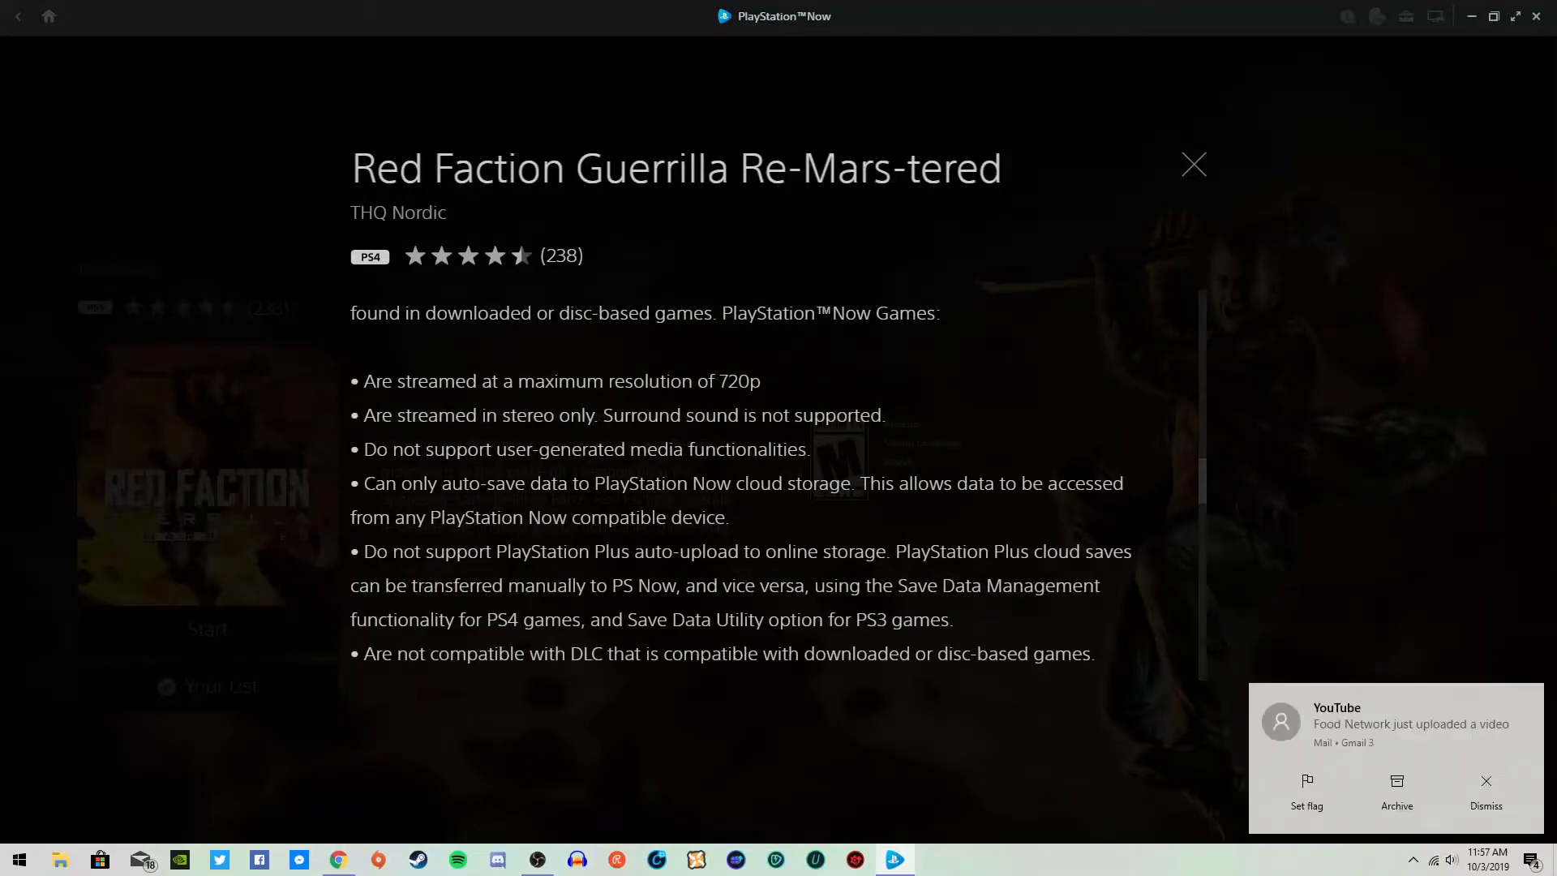
scroll("down", 3)
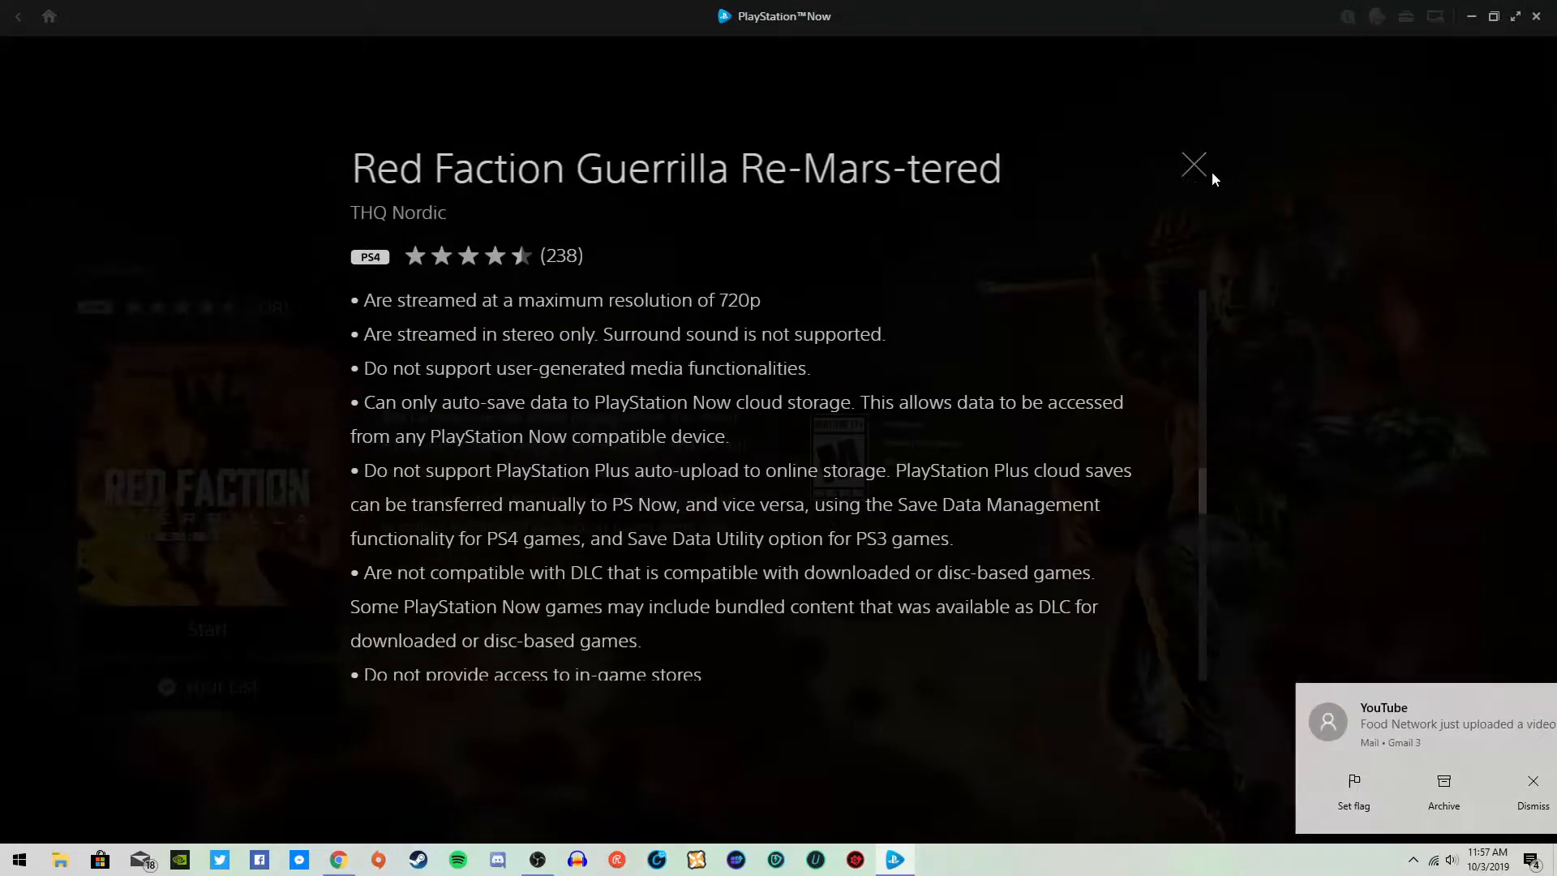
left_click(1194, 162)
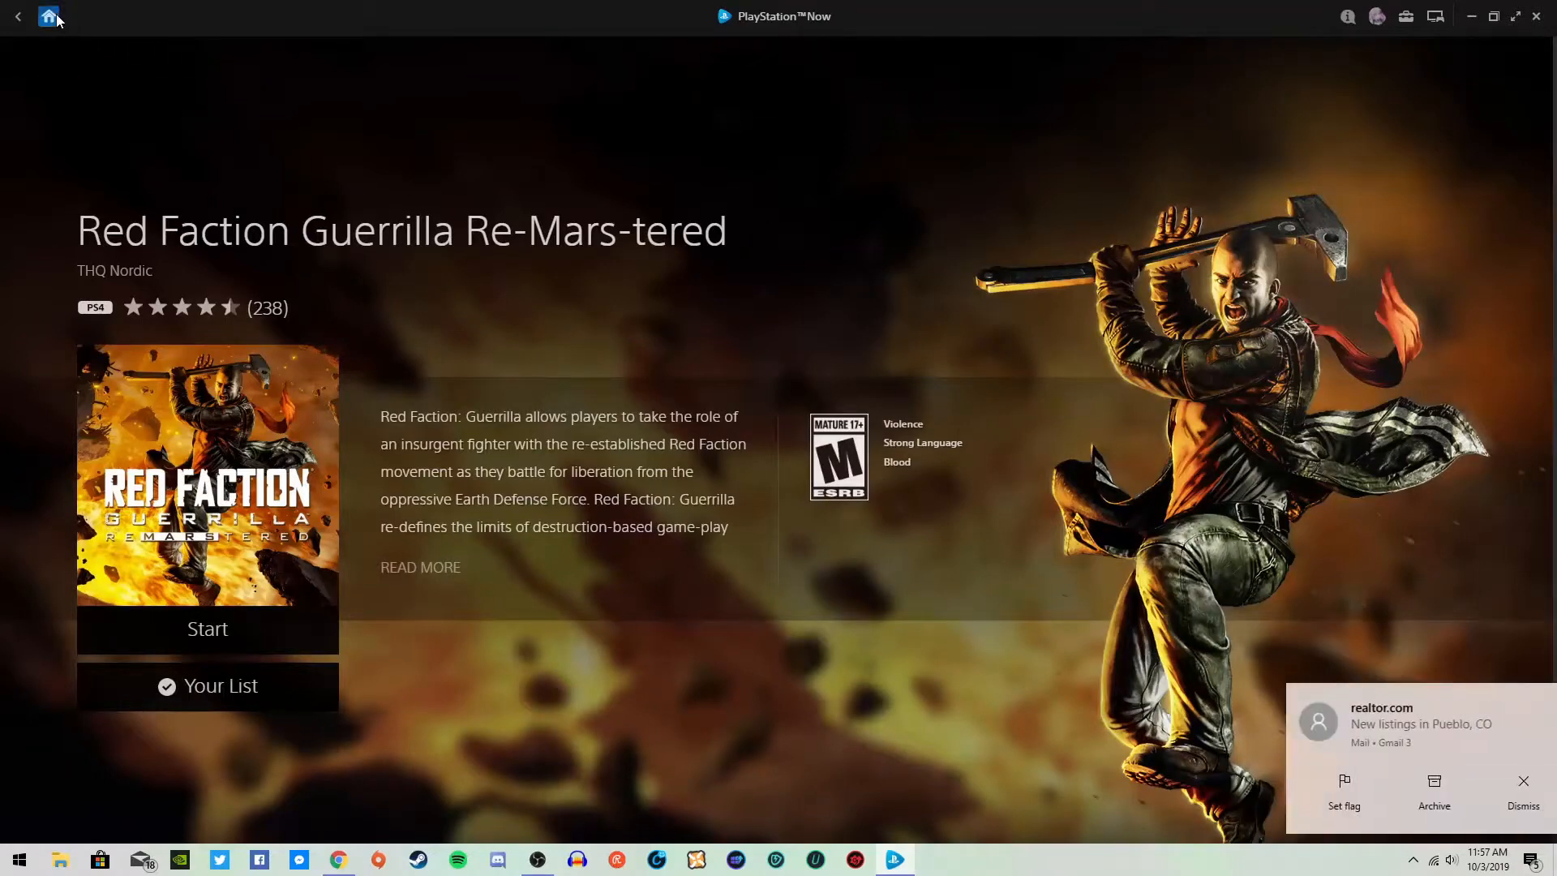
Return from the Red Faction page to the home screen
left_click(47, 17)
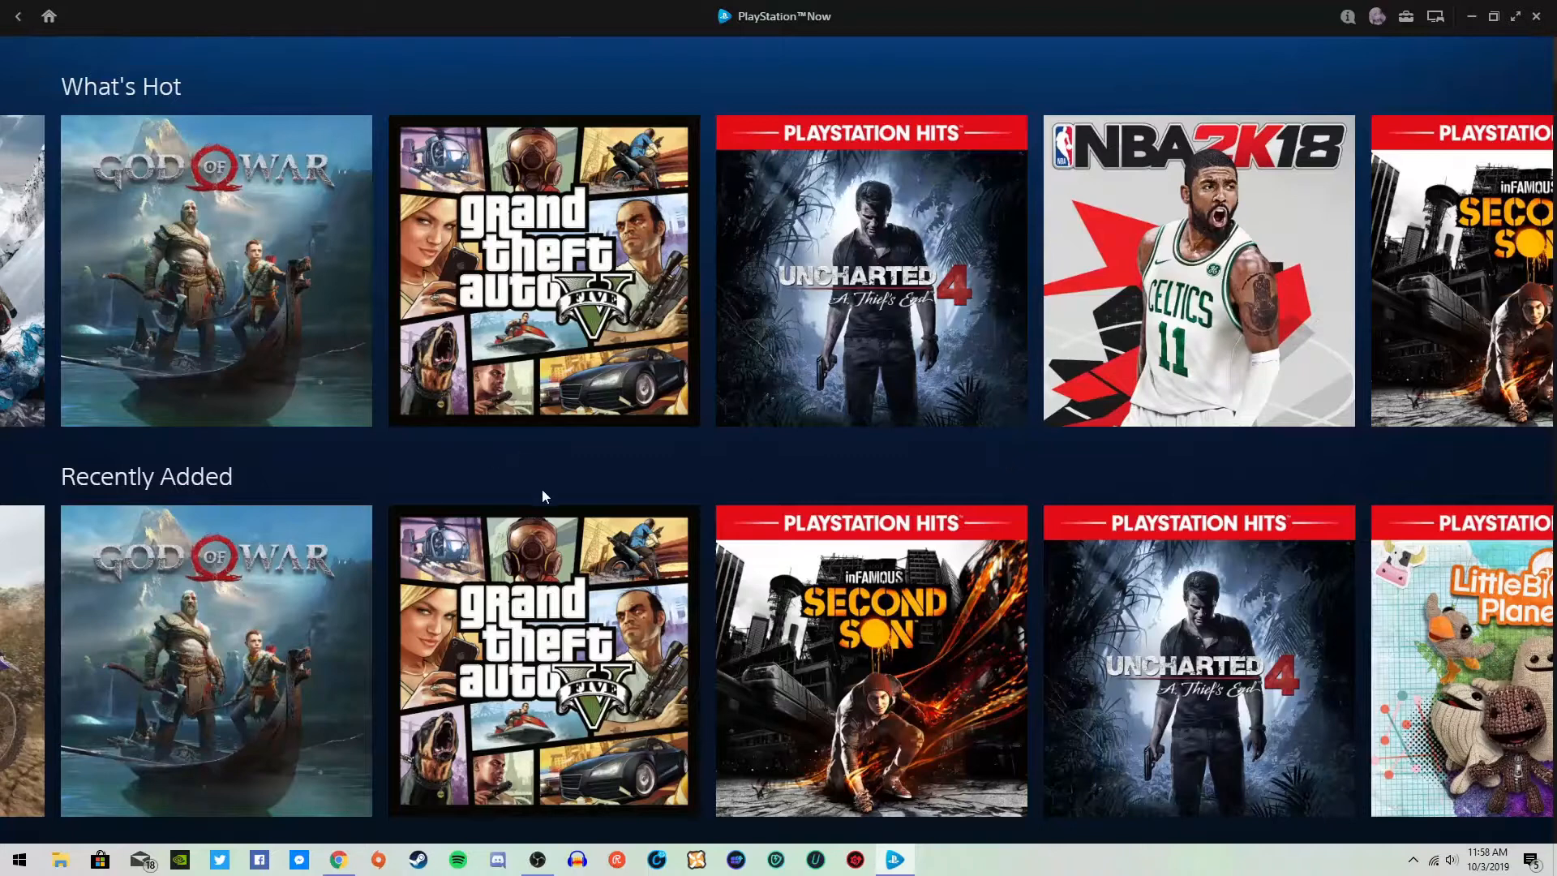
mouse_move(573, 473)
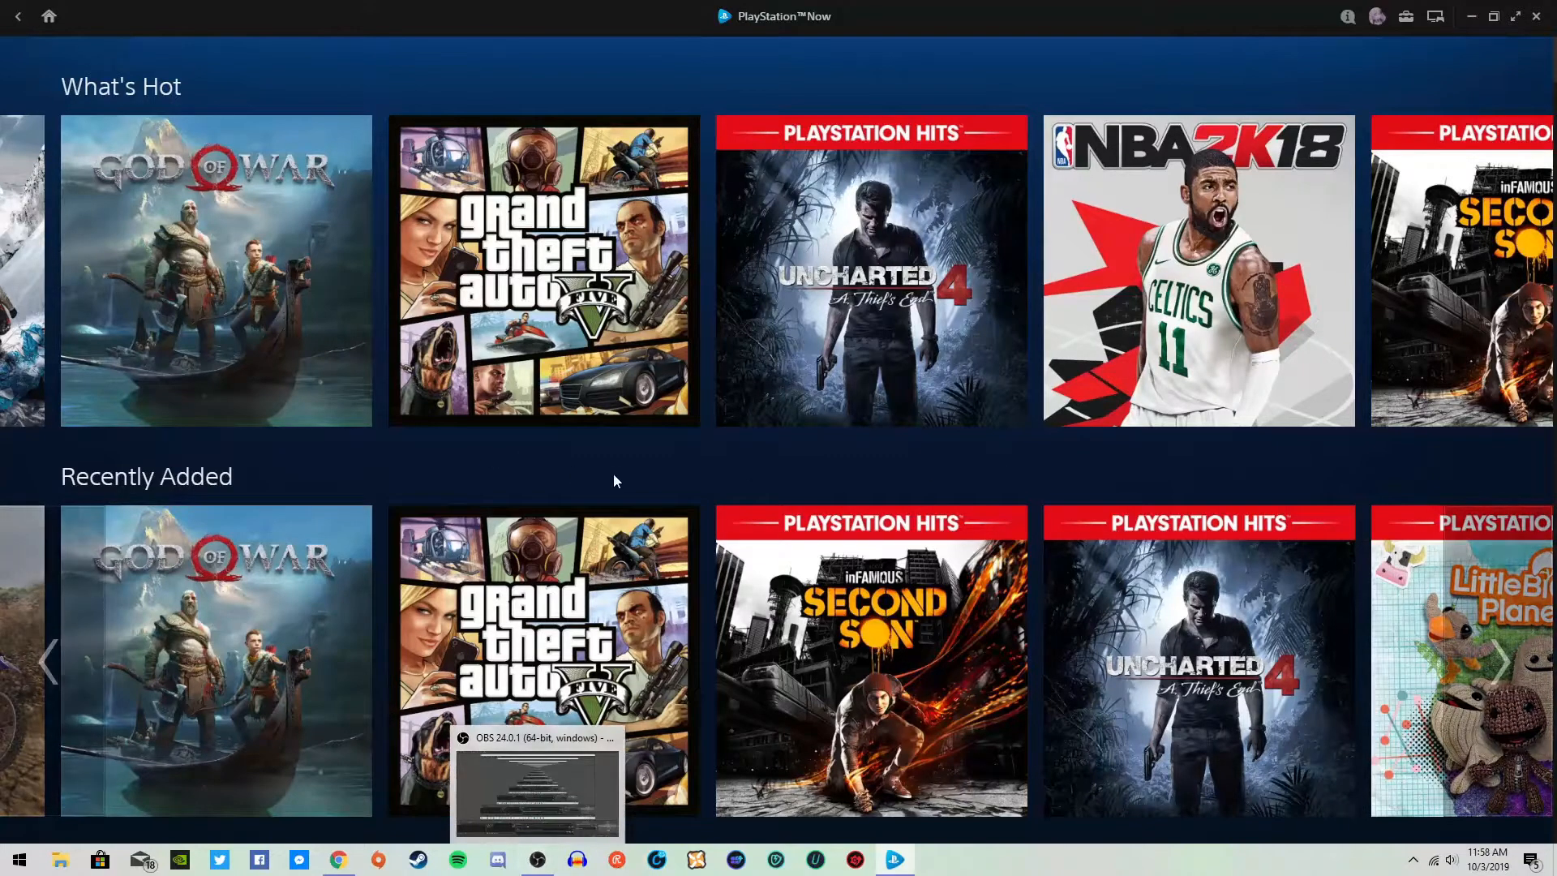
mouse_move(1072, 96)
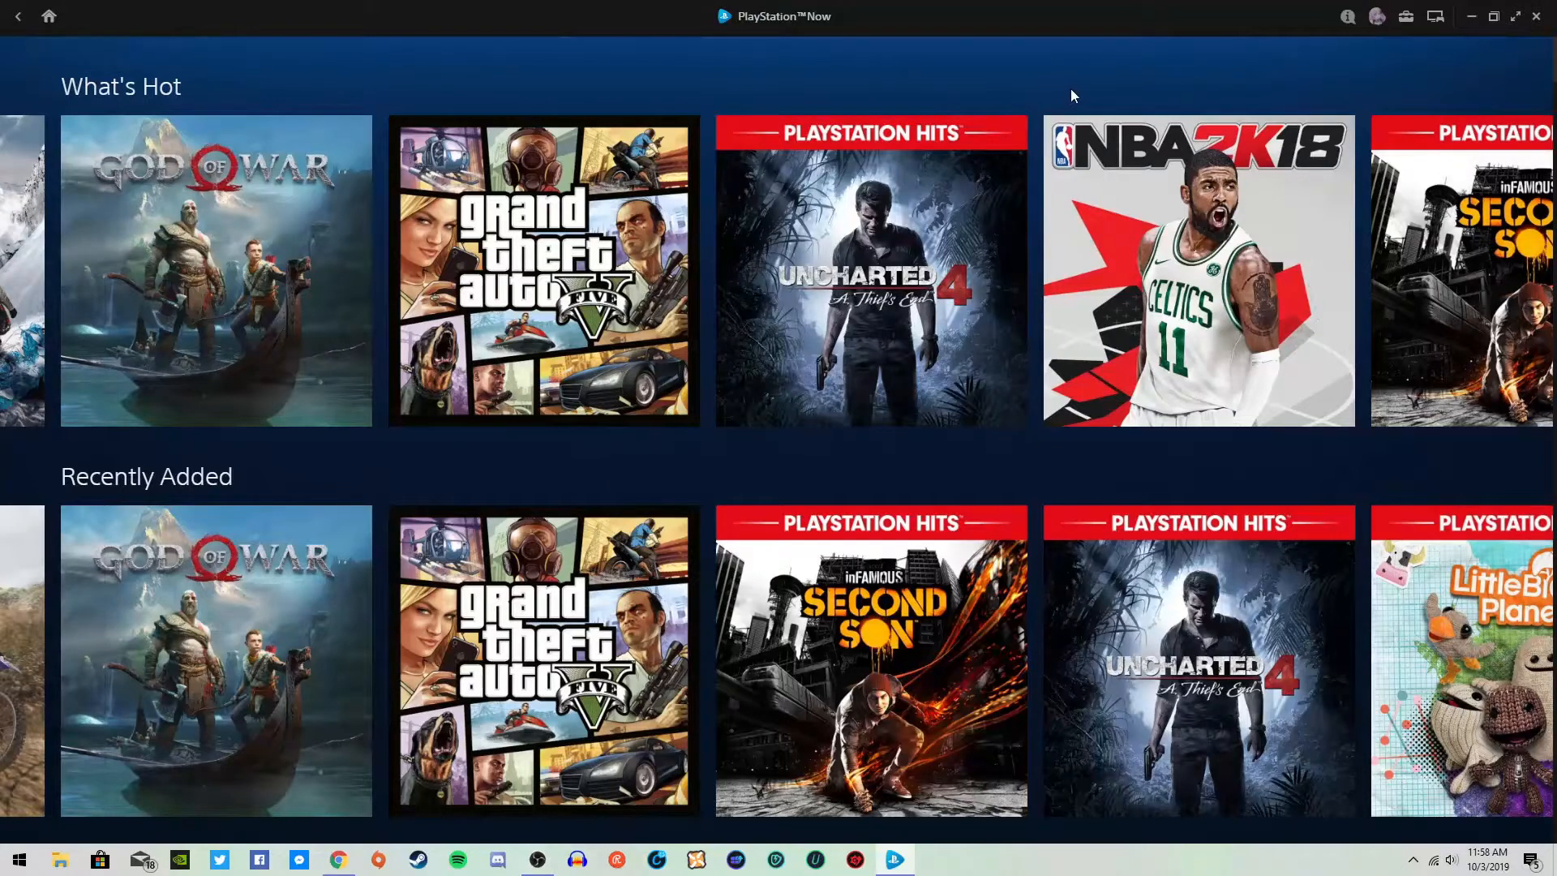
mouse_move(1313, 107)
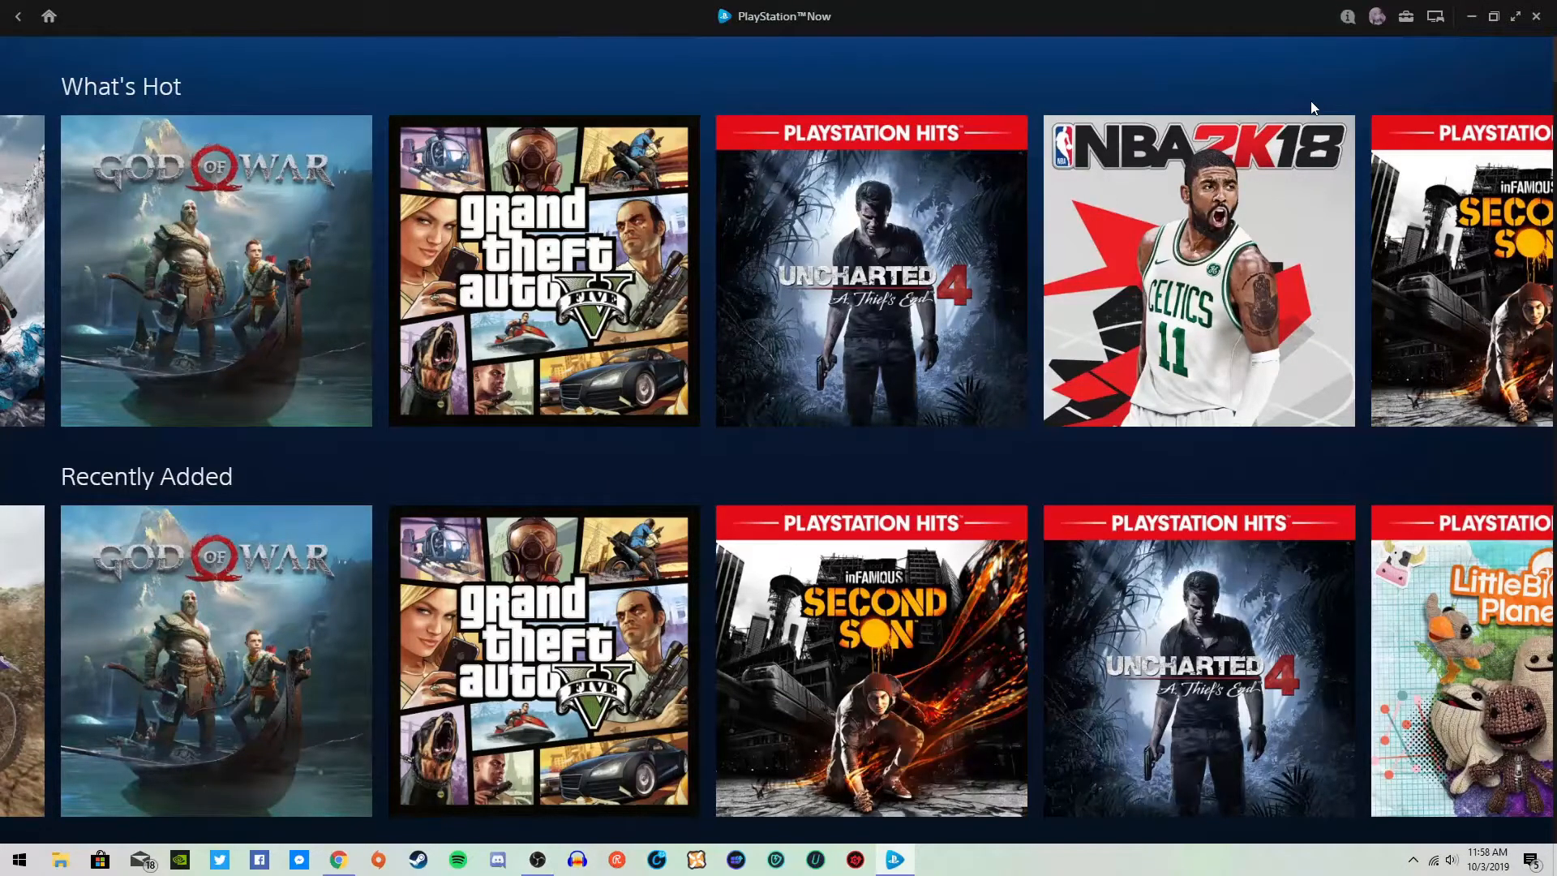